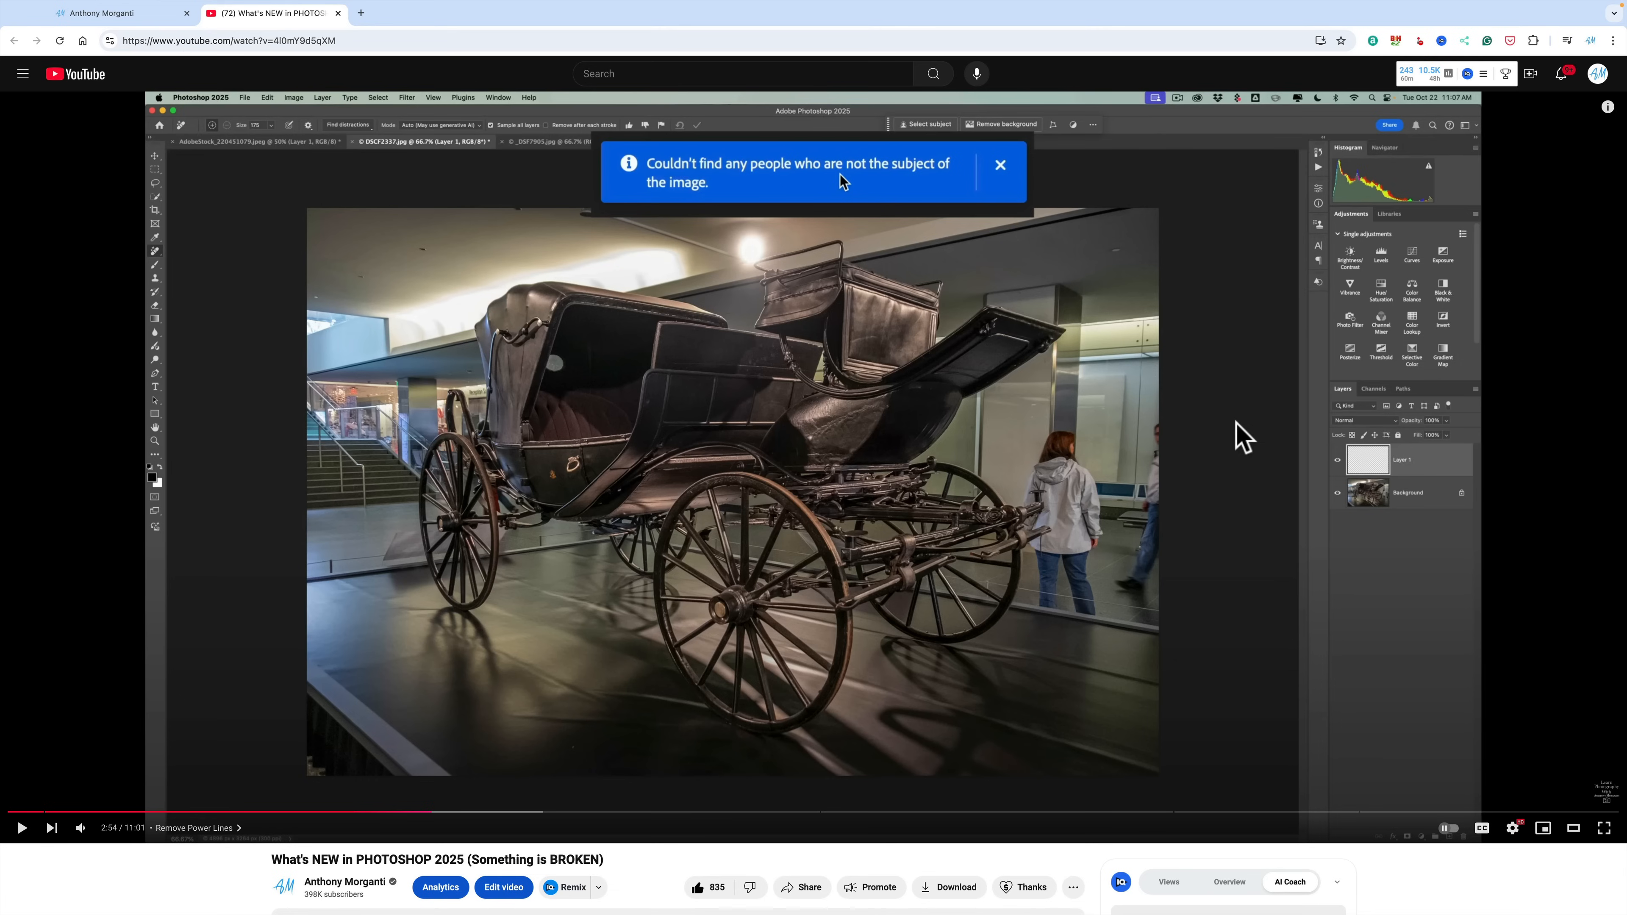
mouse_move(1088, 485)
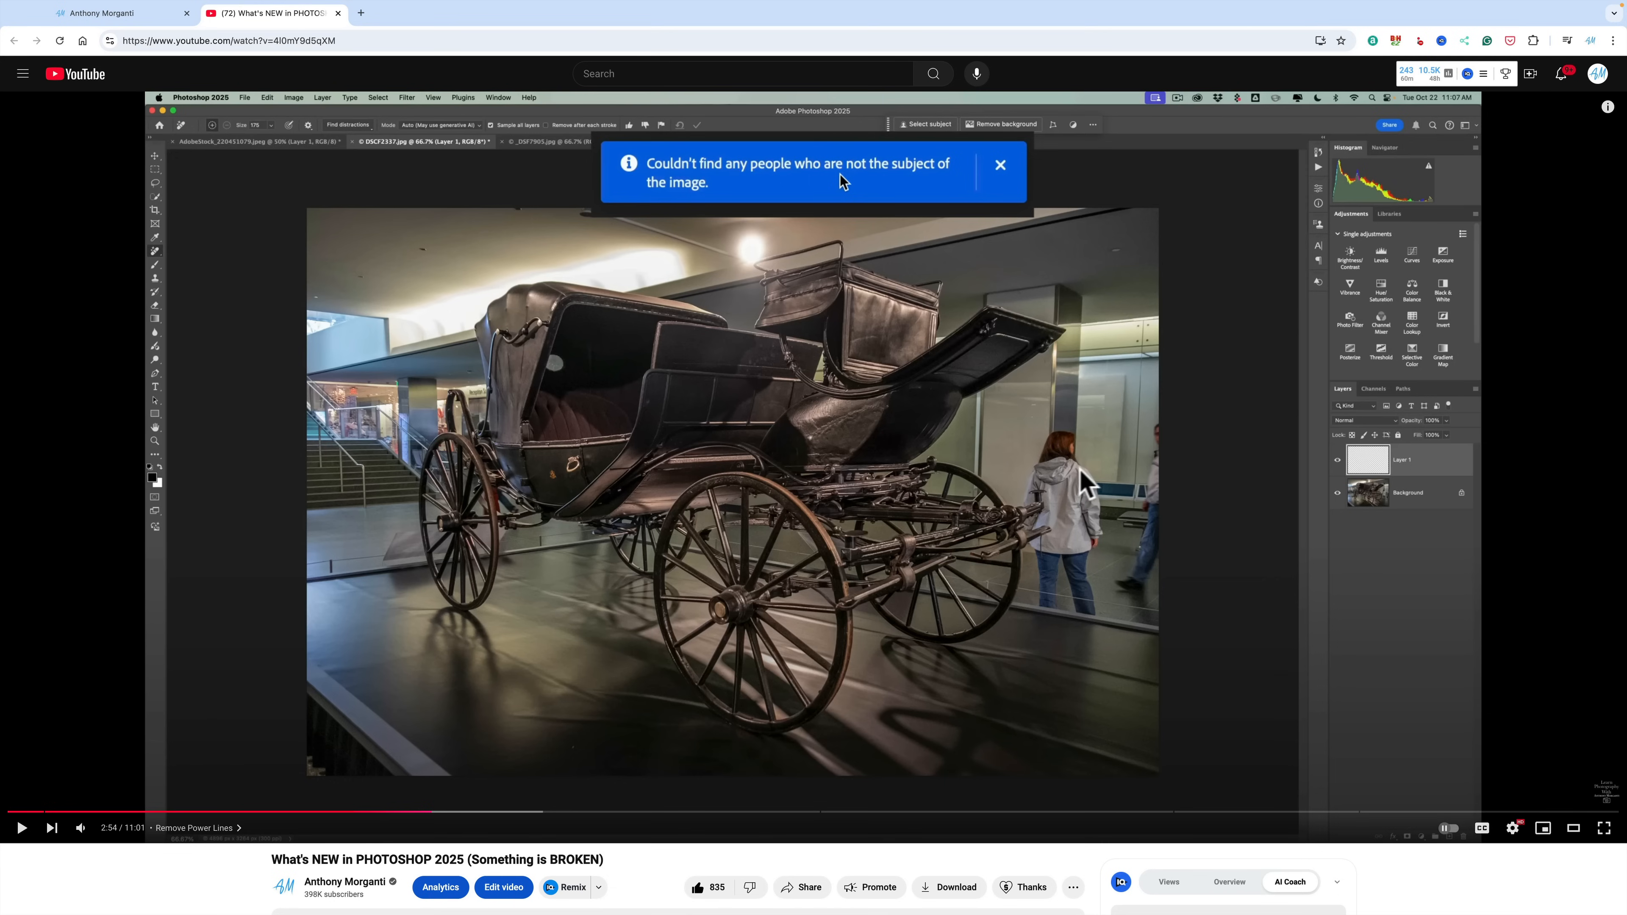
mouse_move(1082, 483)
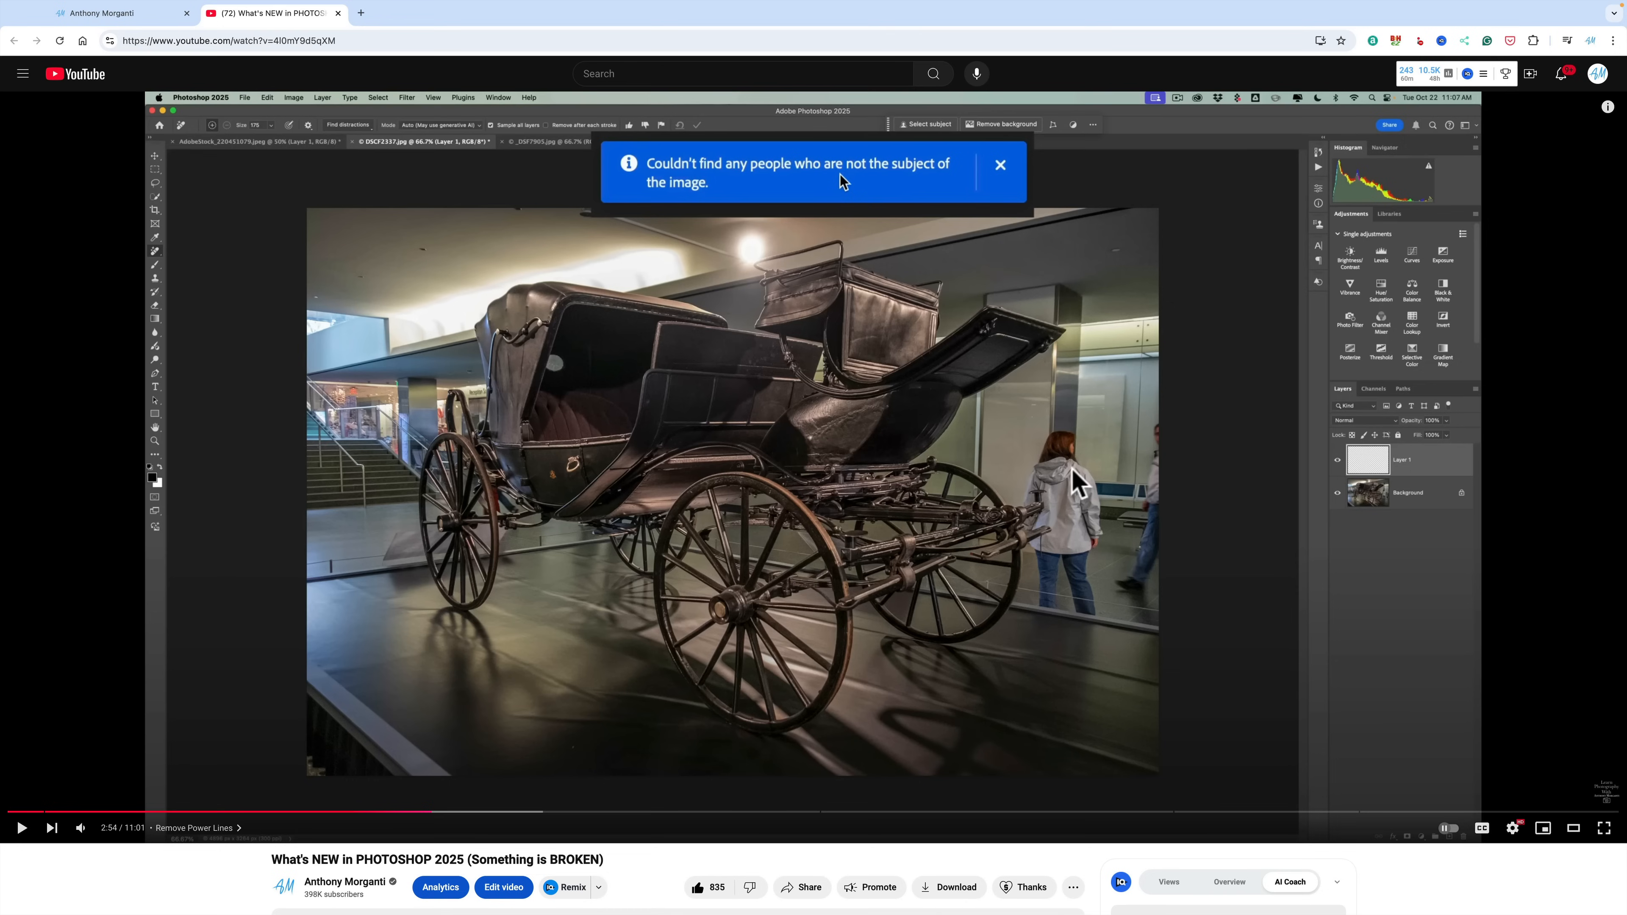
mouse_move(1138, 516)
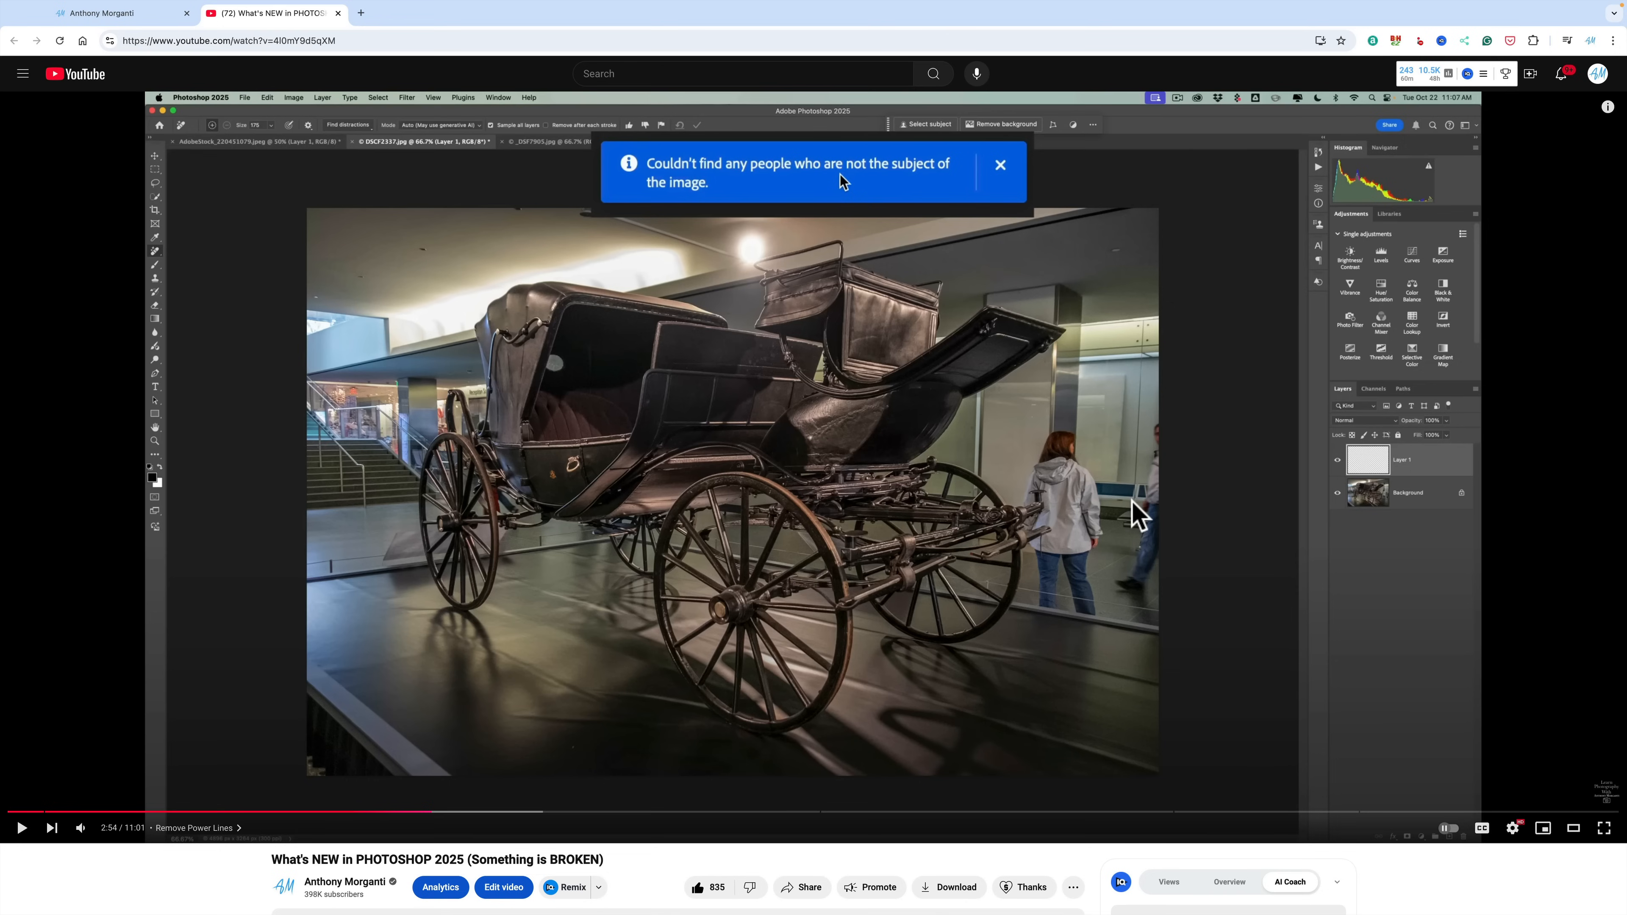
mouse_move(1168, 566)
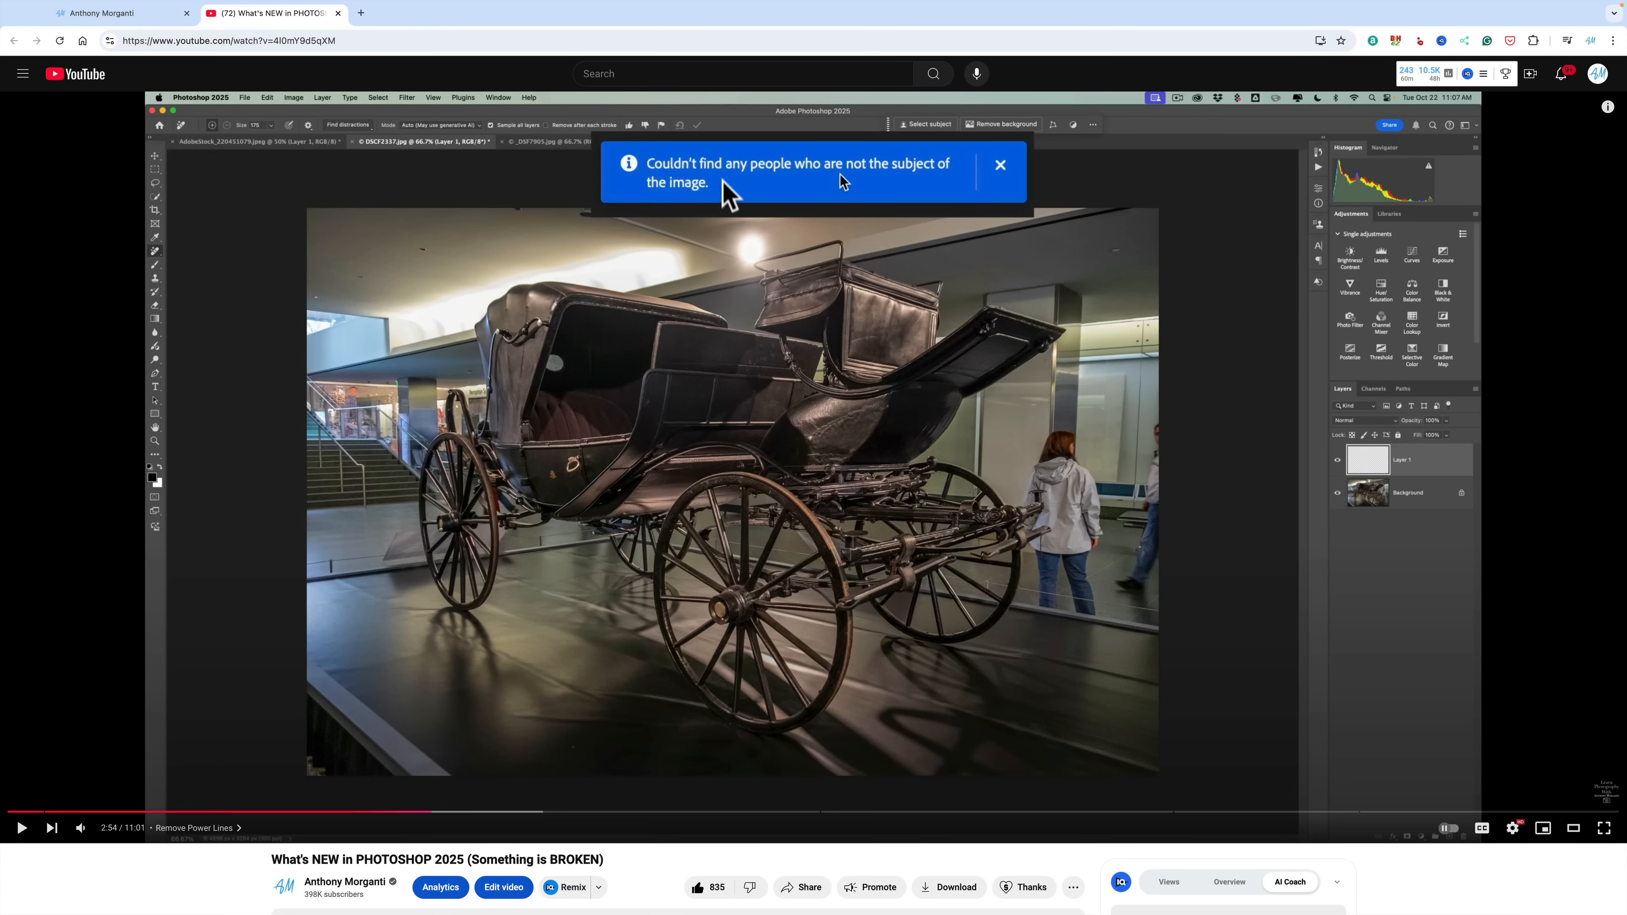
mouse_move(791, 197)
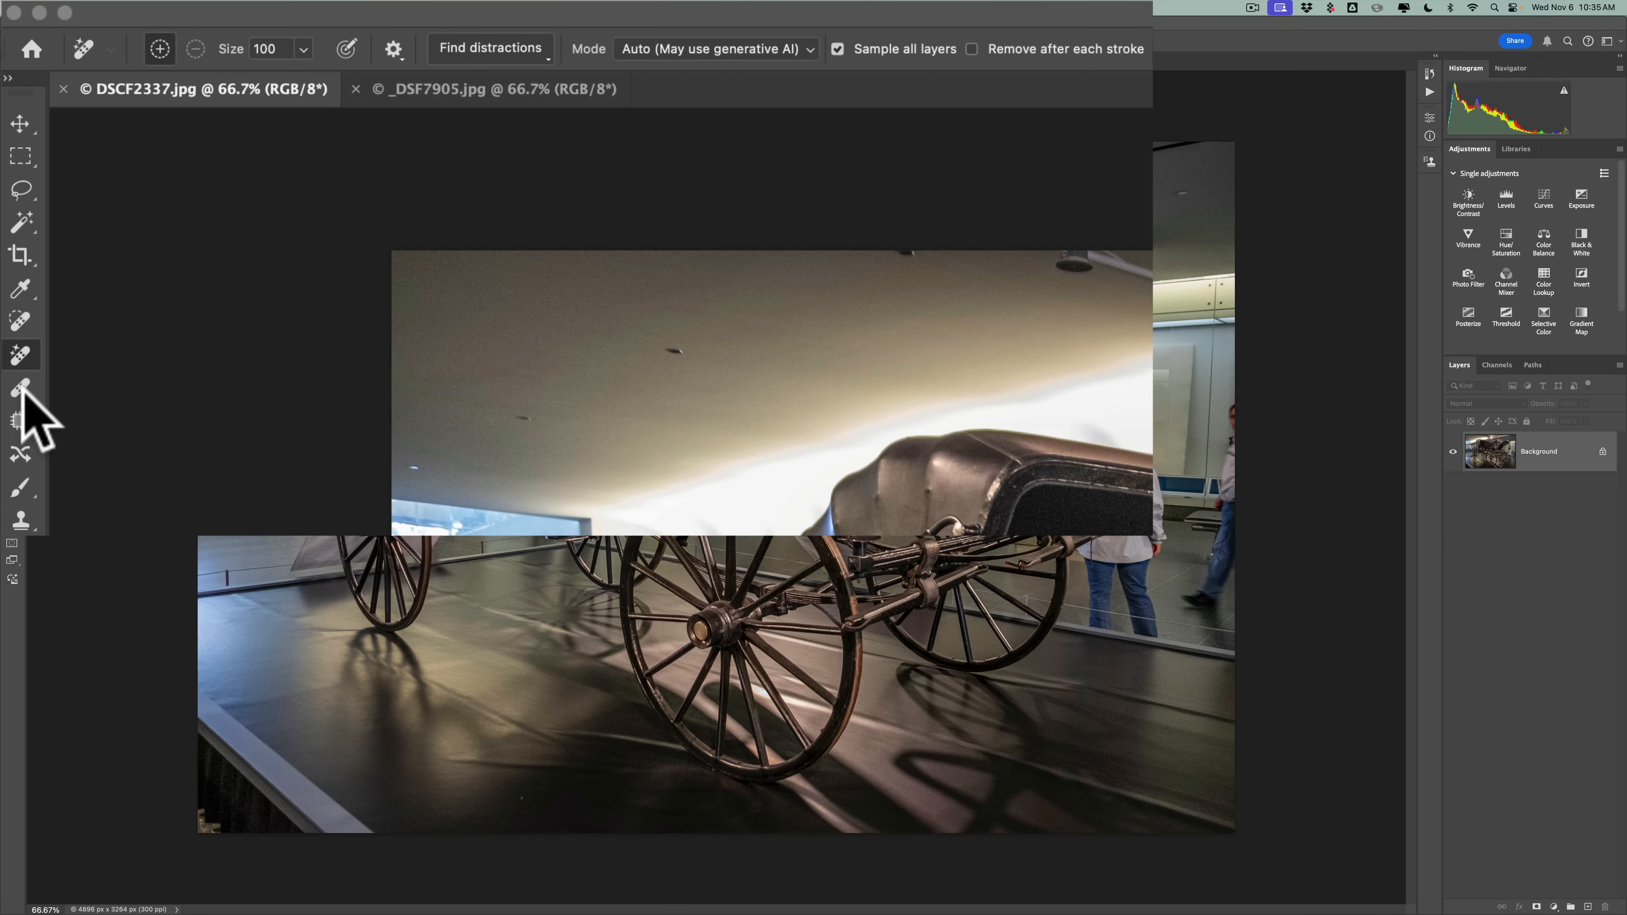
mouse_move(102, 407)
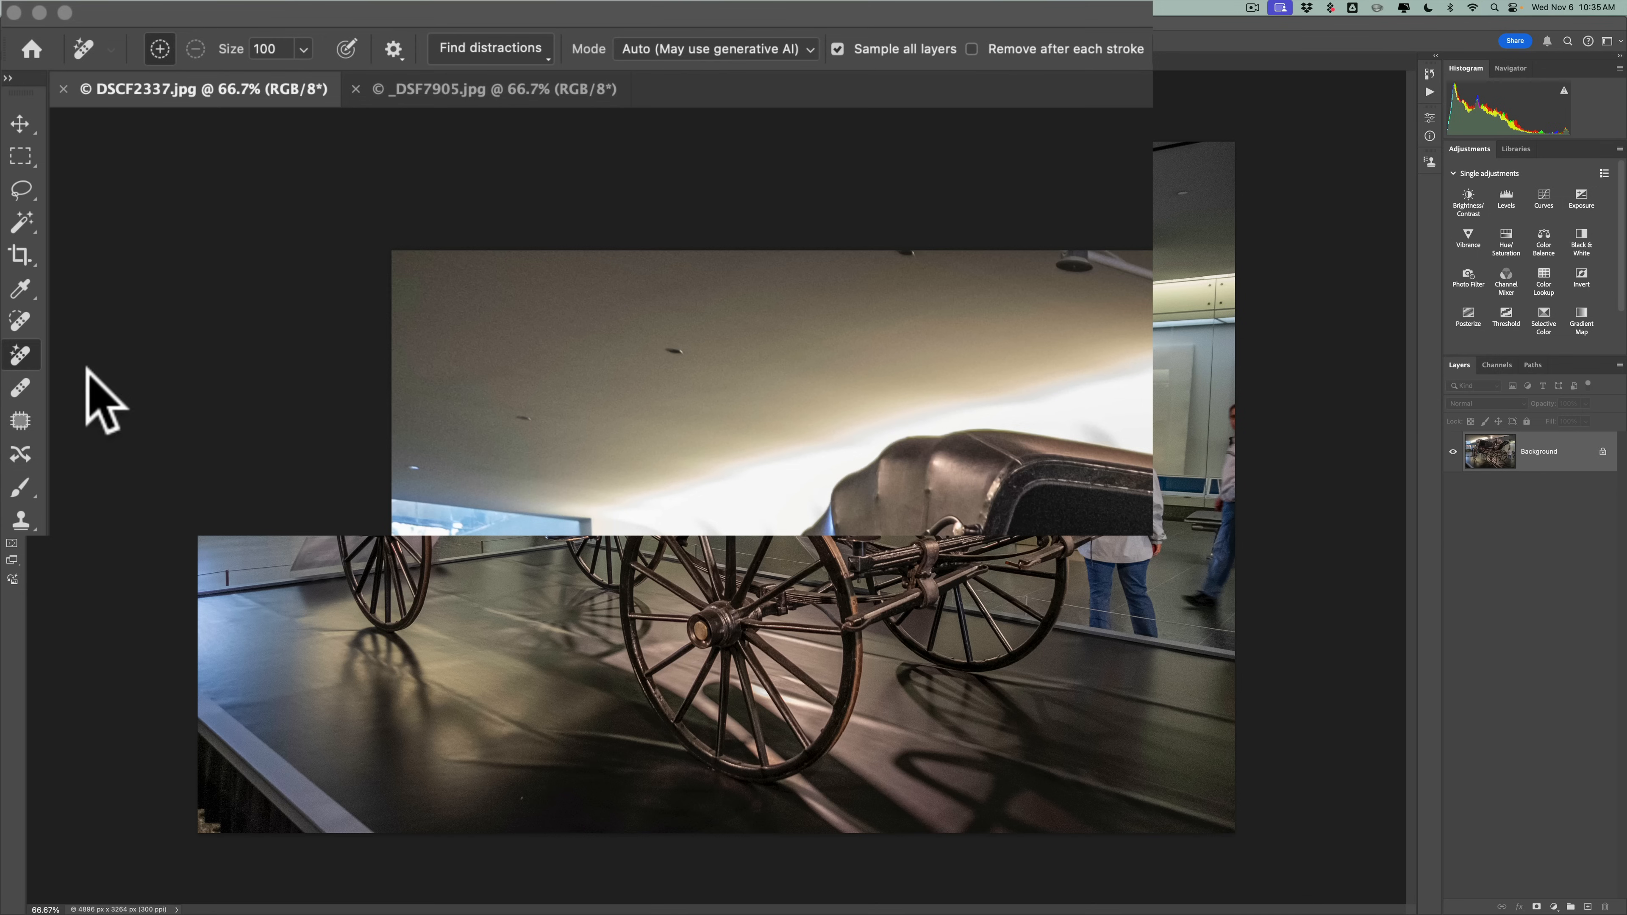
mouse_move(31, 374)
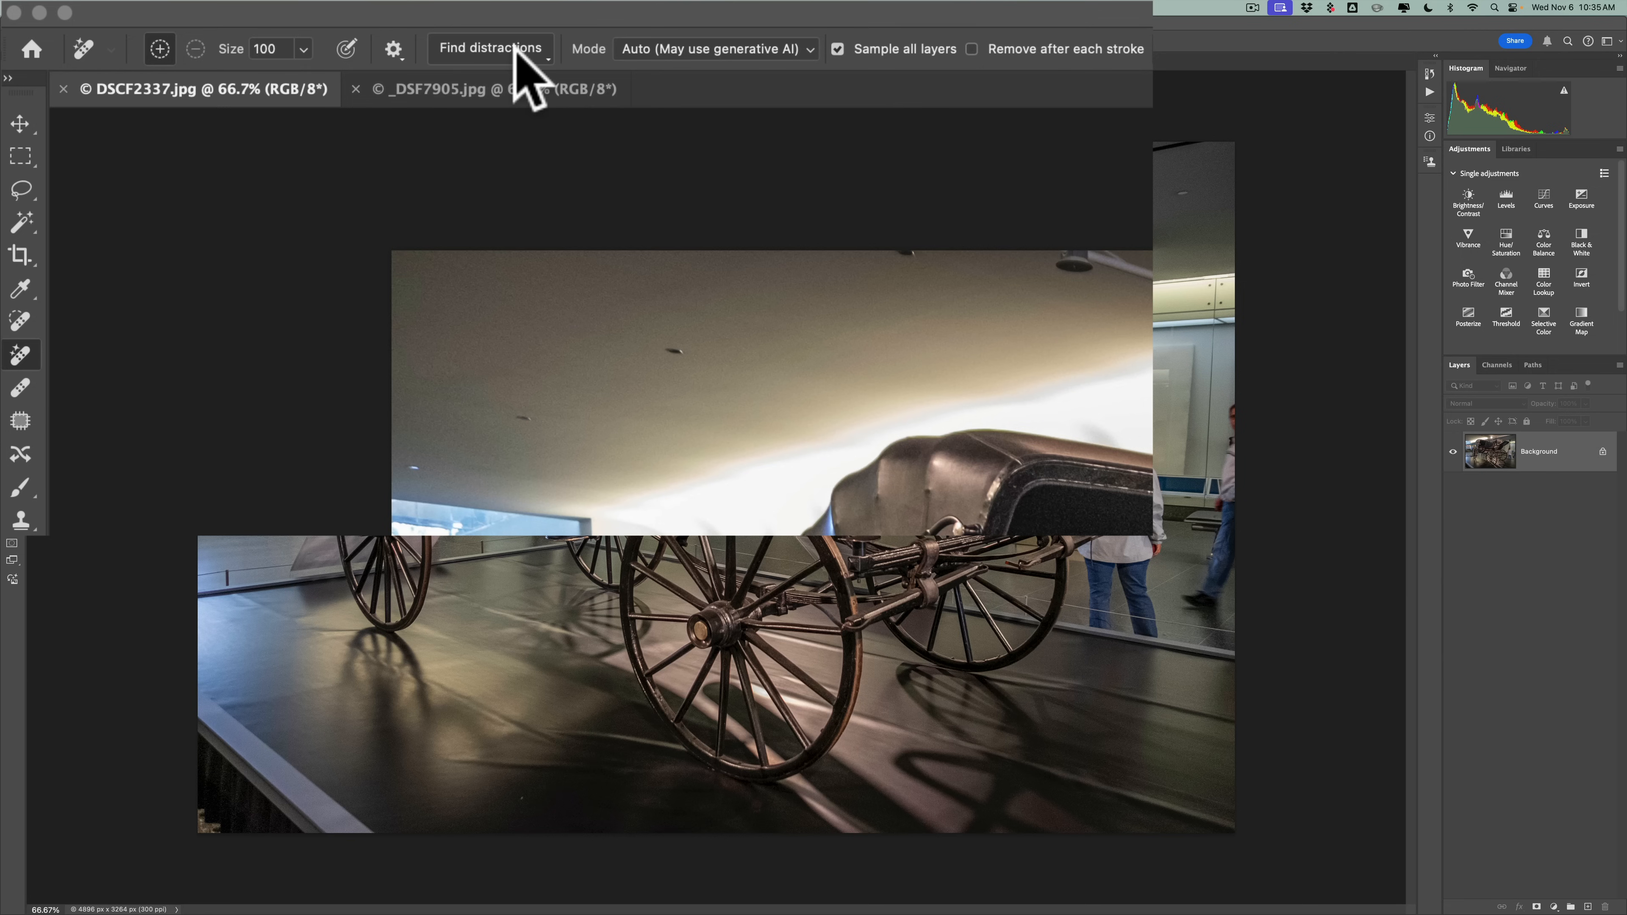
mouse_move(801, 85)
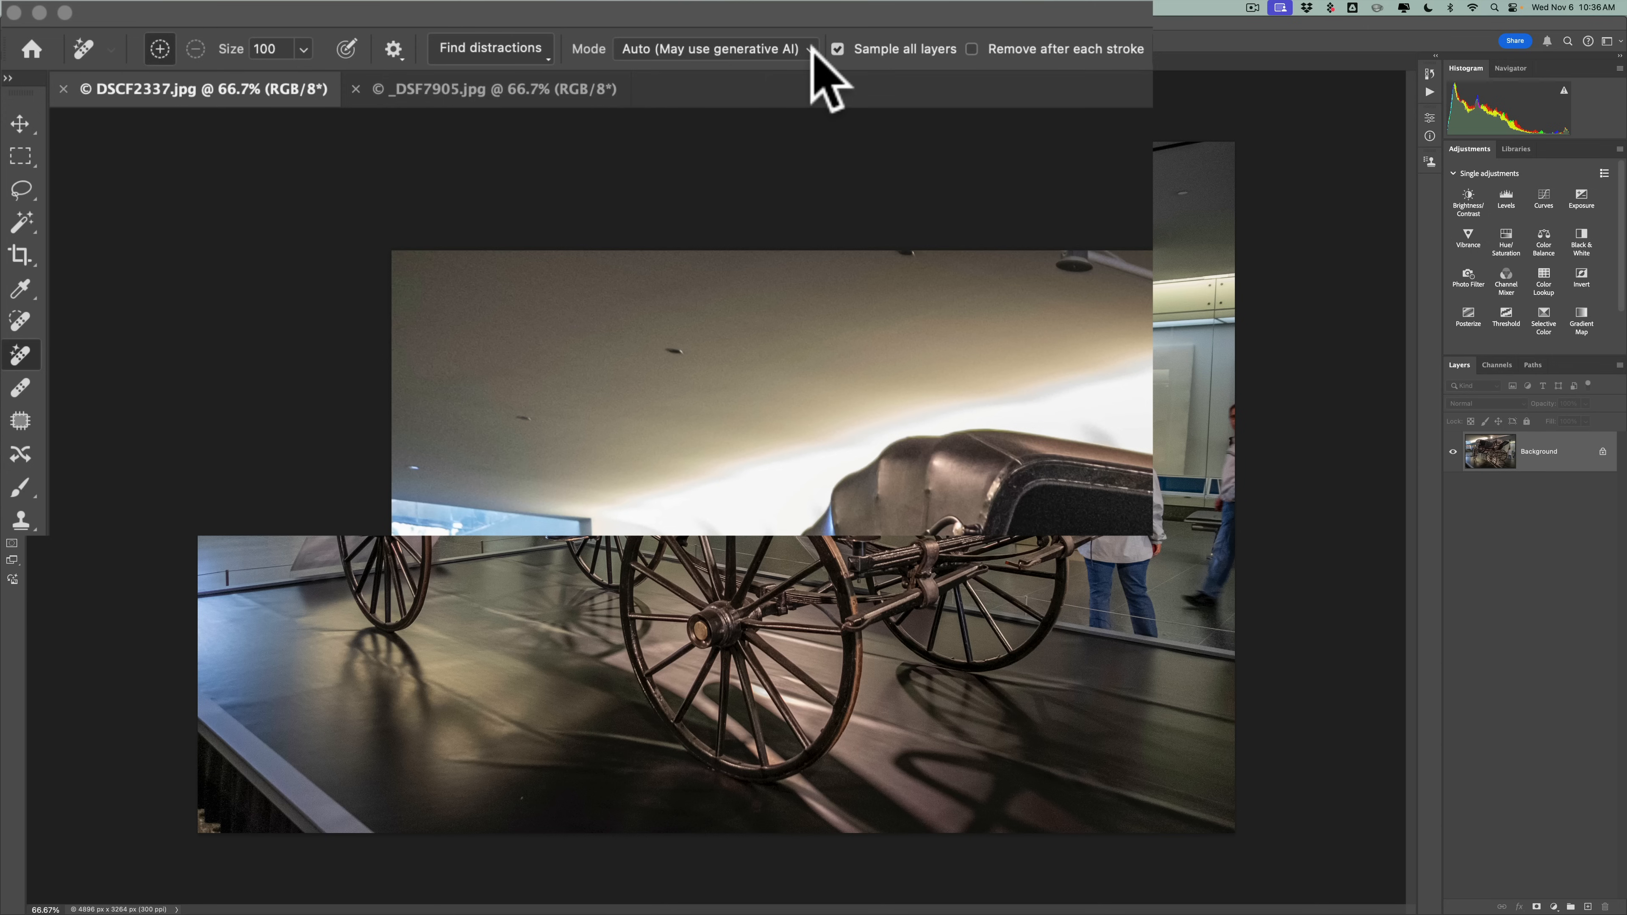
Keep Auto generative AI mode and run Find distractions > People on the carriage photo, dismissing the no-people notice.
click(711, 49)
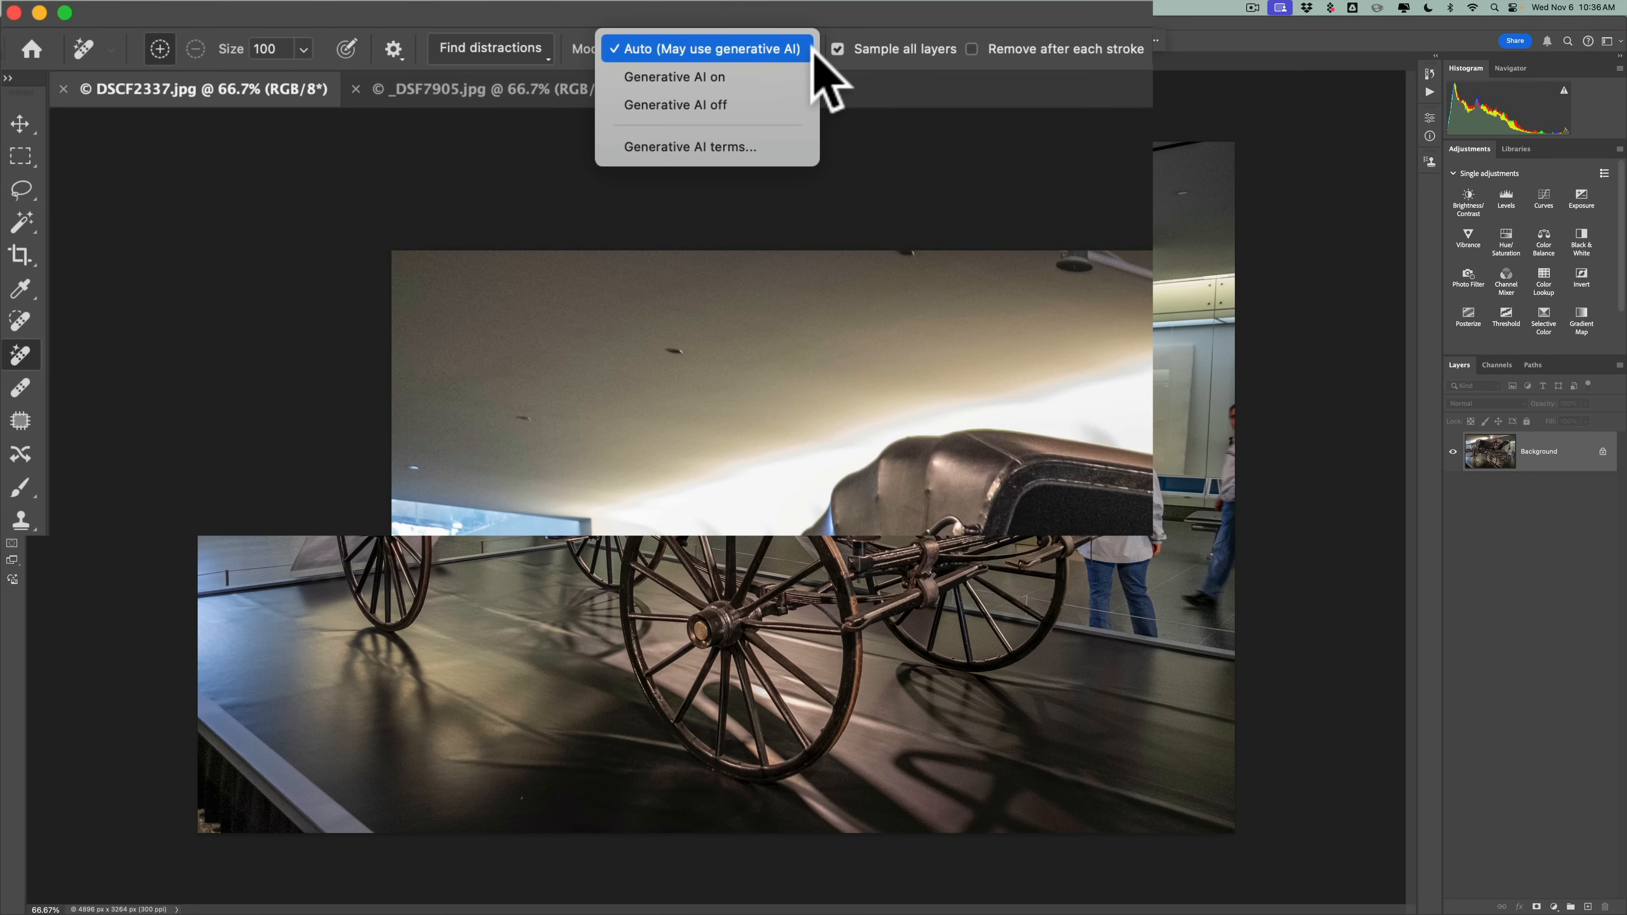
click(706, 48)
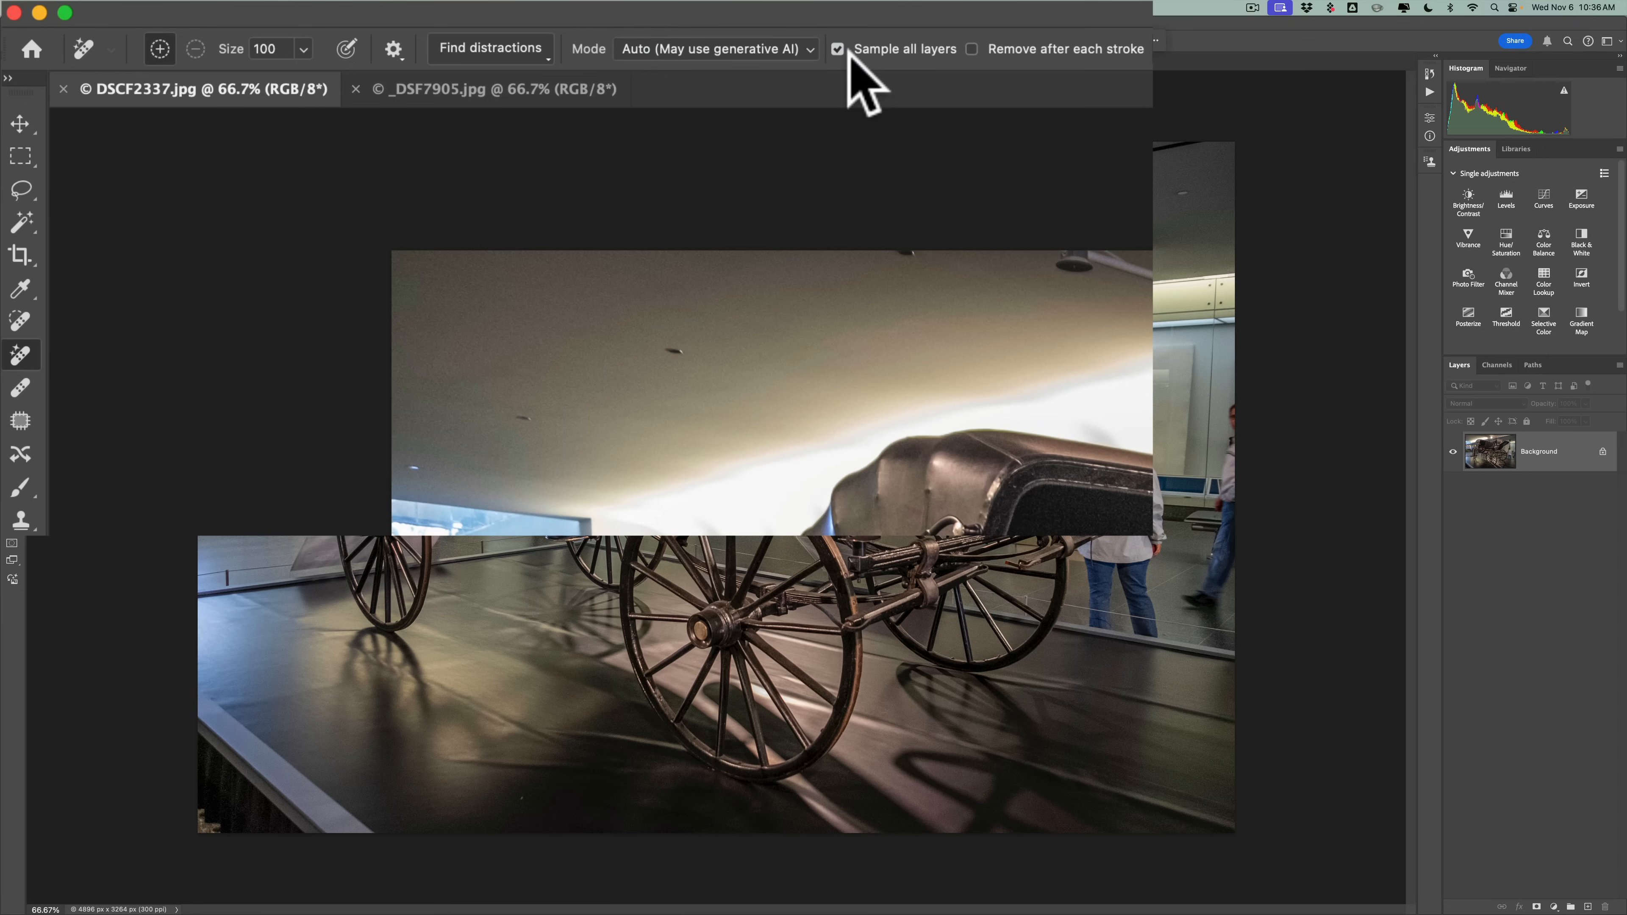
mouse_move(1278, 489)
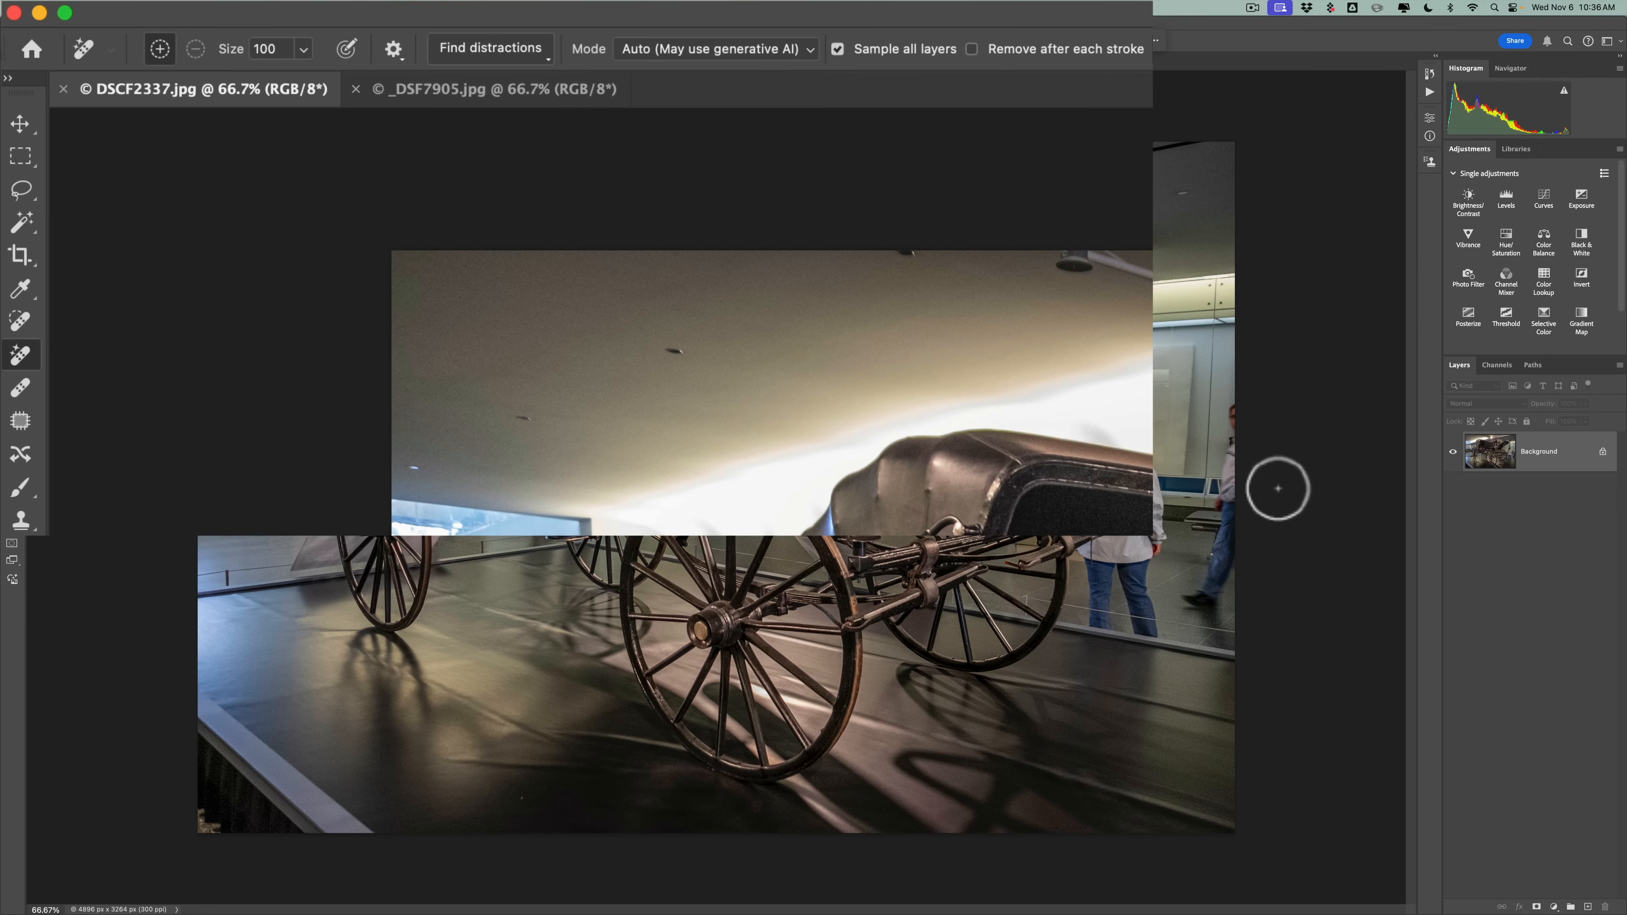
mouse_move(1516, 579)
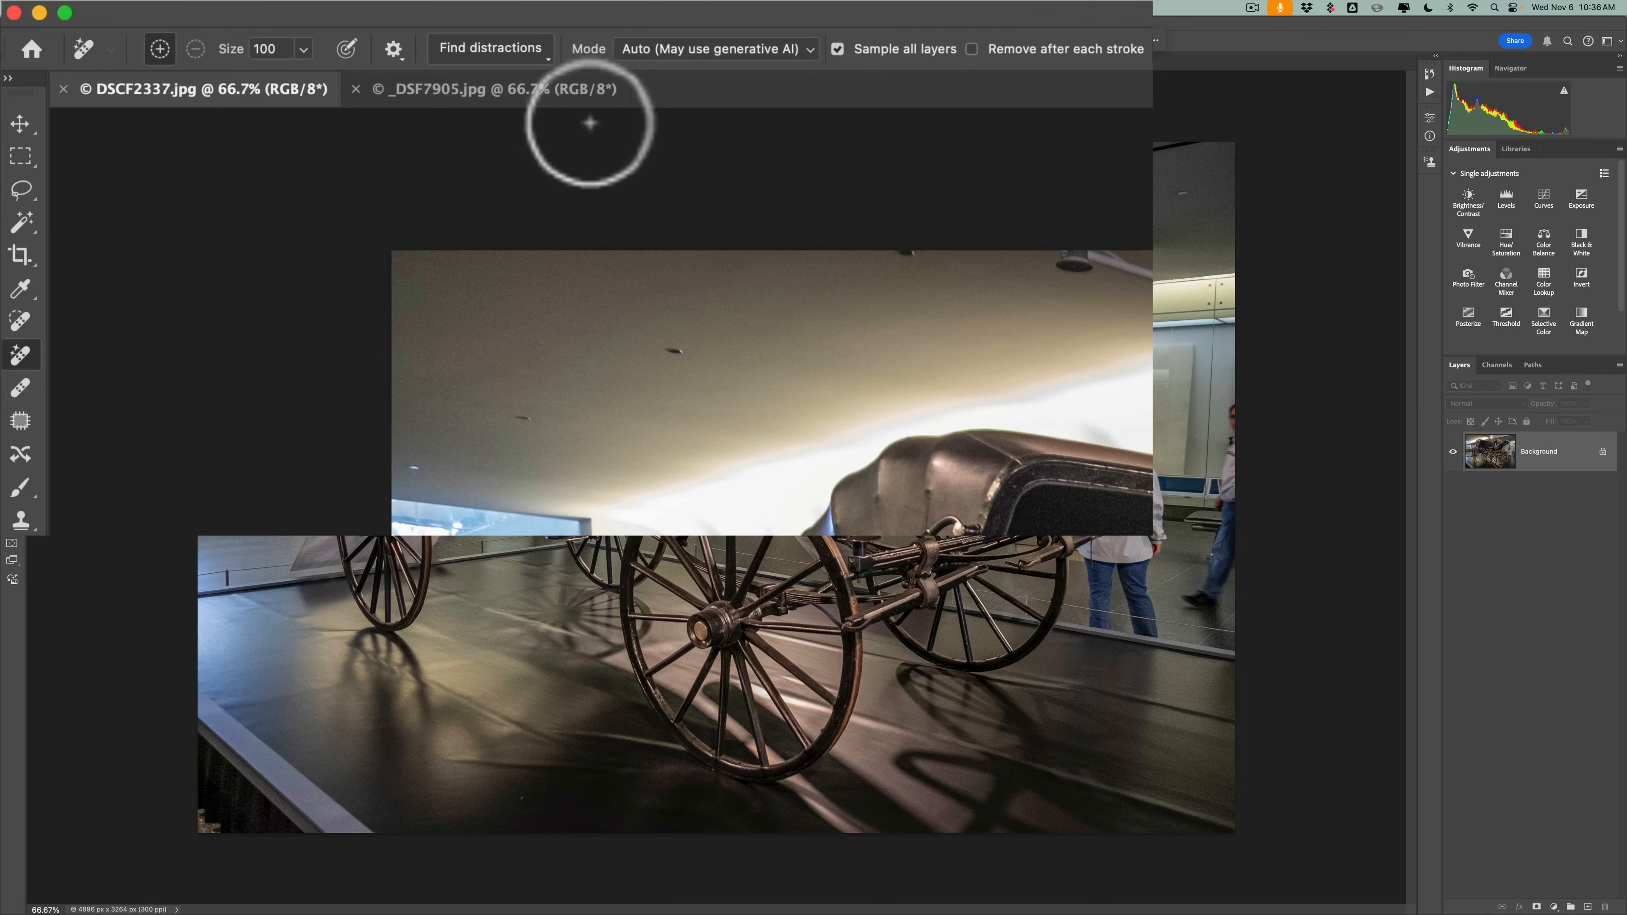
click(489, 47)
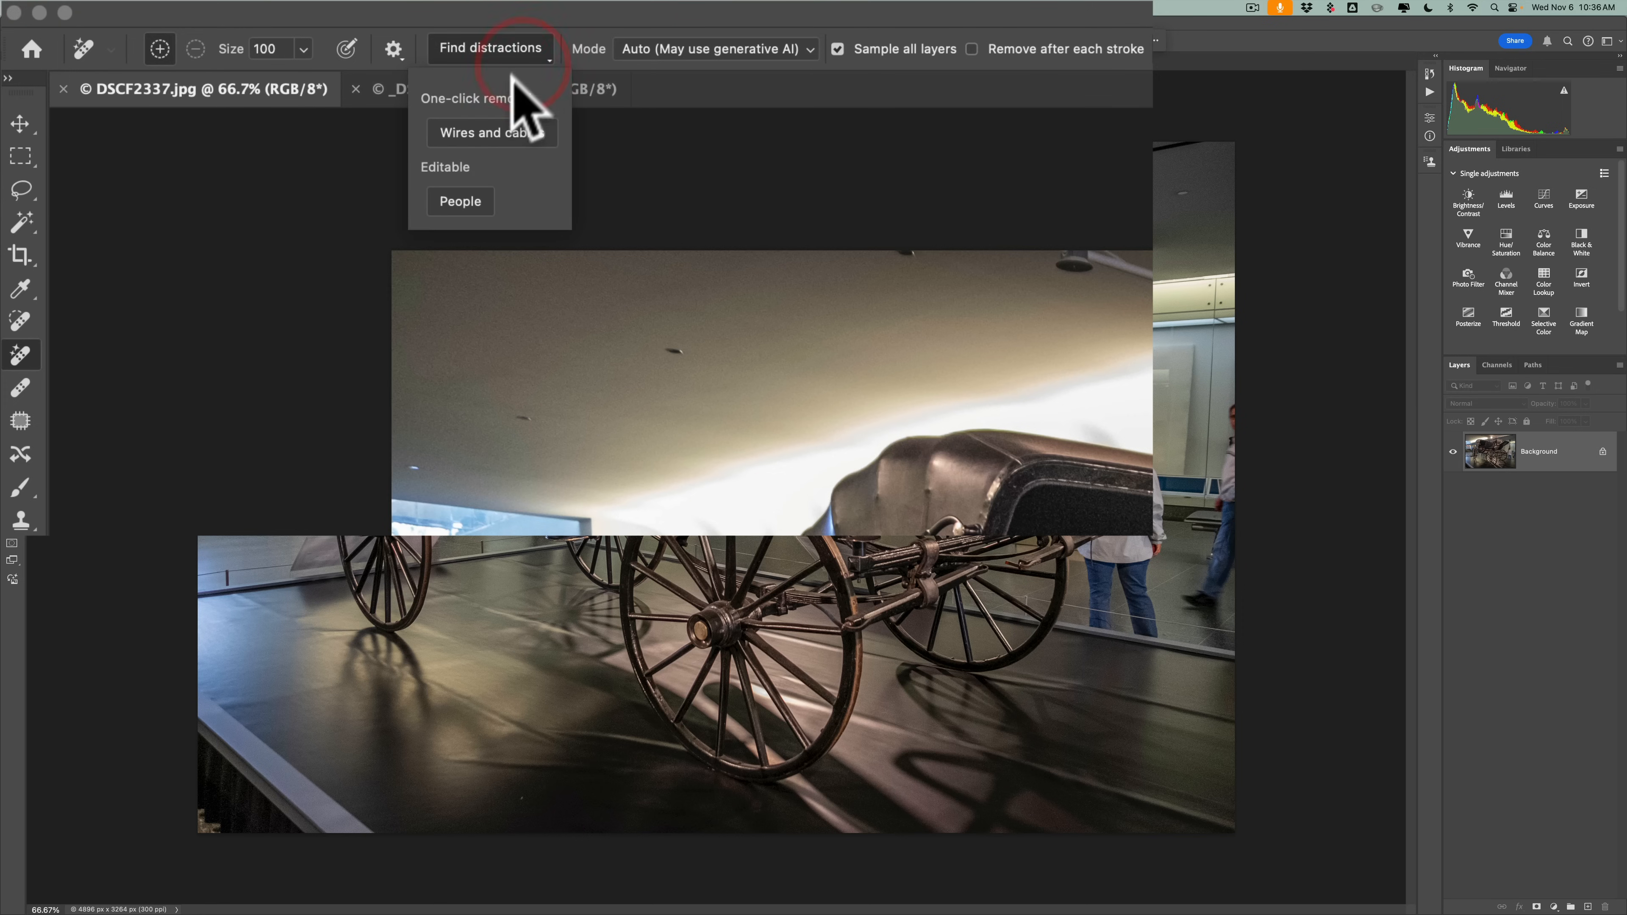
mouse_move(465, 143)
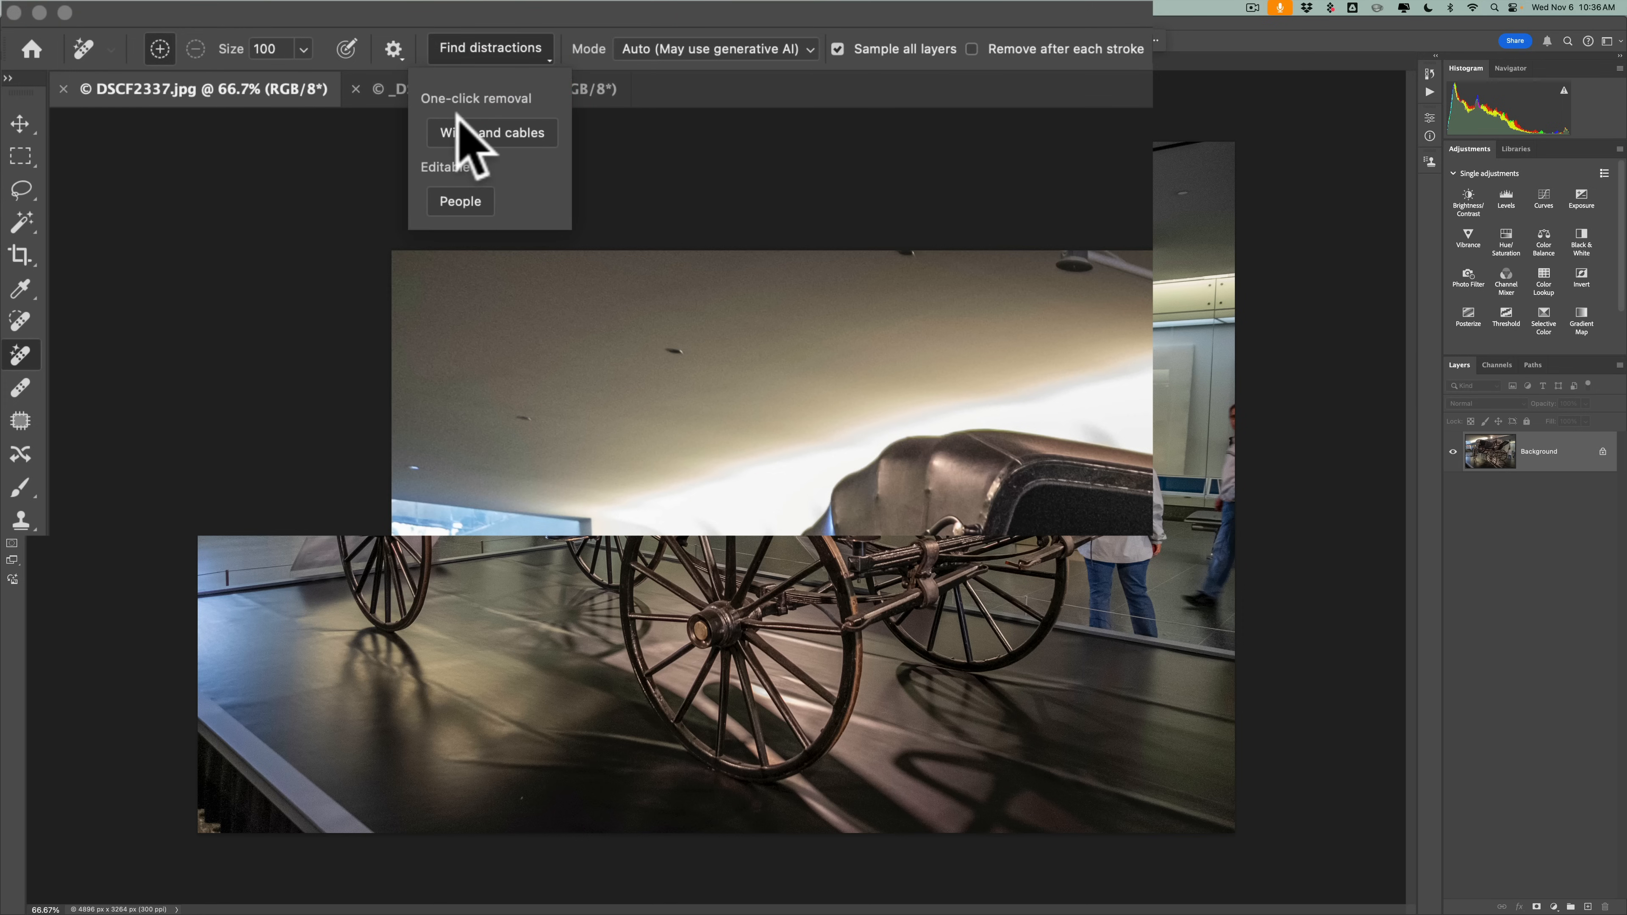
mouse_move(488, 115)
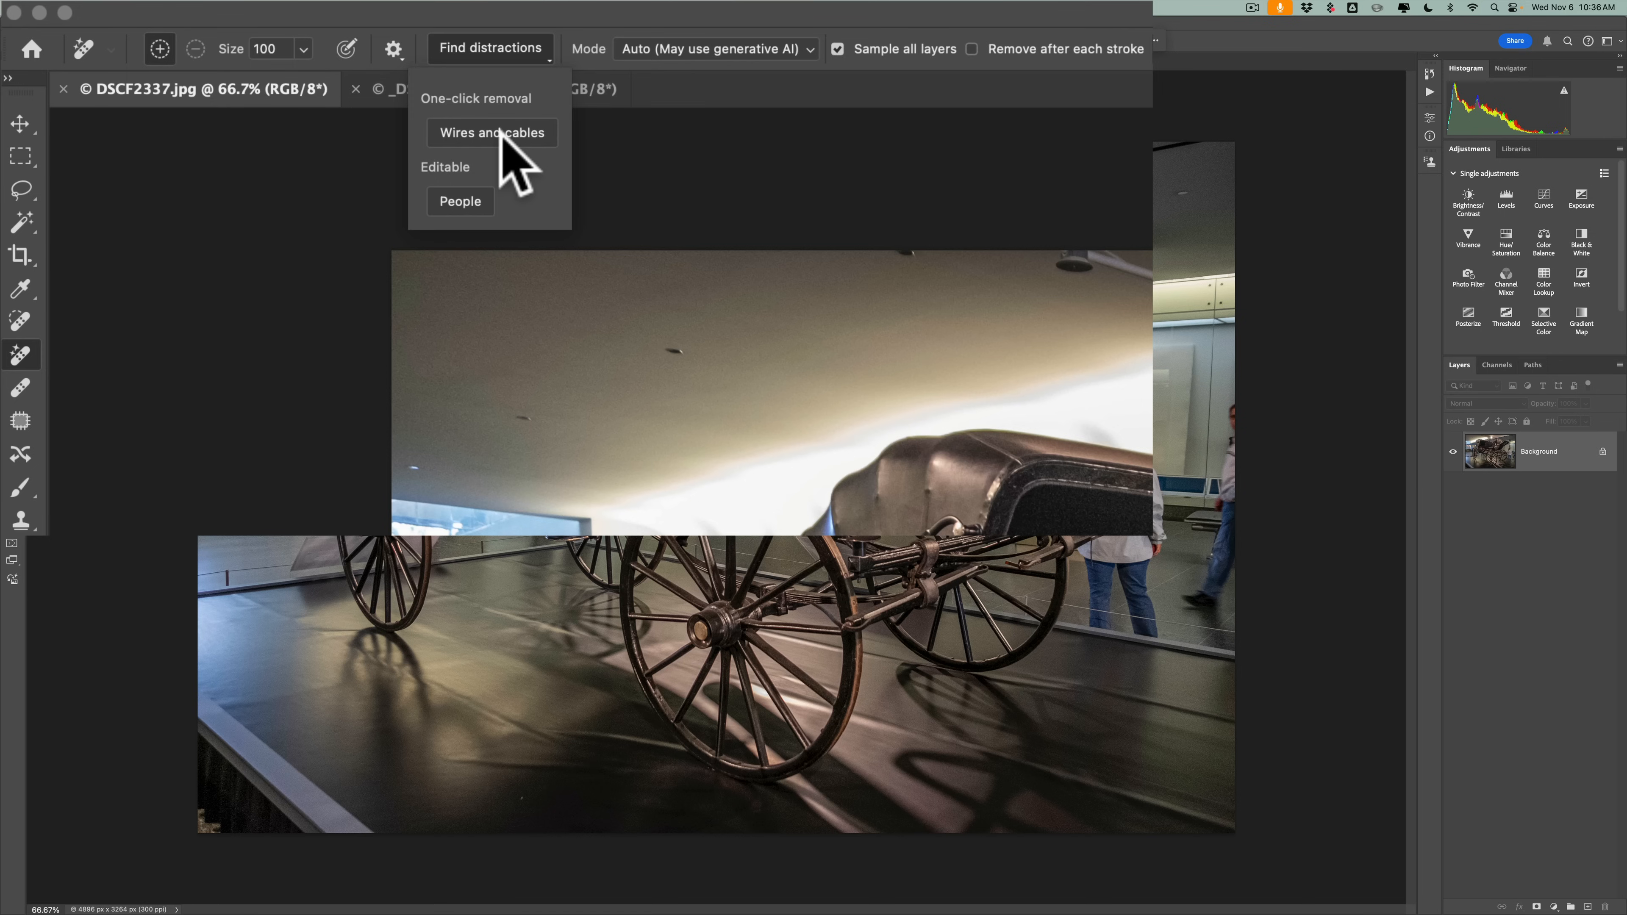
mouse_move(492, 132)
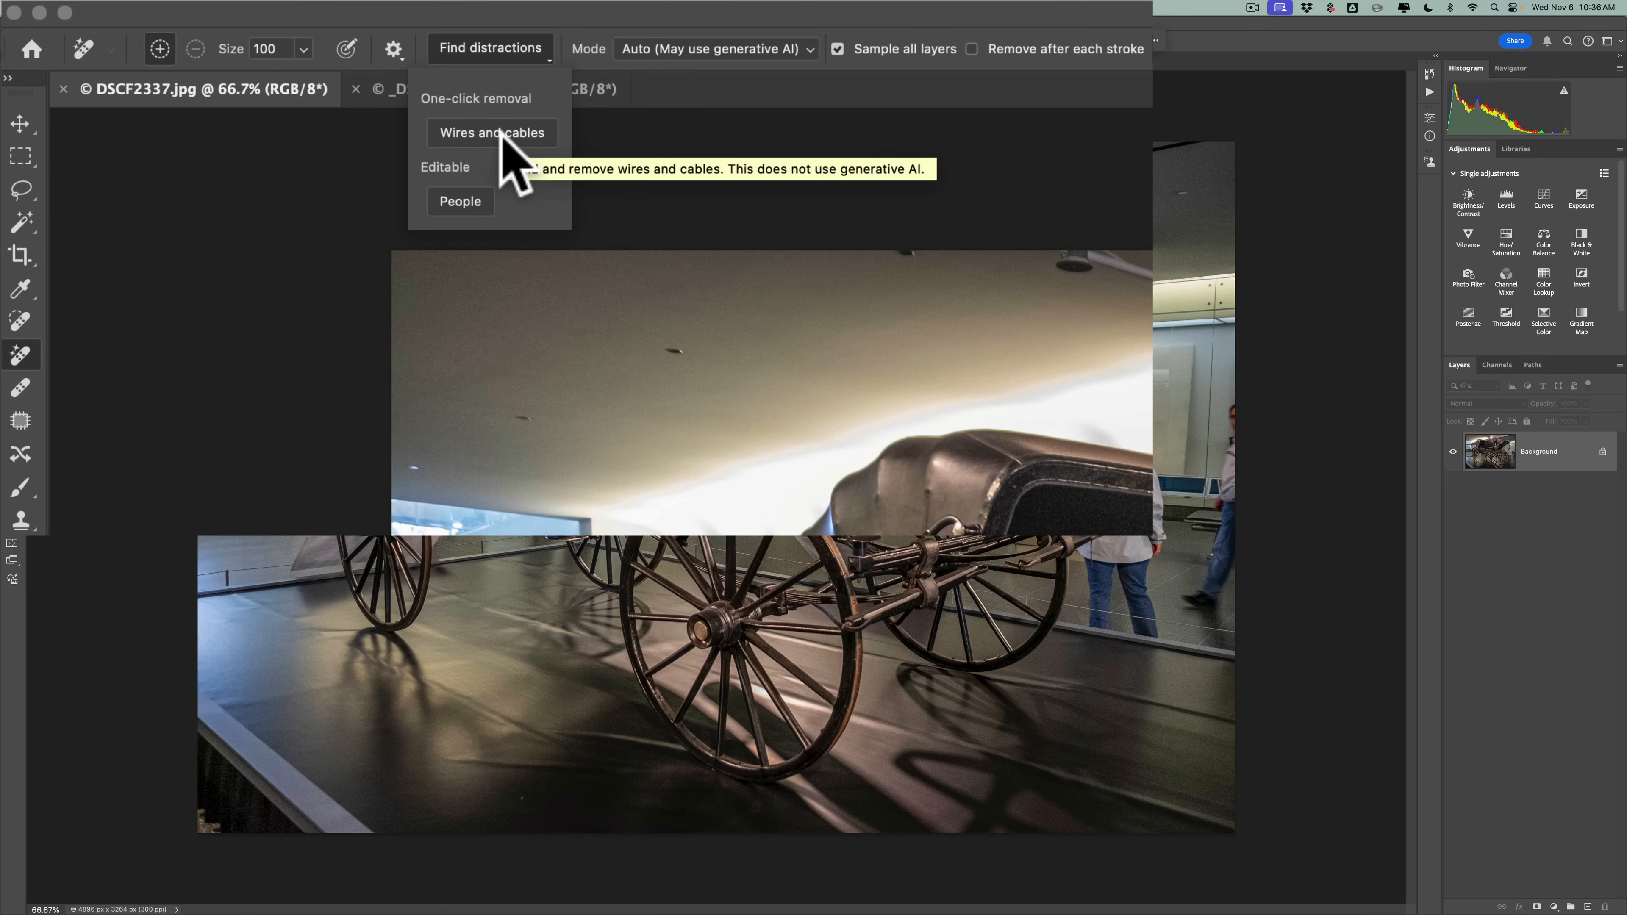
mouse_move(472, 218)
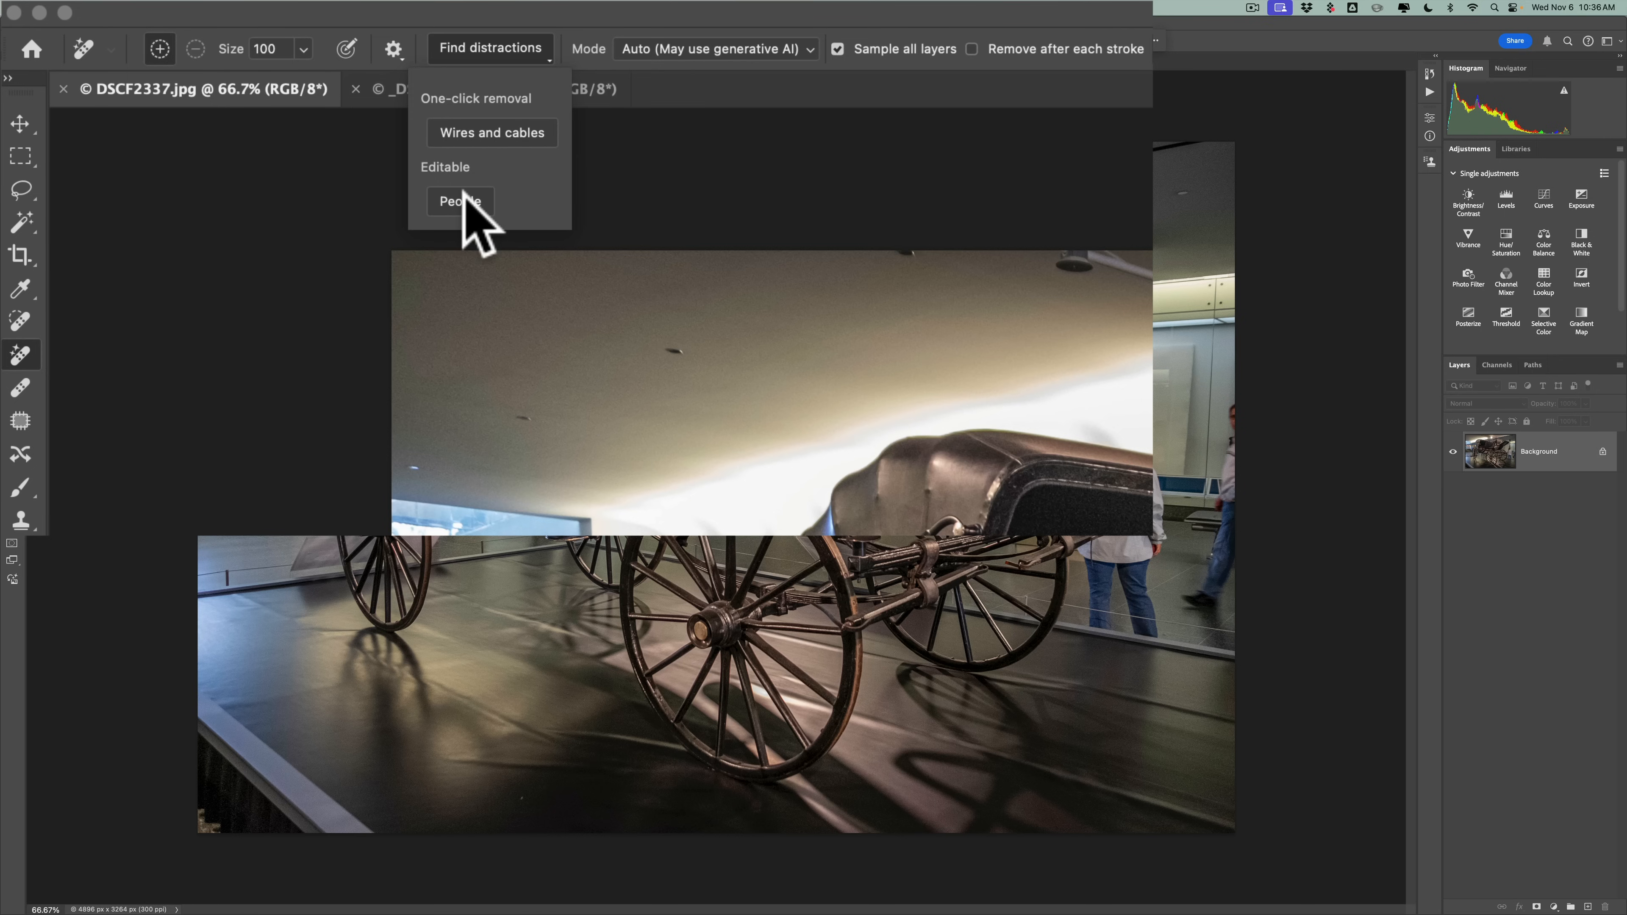
click(458, 200)
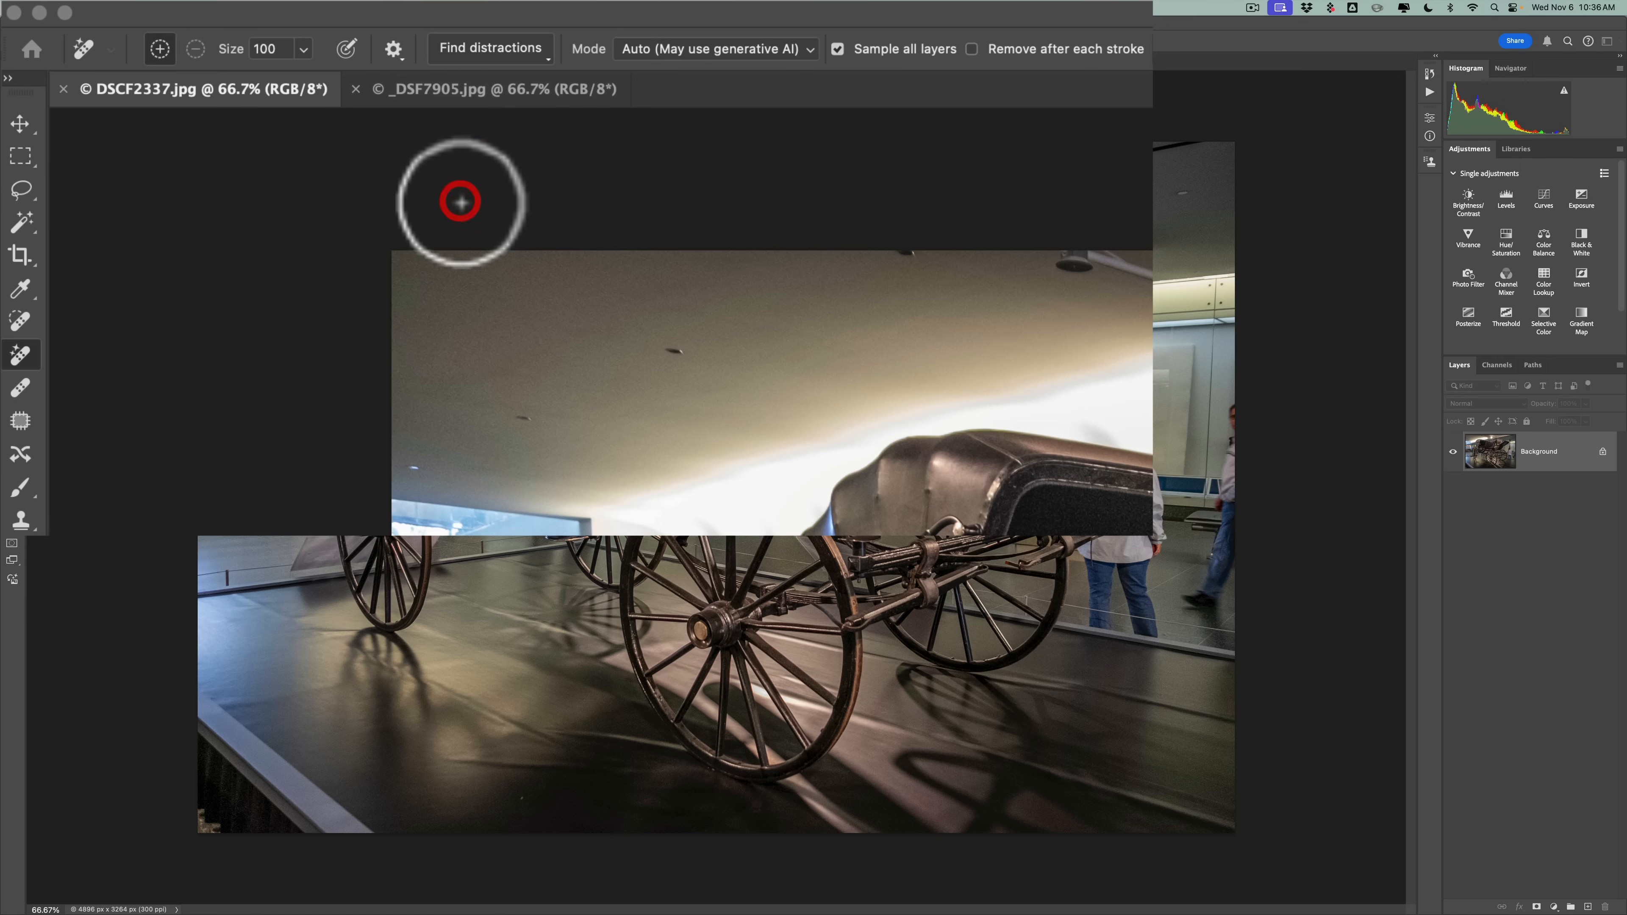
click(490, 47)
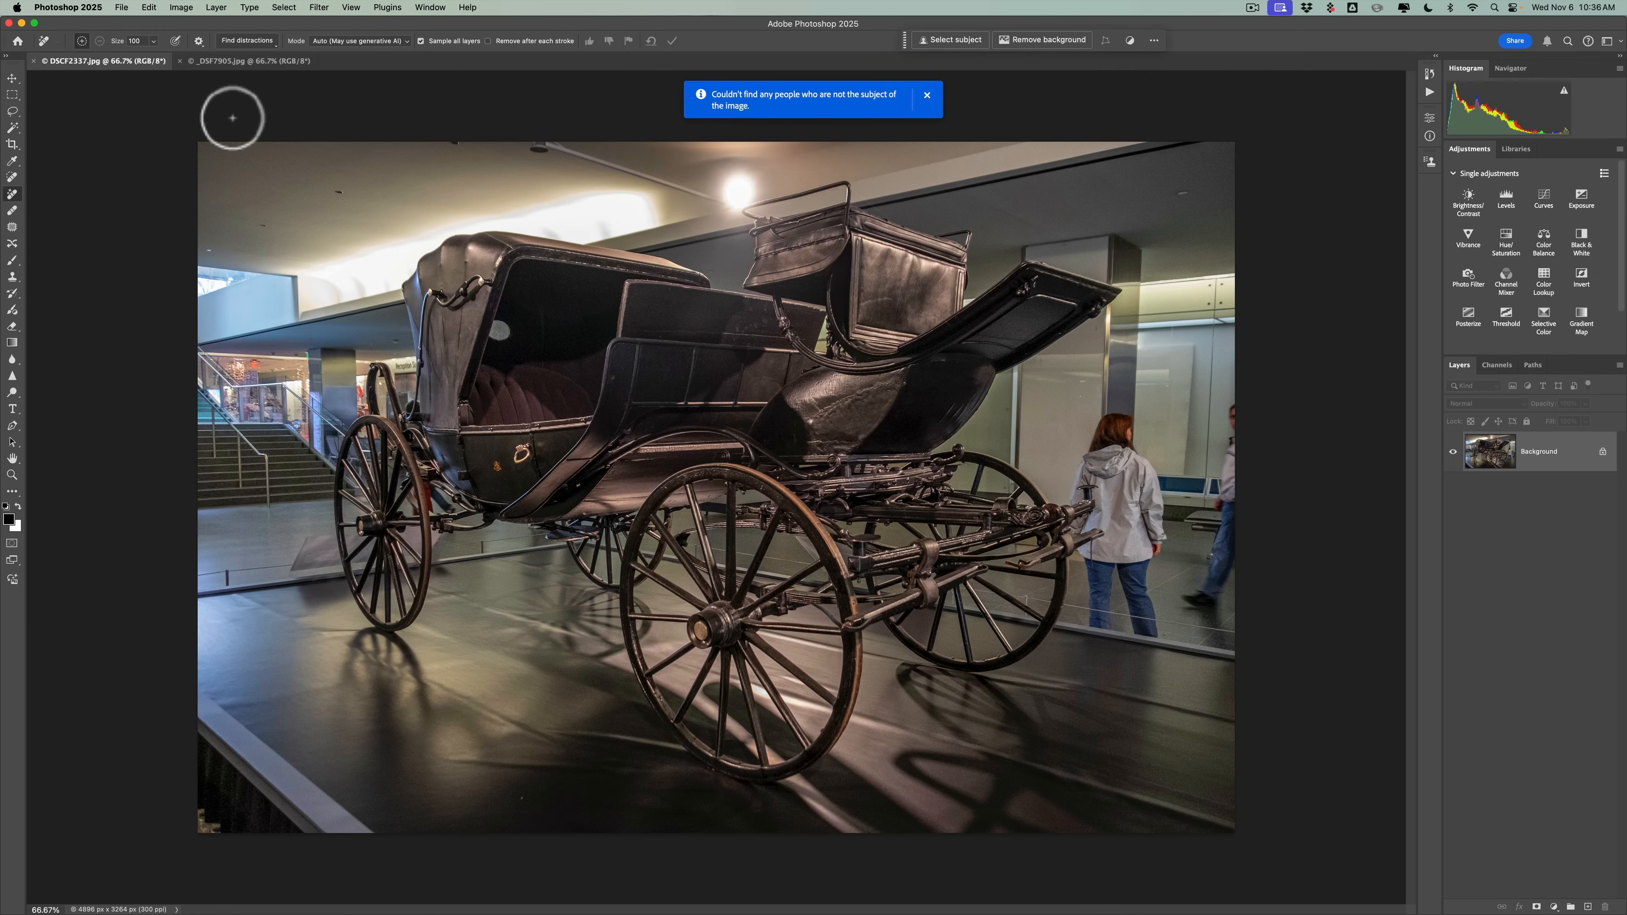
mouse_move(745, 129)
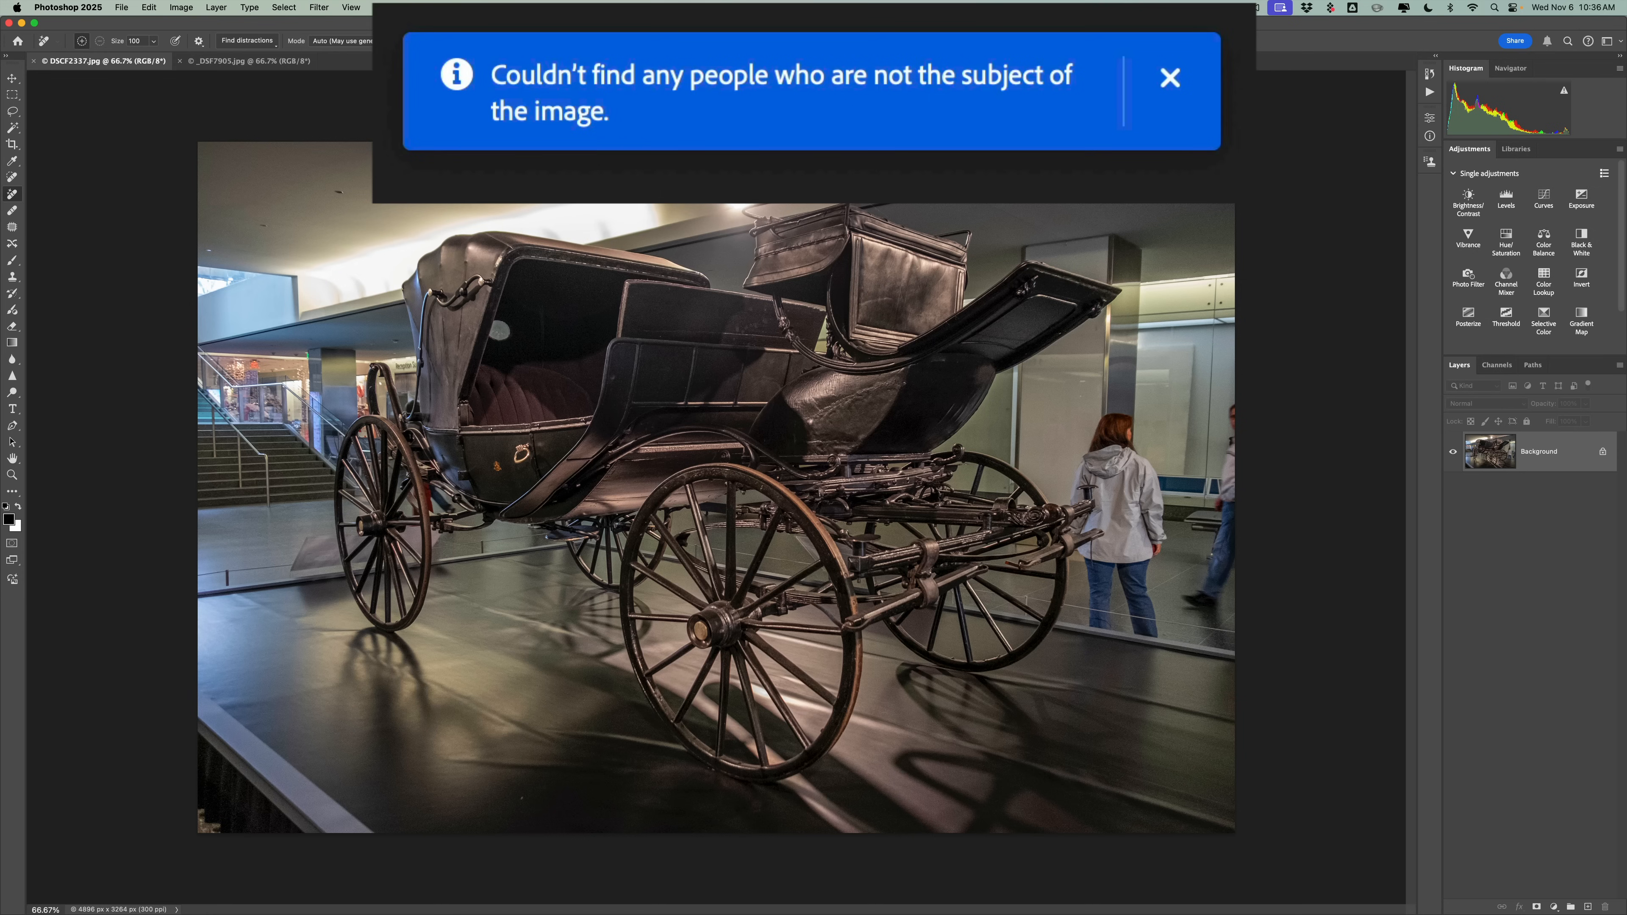
click(1170, 78)
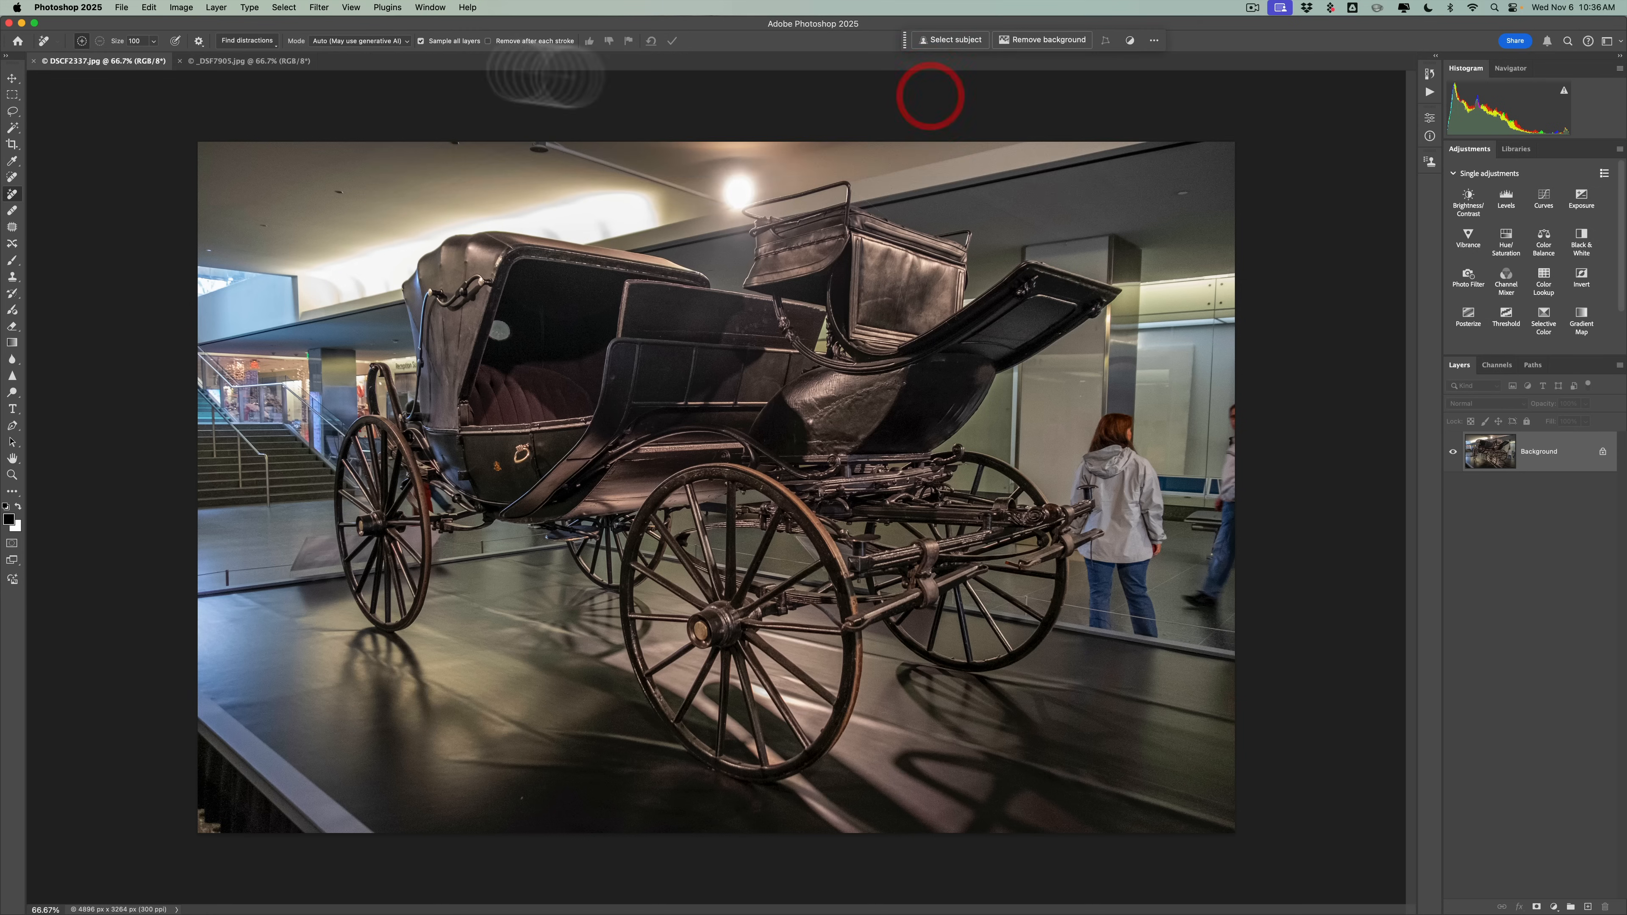
Switch to the Ohio State stadium photo and dismiss its no-people-found notice.
click(246, 60)
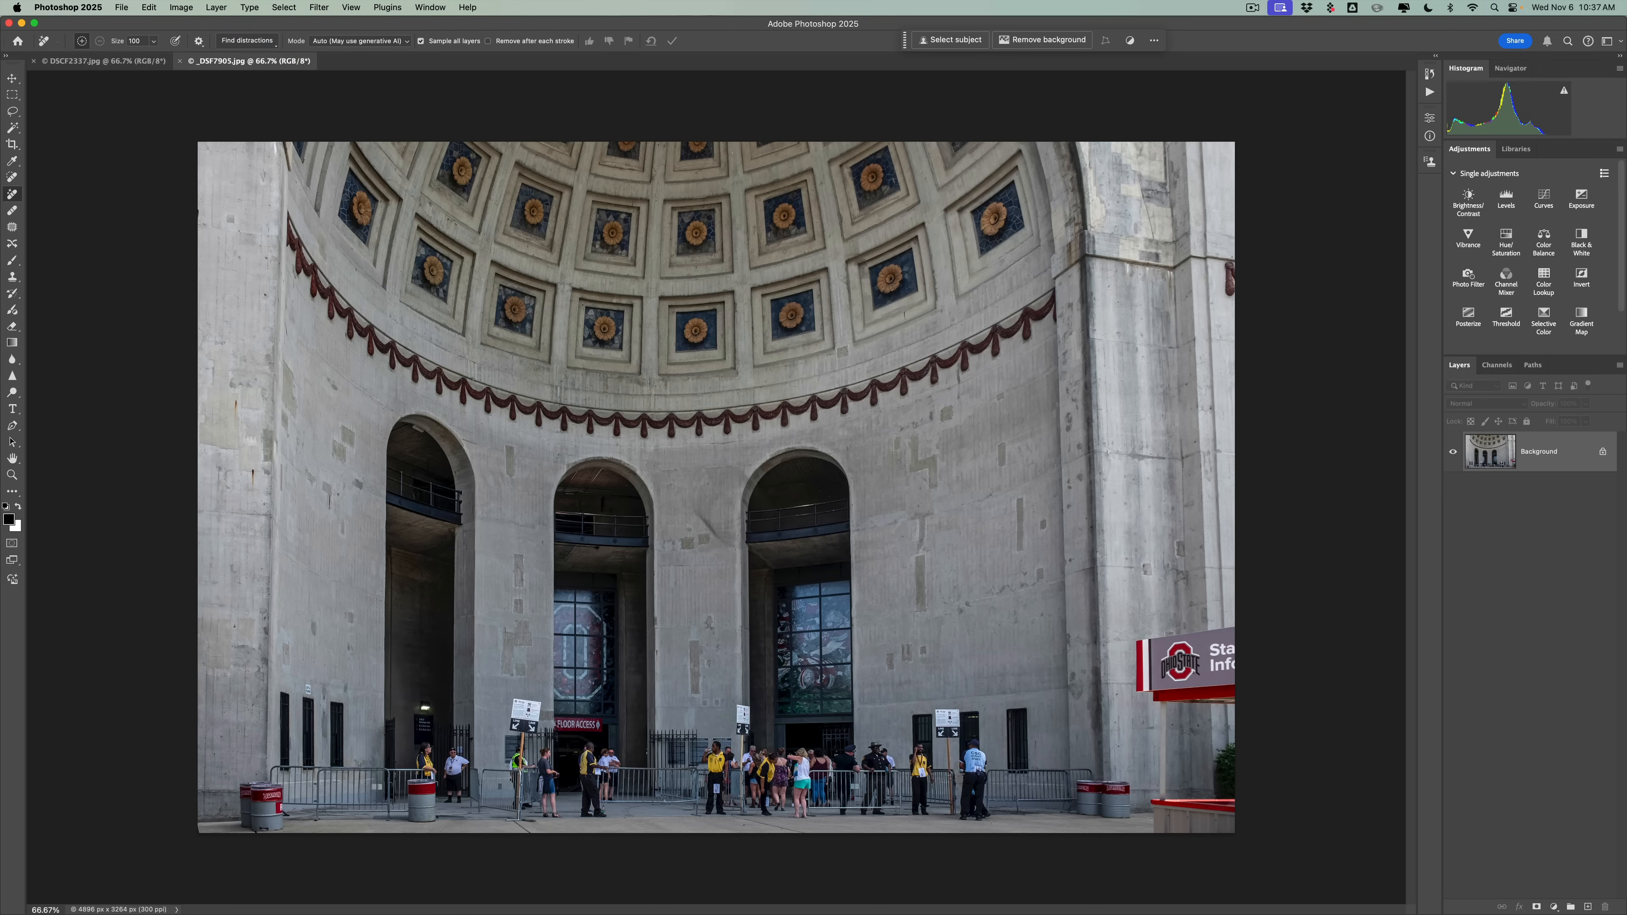
mouse_move(412, 761)
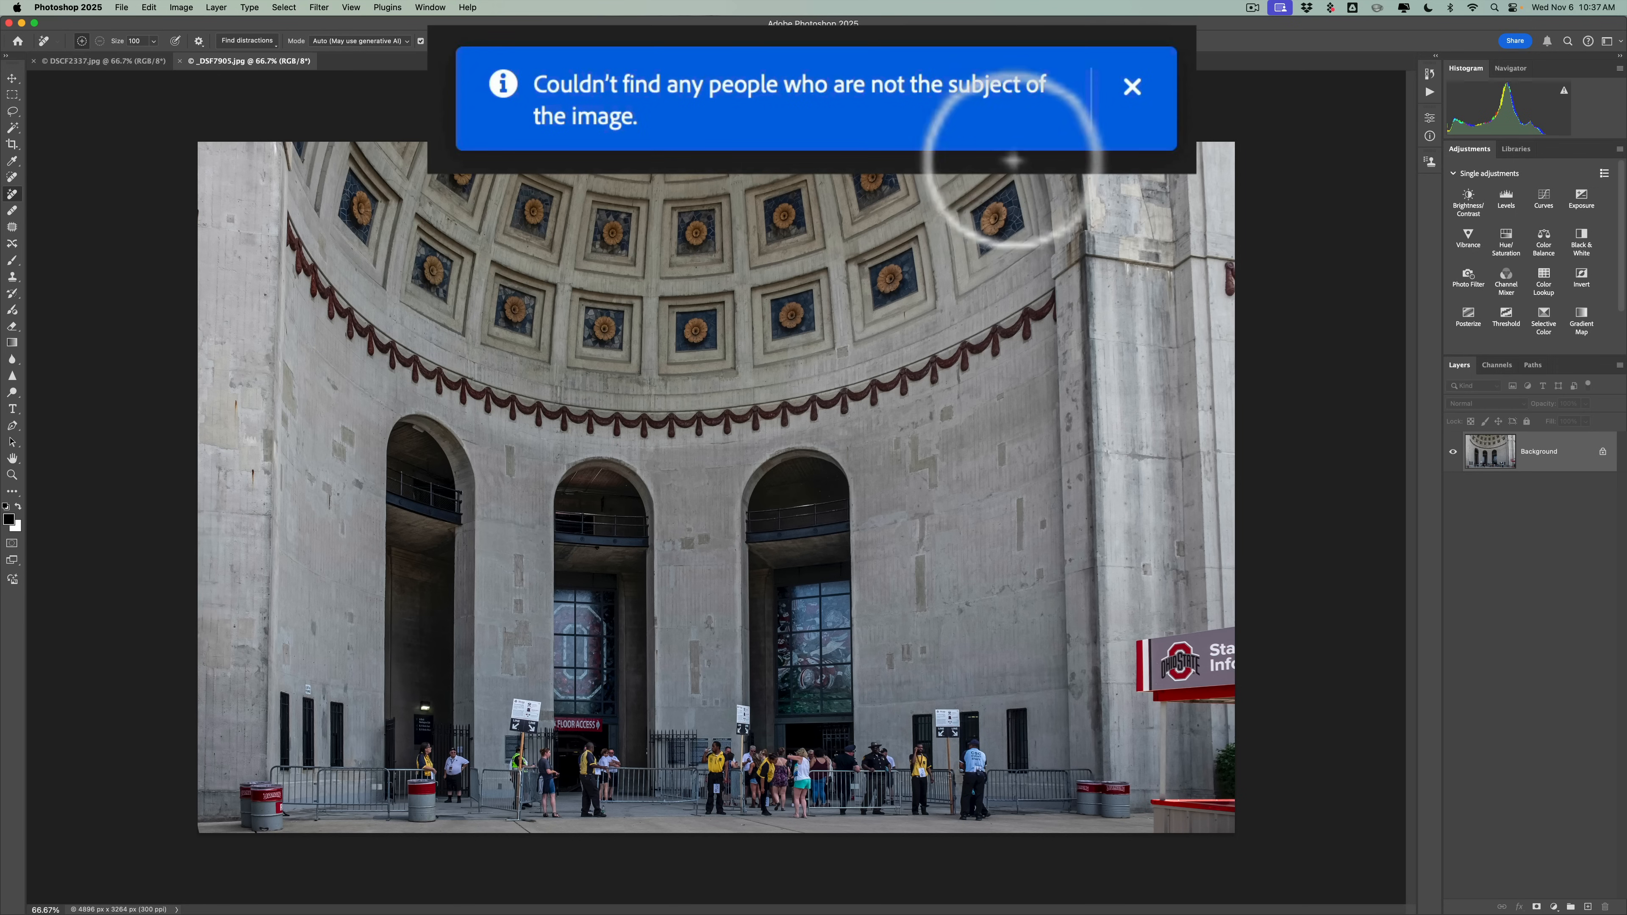
click(1130, 87)
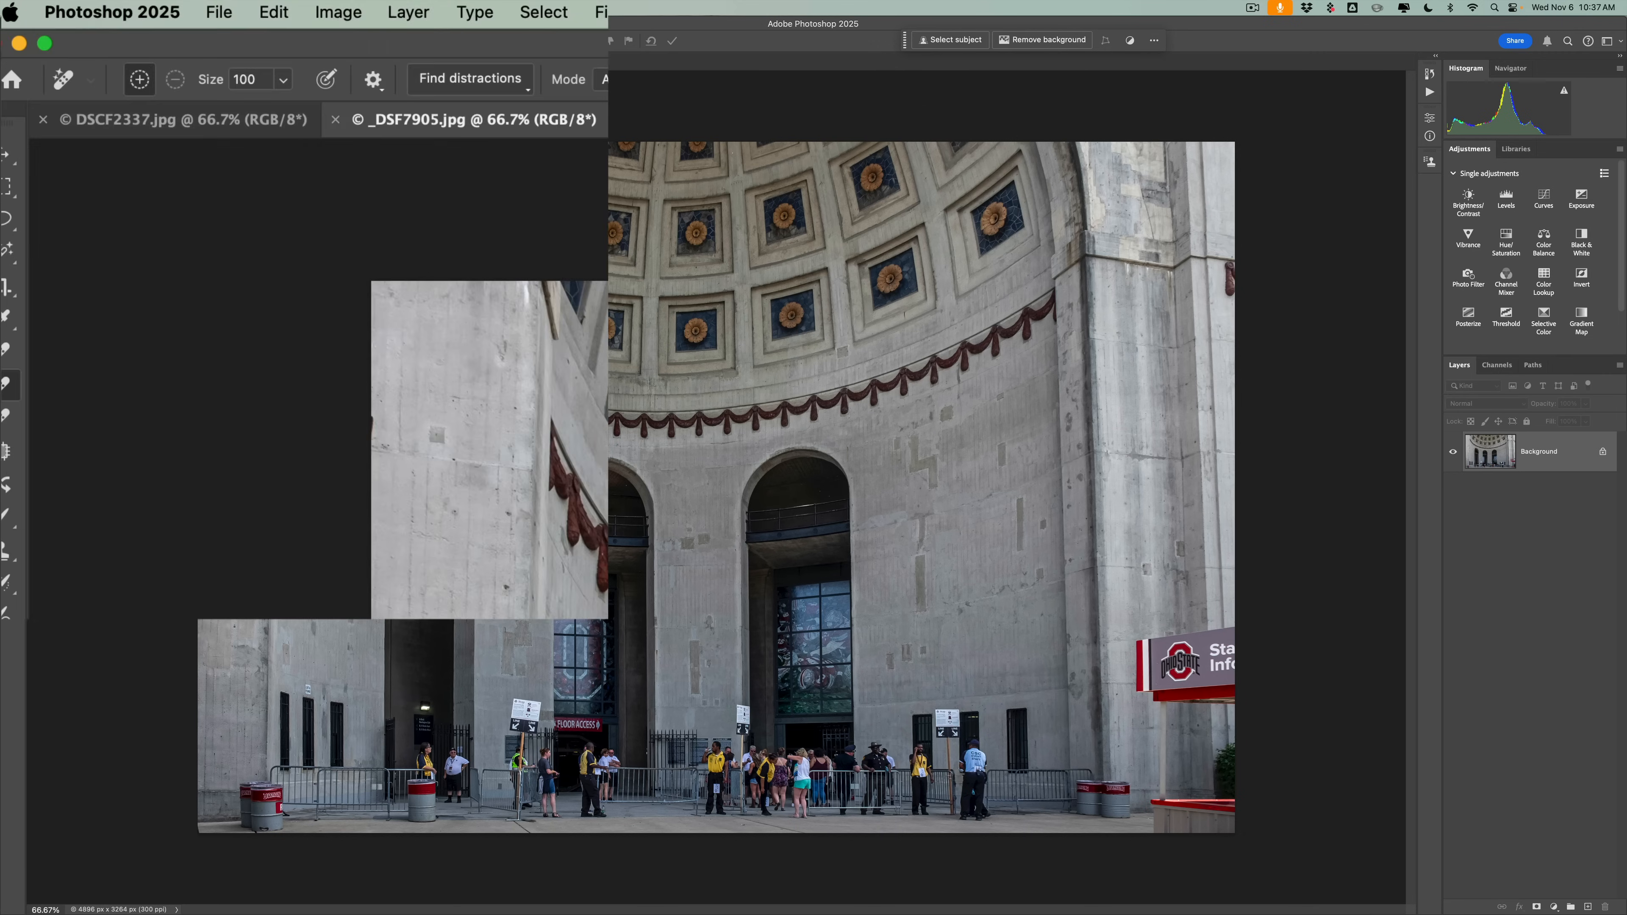
In Image Processing preferences, keep Select Subject on Cloud (Detailed results).
click(112, 13)
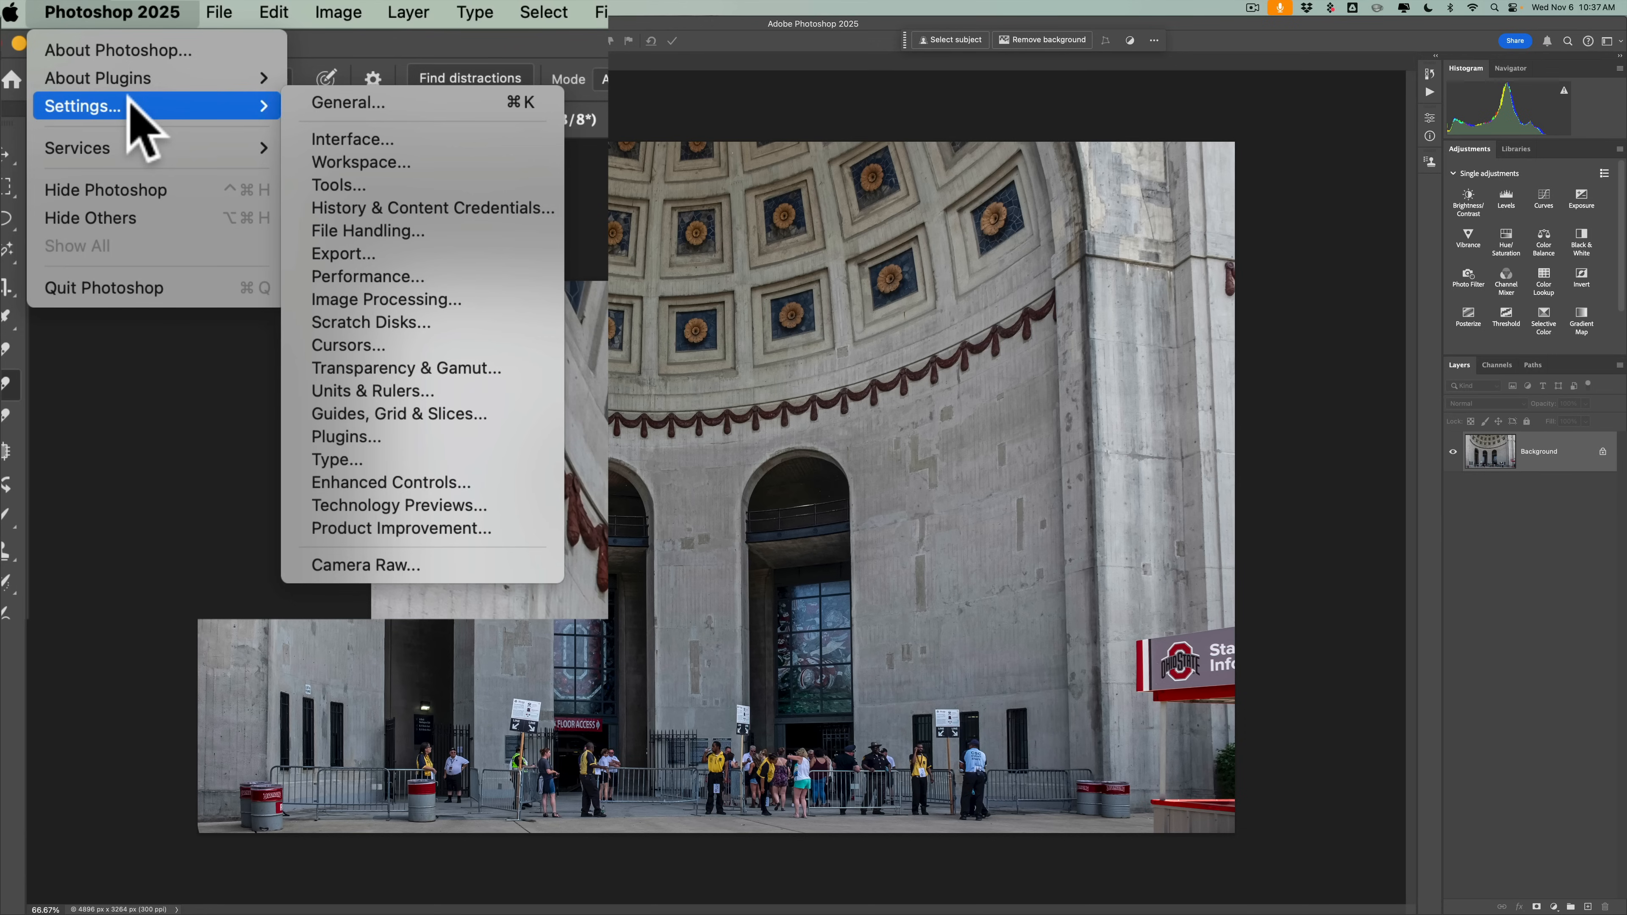
mouse_move(347, 101)
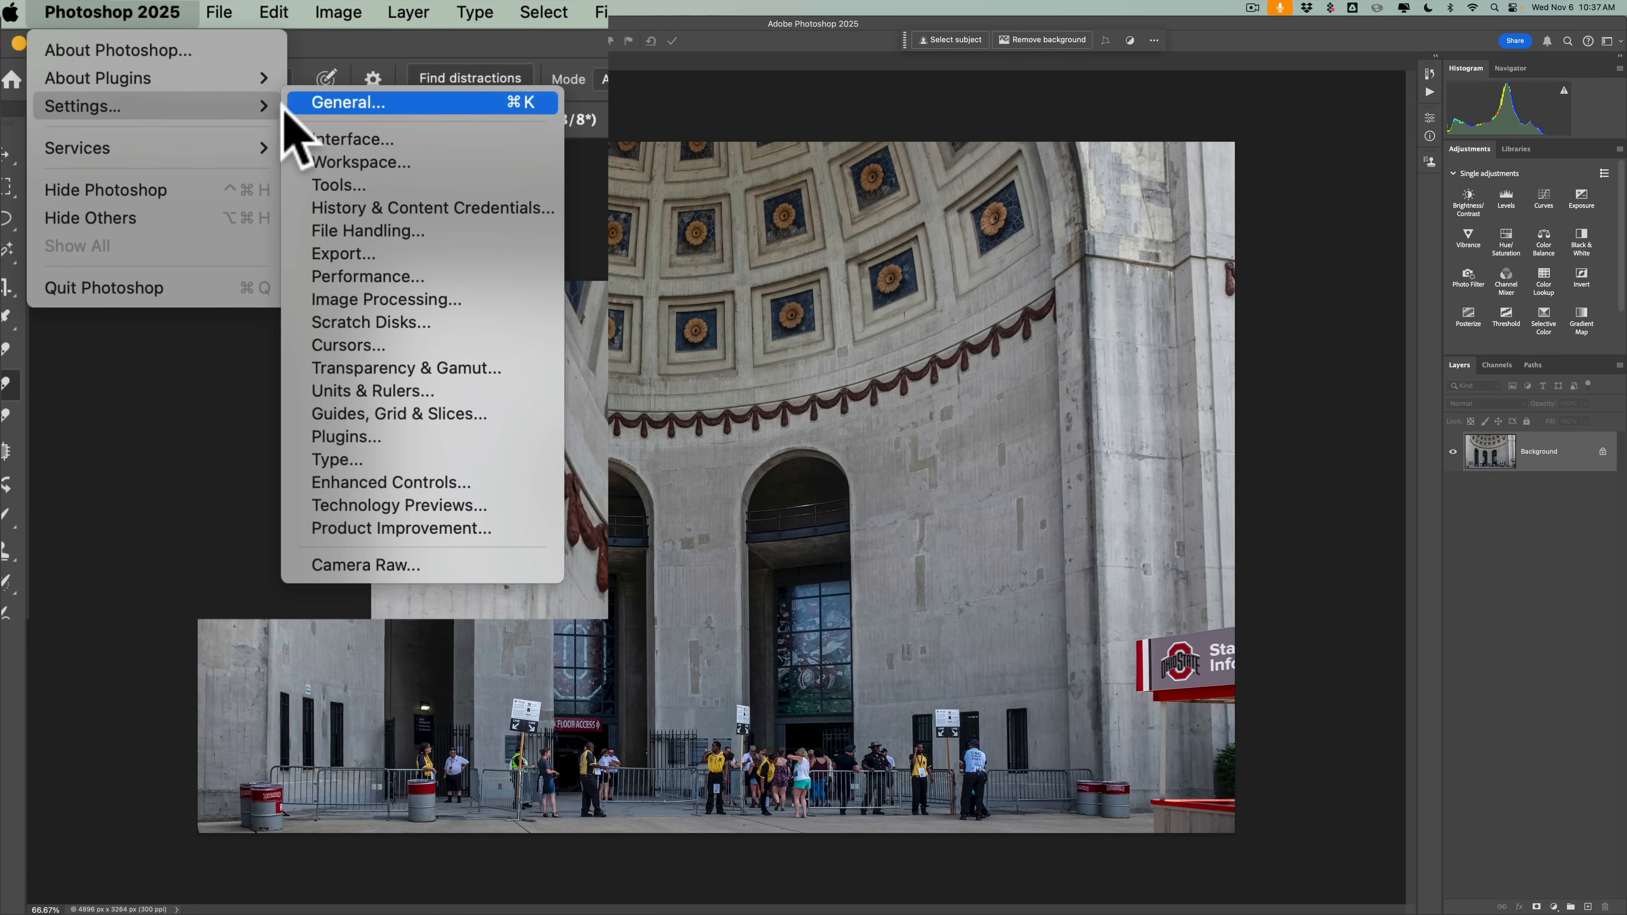
mouse_move(374, 299)
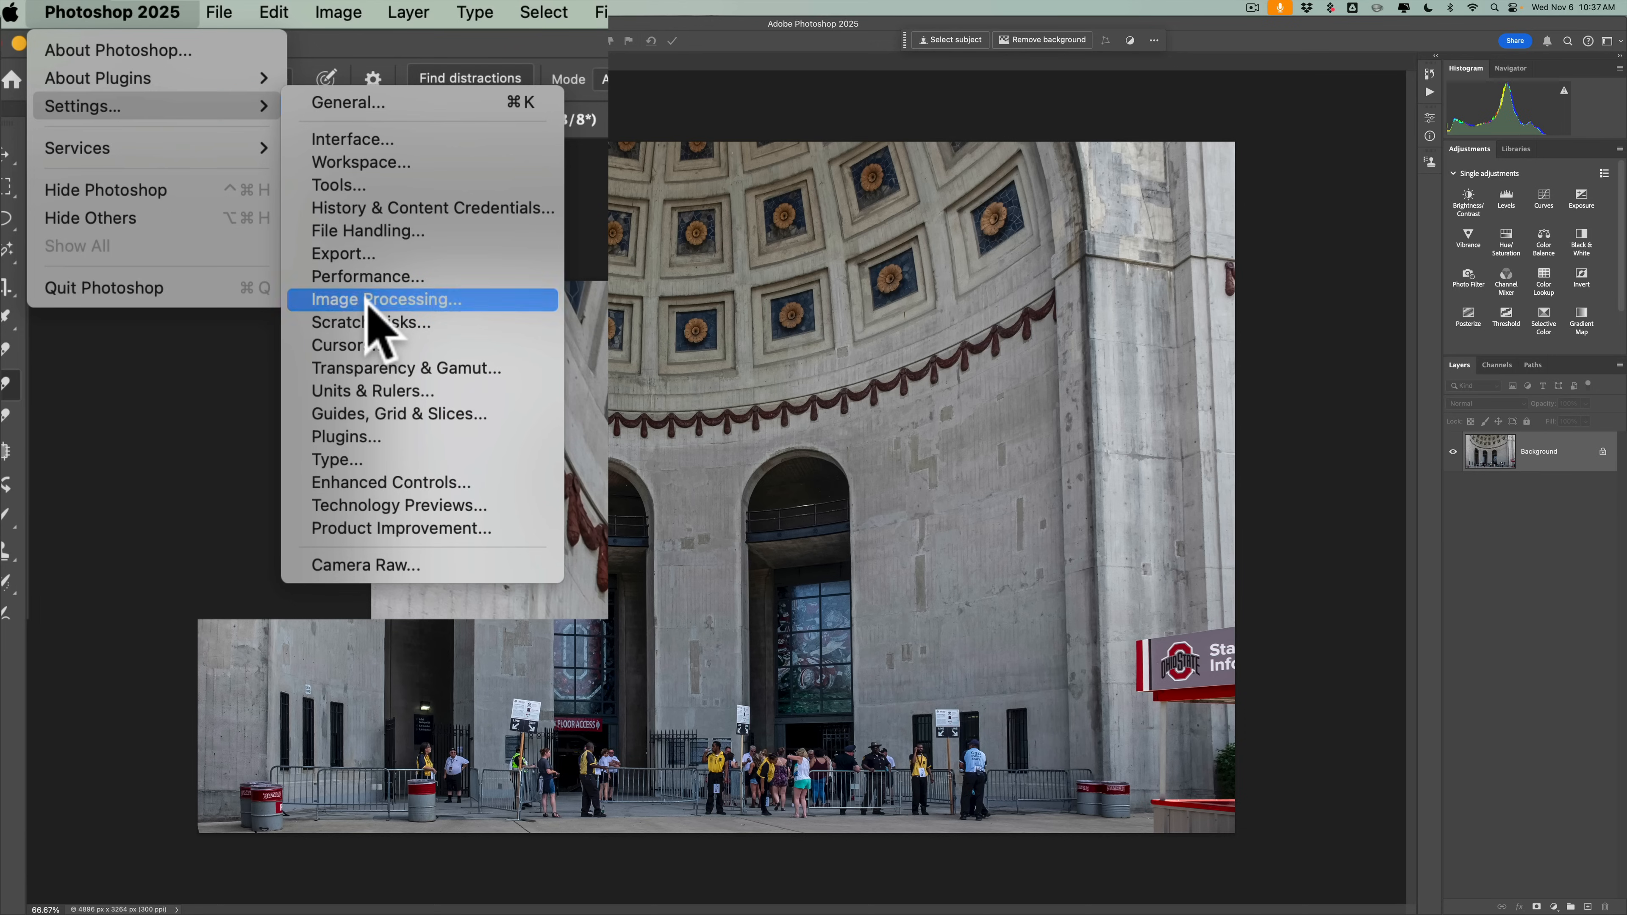
click(385, 299)
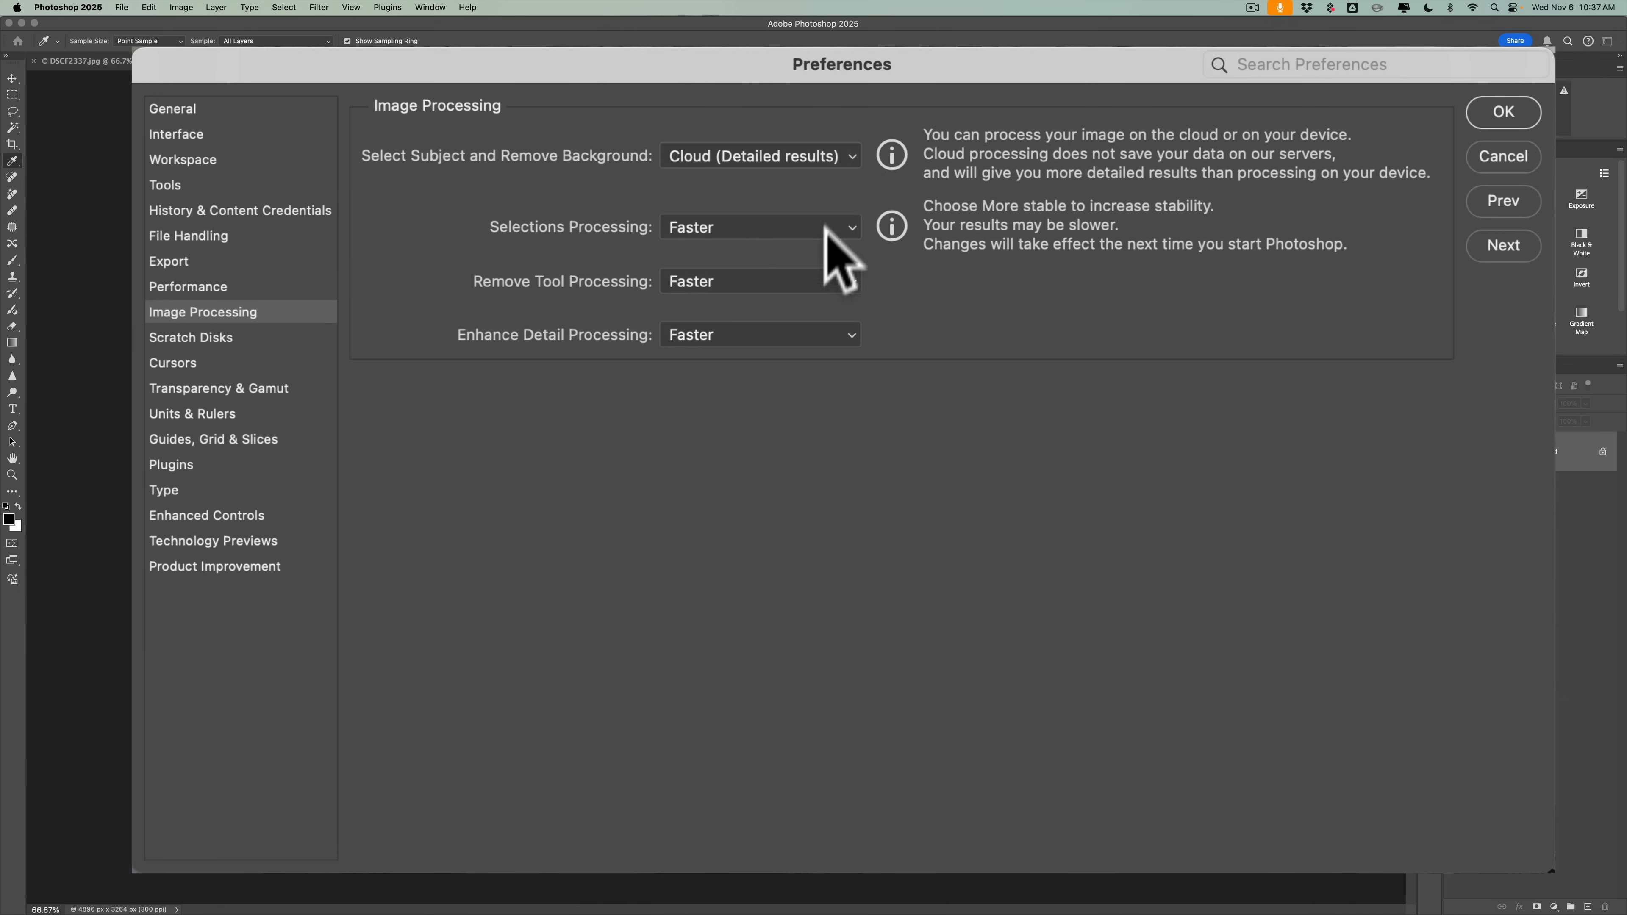
mouse_move(817, 424)
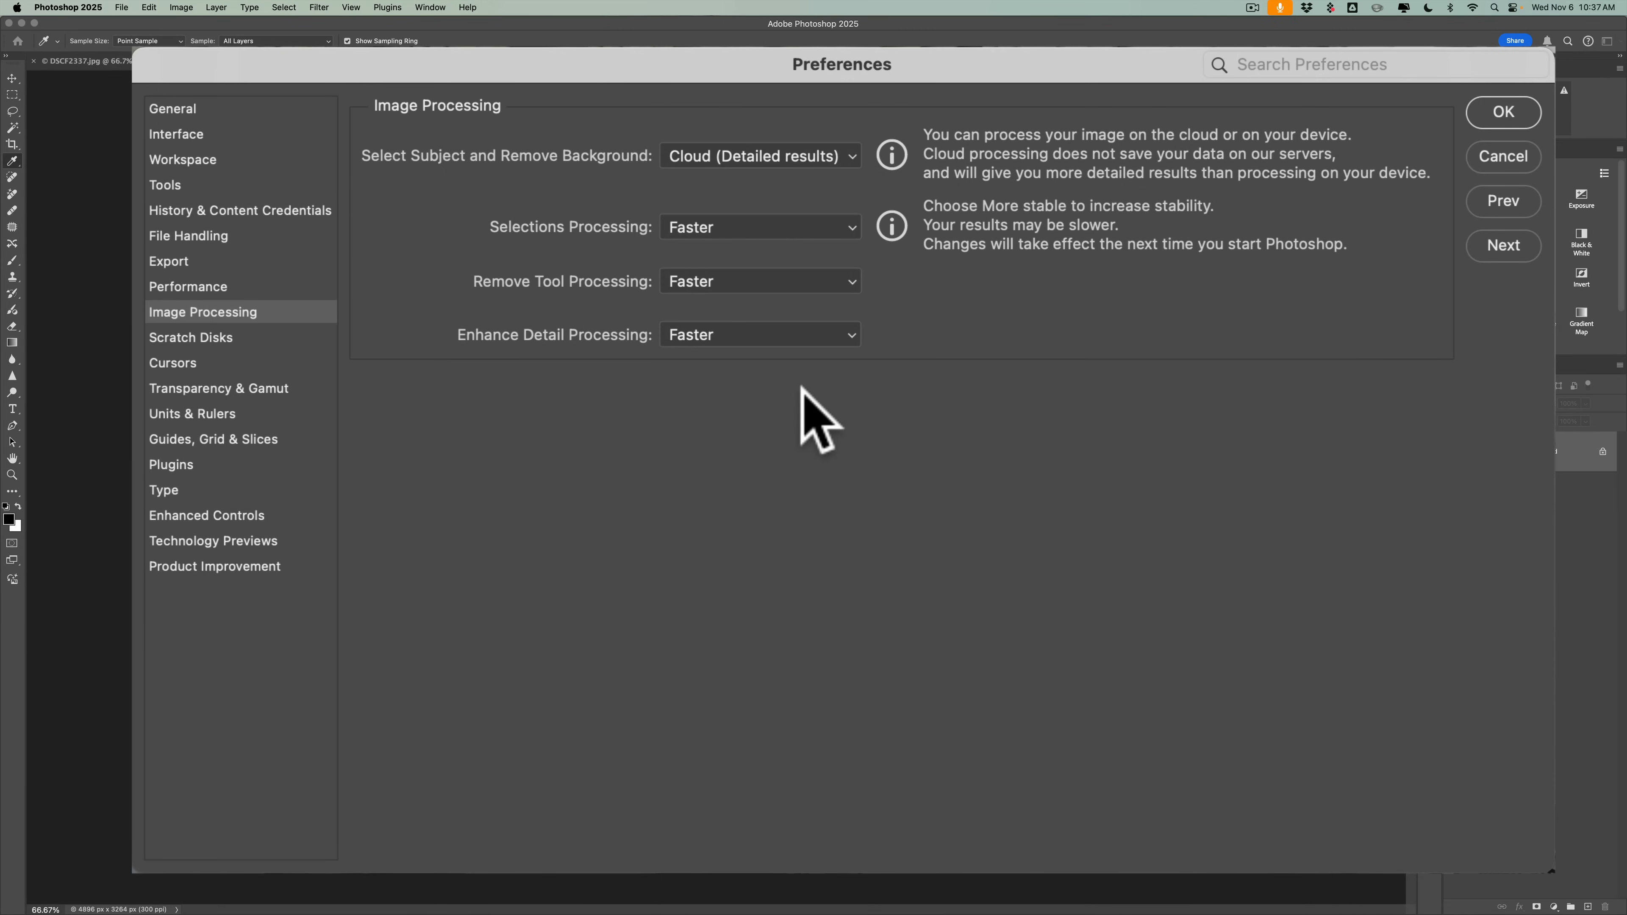
mouse_move(546, 166)
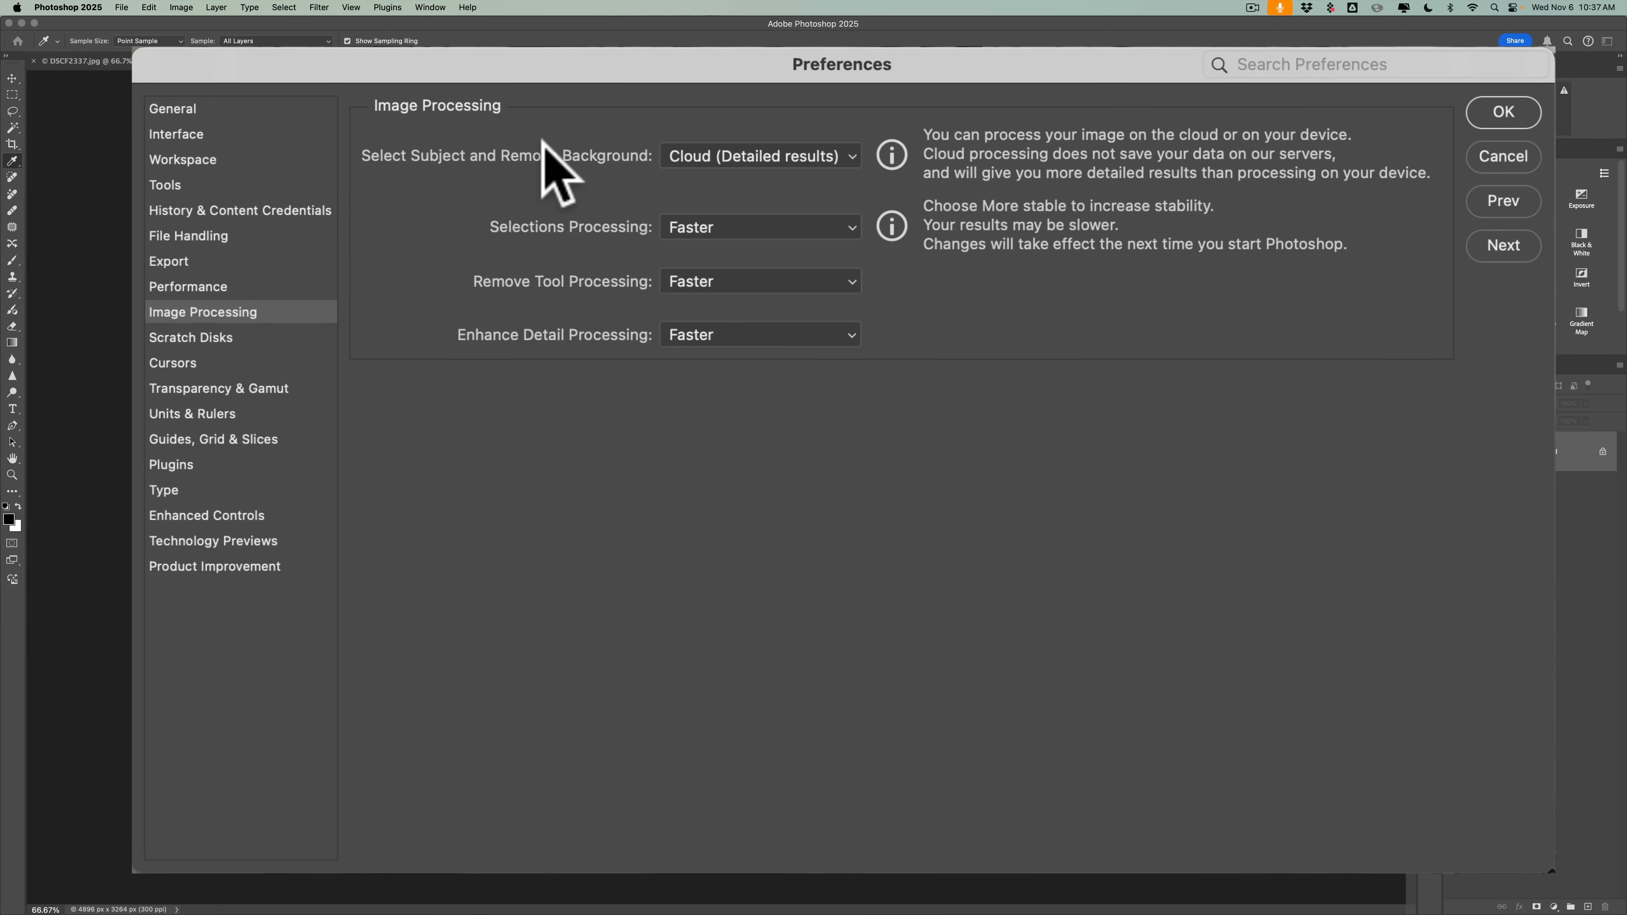
mouse_move(808, 182)
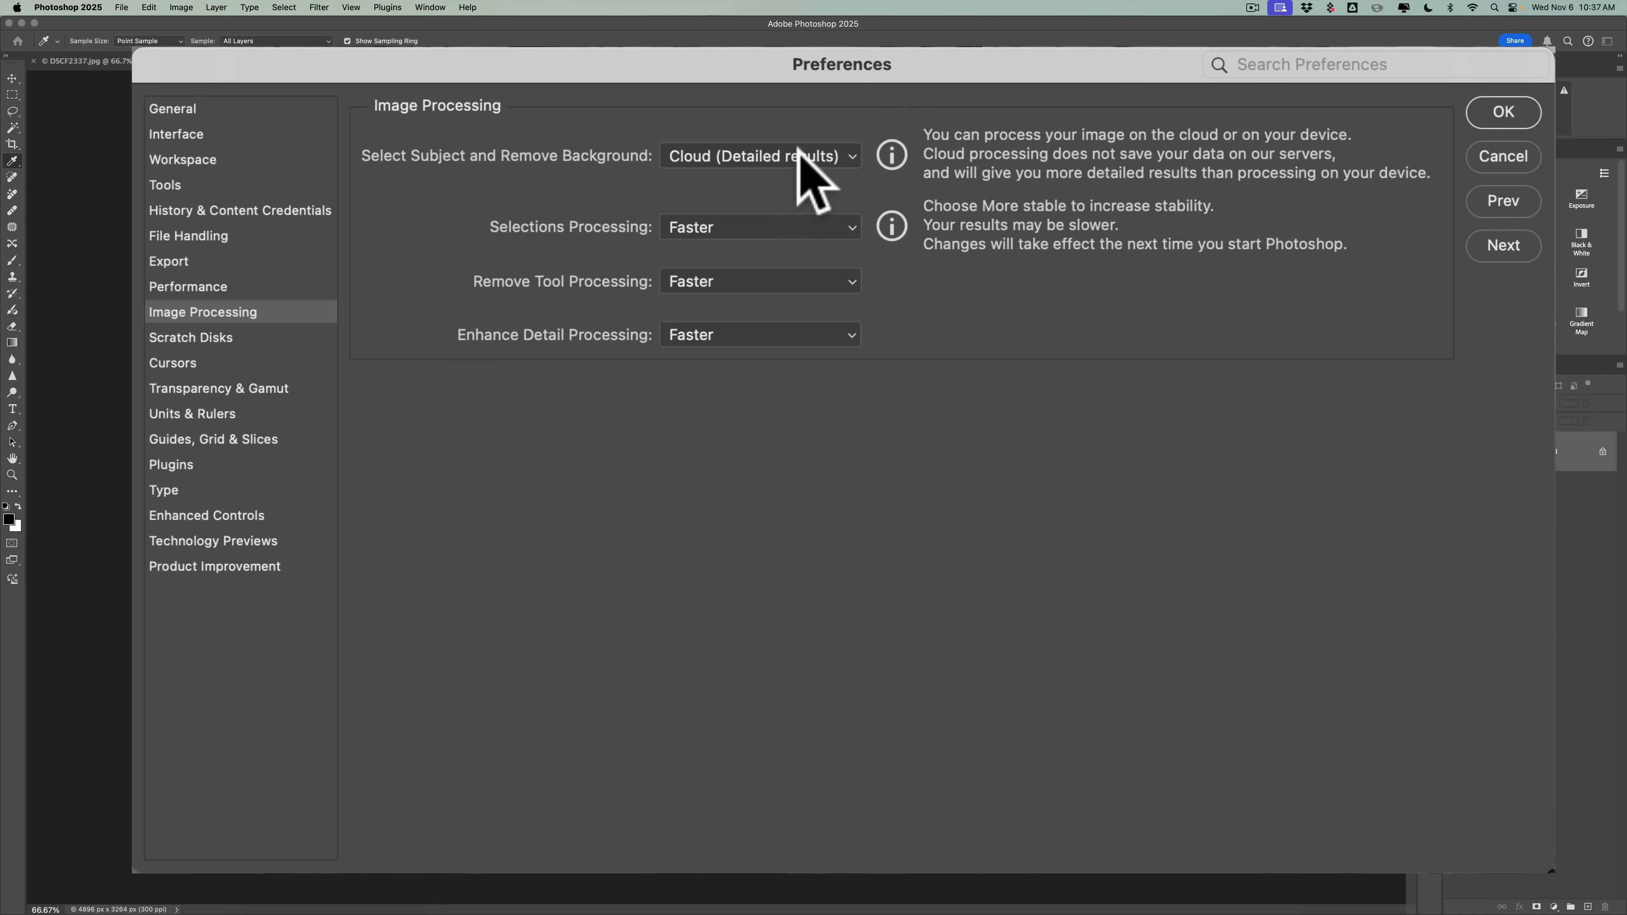
mouse_move(810, 171)
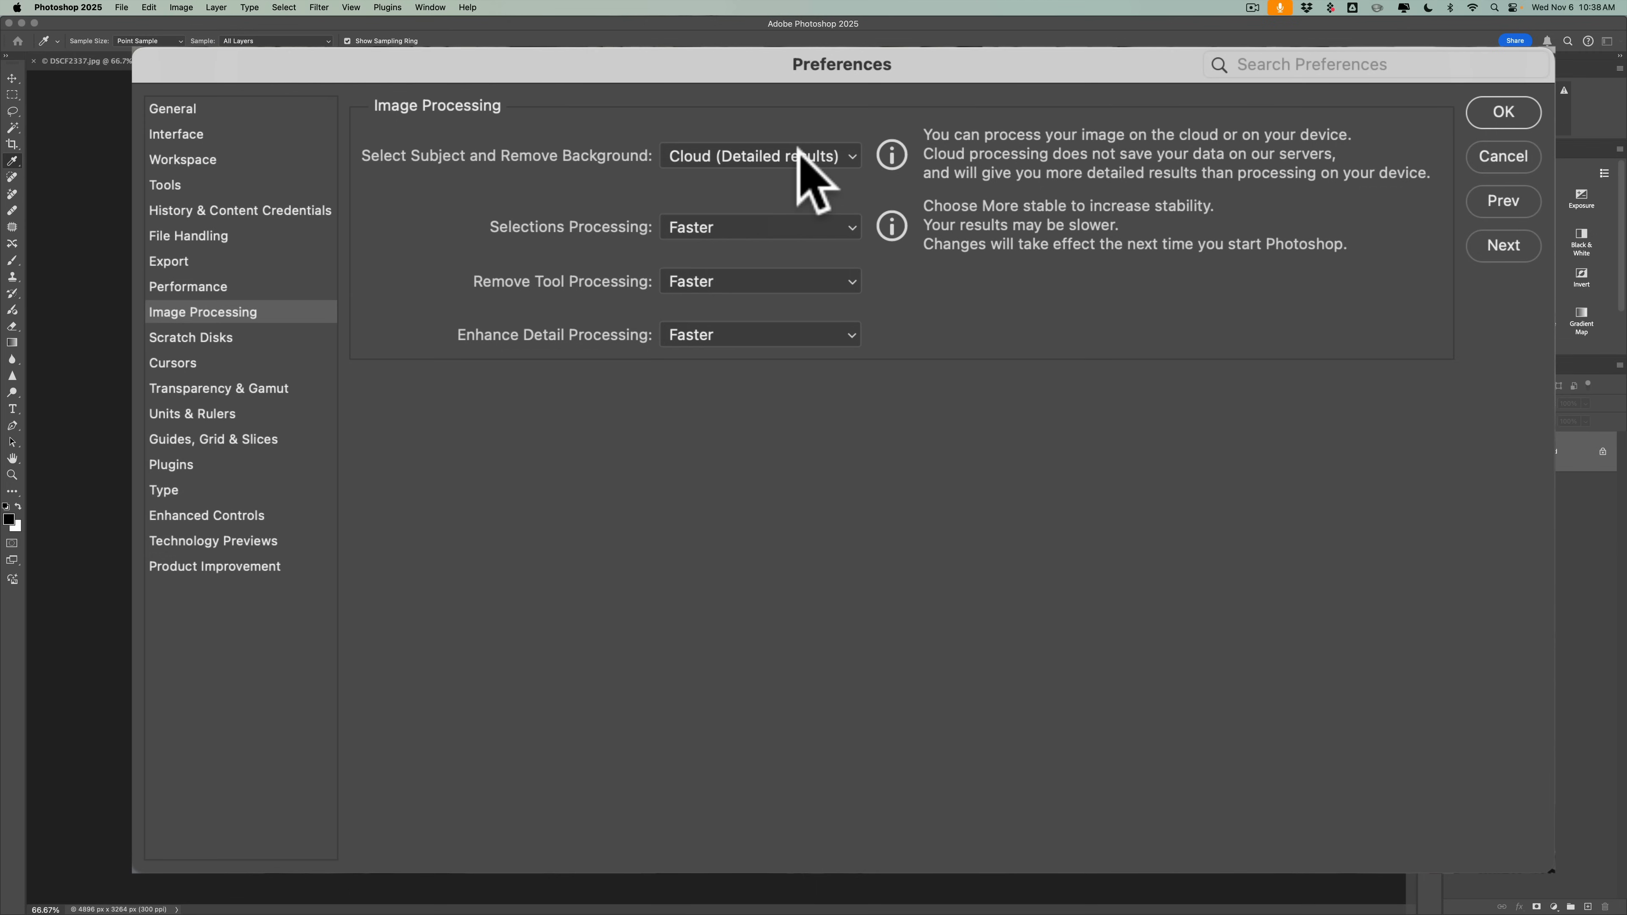
mouse_move(851, 187)
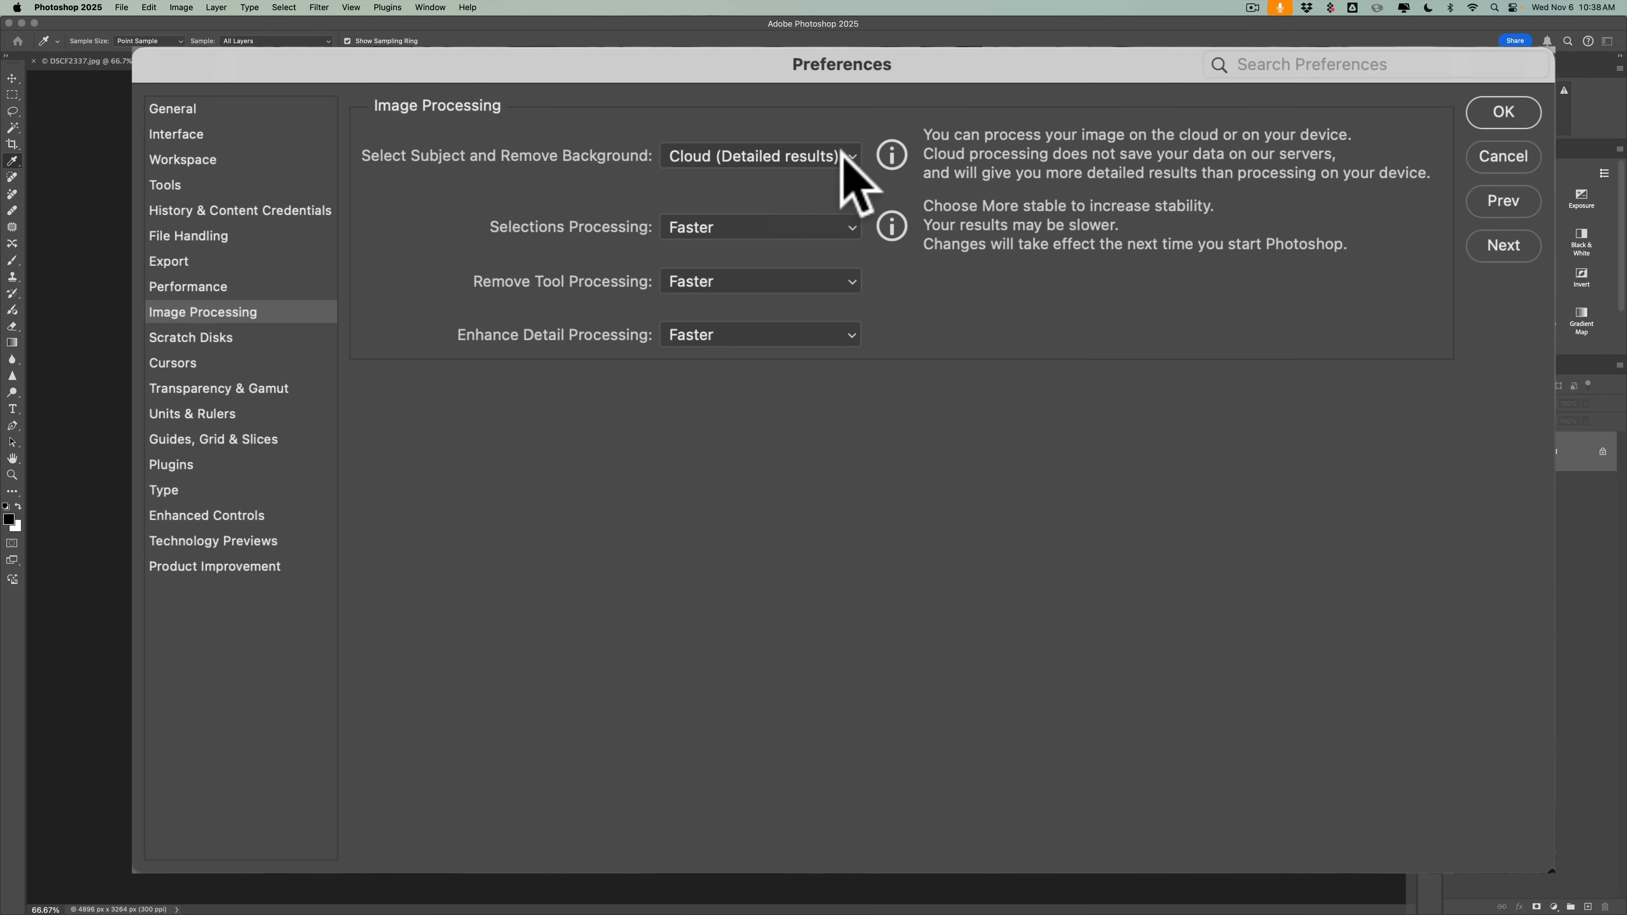
mouse_move(721, 177)
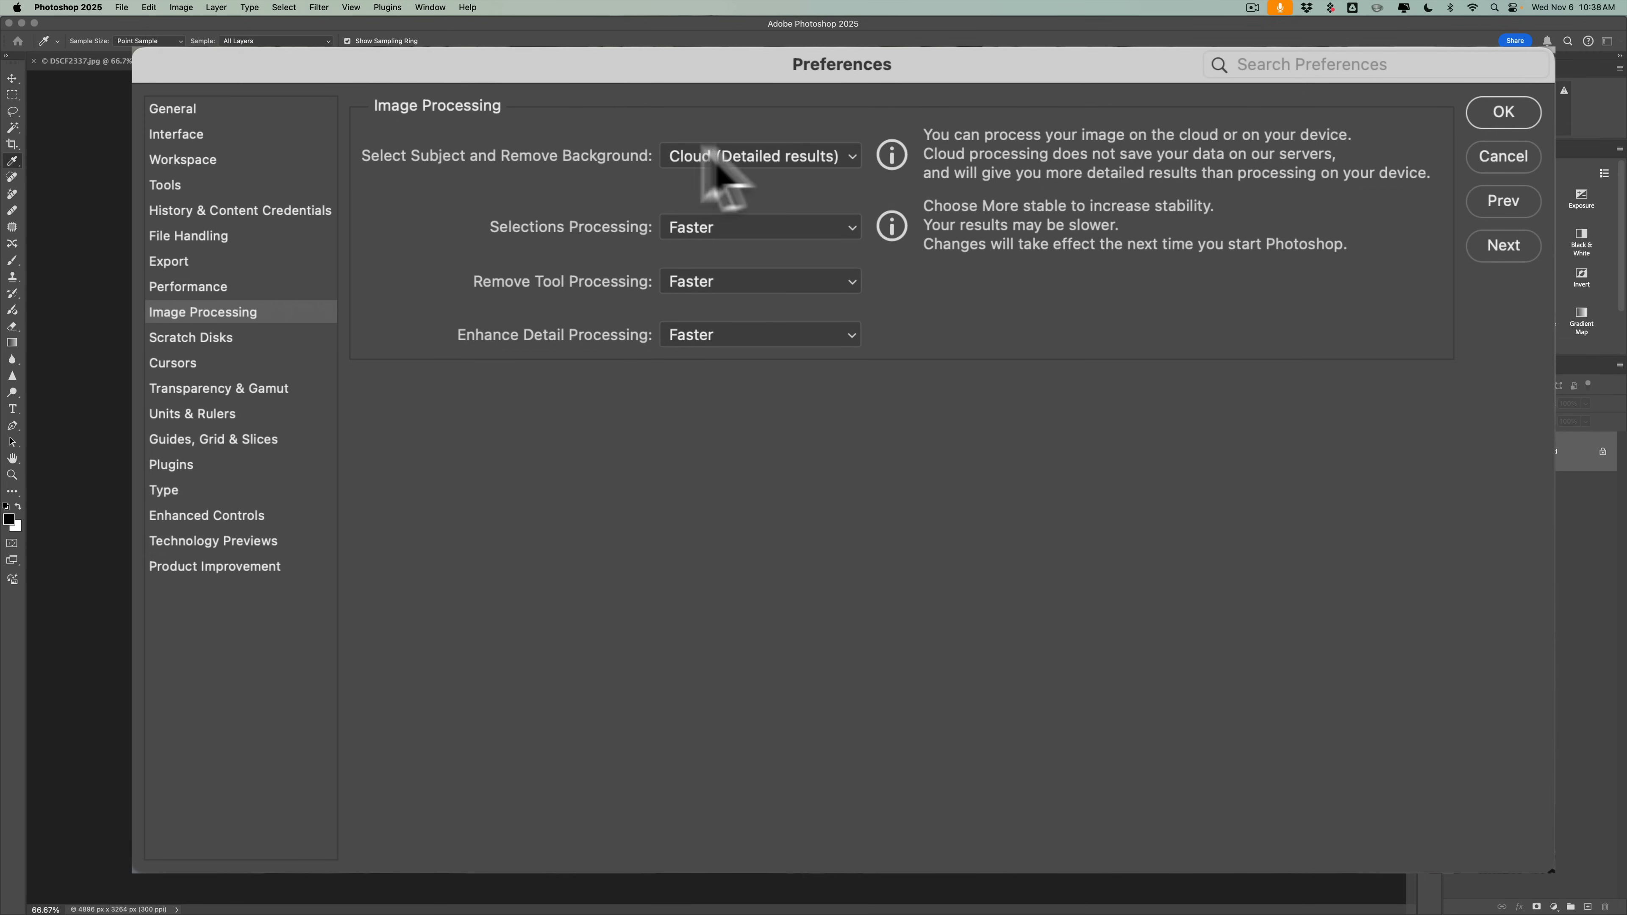
mouse_move(804, 171)
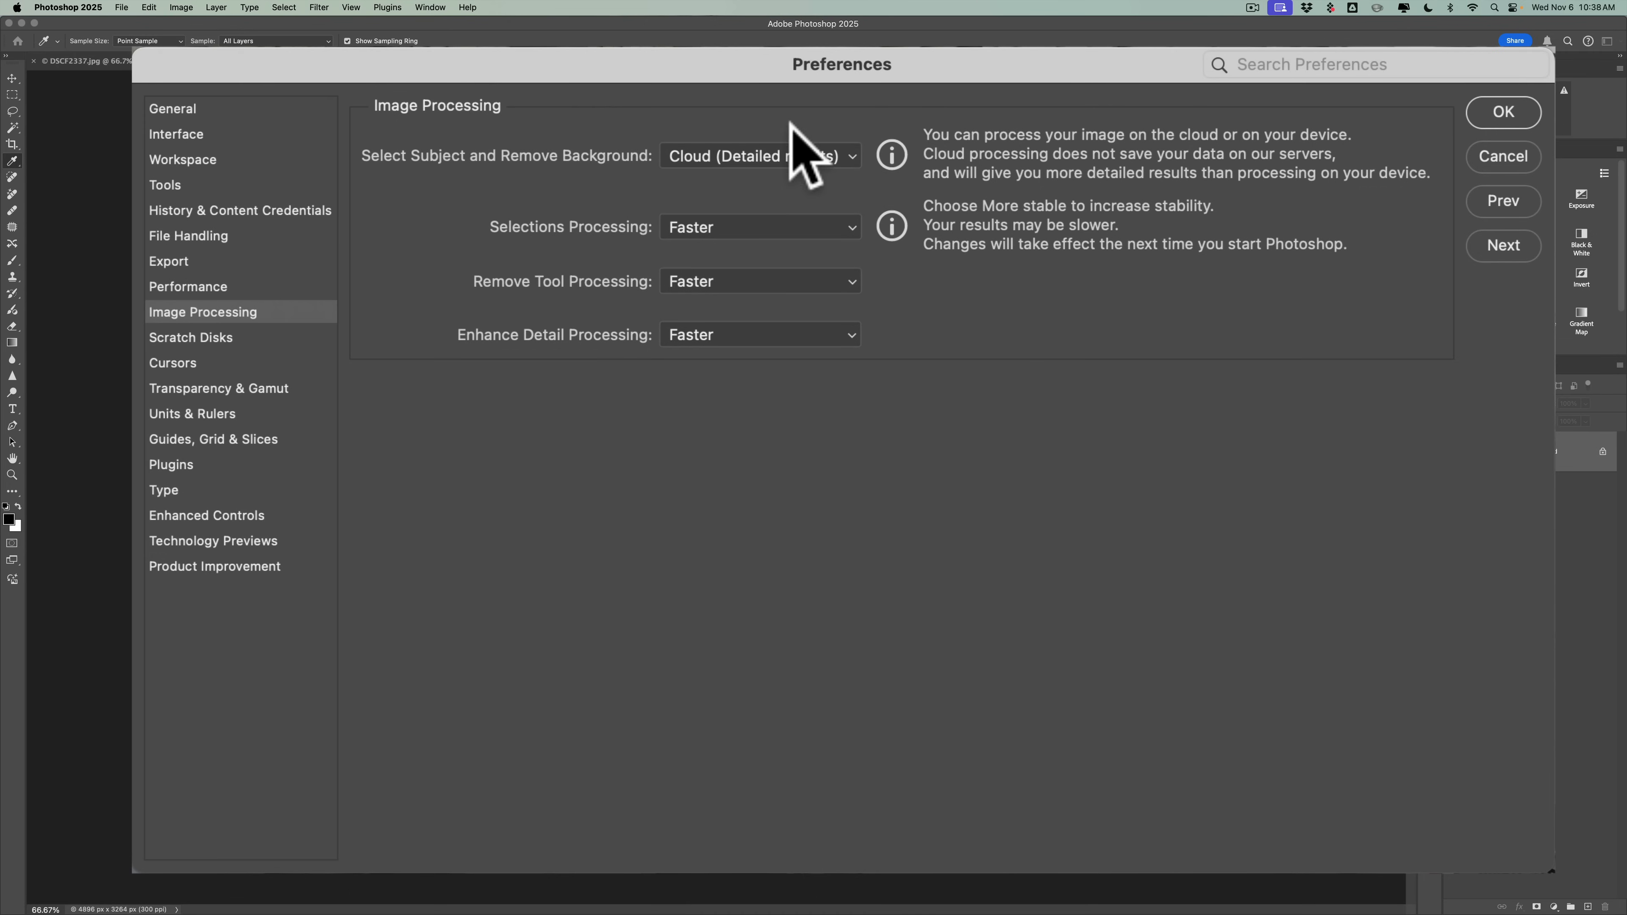
click(759, 156)
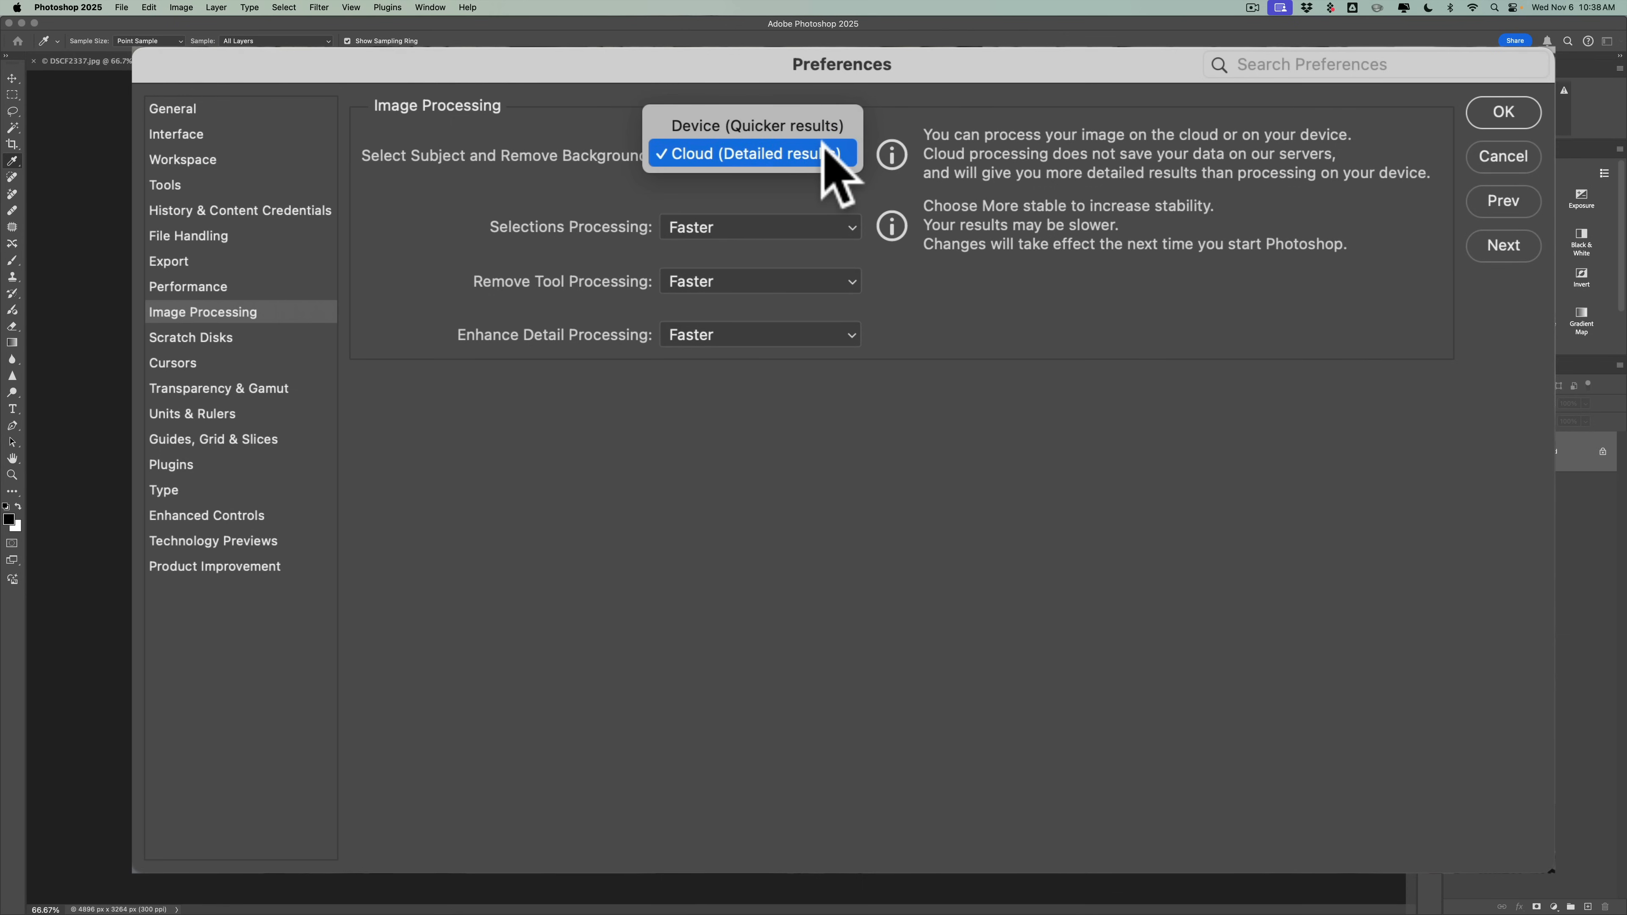
click(755, 154)
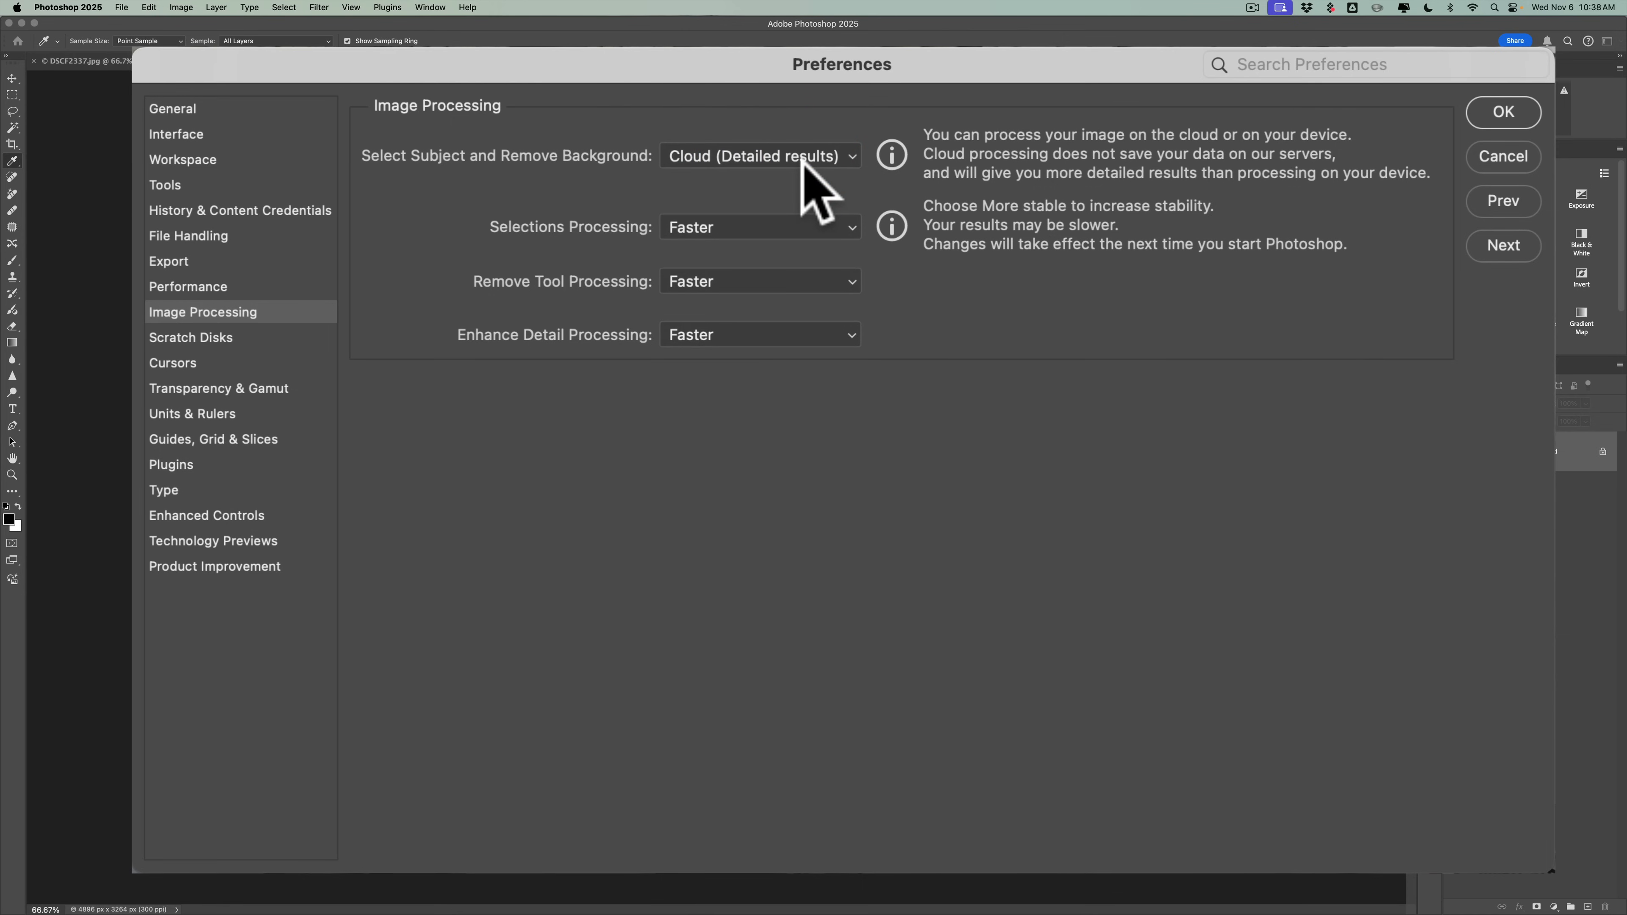
mouse_move(815, 176)
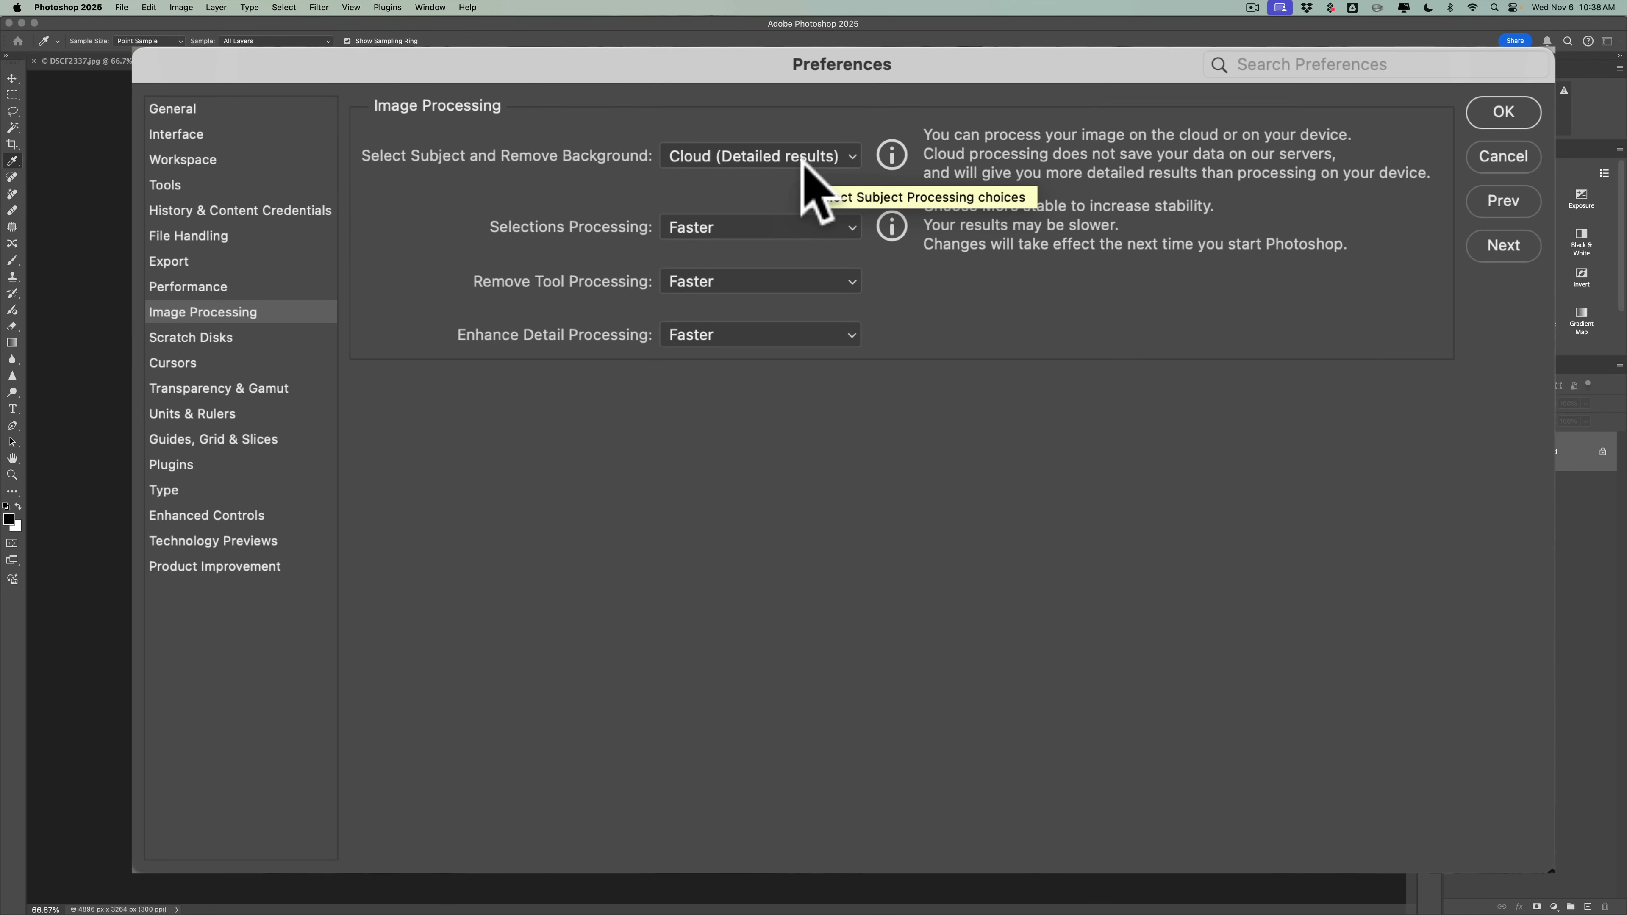
mouse_move(819, 193)
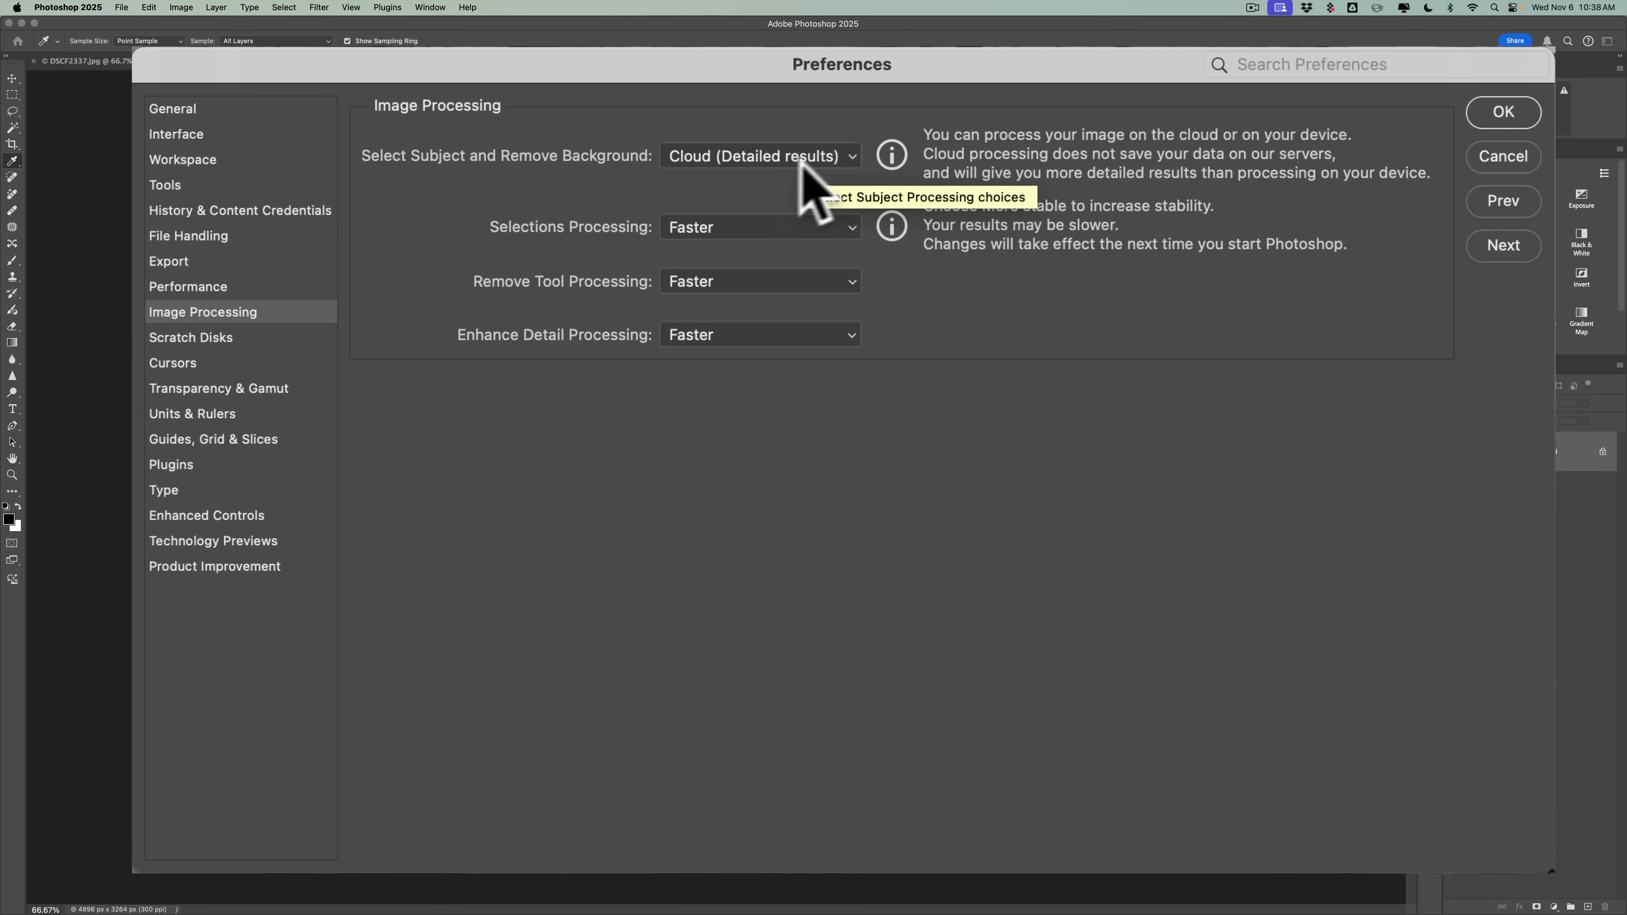
mouse_move(565, 311)
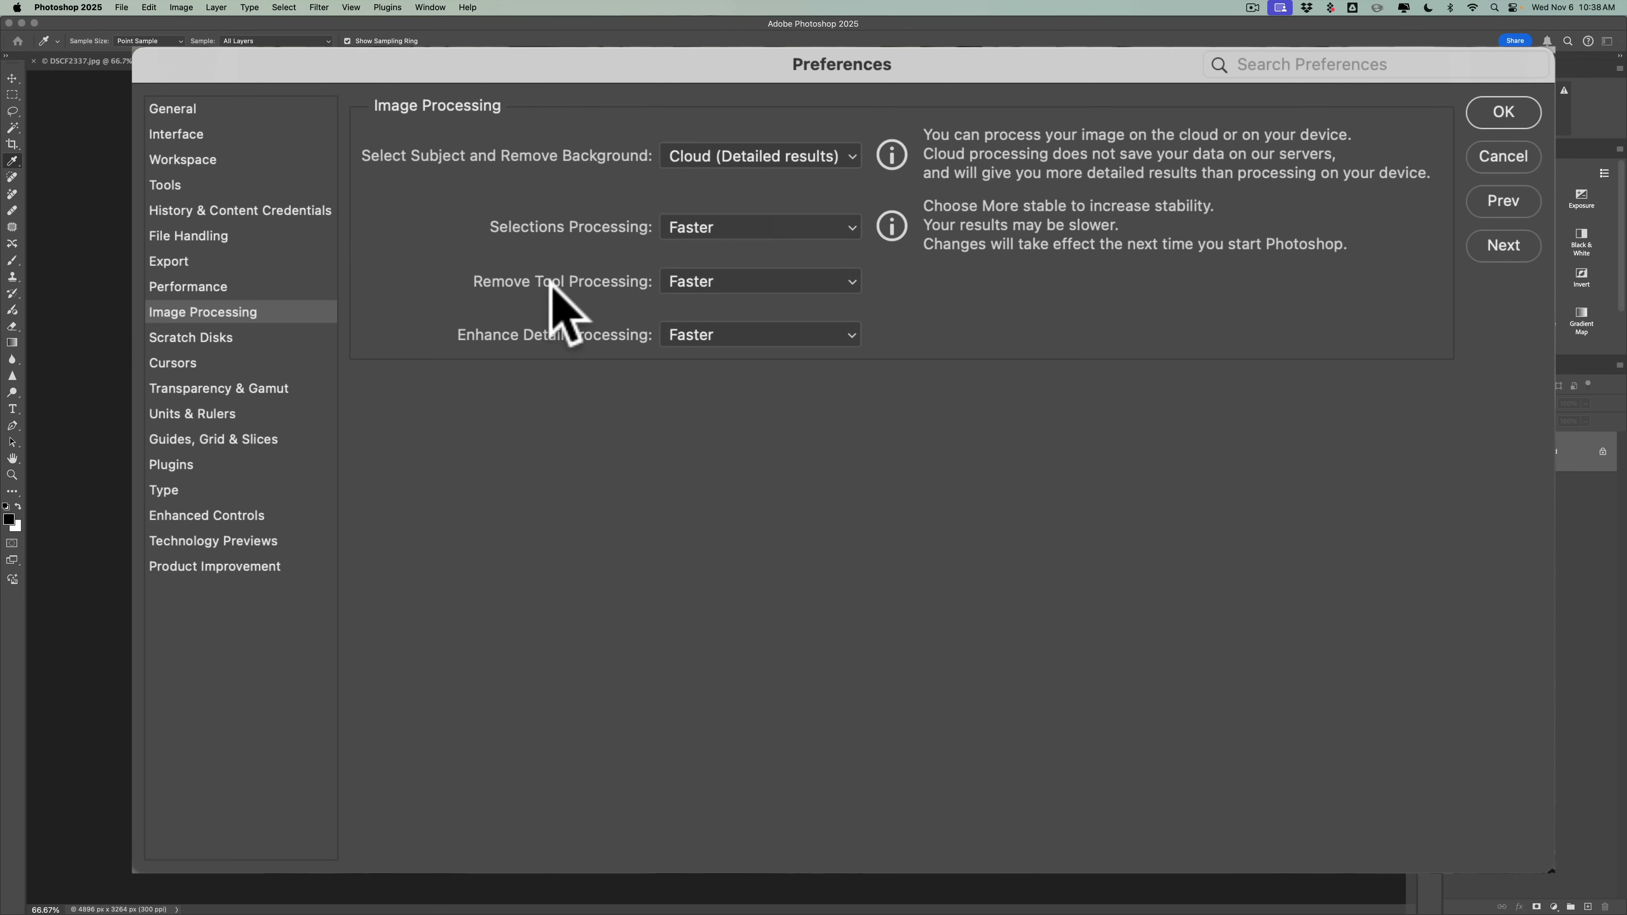
mouse_move(607, 311)
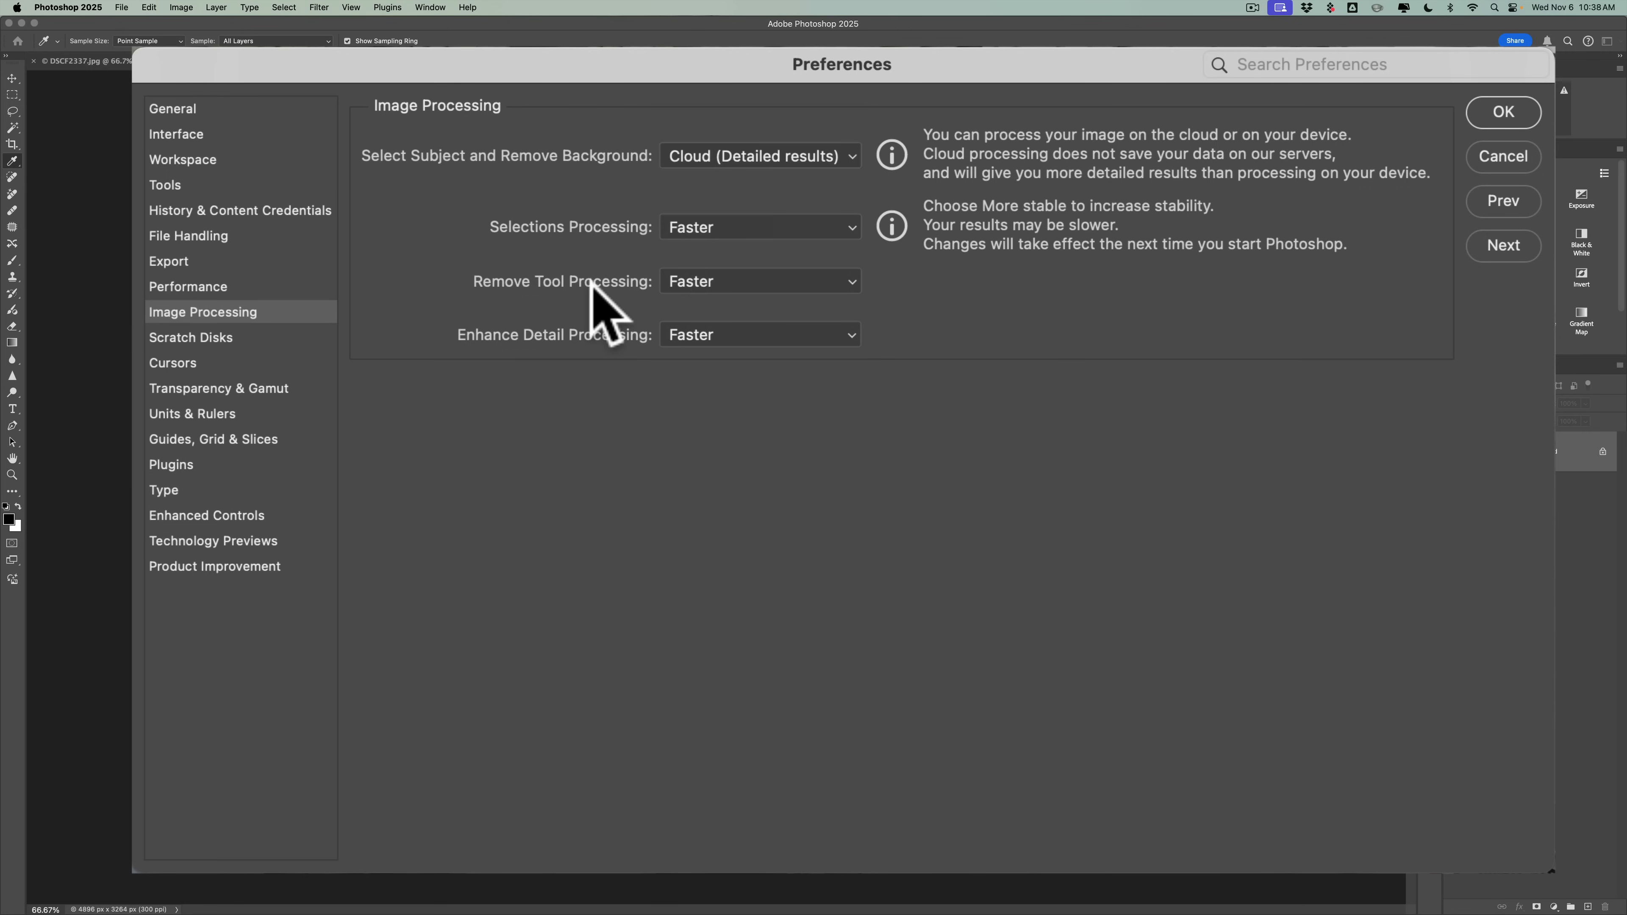
mouse_move(690, 306)
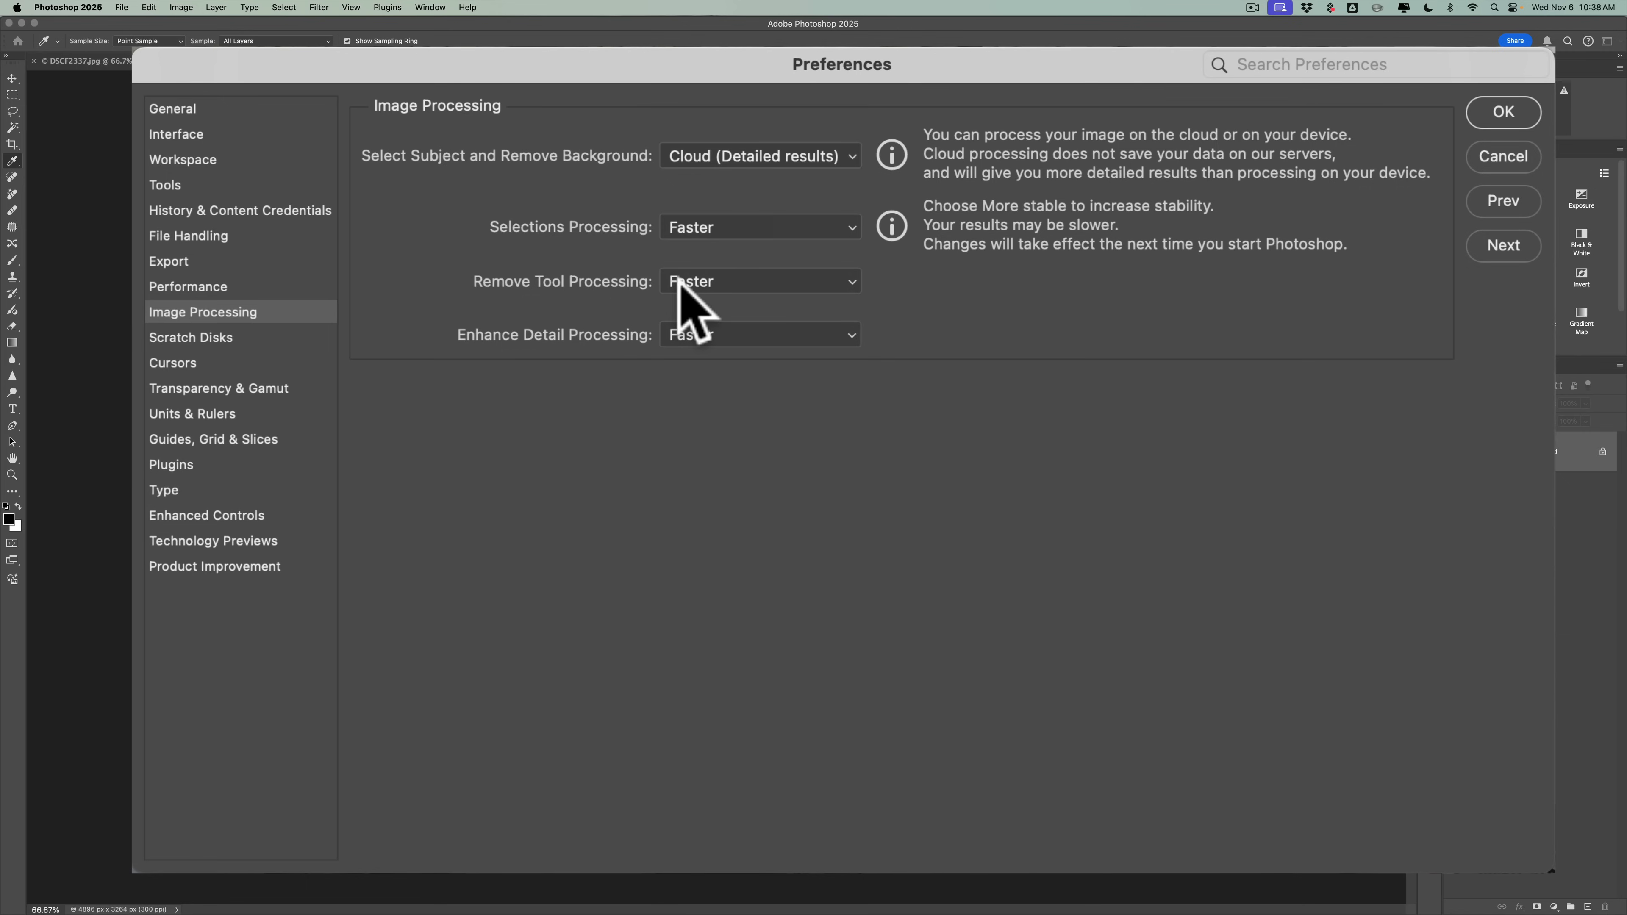
mouse_move(690, 306)
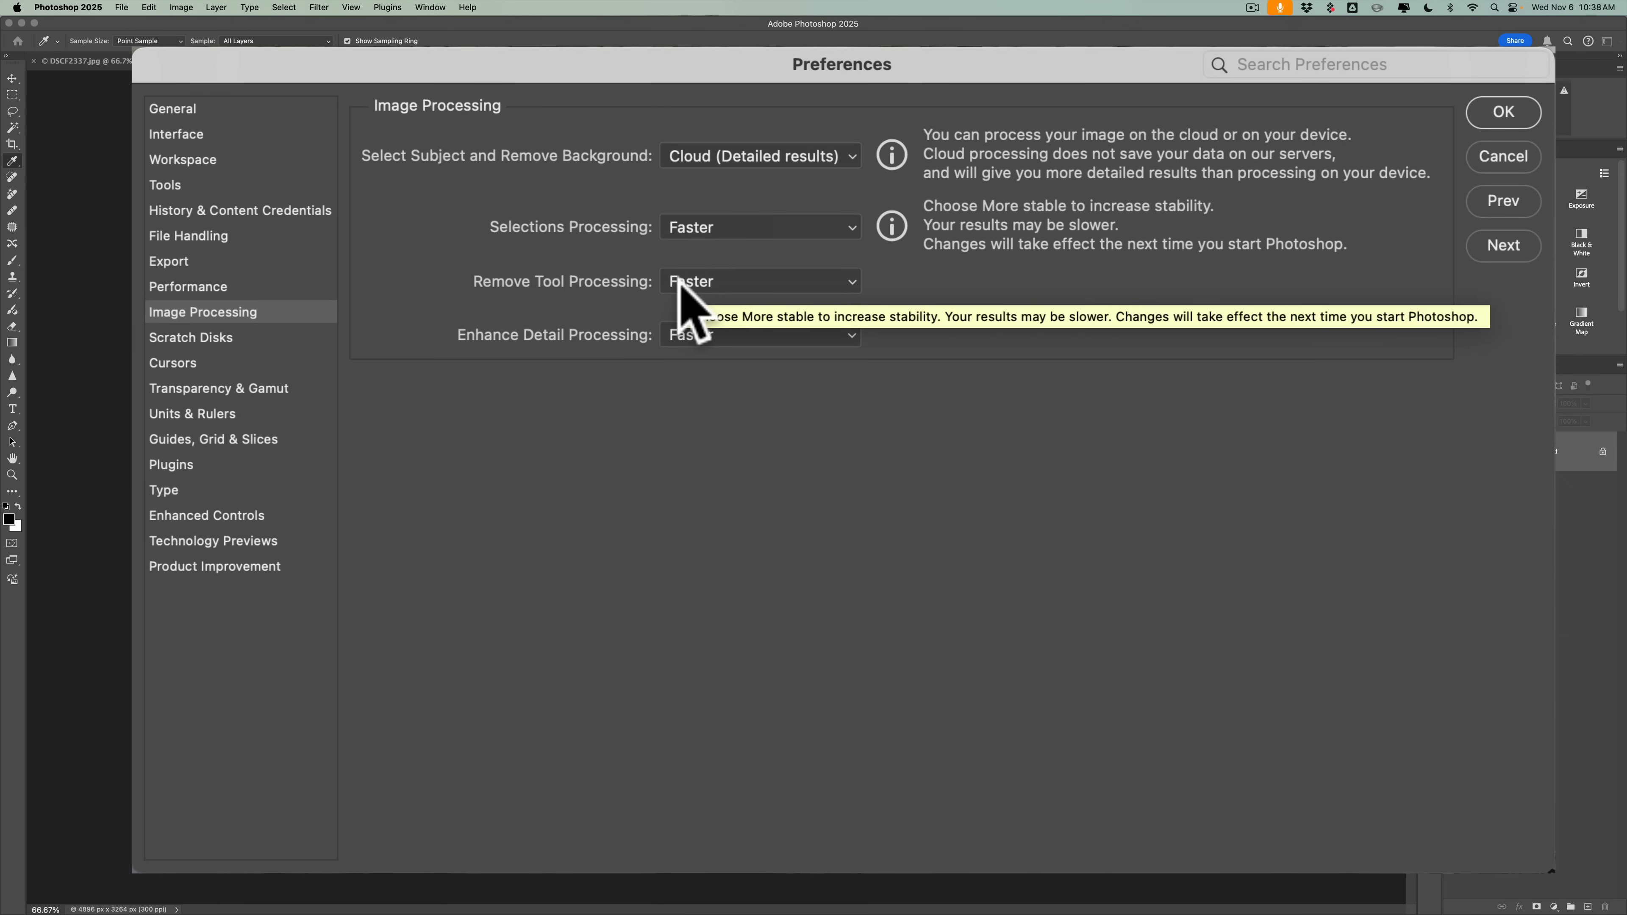
Set Remove Tool Processing to More stable.
click(758, 282)
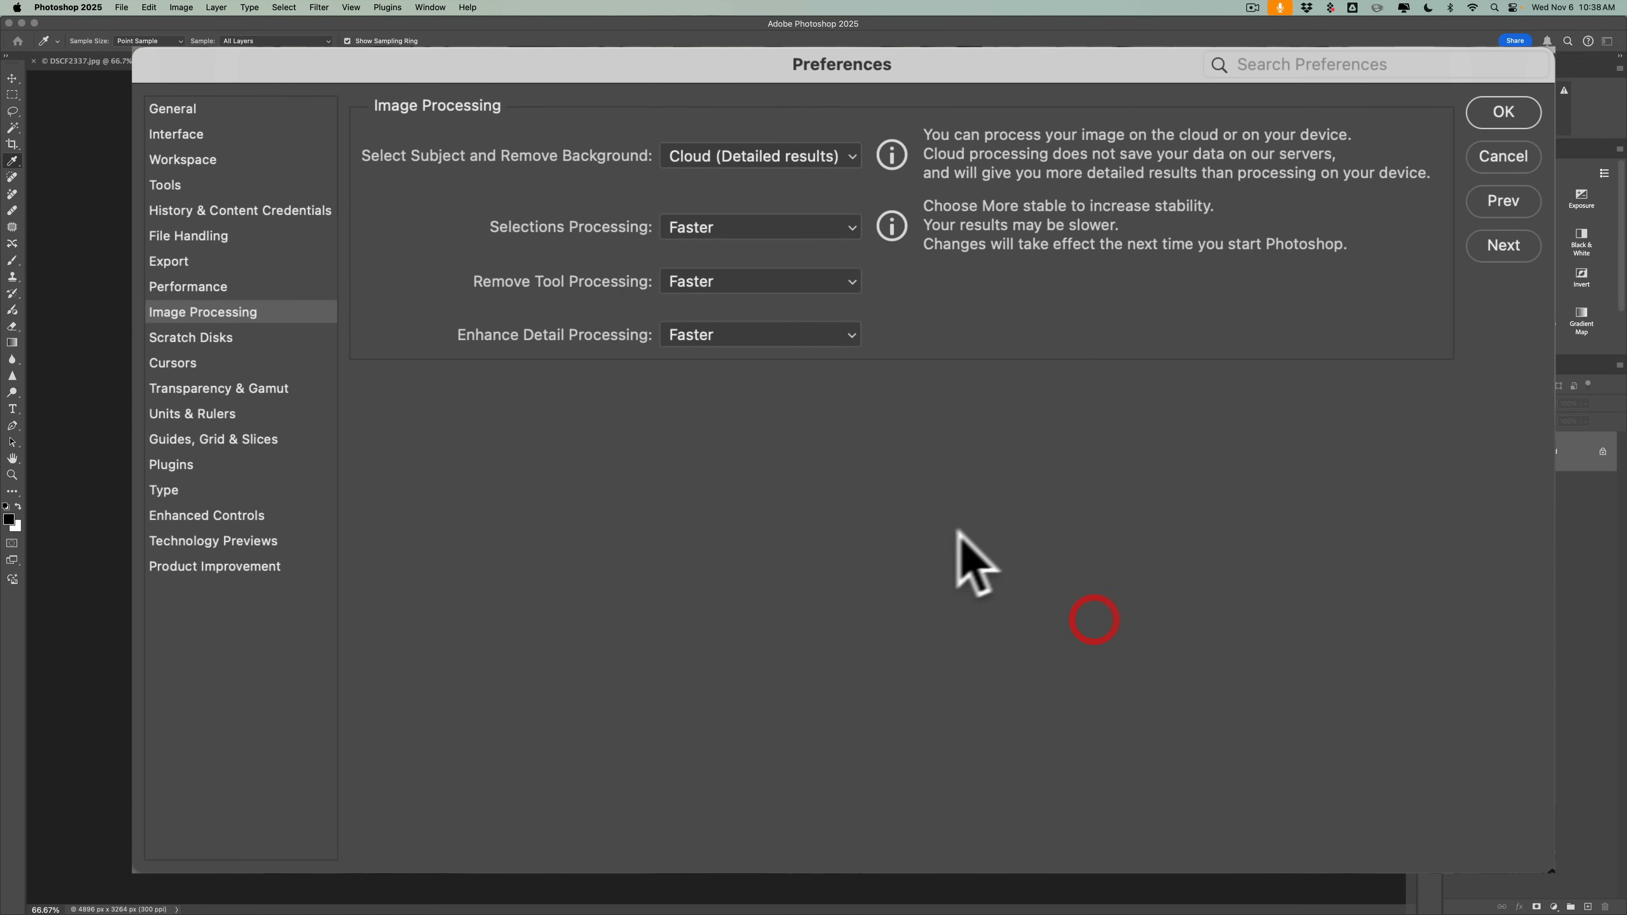
click(759, 282)
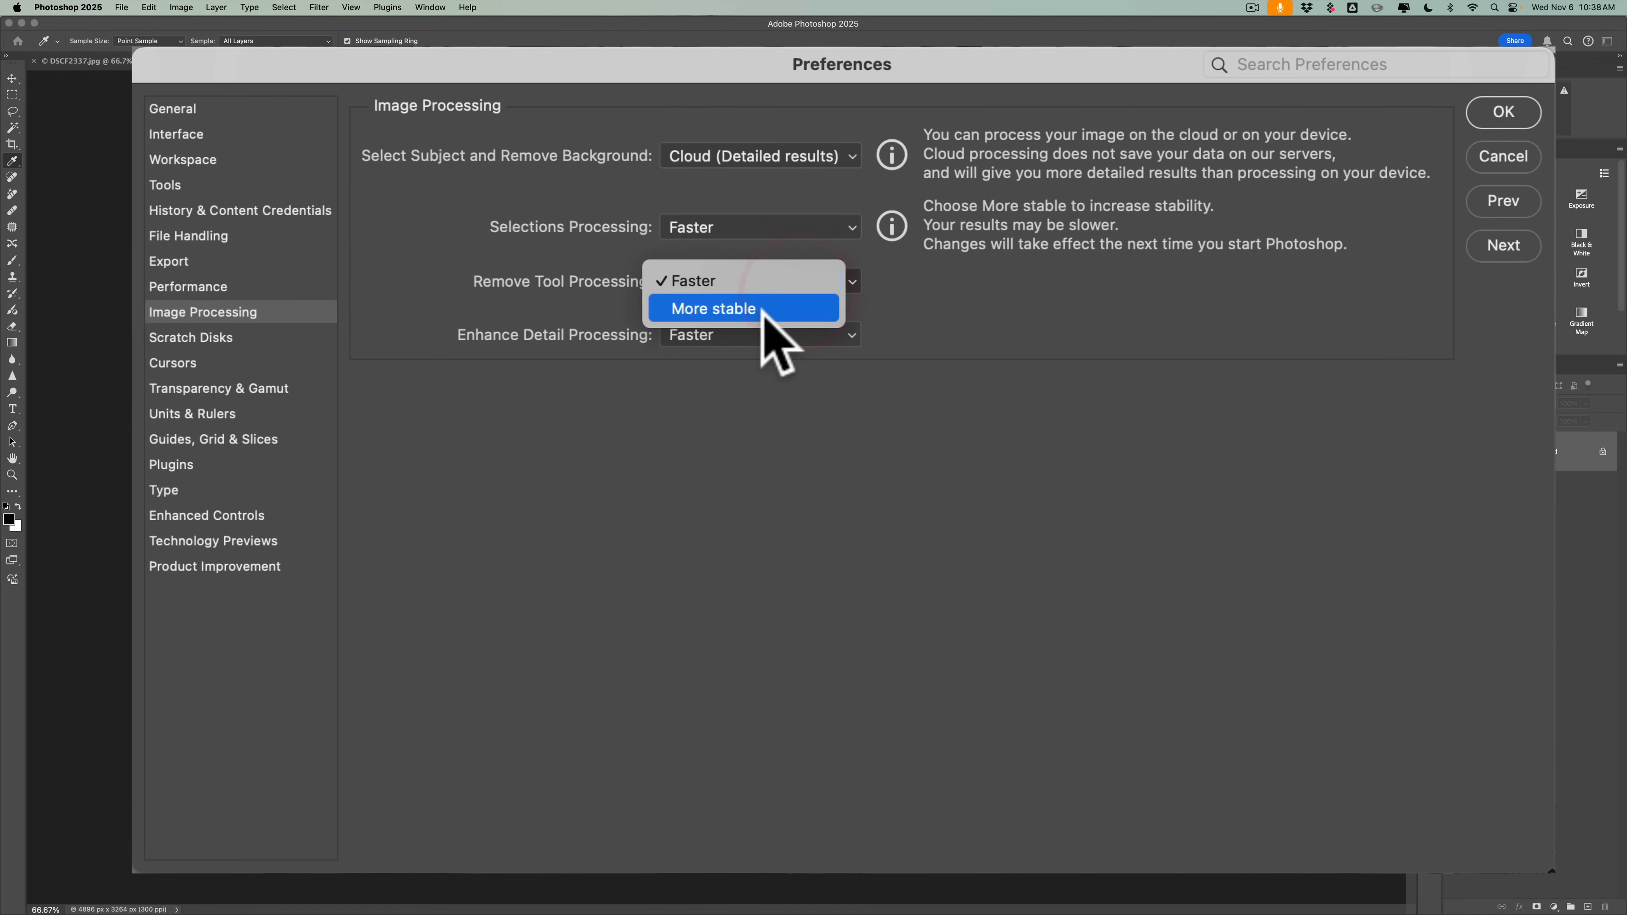
click(712, 309)
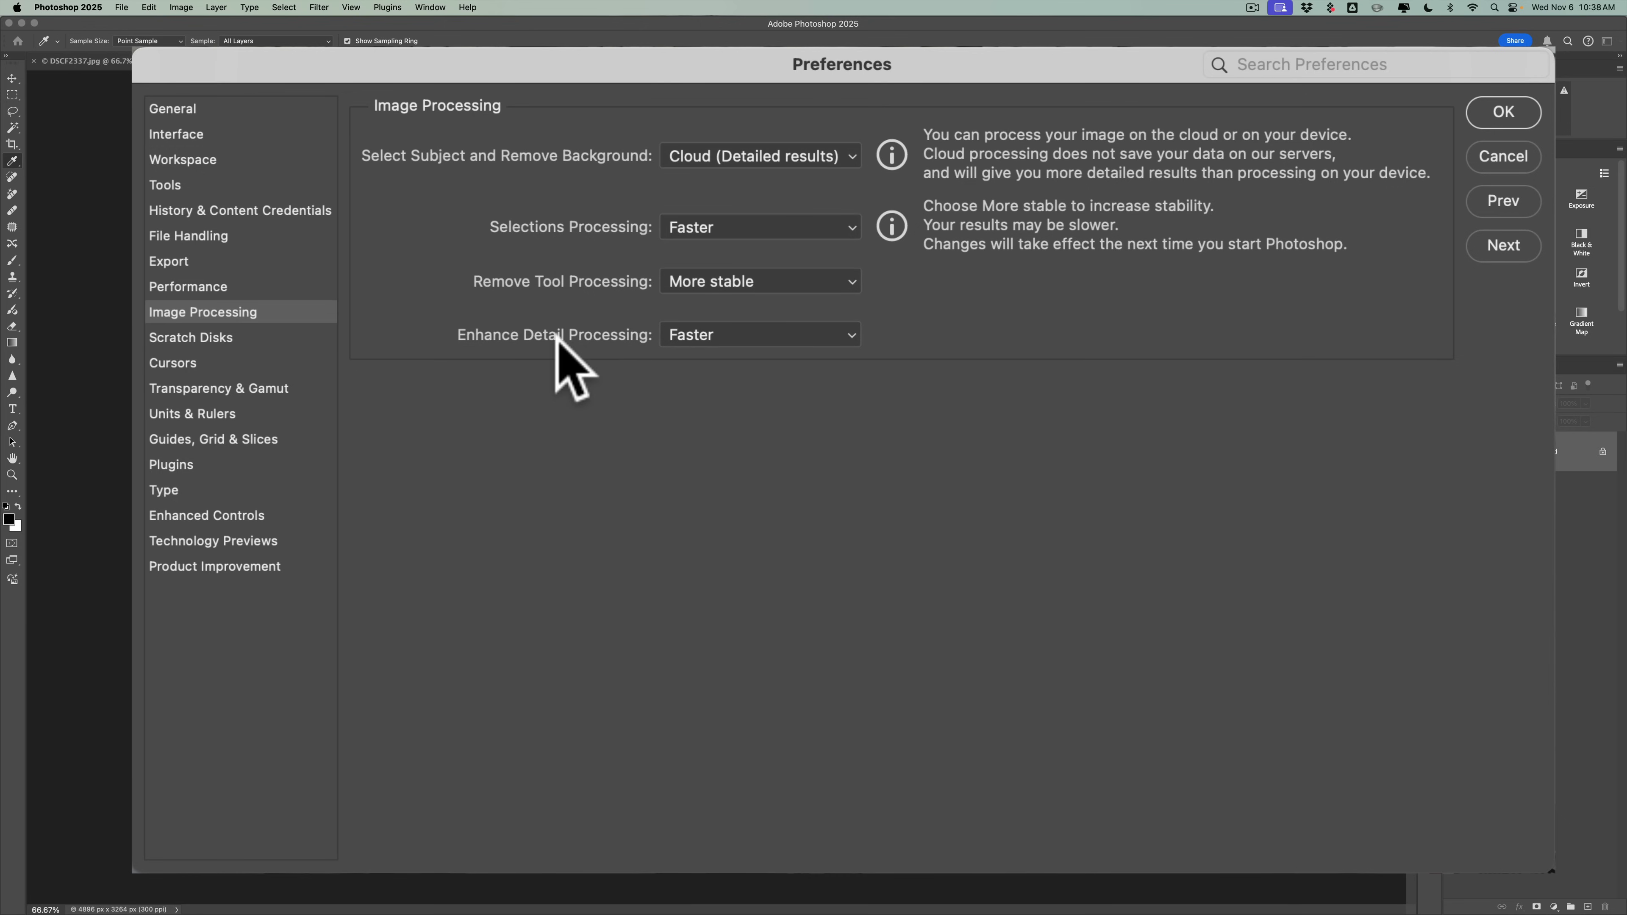
mouse_move(569, 264)
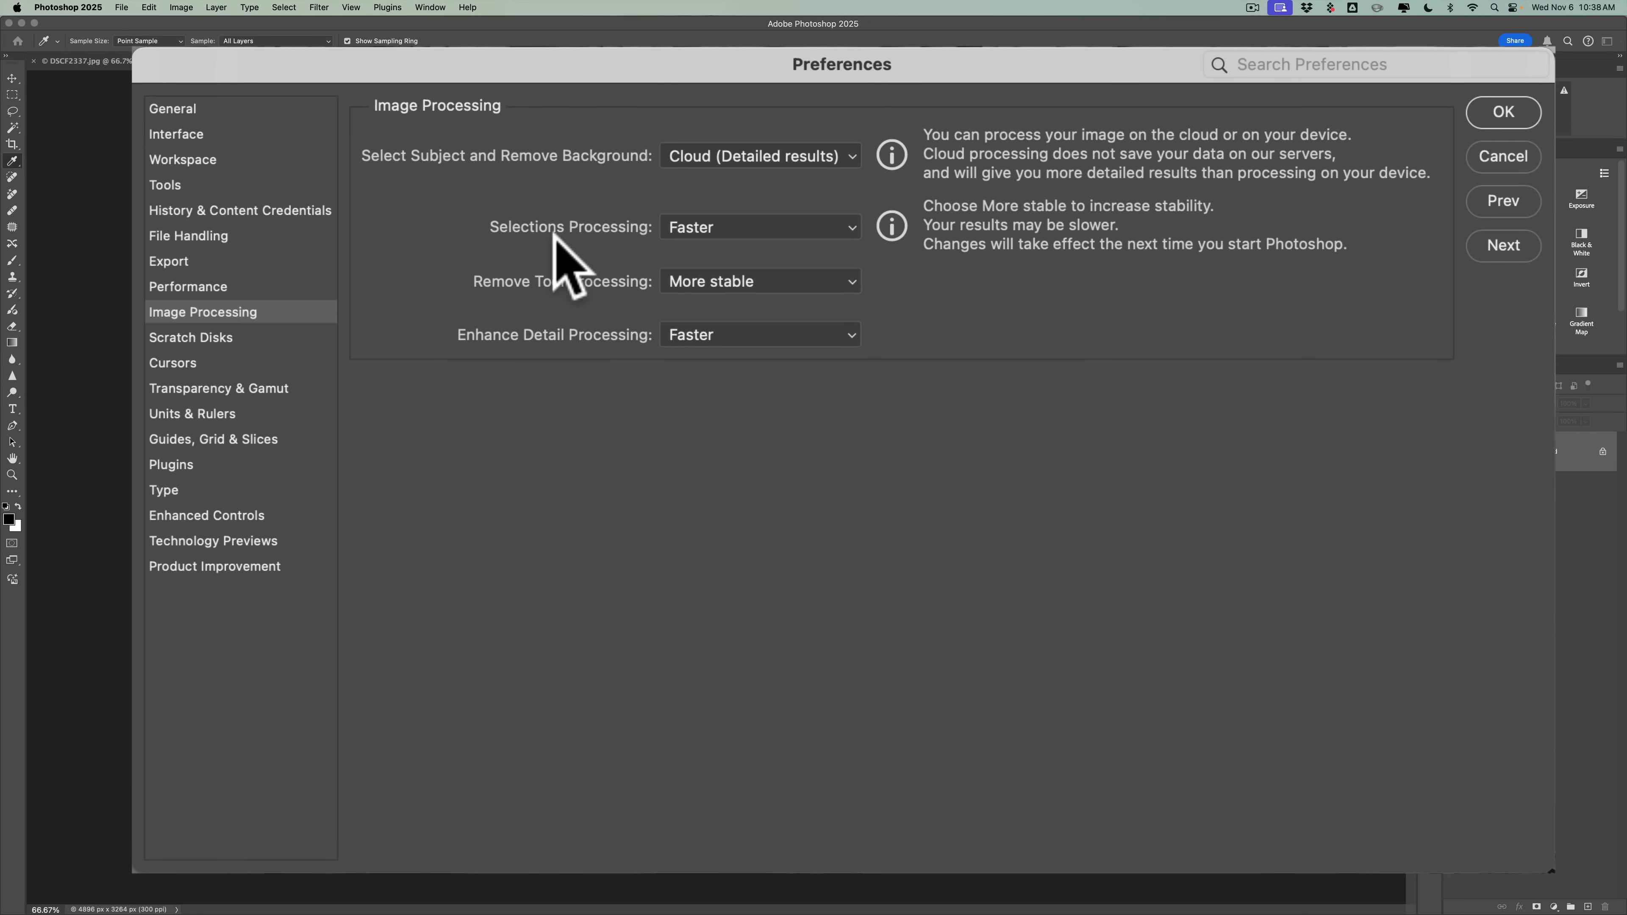
mouse_move(601, 374)
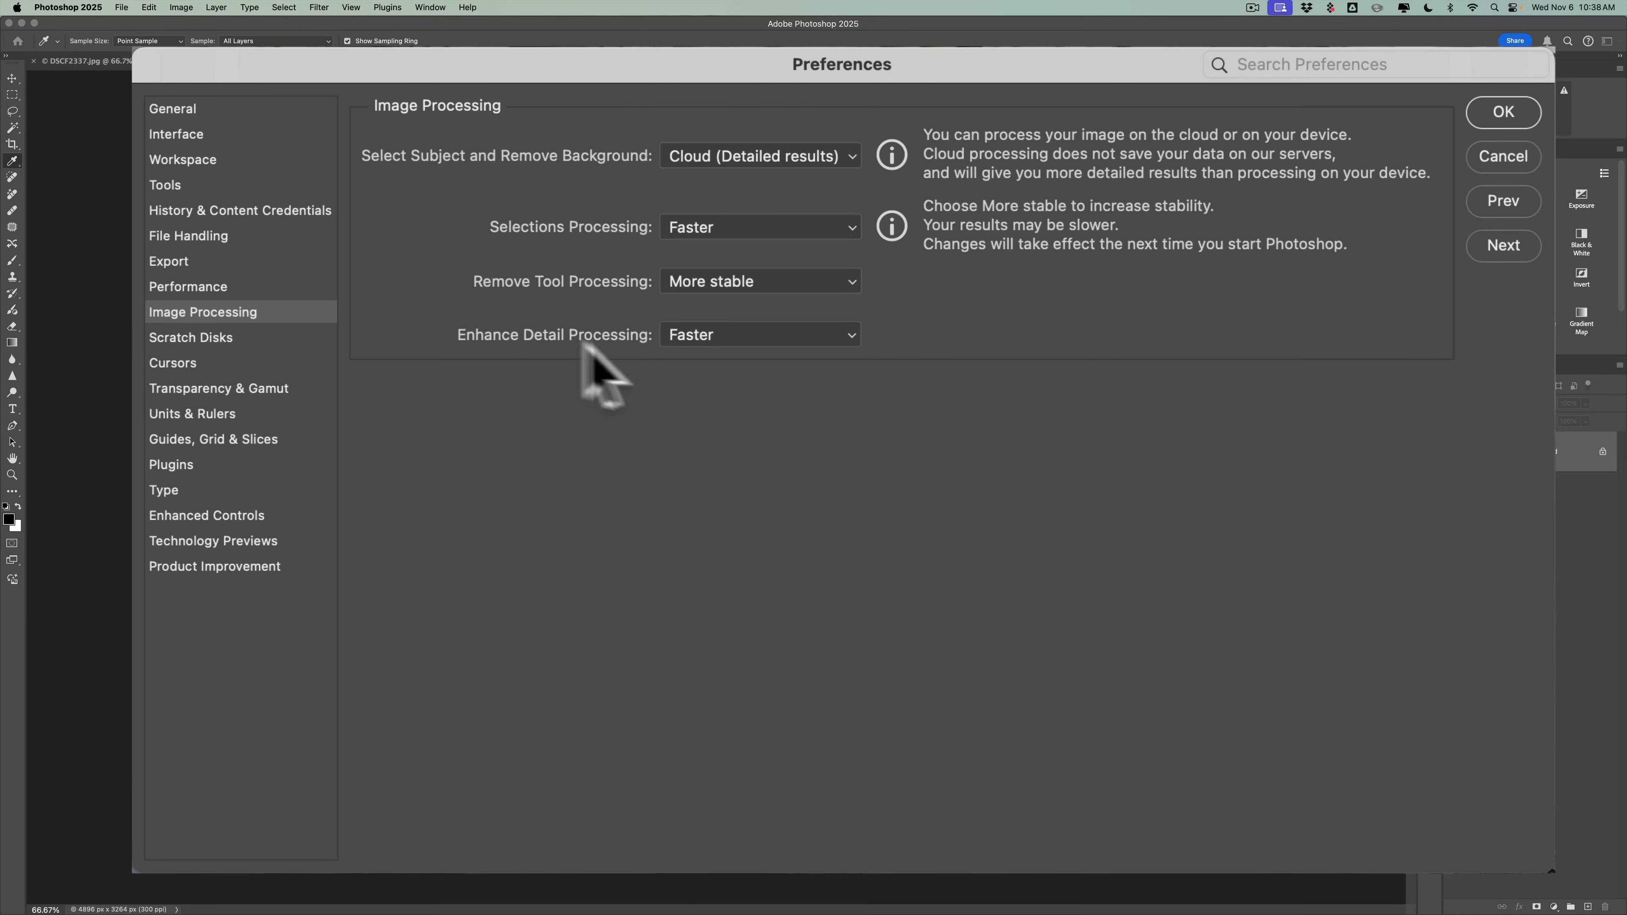
mouse_move(620, 329)
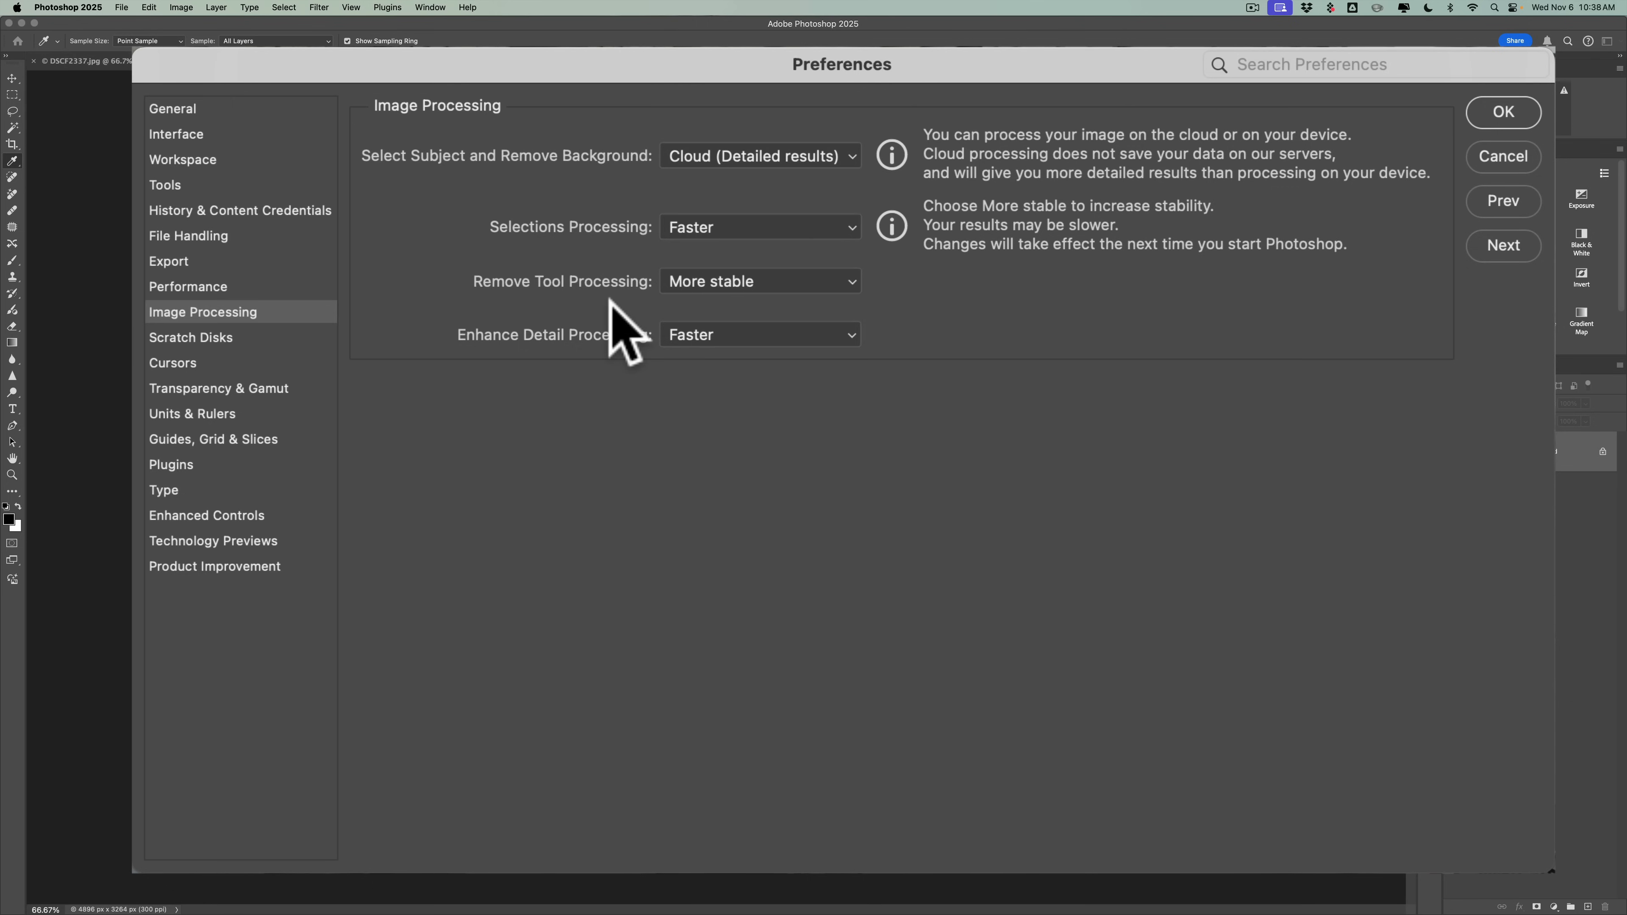
mouse_move(623, 333)
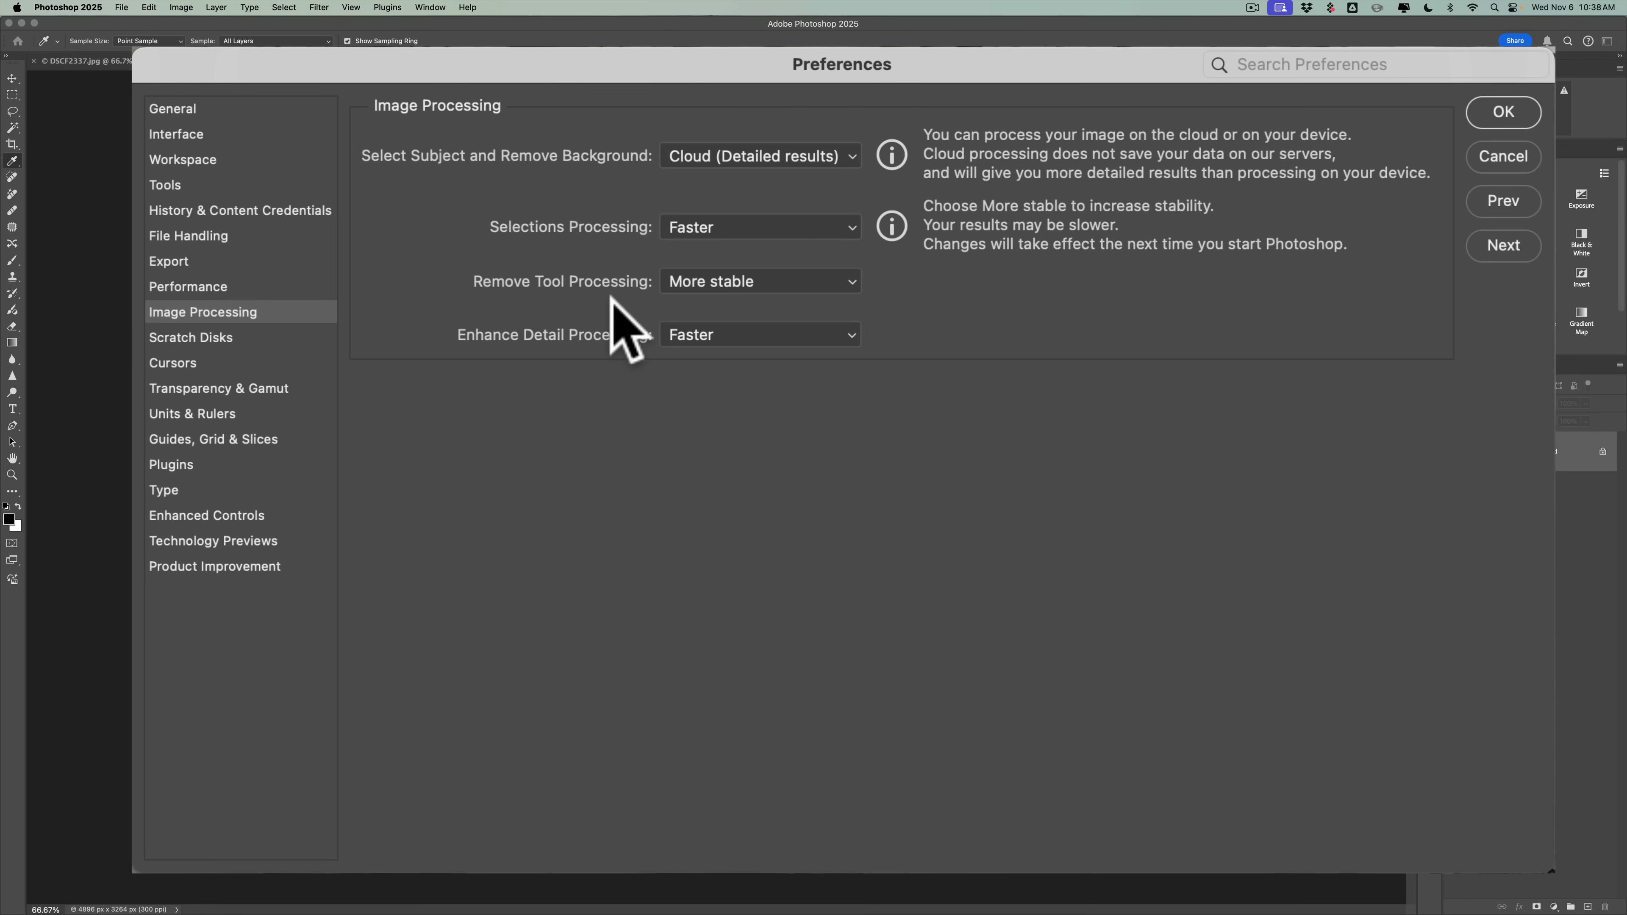
mouse_move(571, 316)
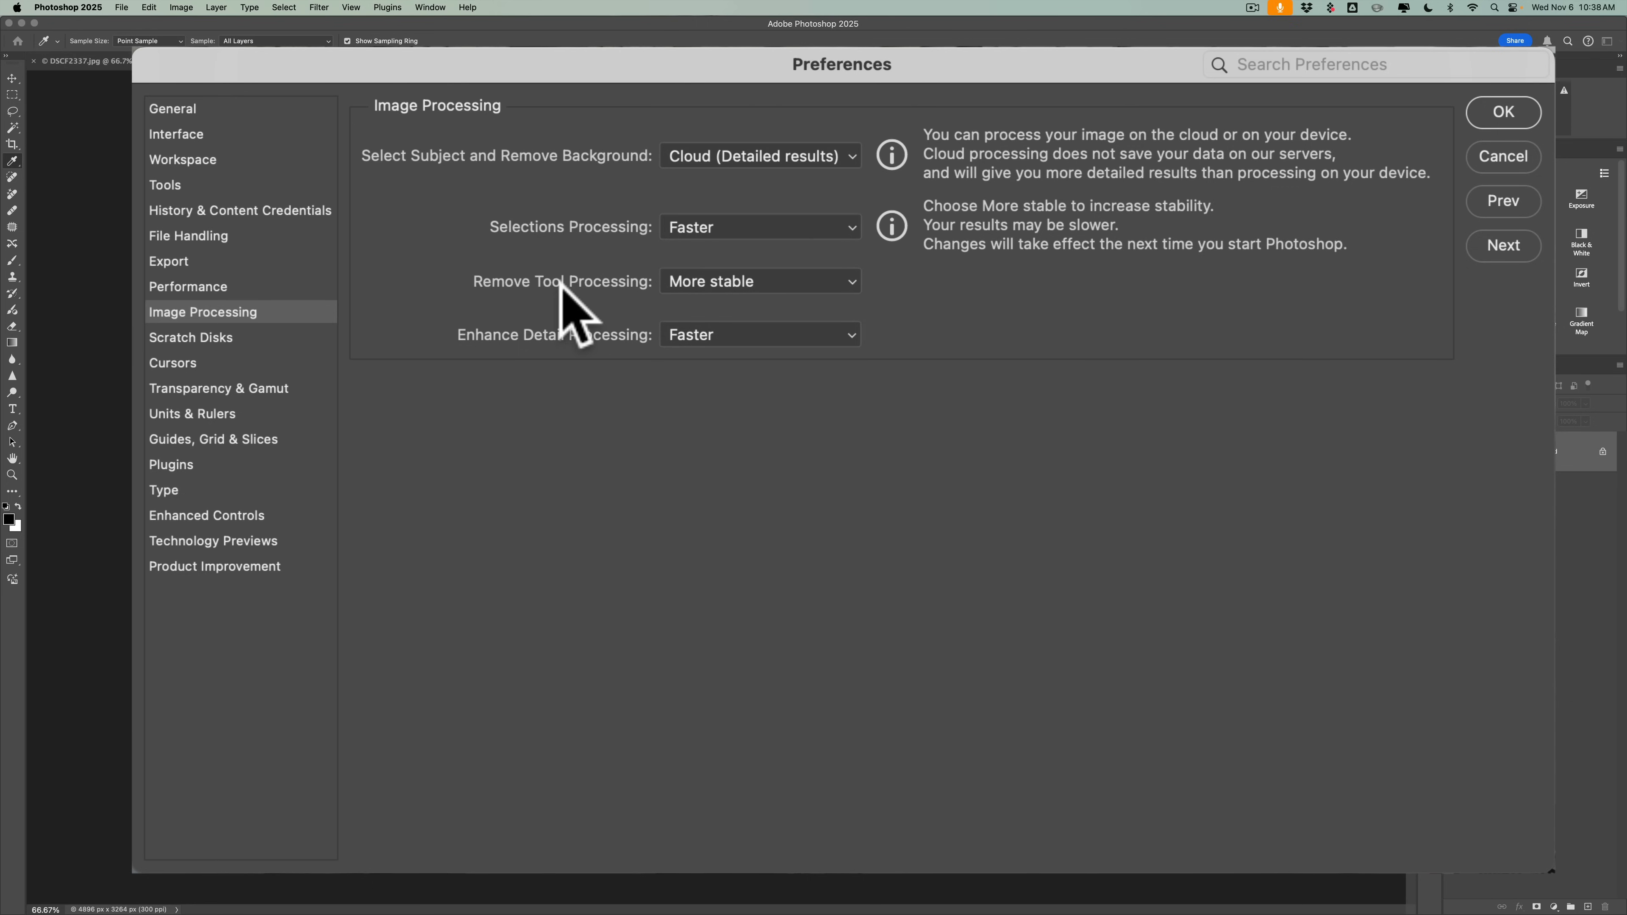
mouse_move(737, 311)
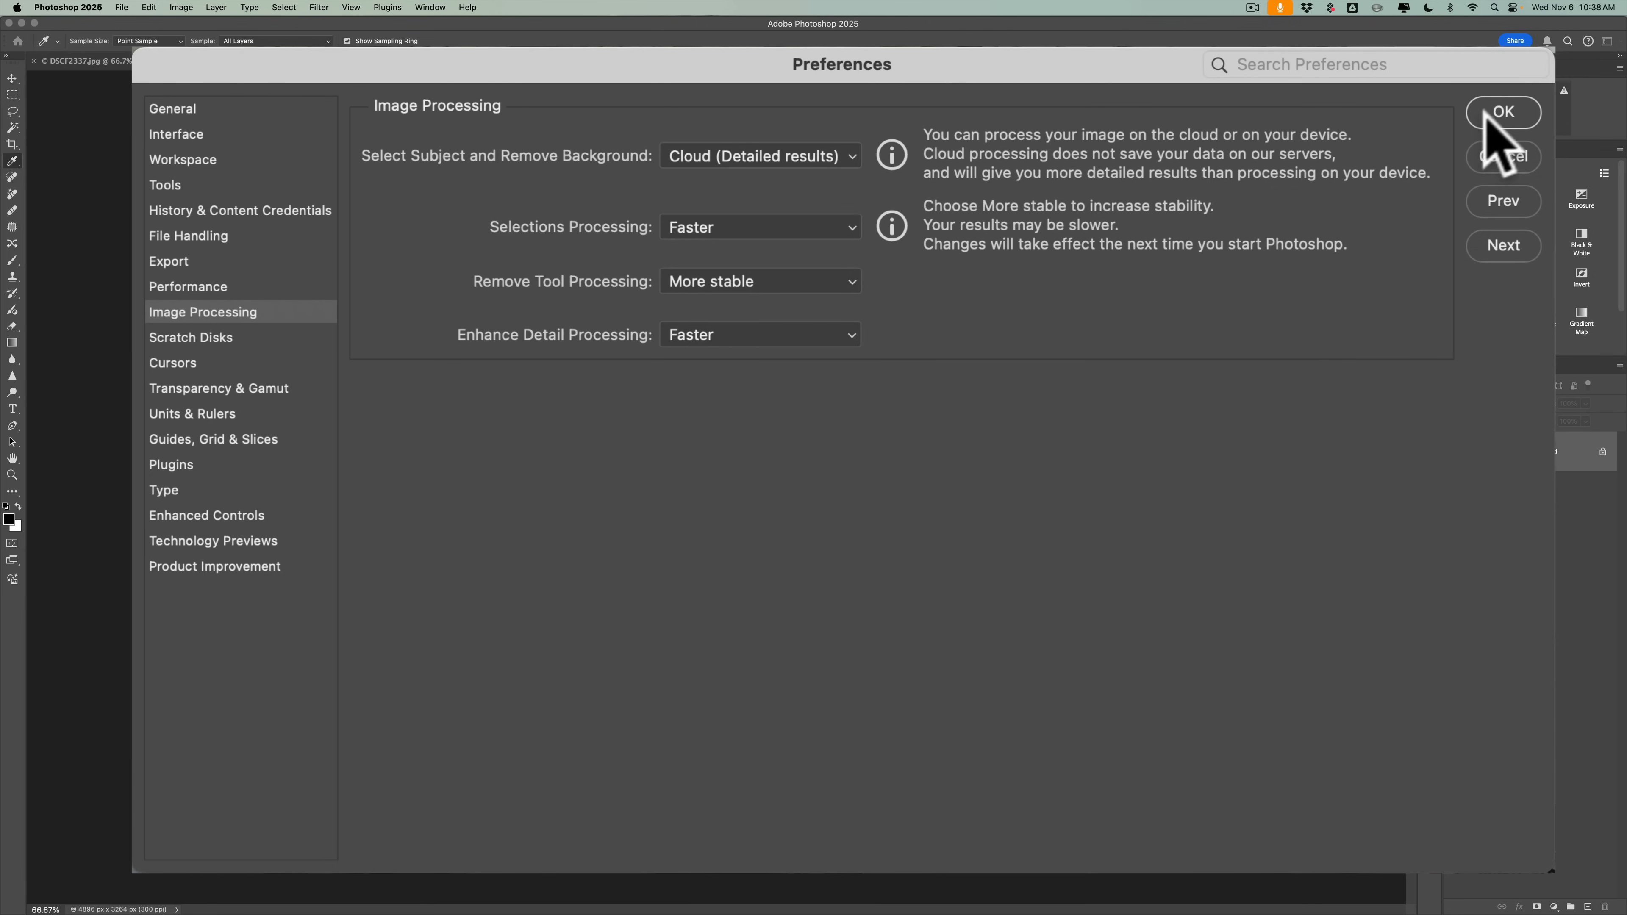
Confirm the Preferences dialog and hide Photoshop to reveal the desktop.
click(1502, 112)
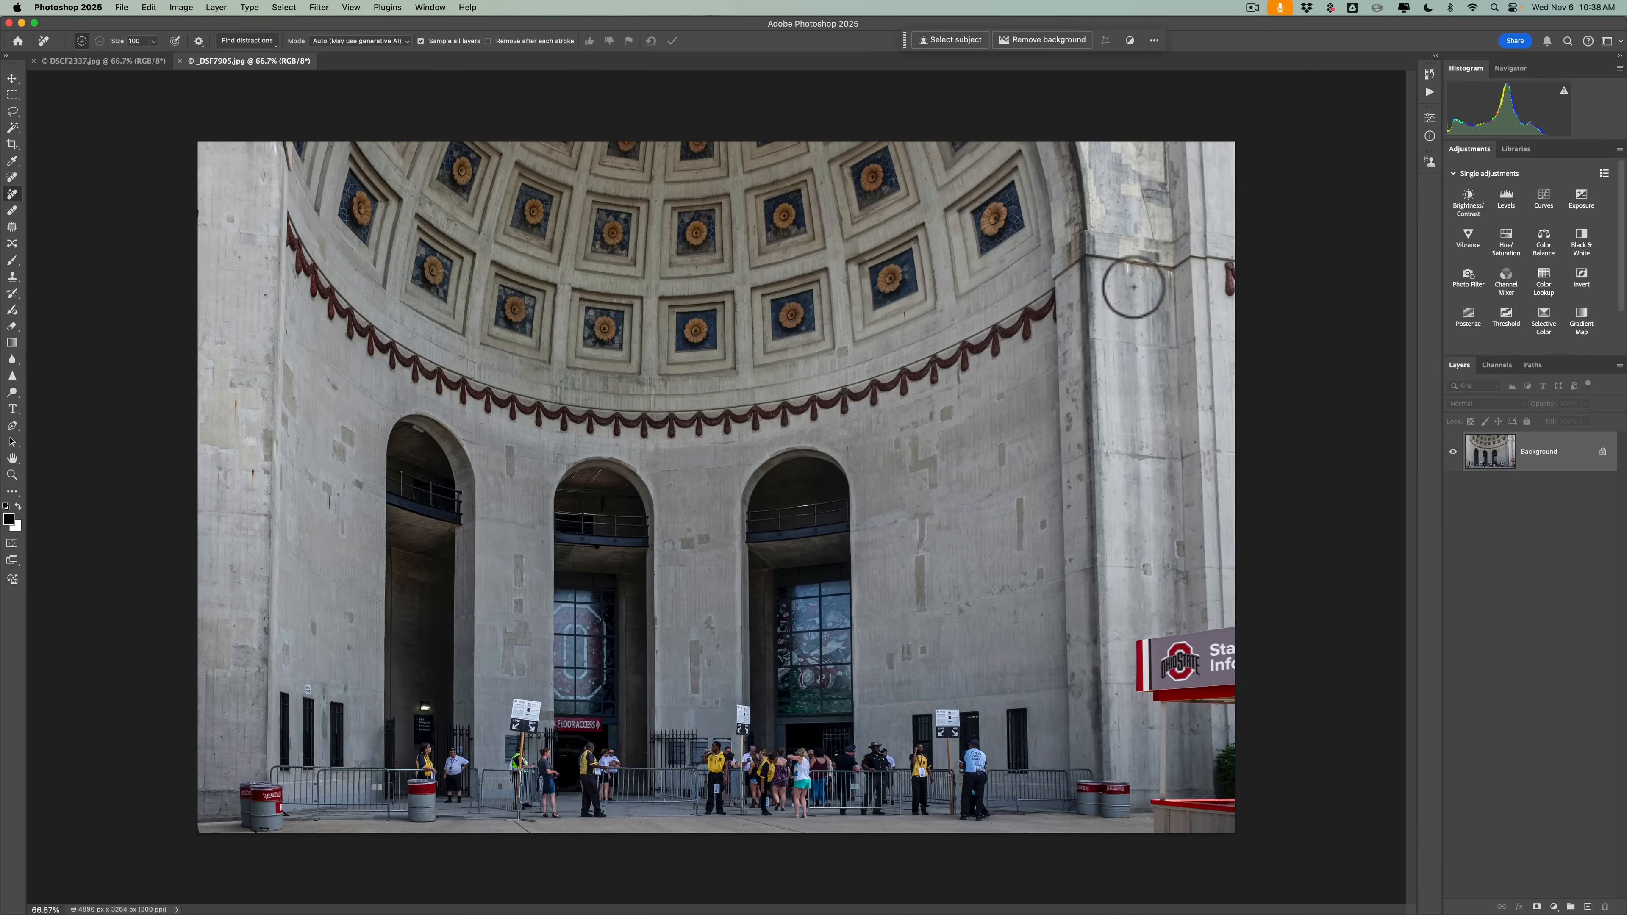
key(cmd)
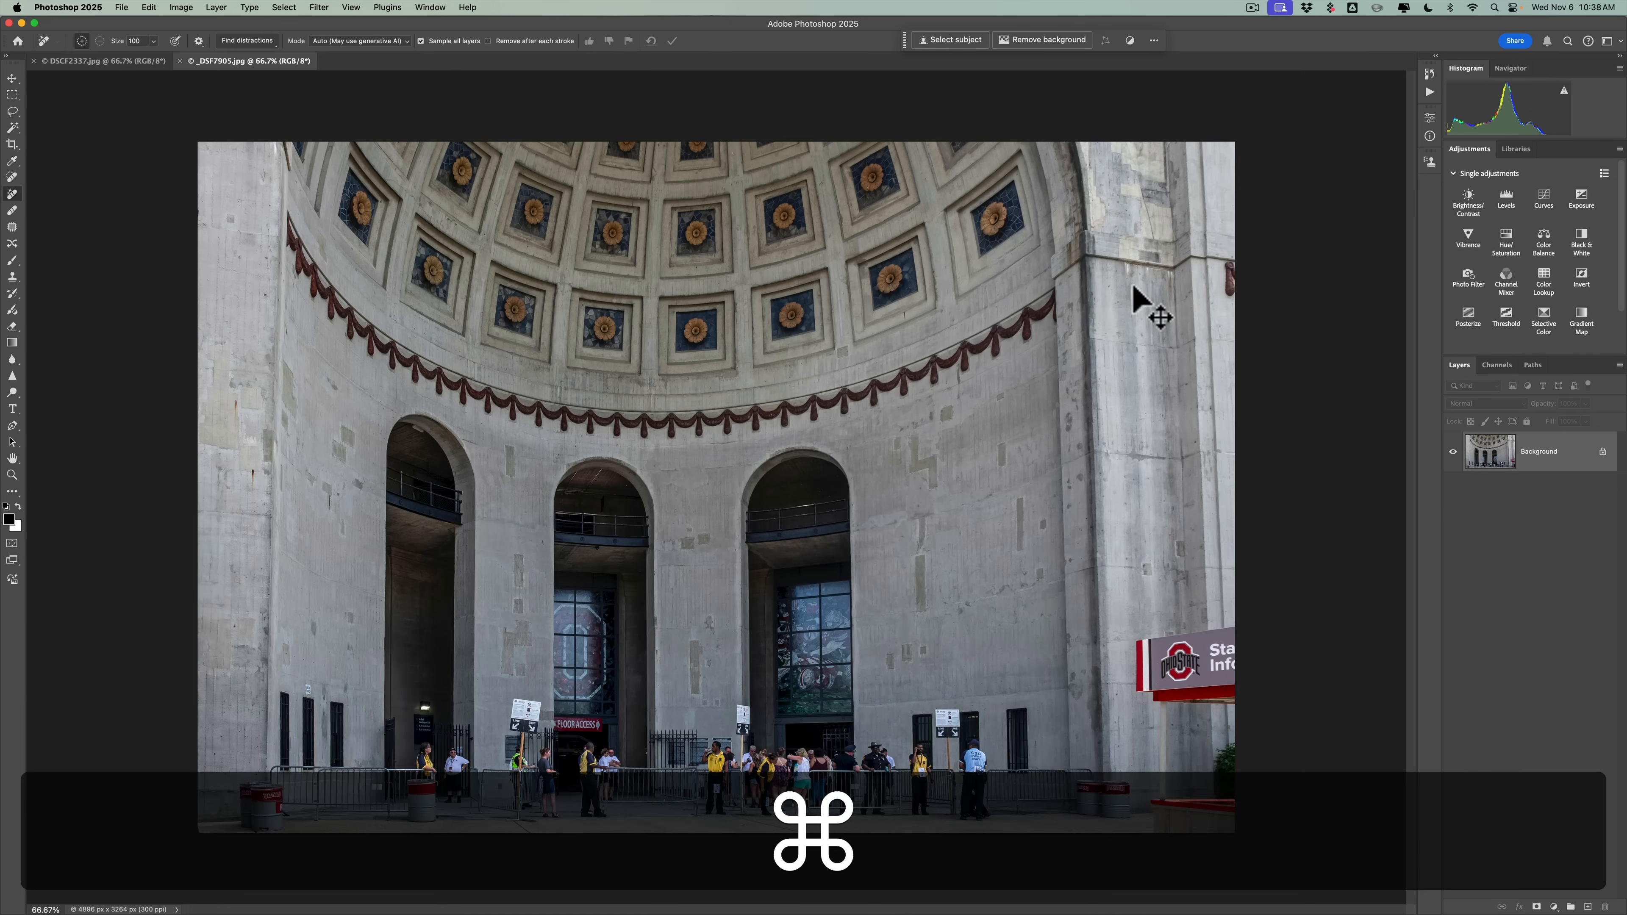
key(cmd+q)
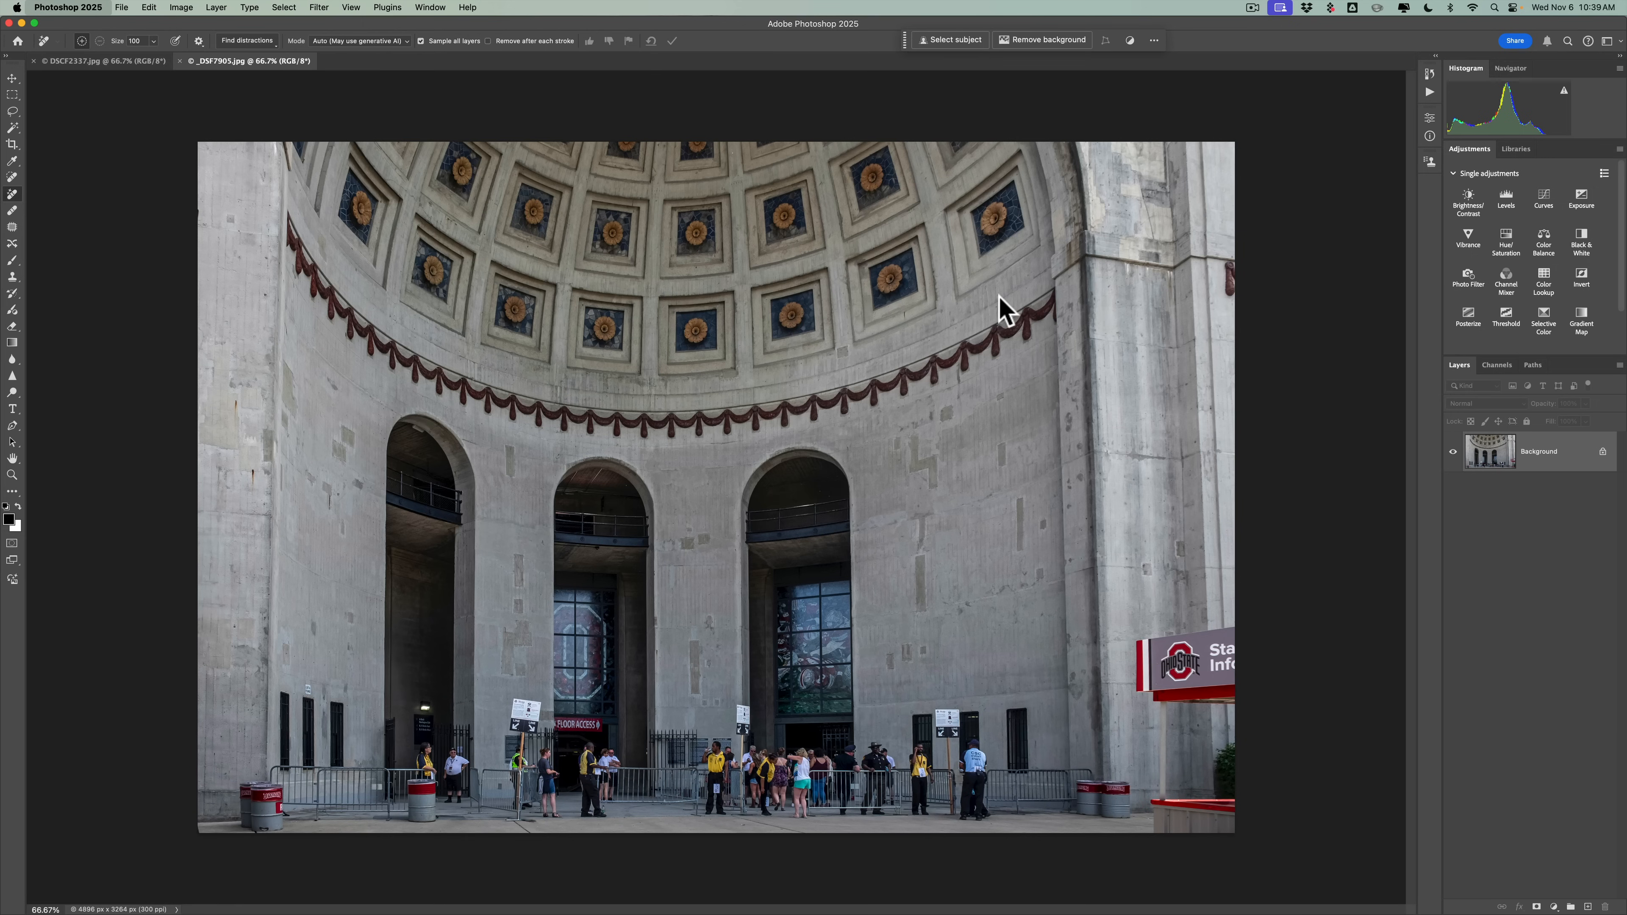
mouse_move(994, 309)
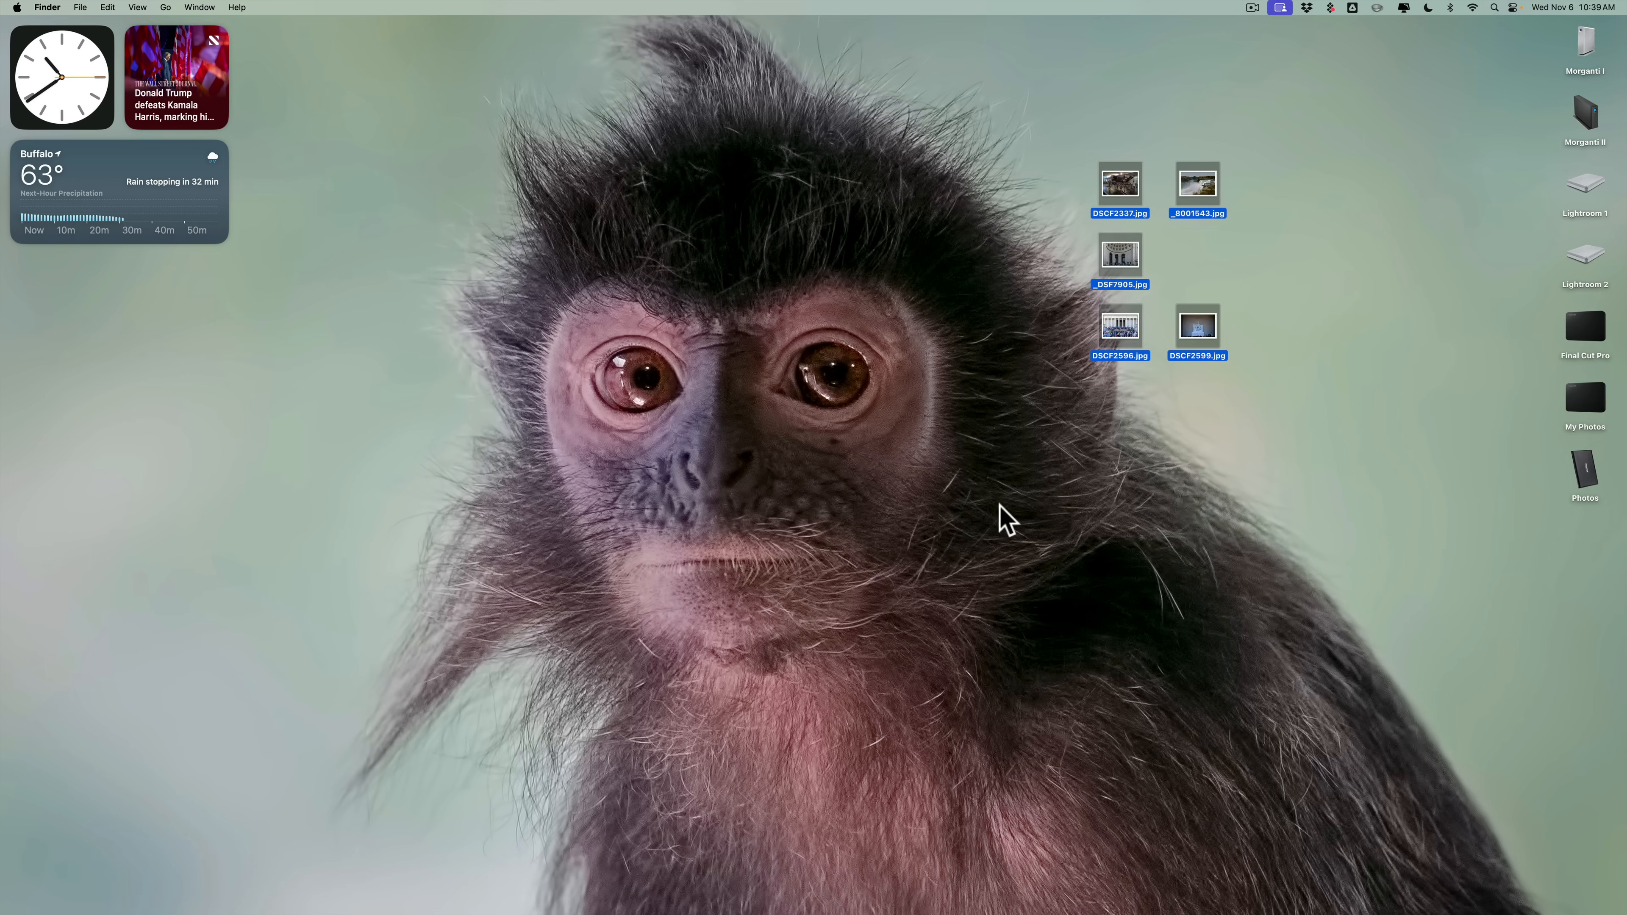
Open the five selected desktop JPG photos in Photoshop.
click(1007, 519)
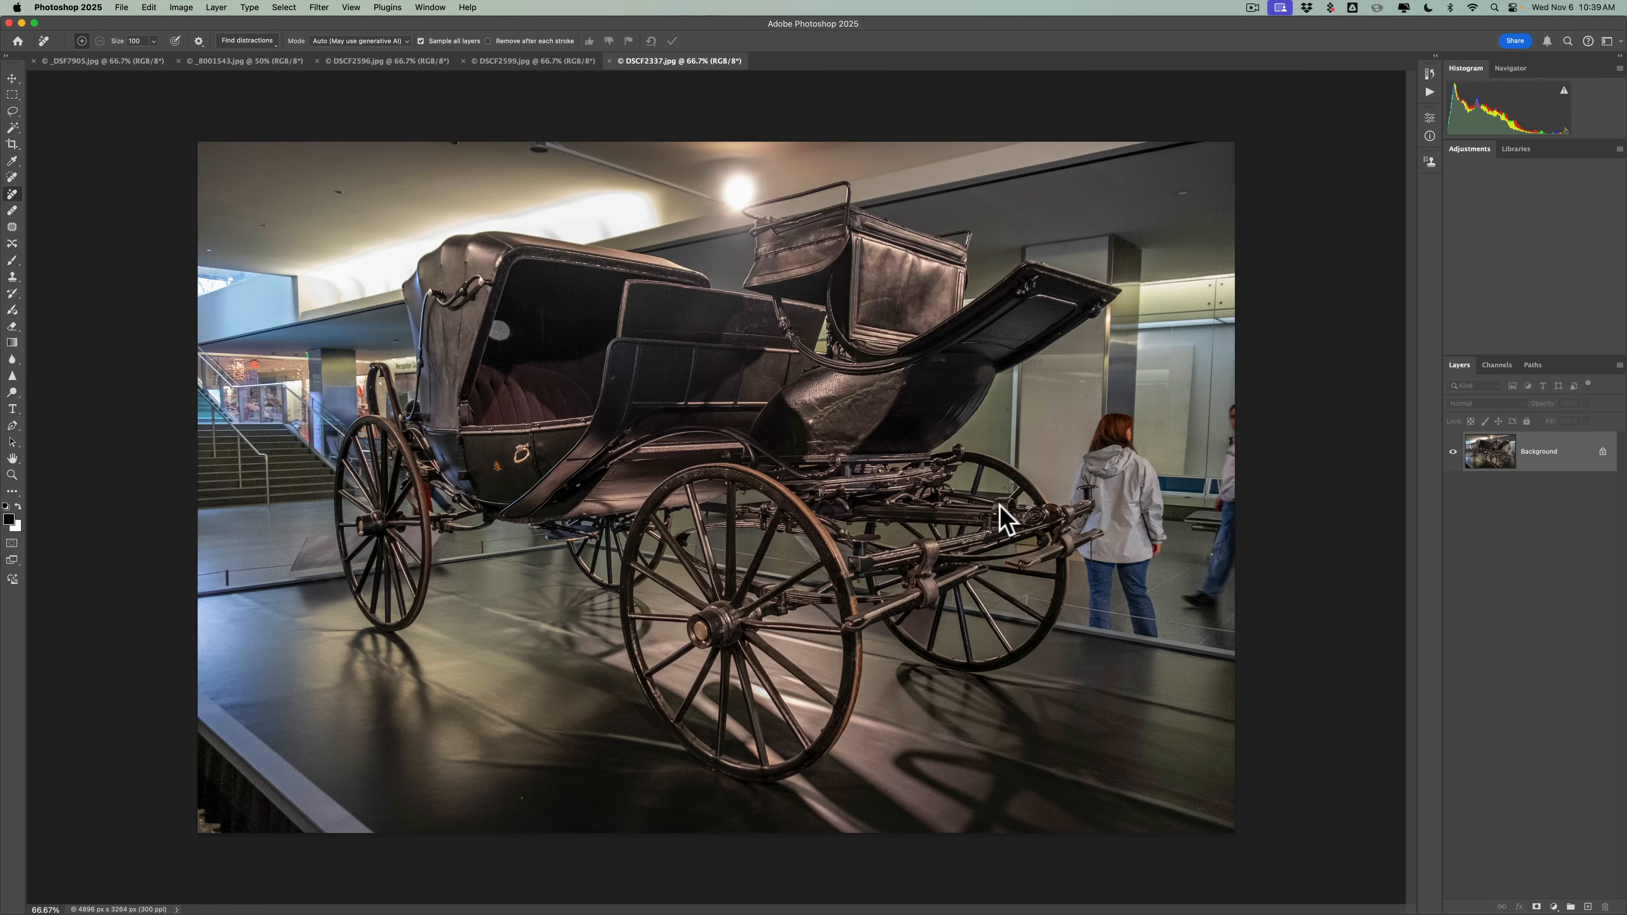
Run Find distractions > People so the two people behind the carriage are masked.
click(1470, 148)
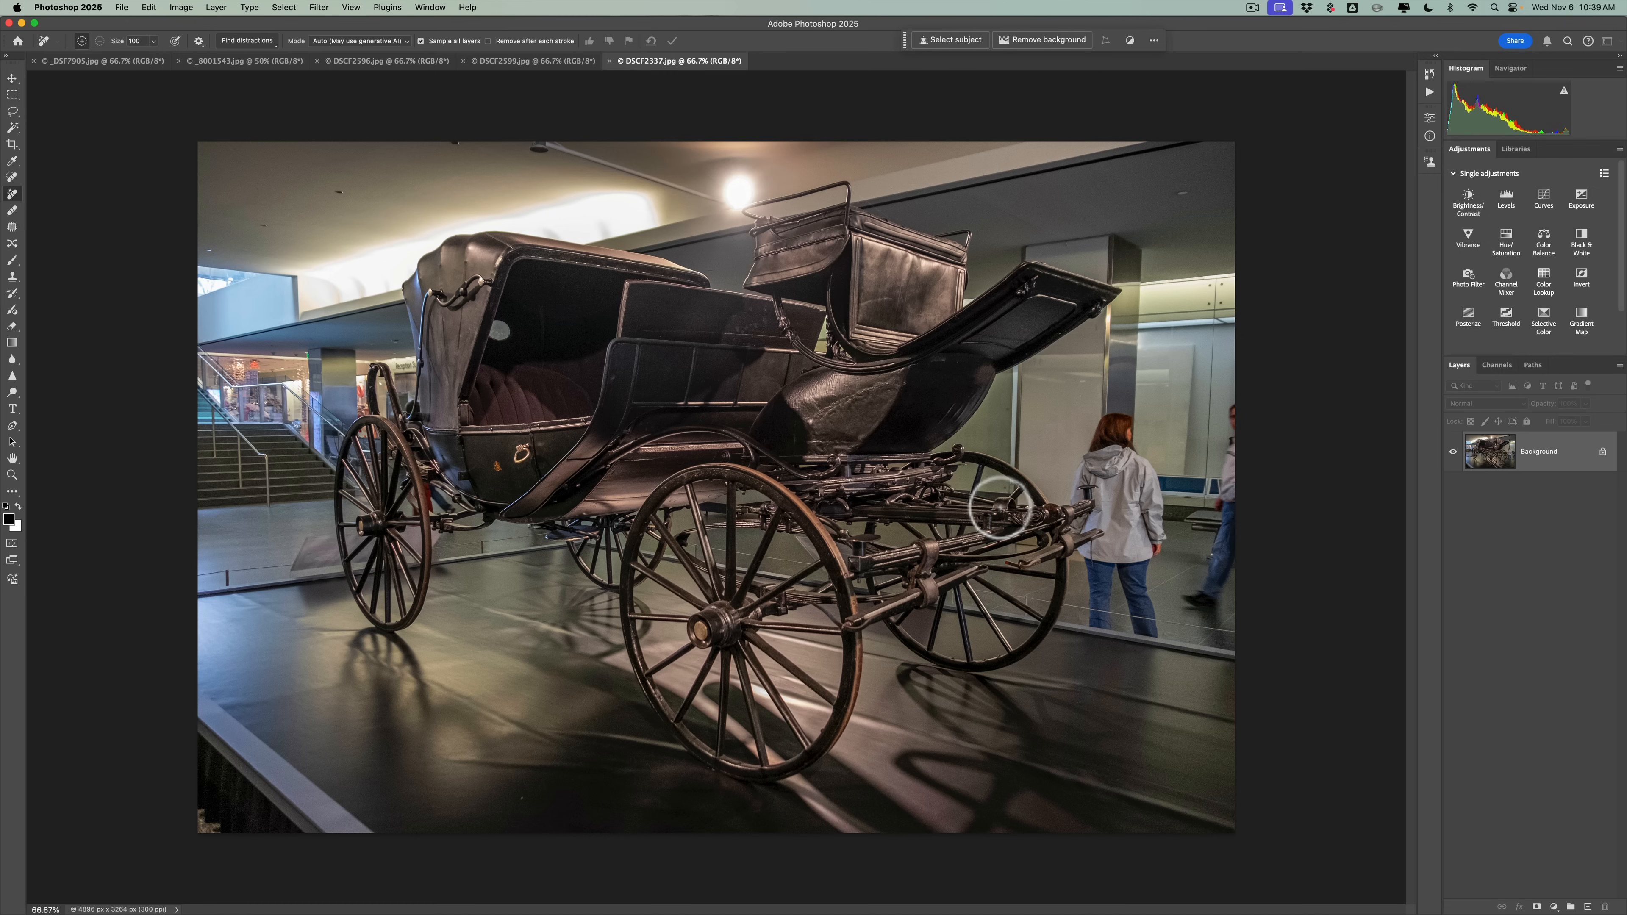
mouse_move(952, 449)
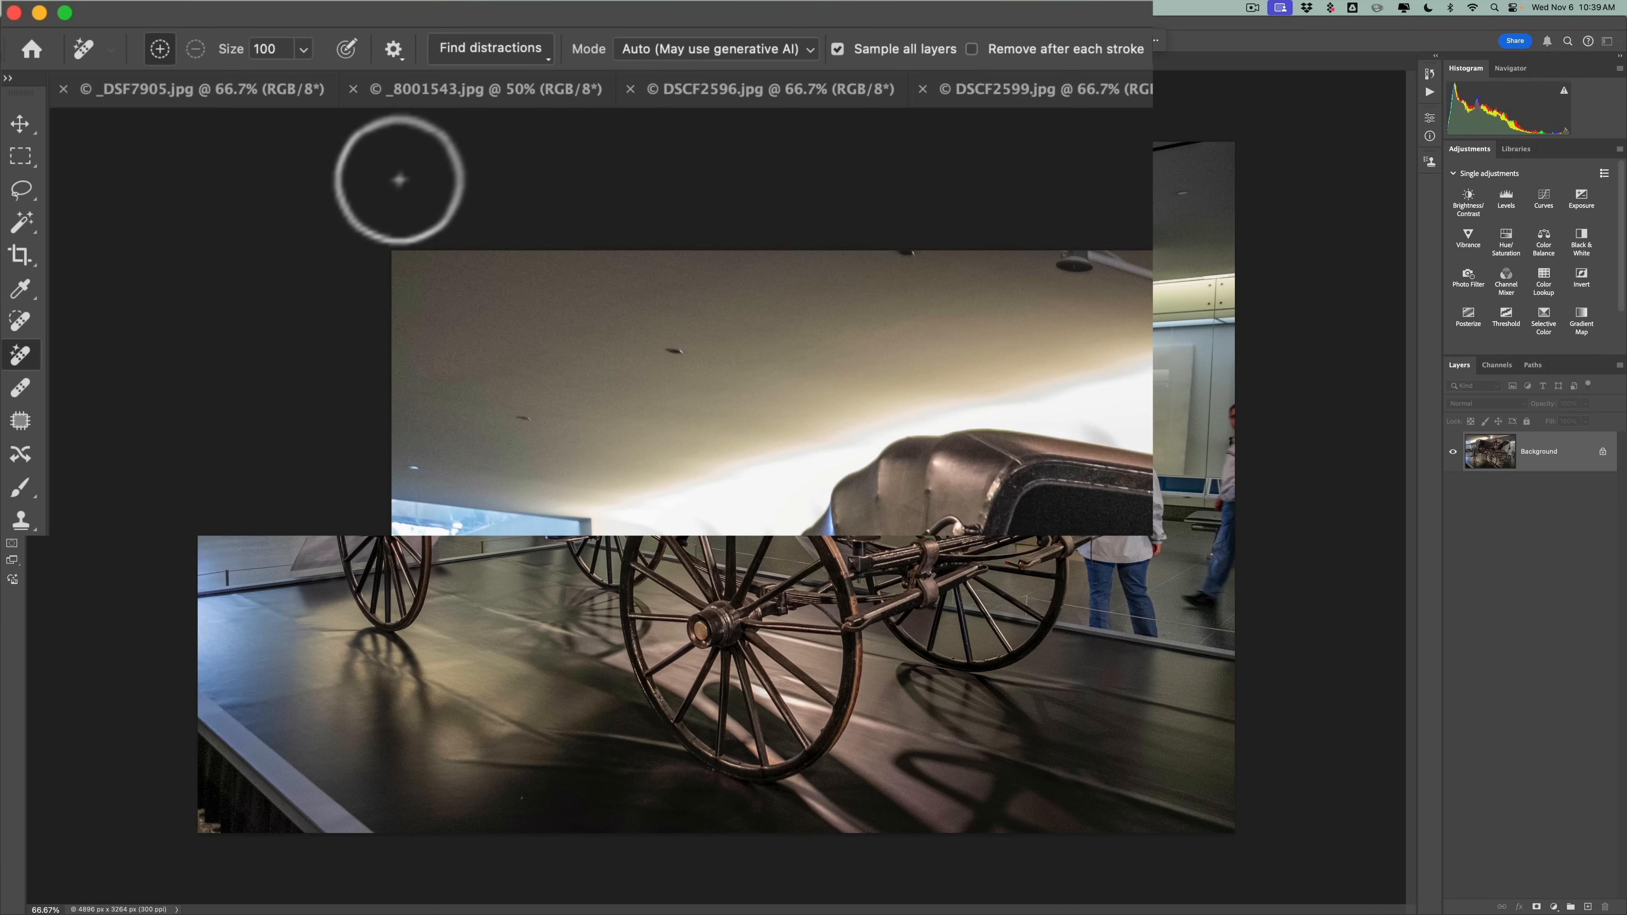
click(489, 47)
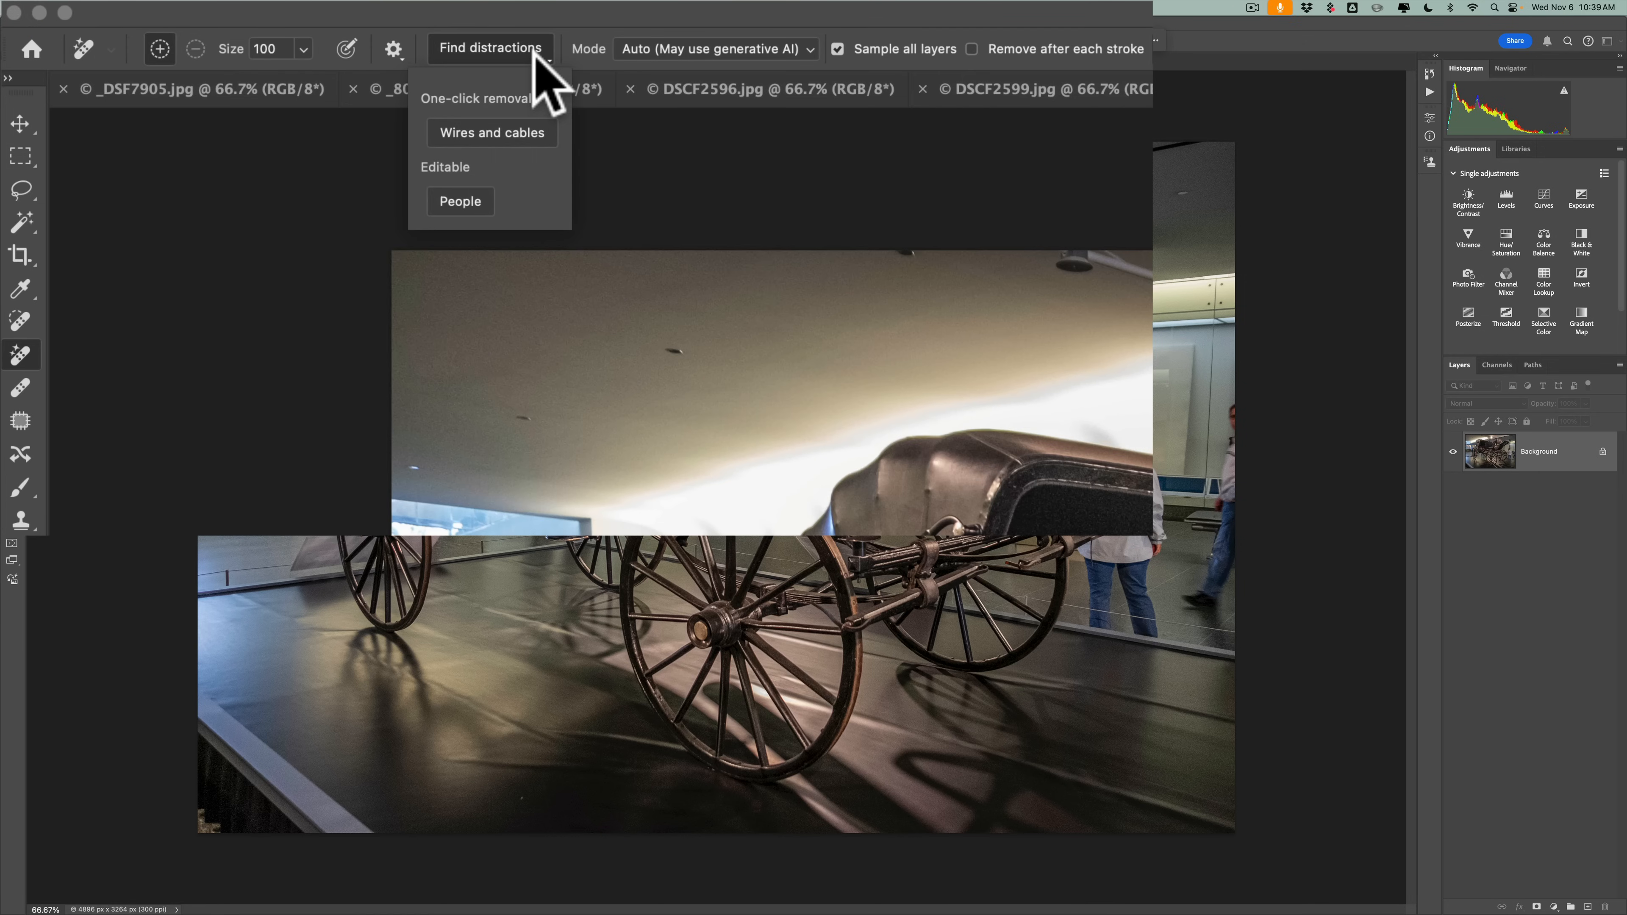
click(459, 202)
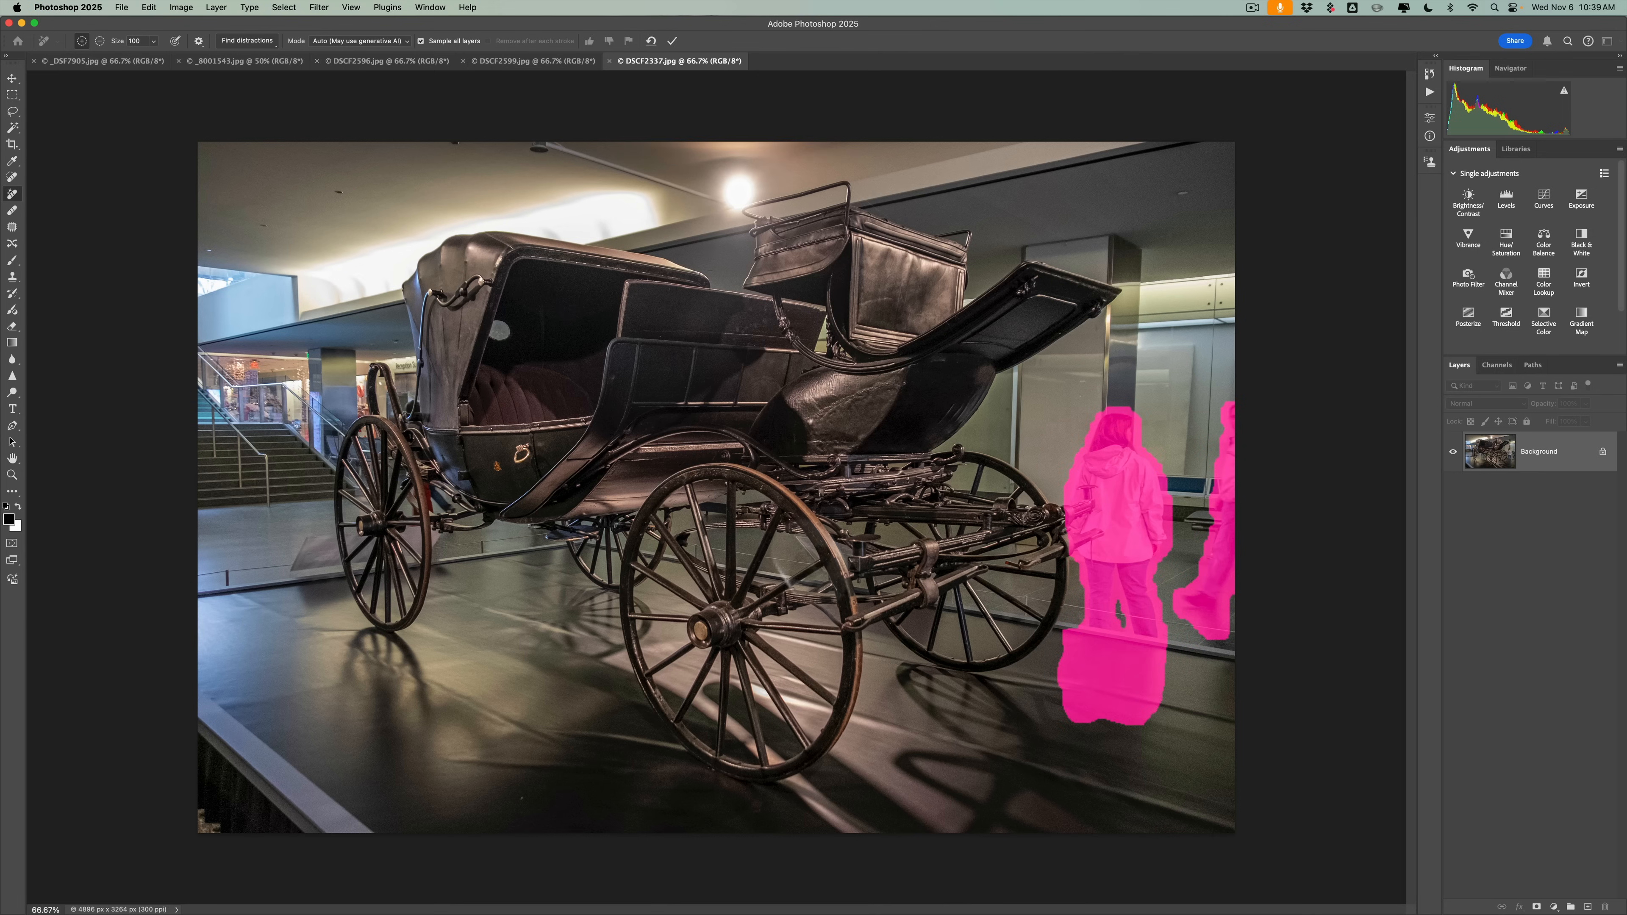
mouse_move(1116, 695)
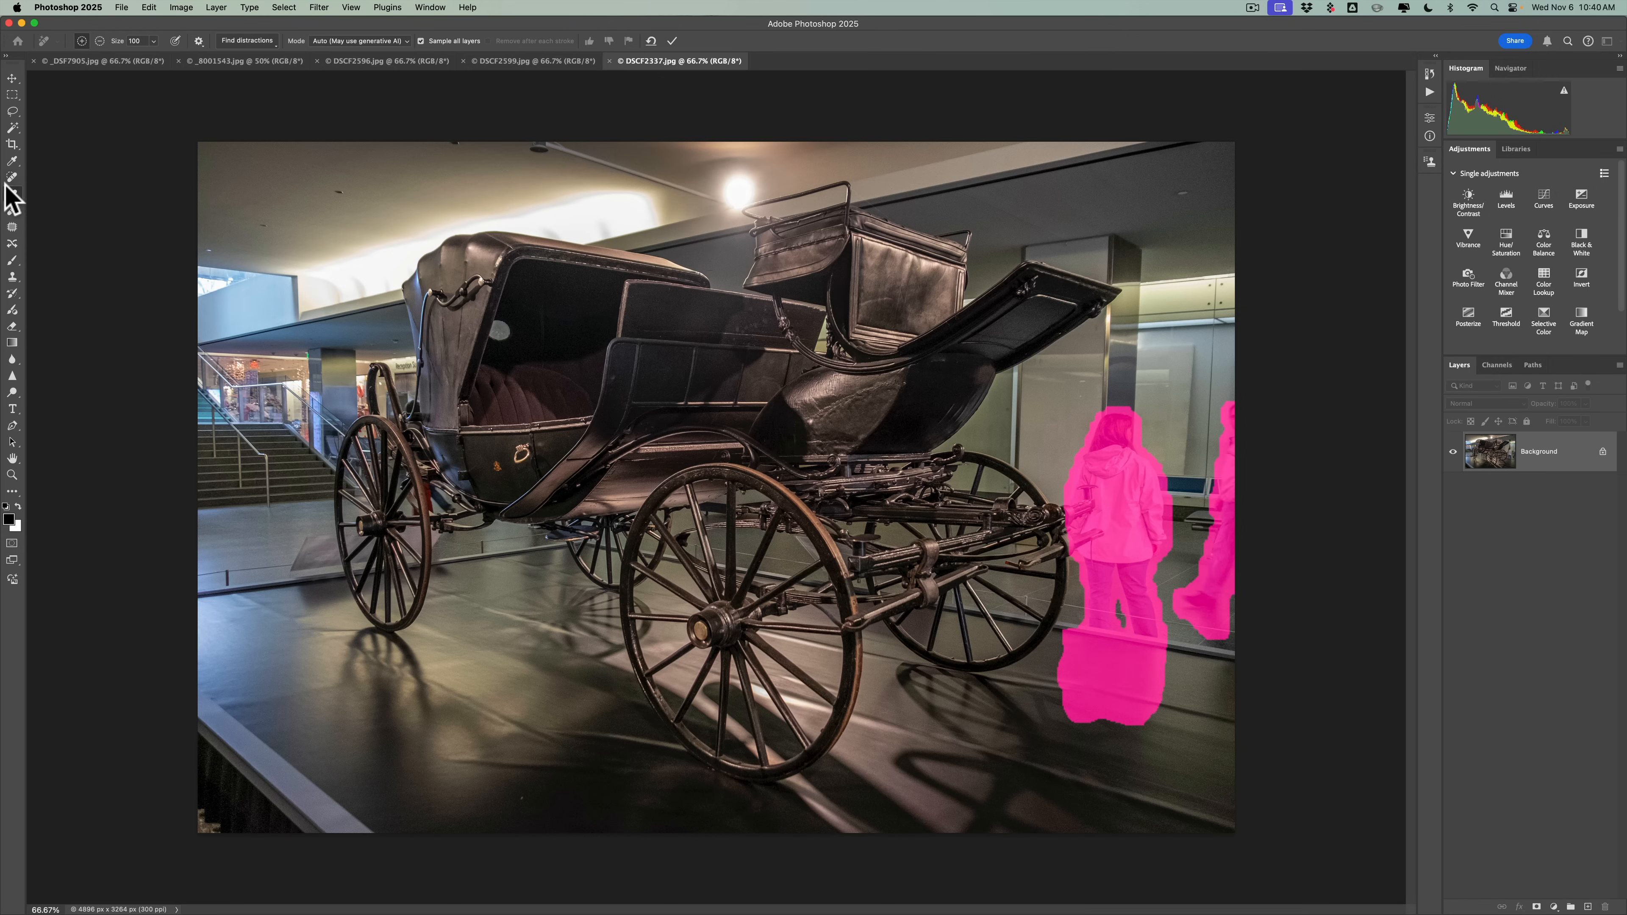
mouse_move(13, 200)
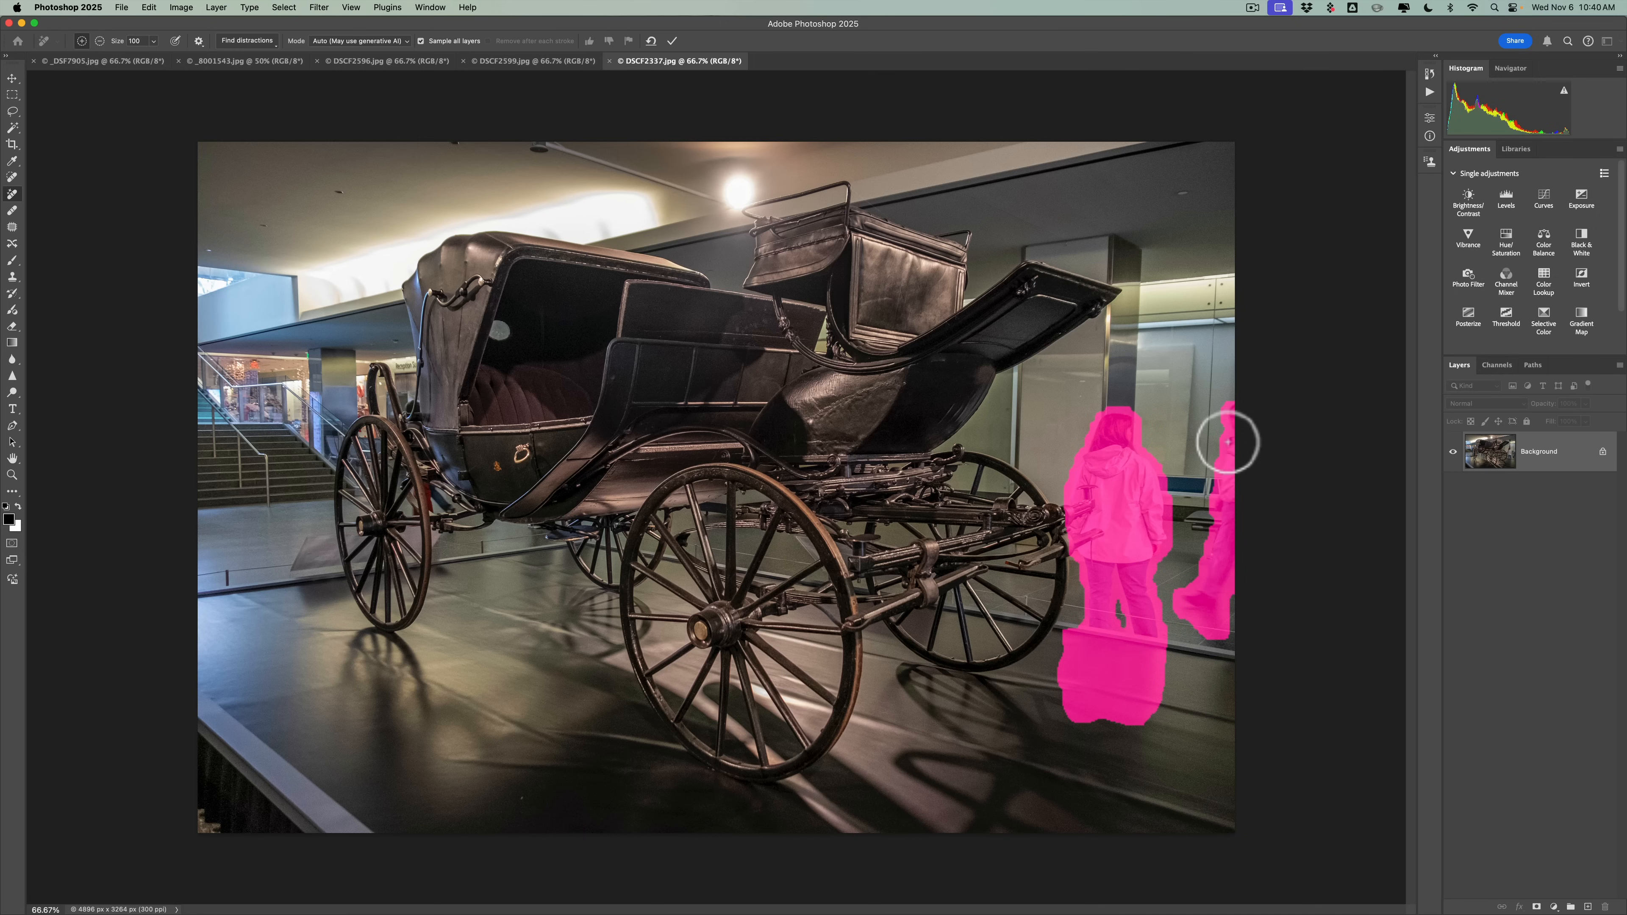
mouse_move(965, 403)
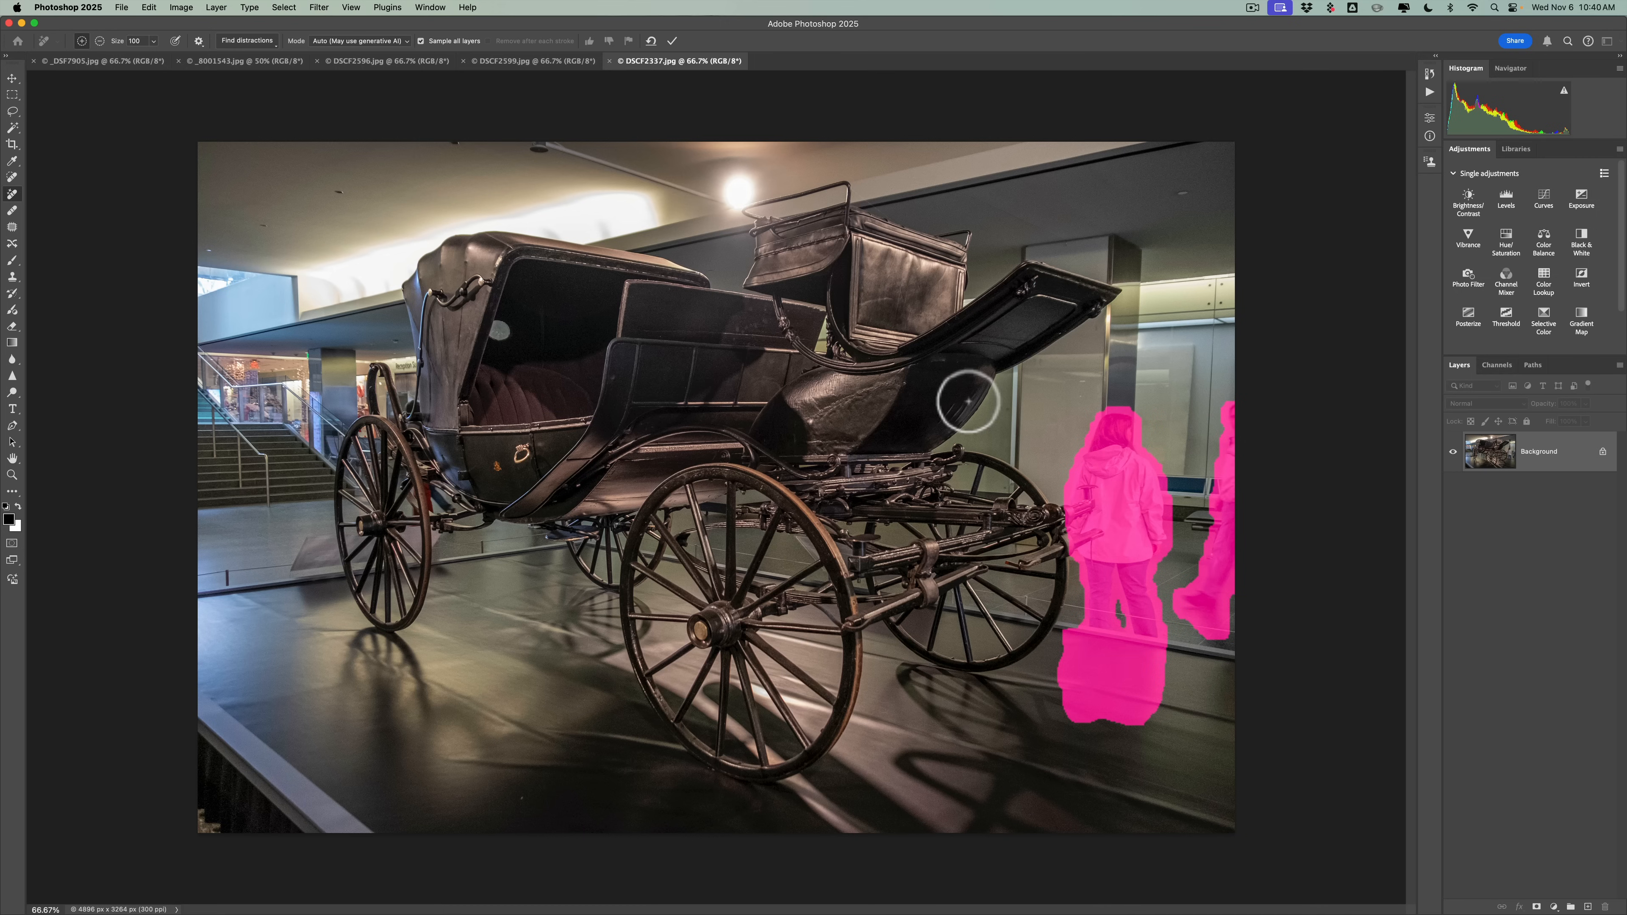
mouse_move(1284, 467)
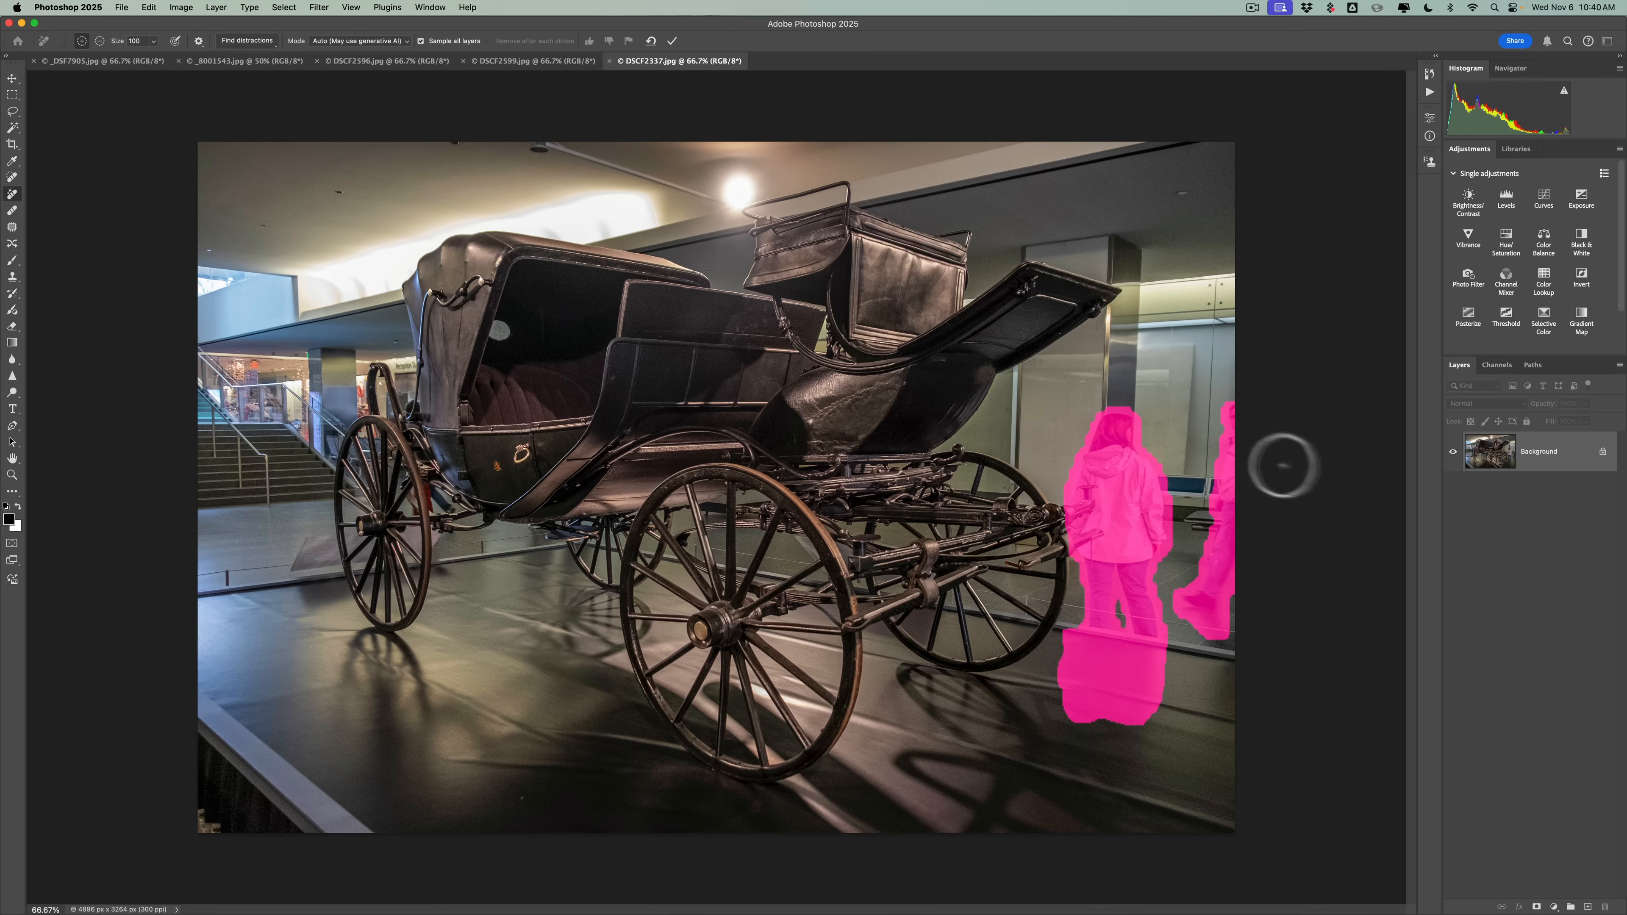
mouse_move(367, 154)
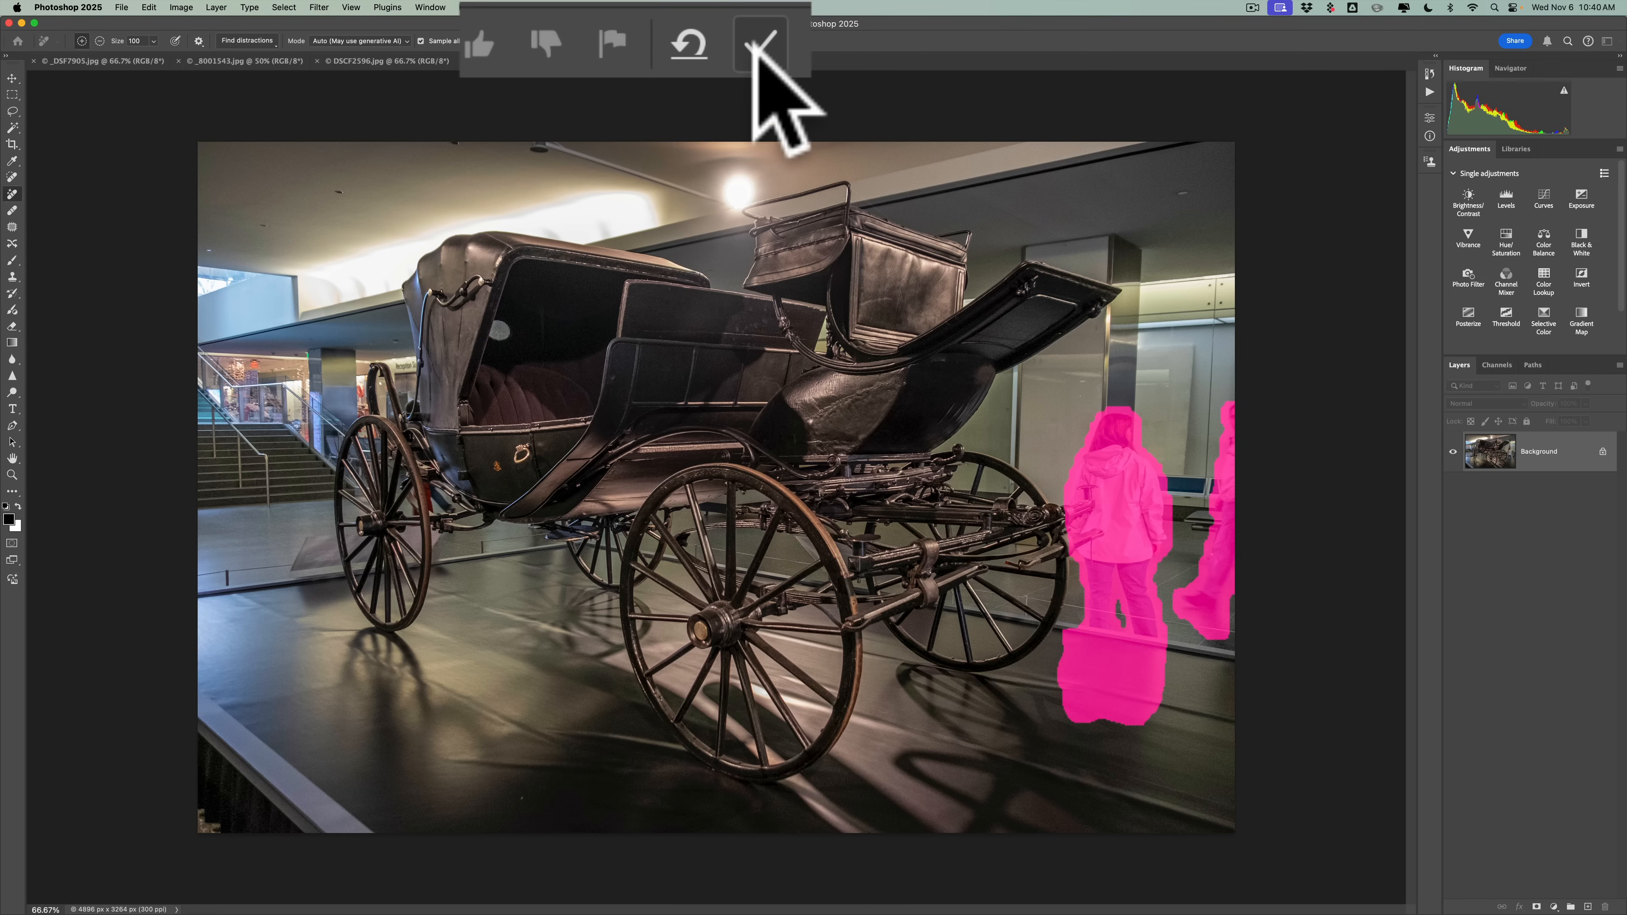
mouse_move(685, 109)
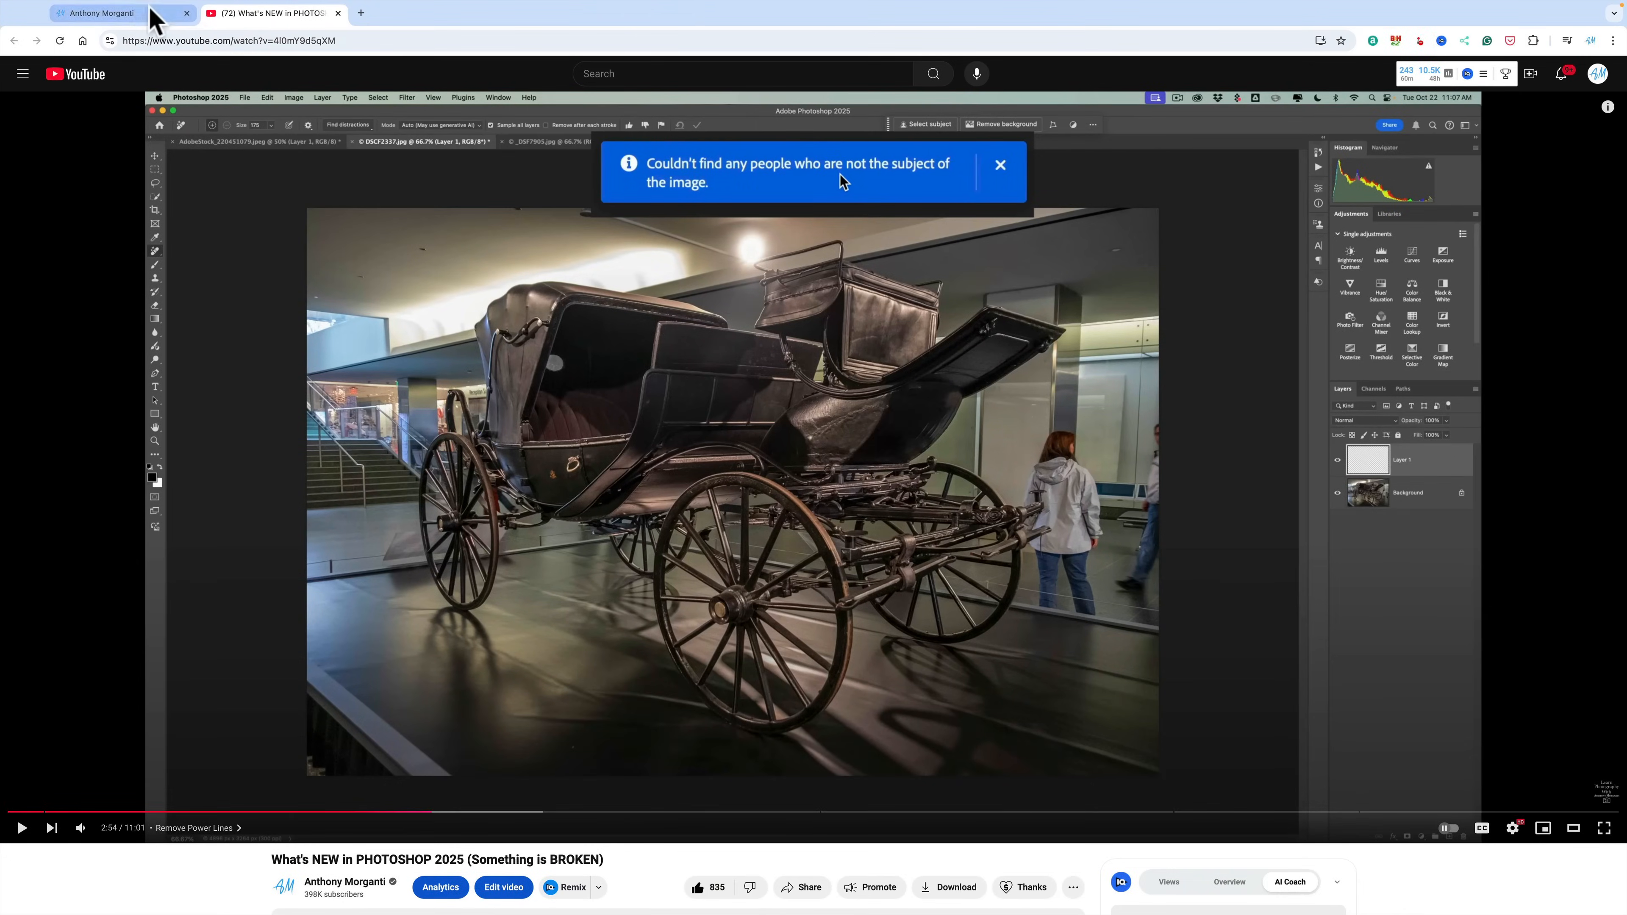
Switch to the photographer's website in Chrome and scroll through its home page sections.
click(98, 13)
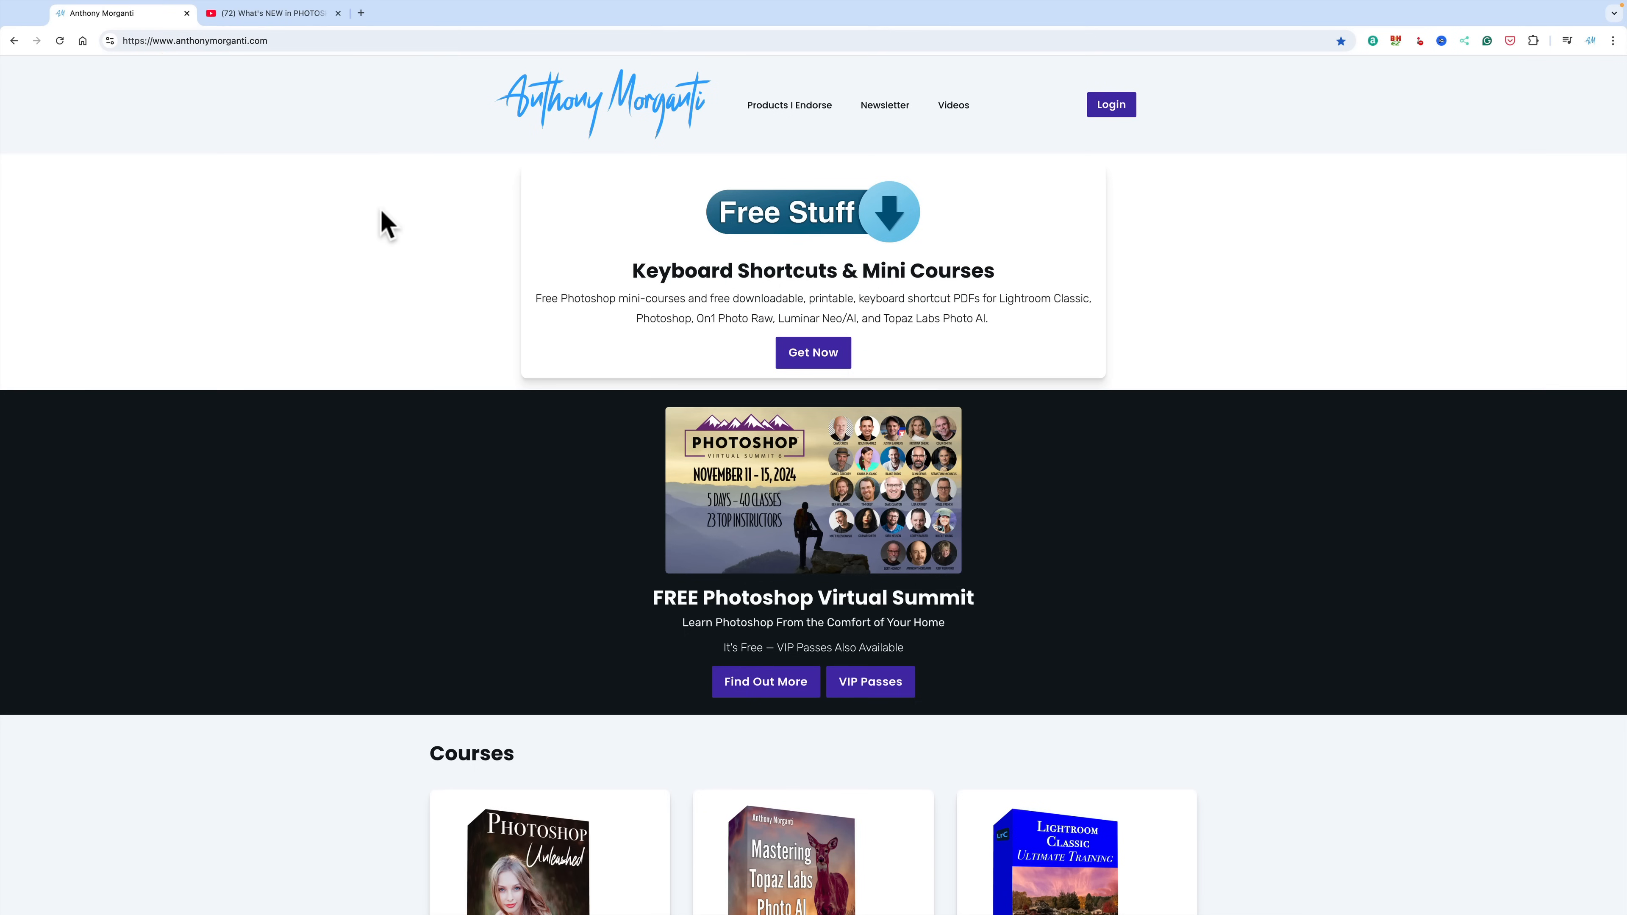
scroll(down, 3)
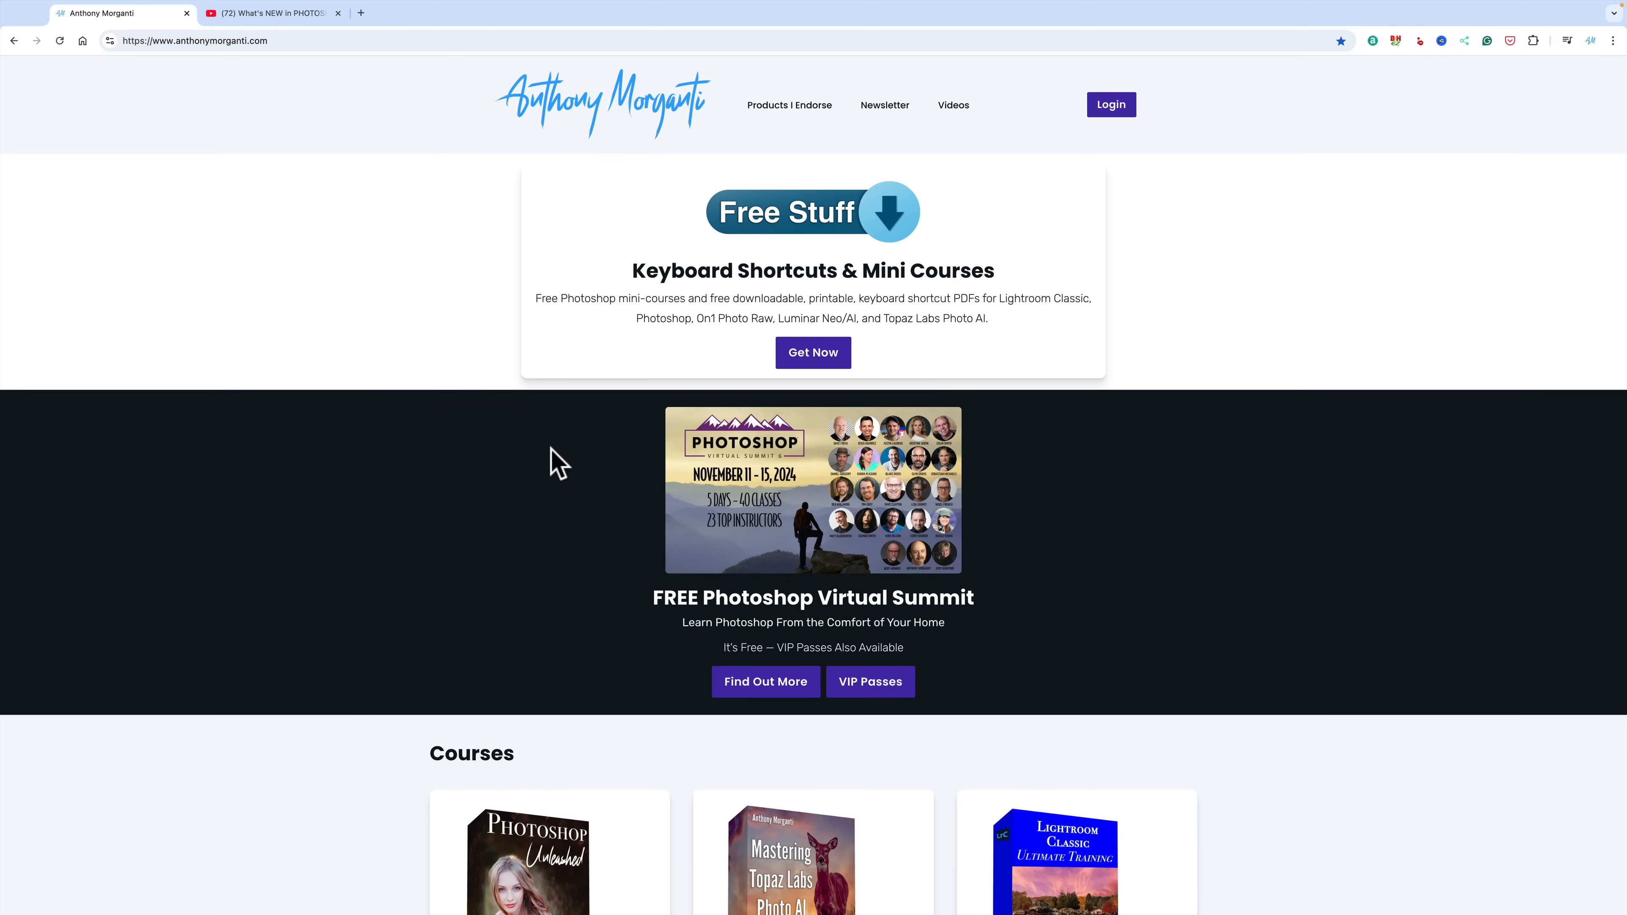
scroll(down, 3)
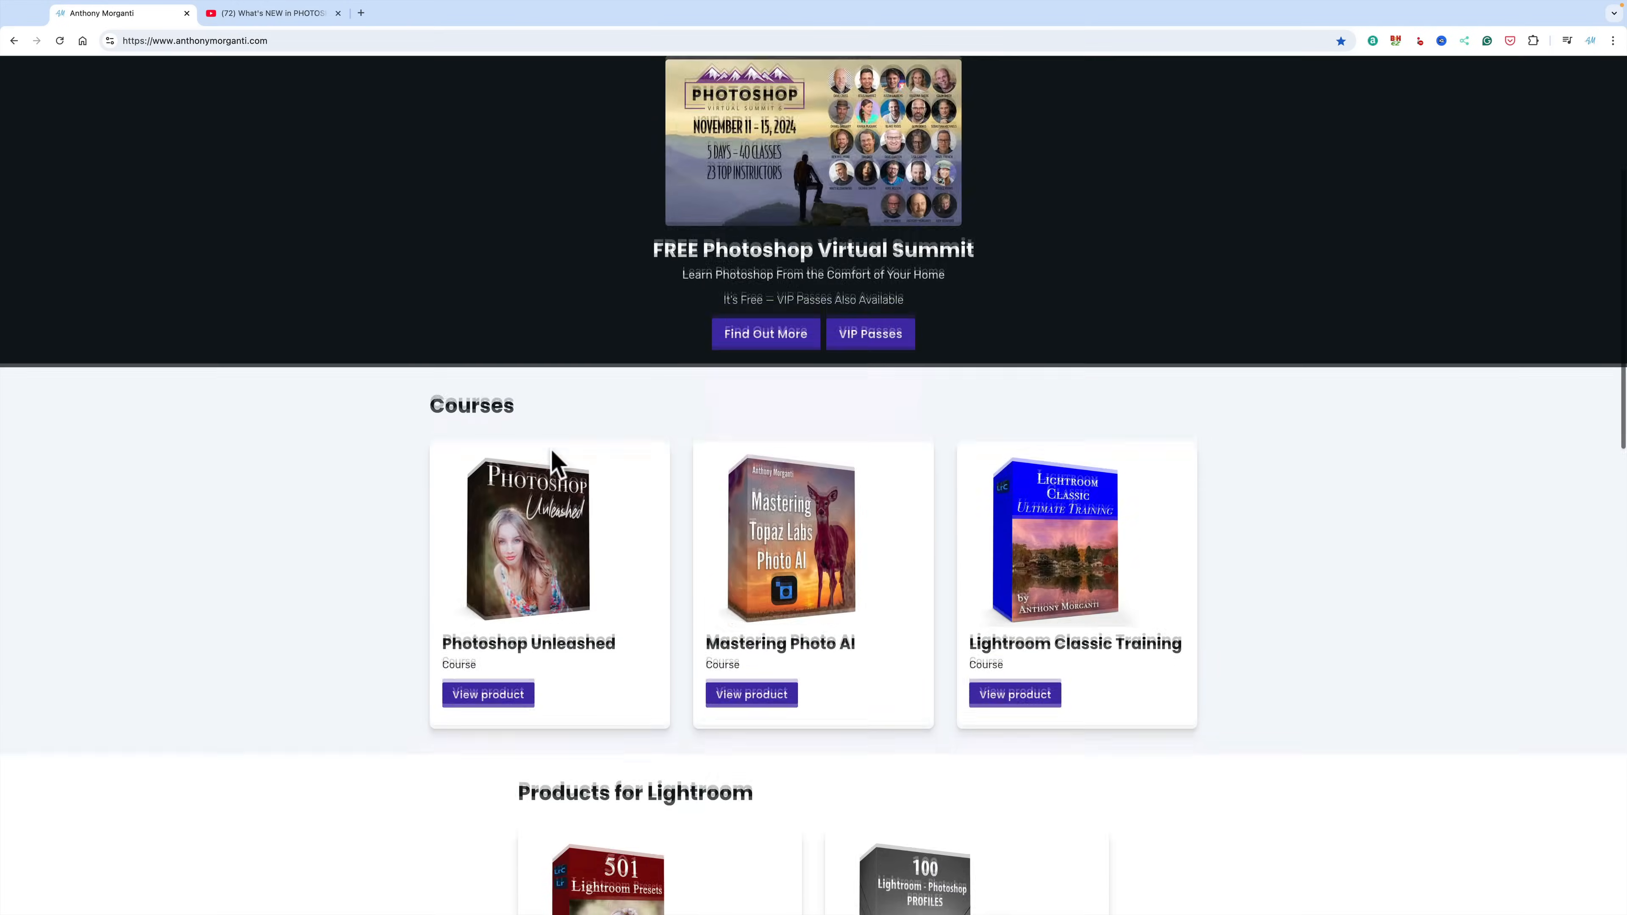
scroll(down, 3)
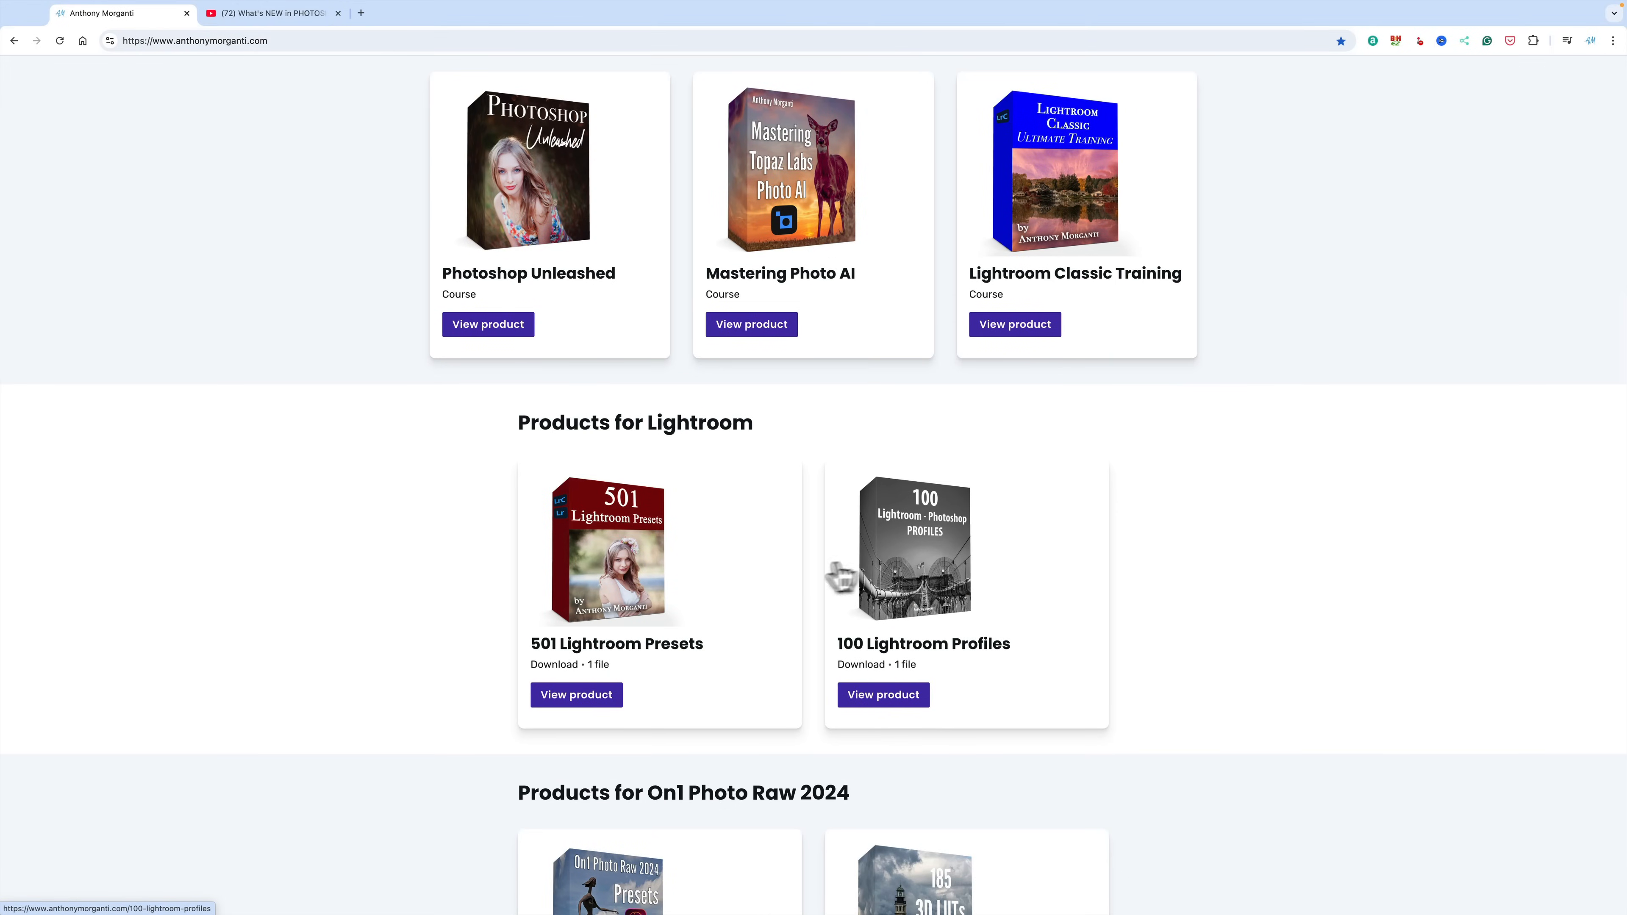
mouse_move(929, 558)
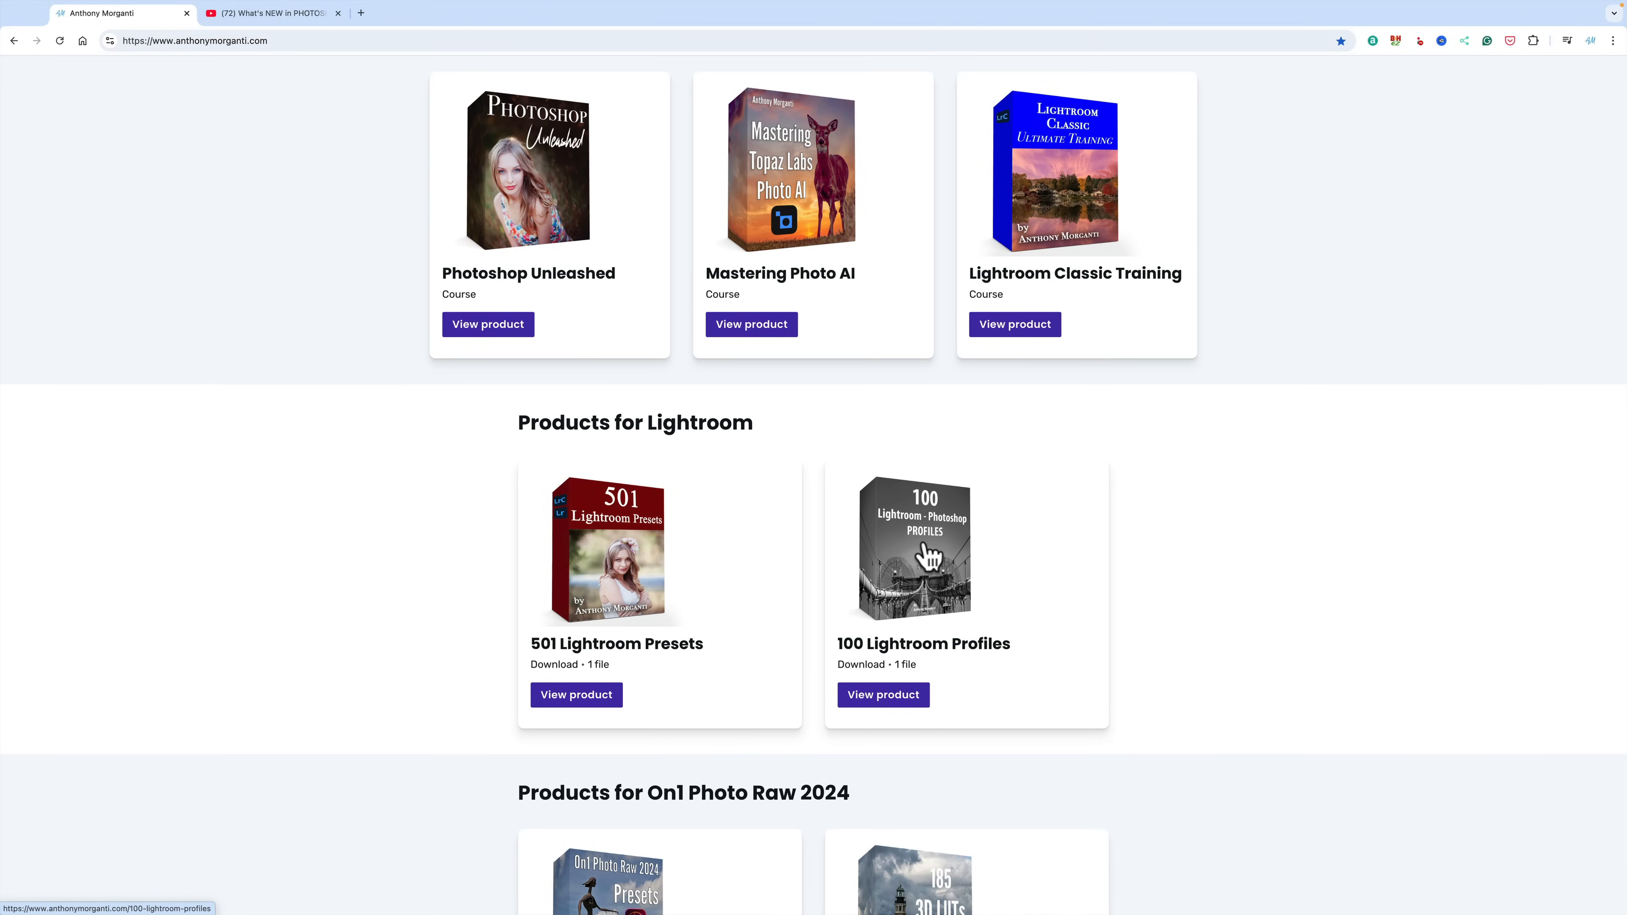
scroll(up, 3)
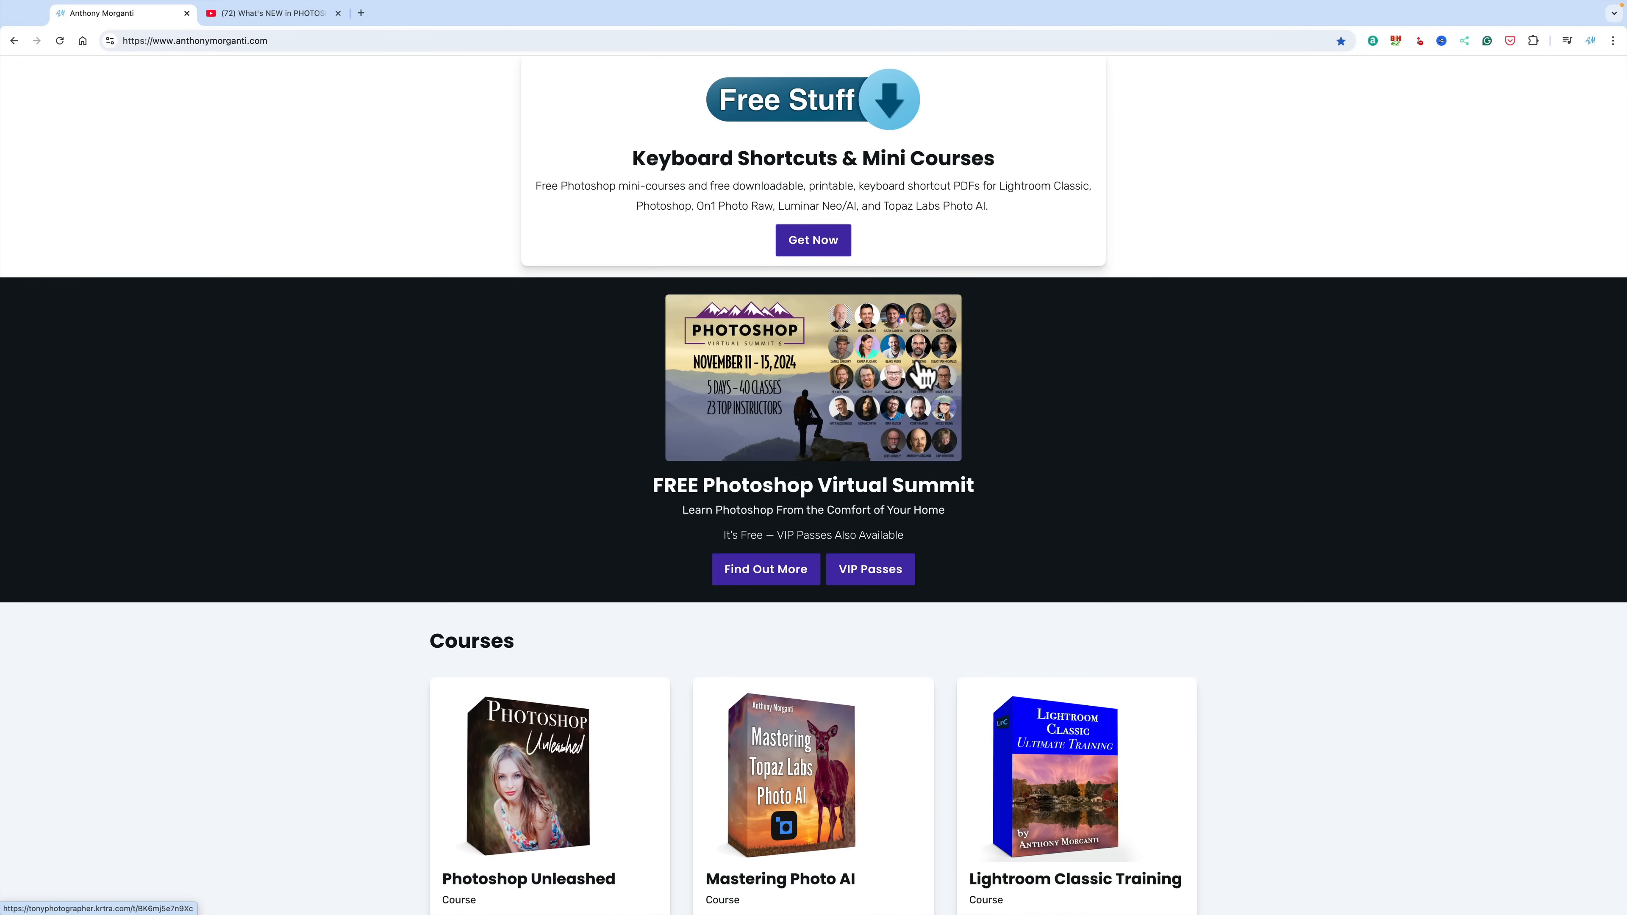
scroll(down, 3)
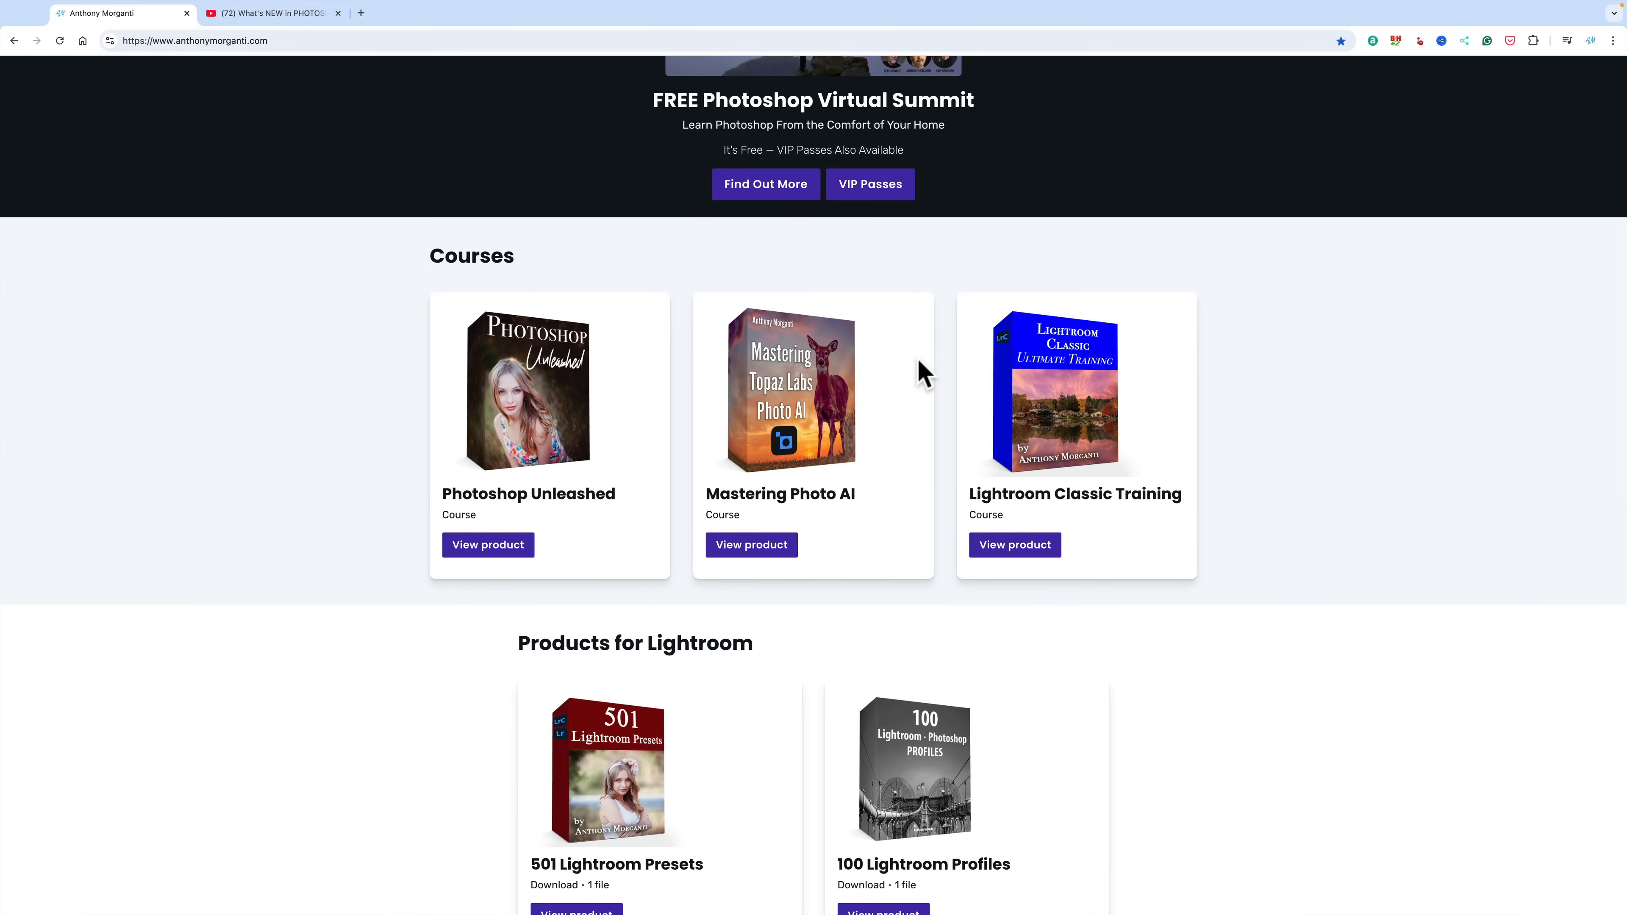
mouse_move(509, 393)
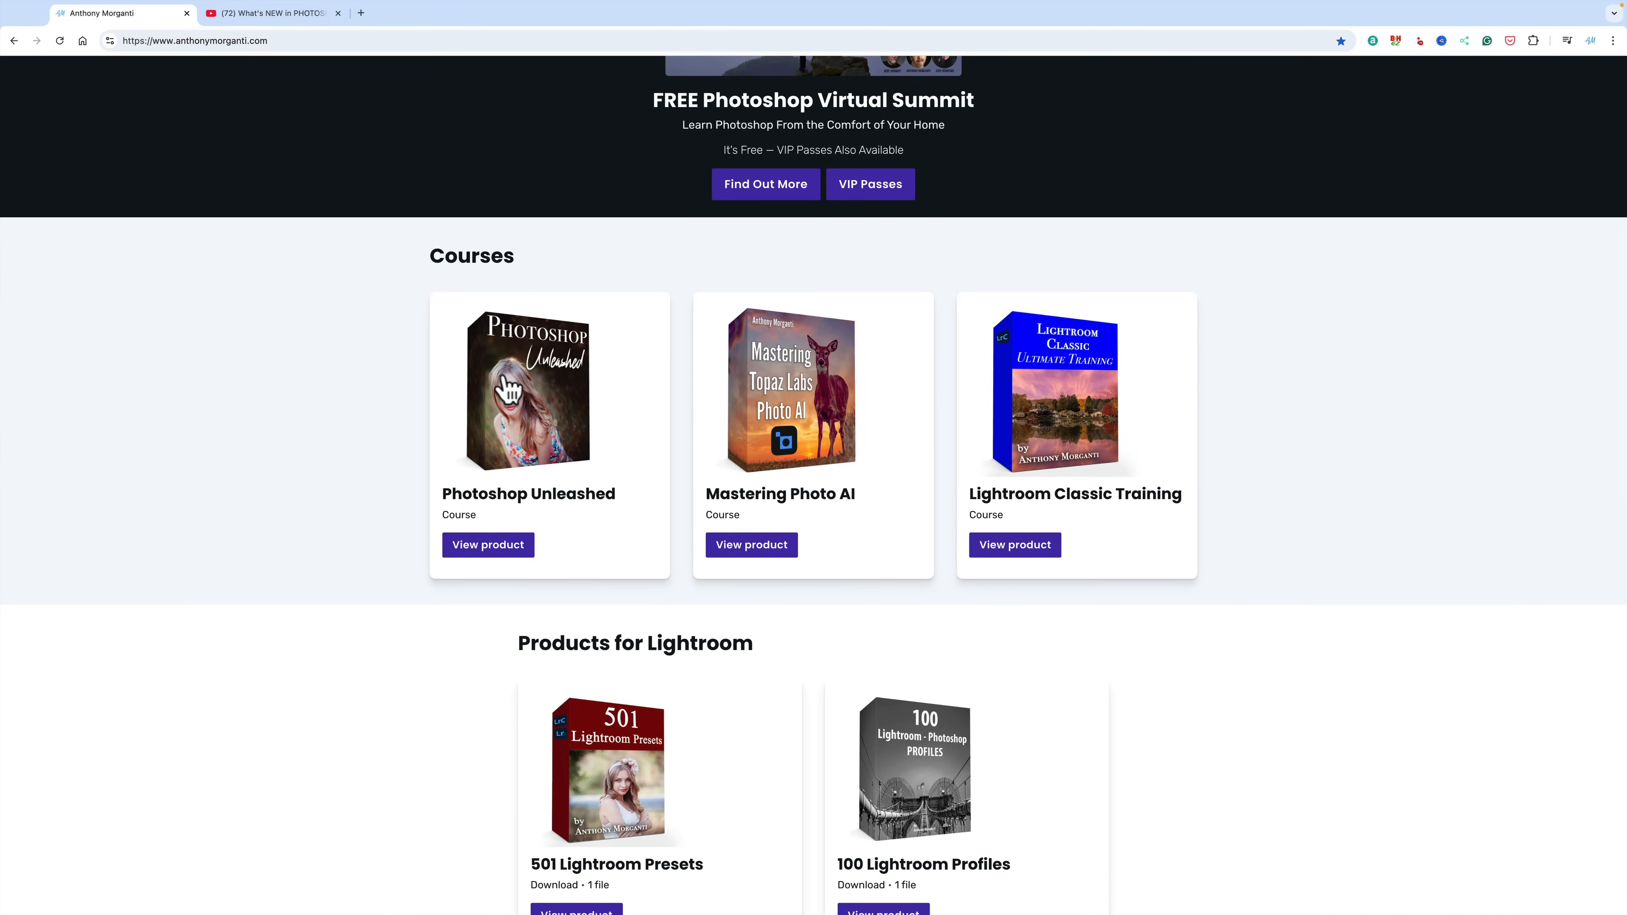
mouse_move(875, 417)
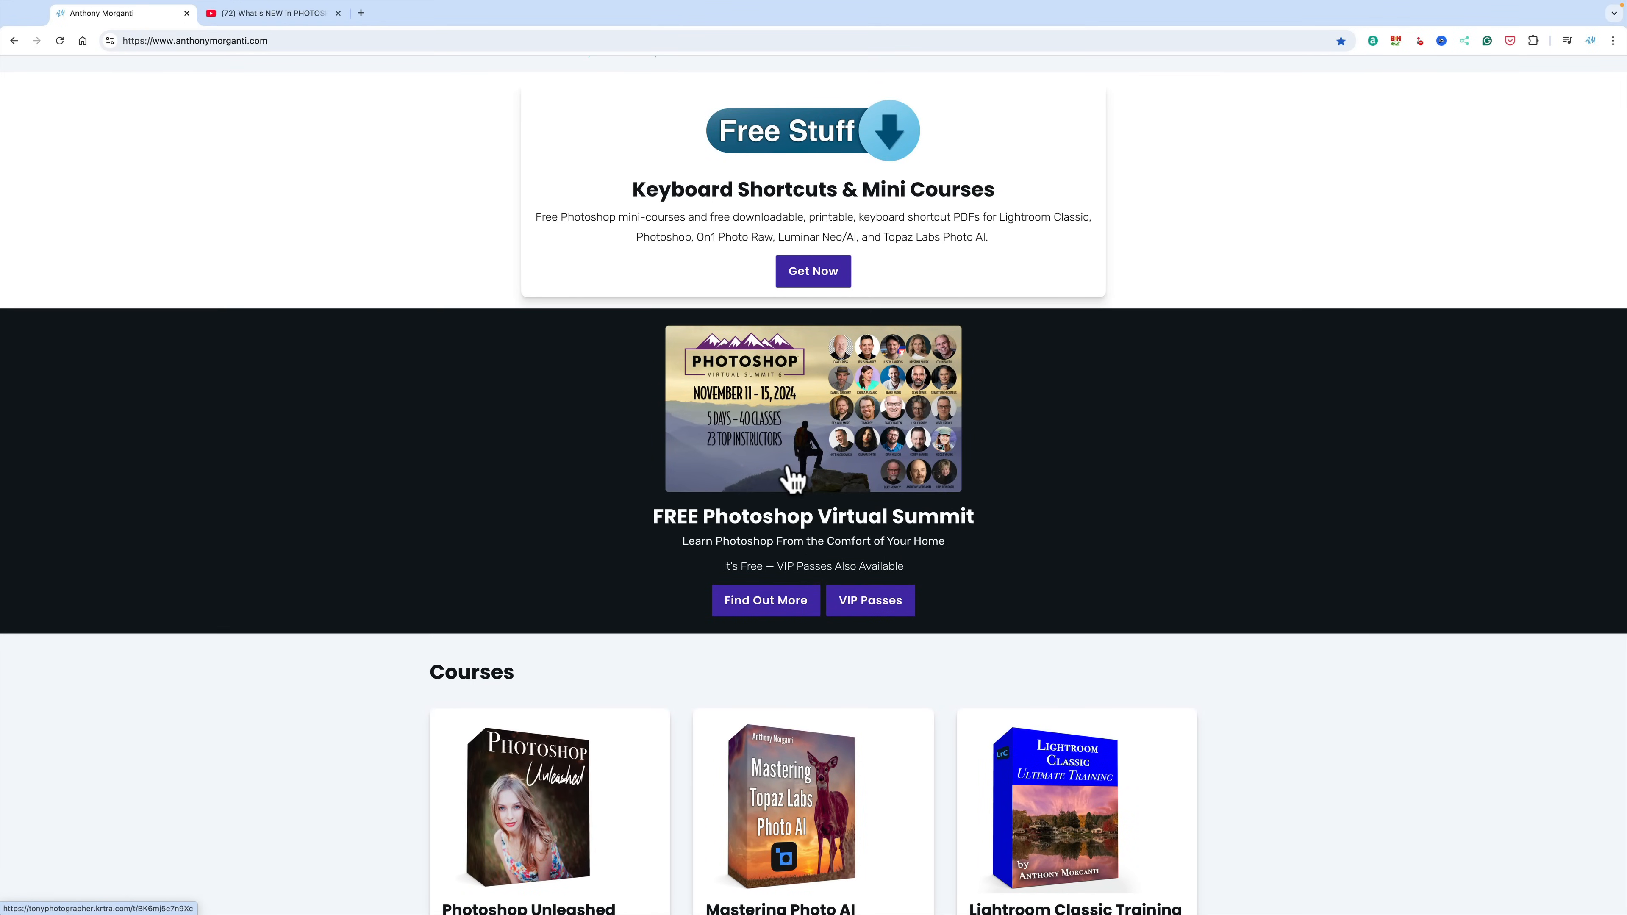
mouse_move(737, 473)
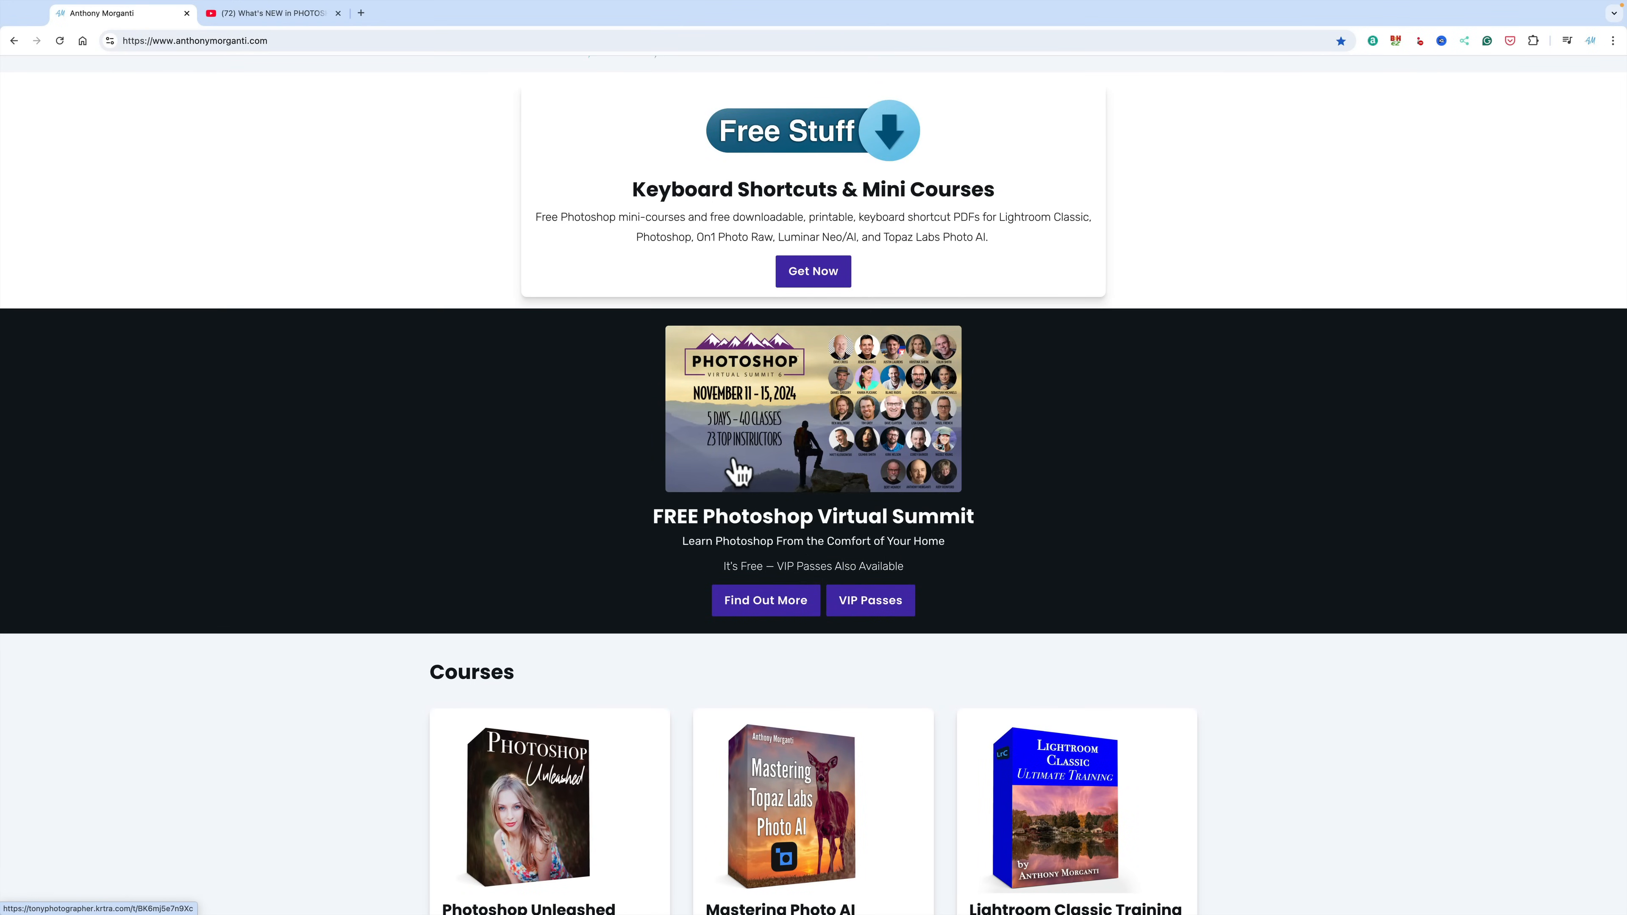
mouse_move(823, 441)
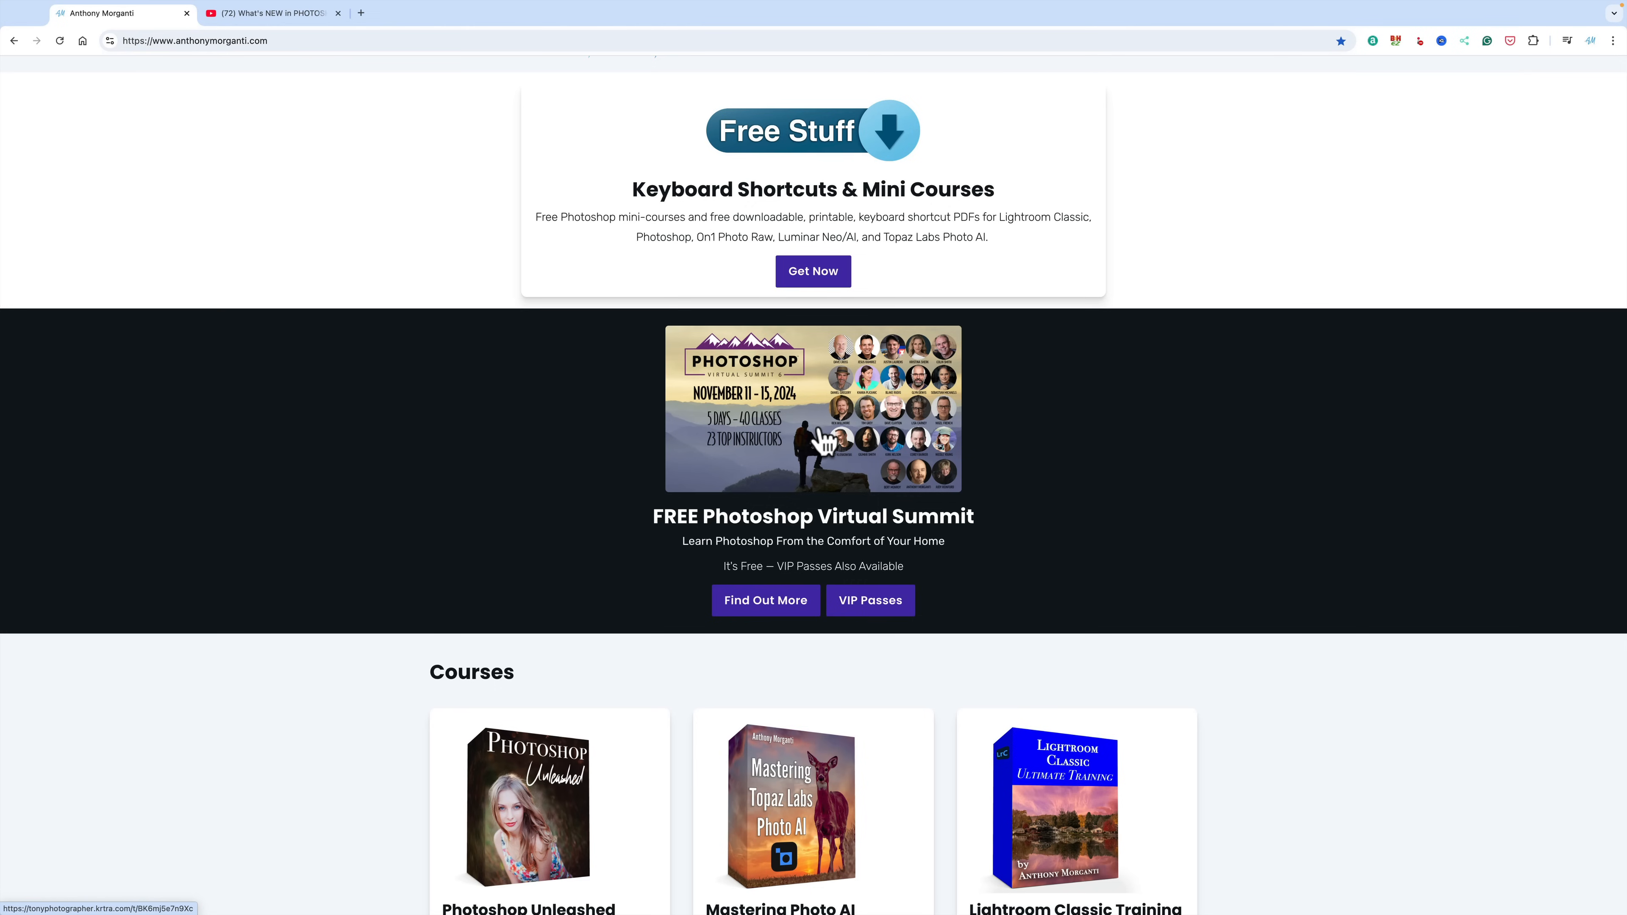
mouse_move(585, 389)
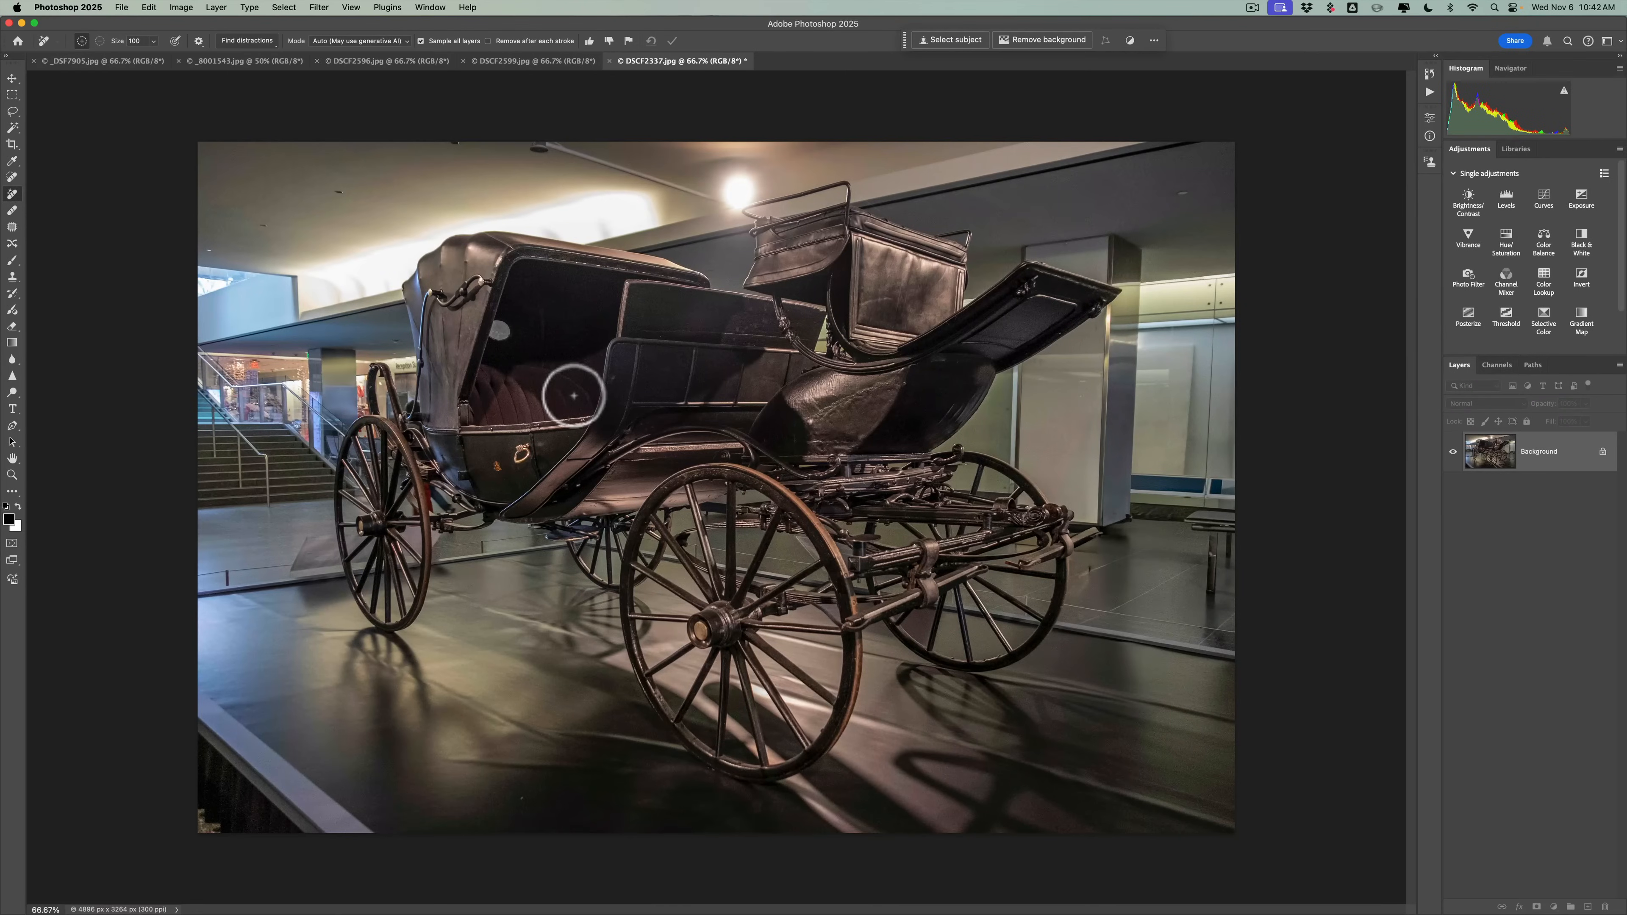
mouse_move(1131, 593)
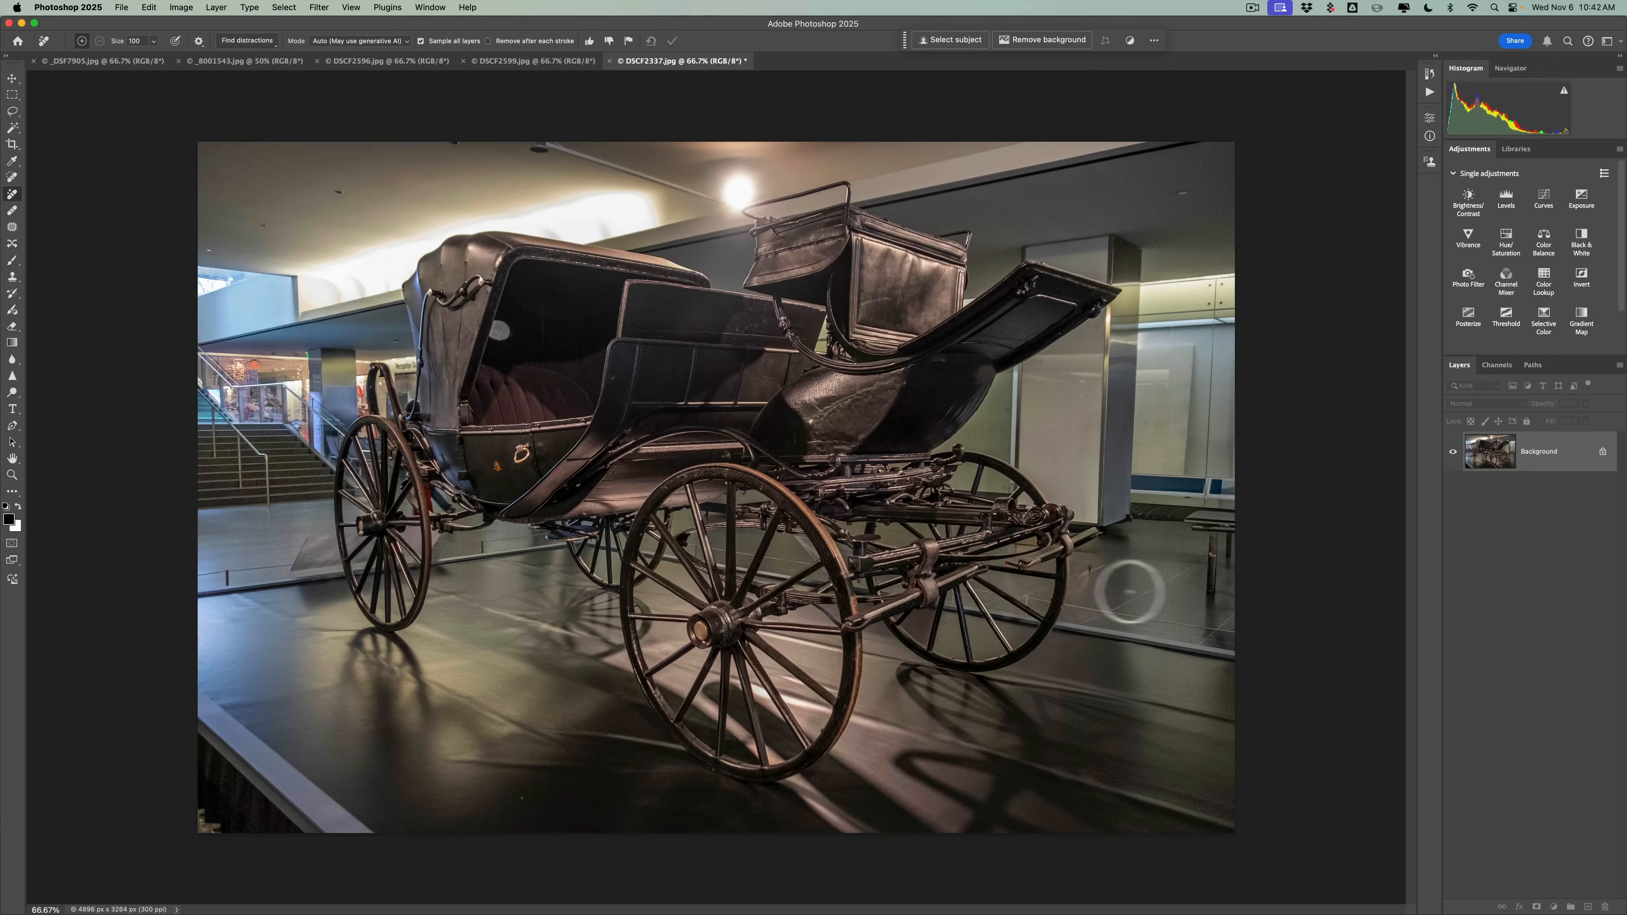
mouse_move(1162, 581)
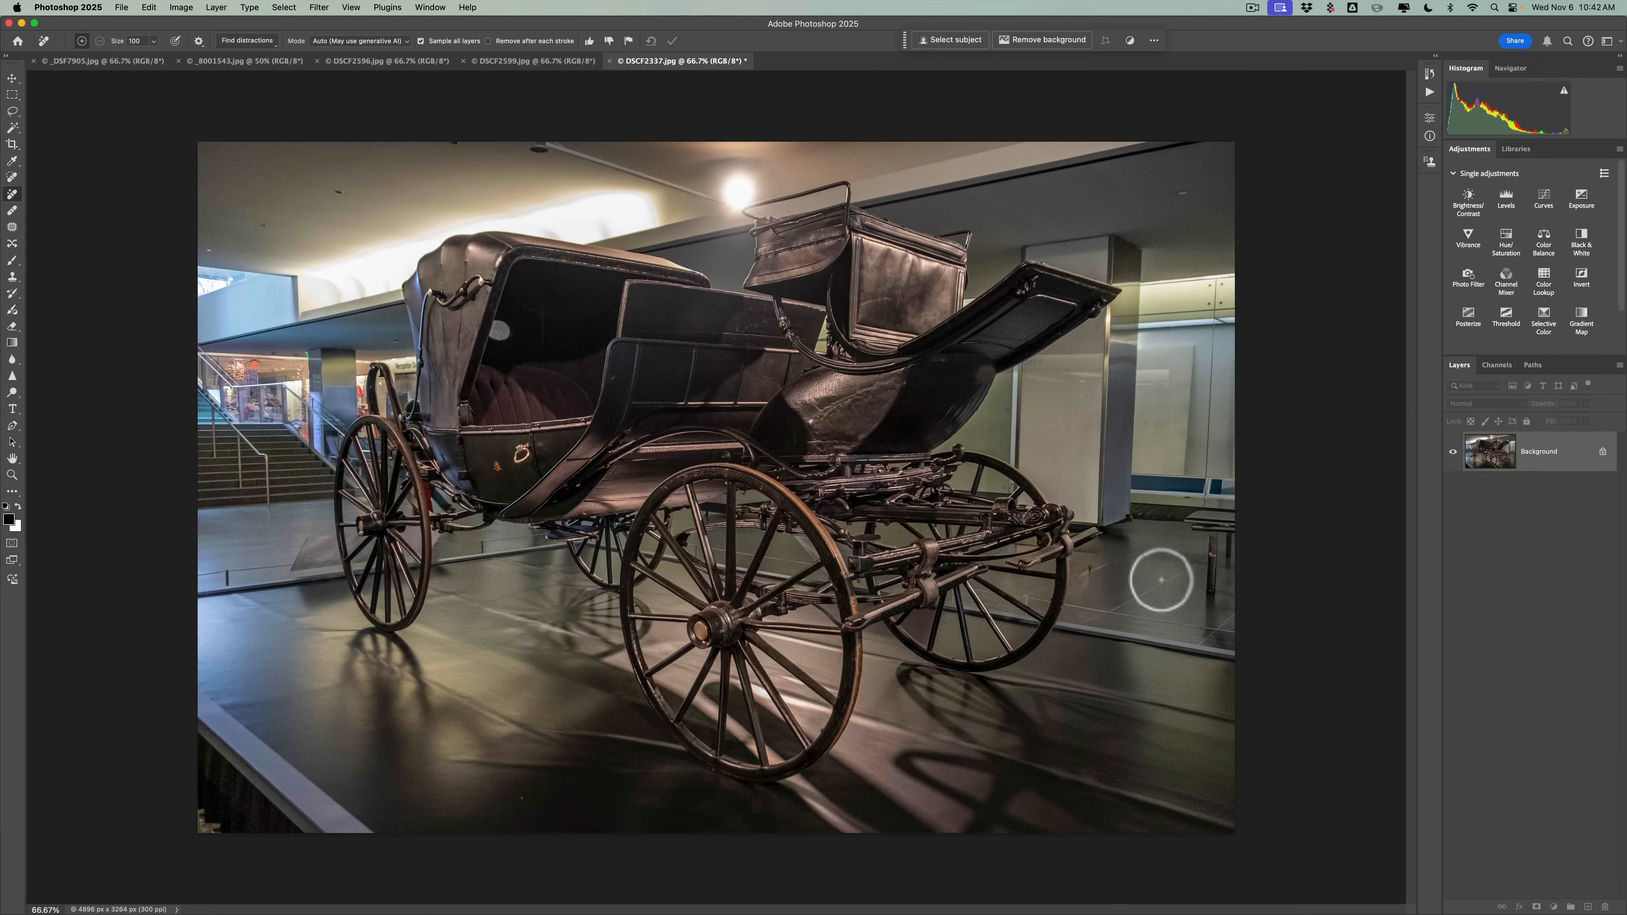
mouse_move(538, 74)
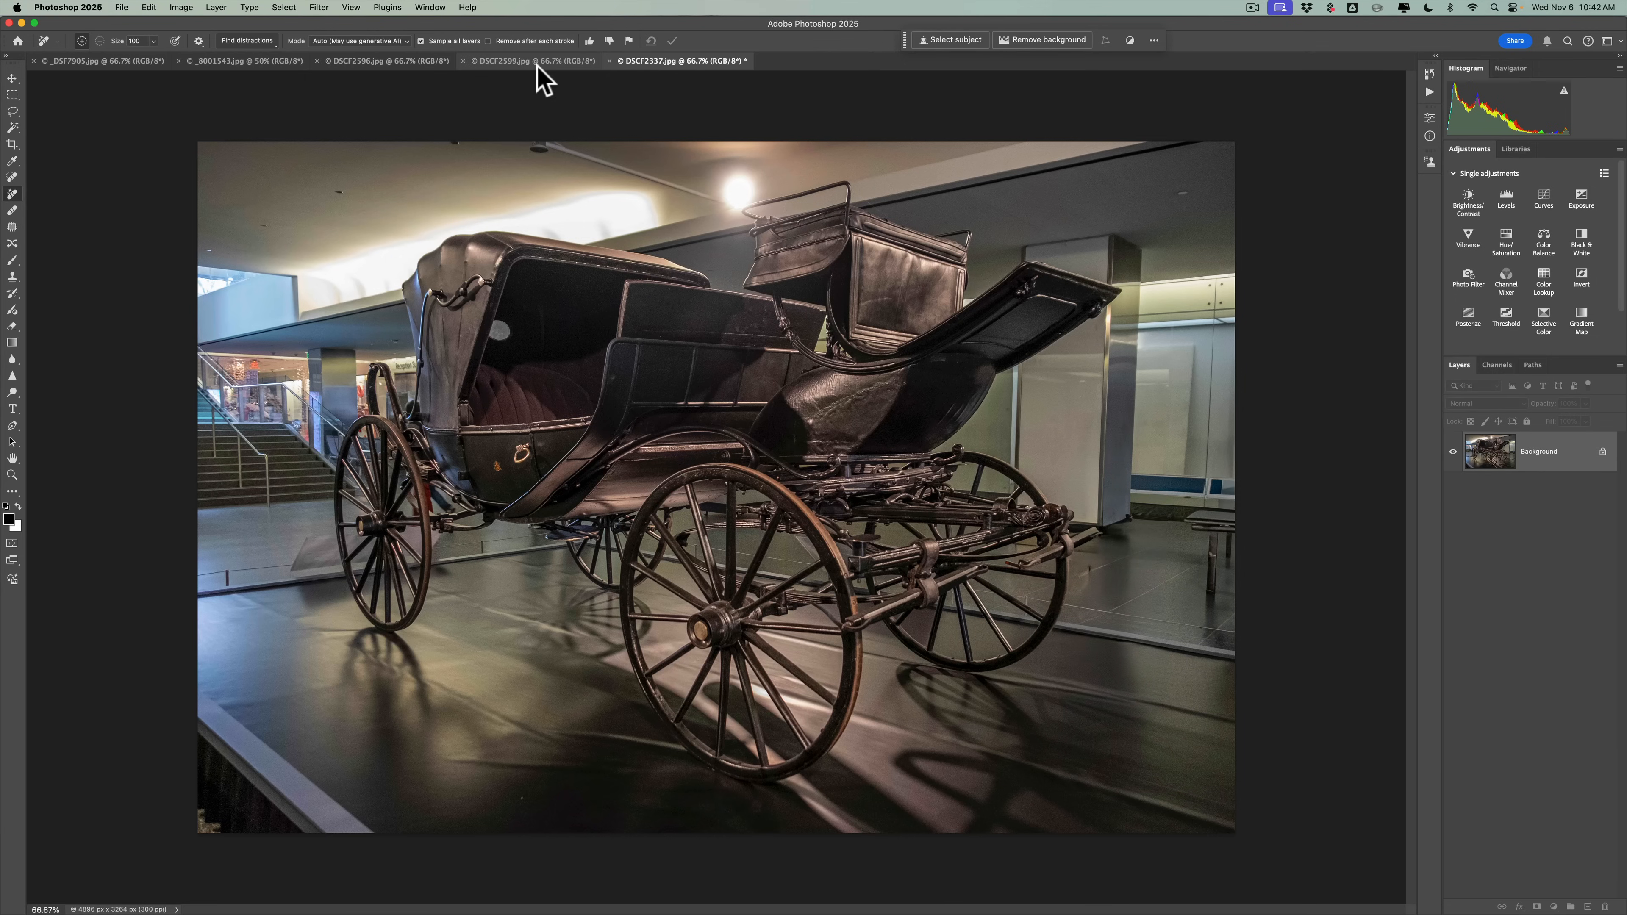
Cycle through the Lincoln Memorial, Niagara Falls and stadium rotunda photo tabs.
click(384, 60)
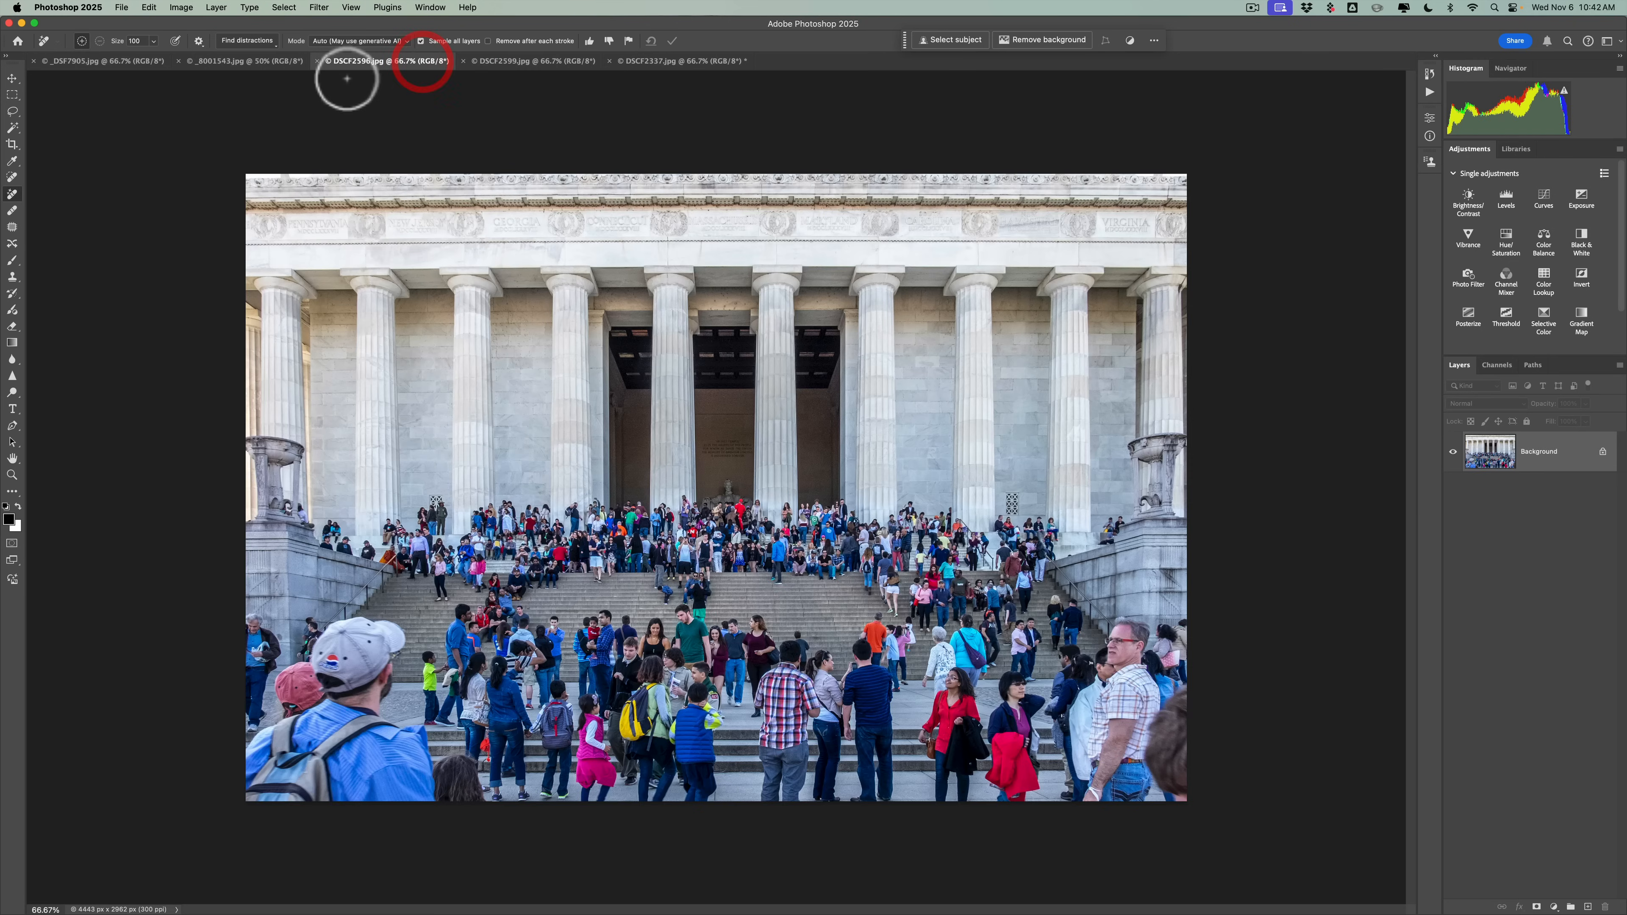
click(244, 60)
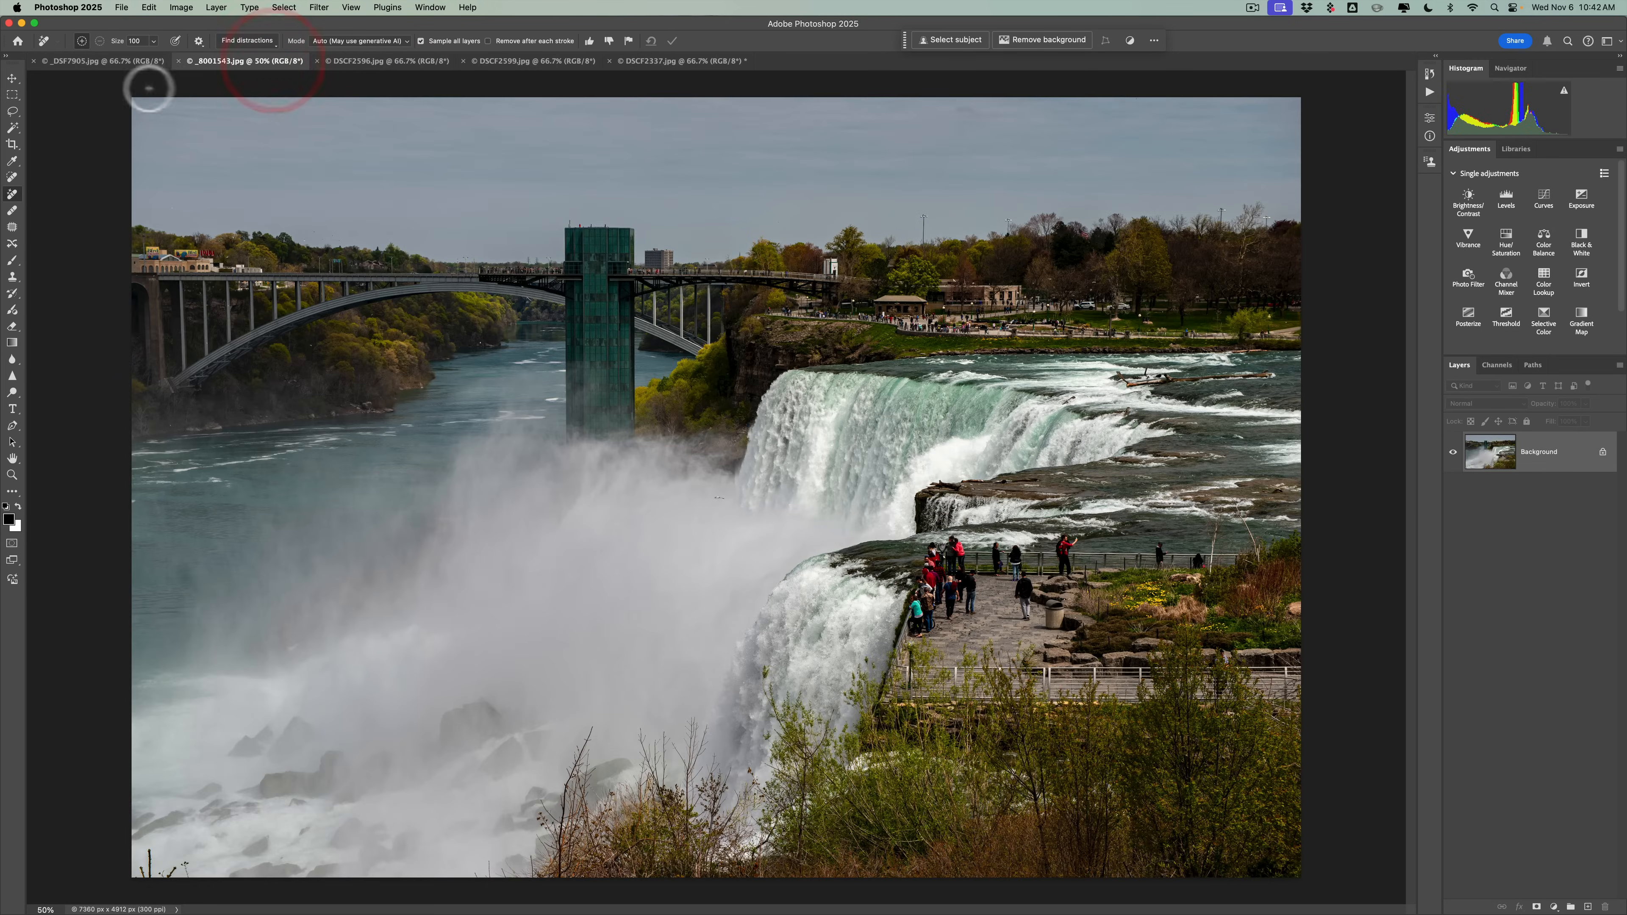
click(98, 60)
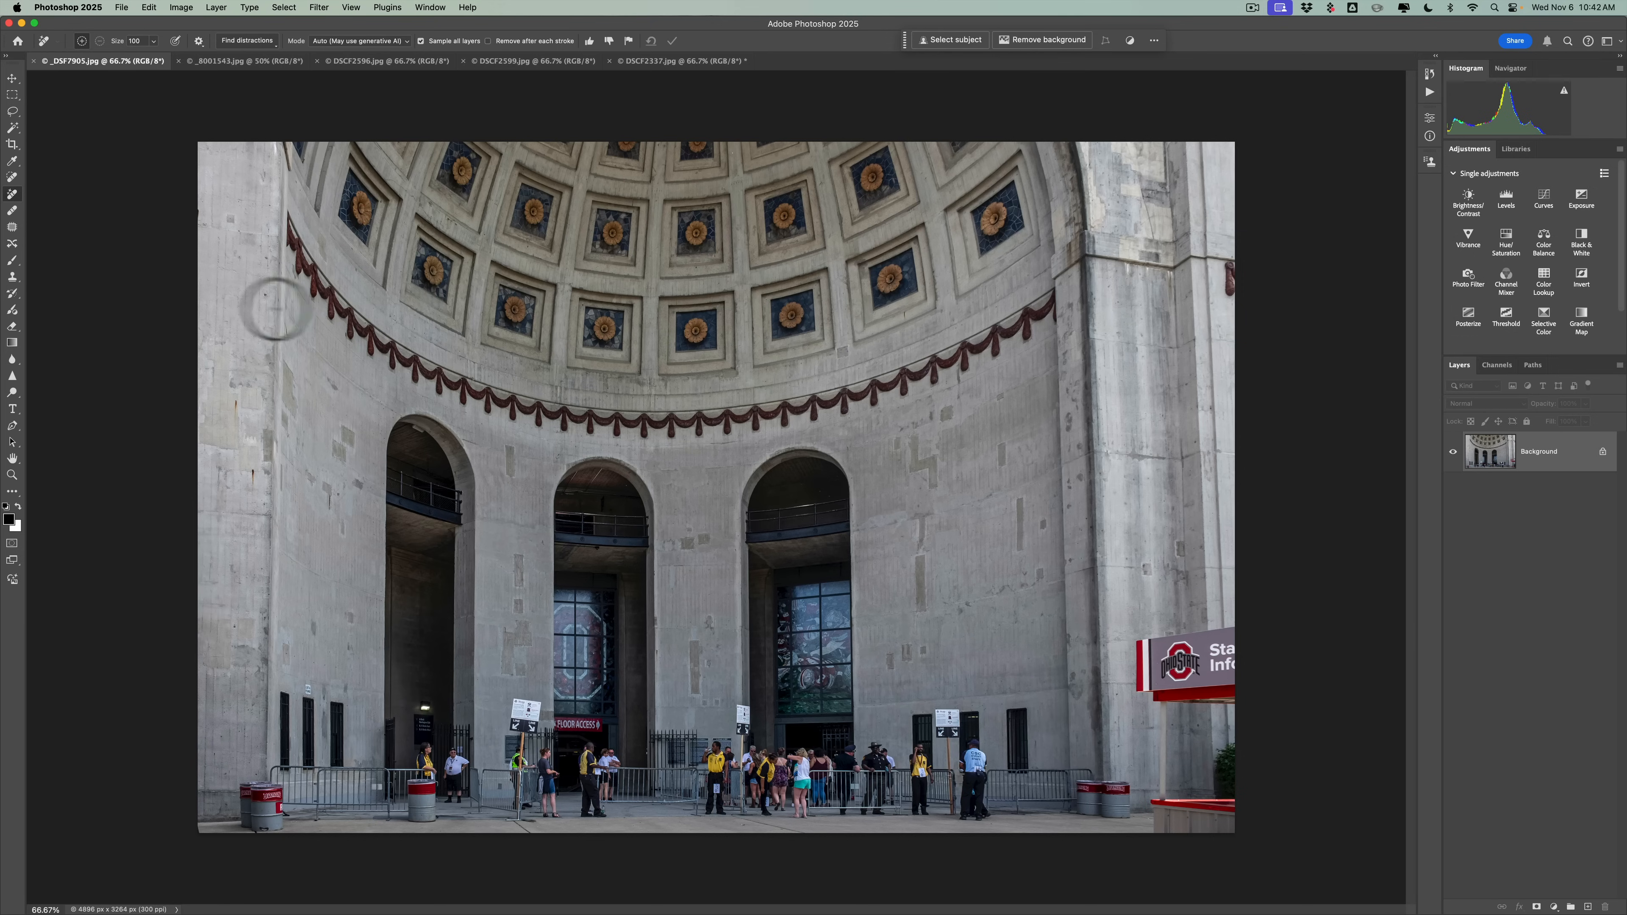
mouse_move(272, 43)
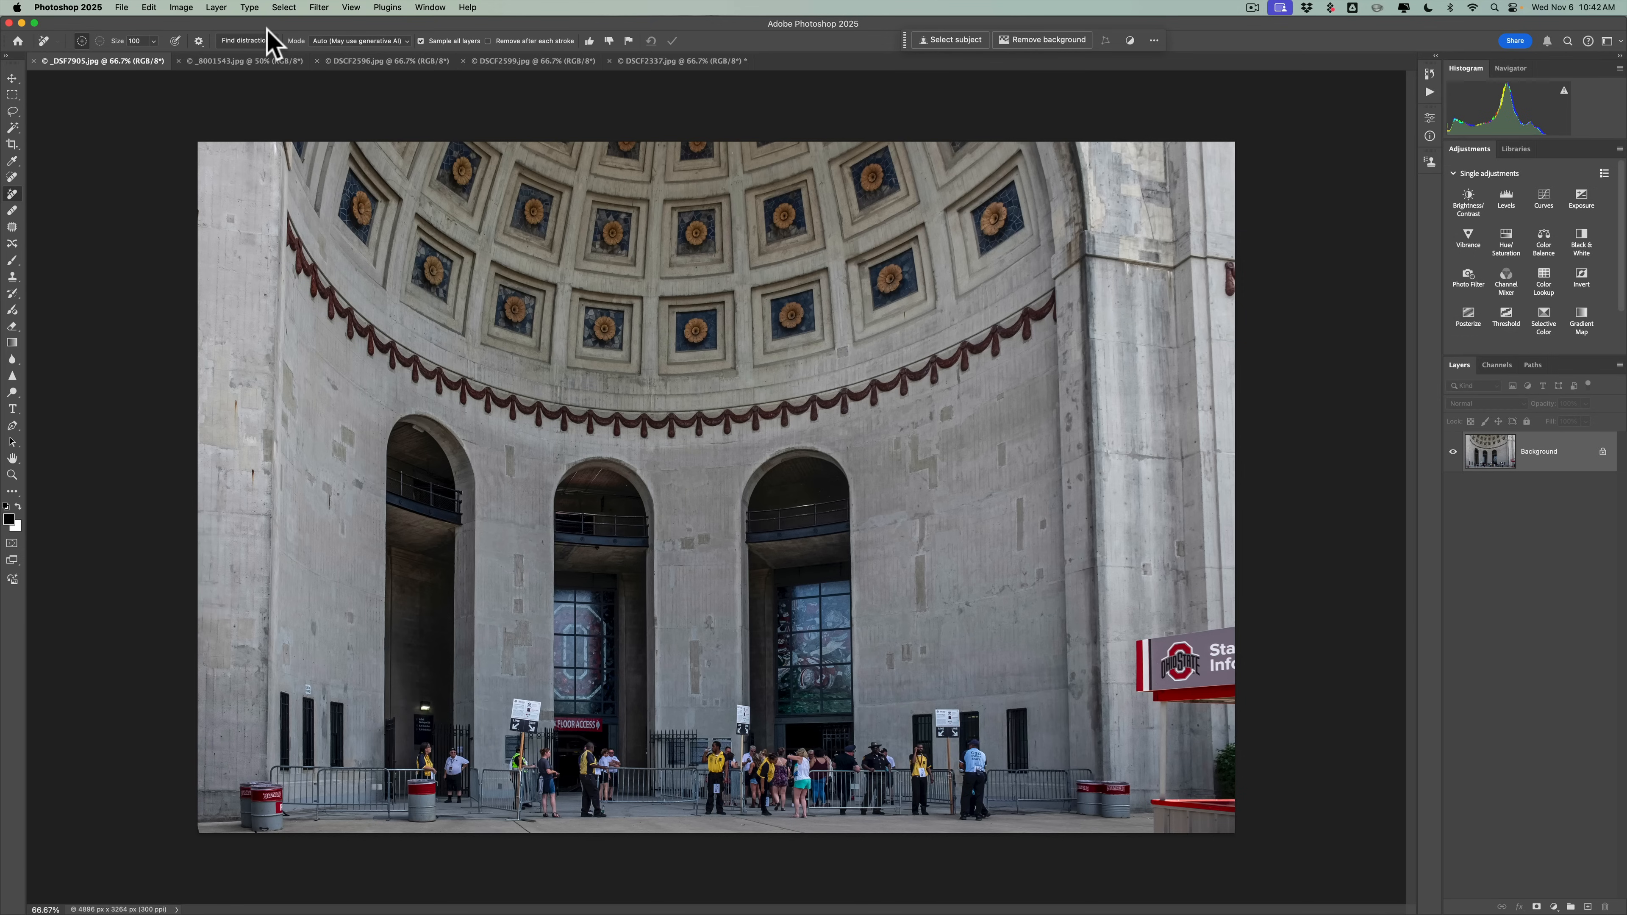
Run Find distractions > People to mask the visitors below the rotunda arches.
click(246, 40)
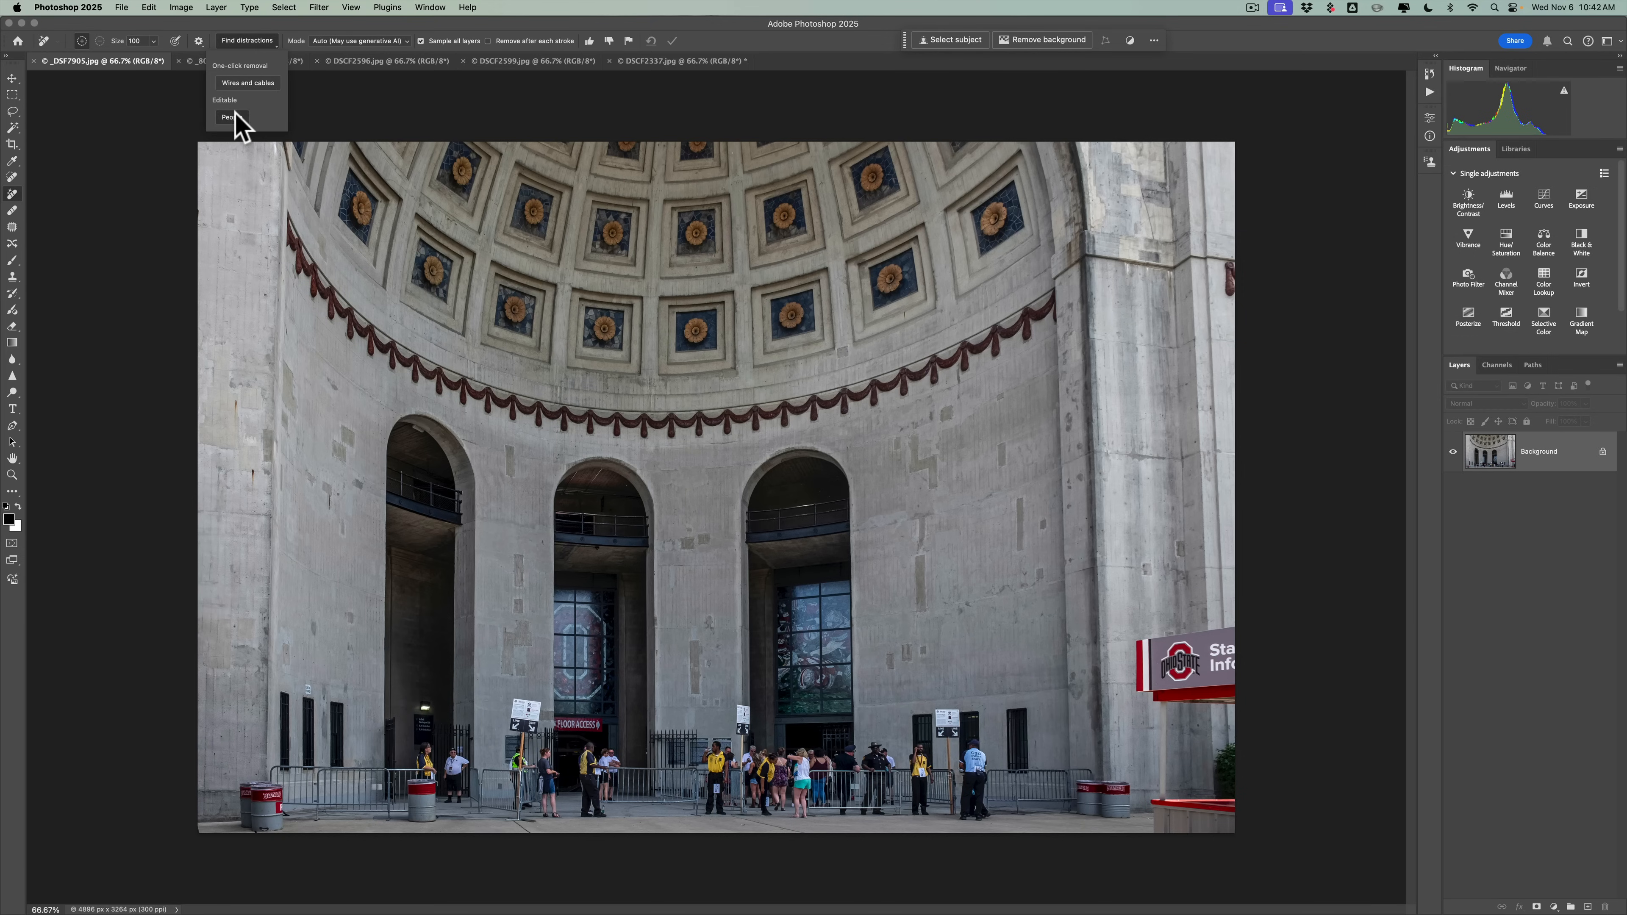
click(228, 116)
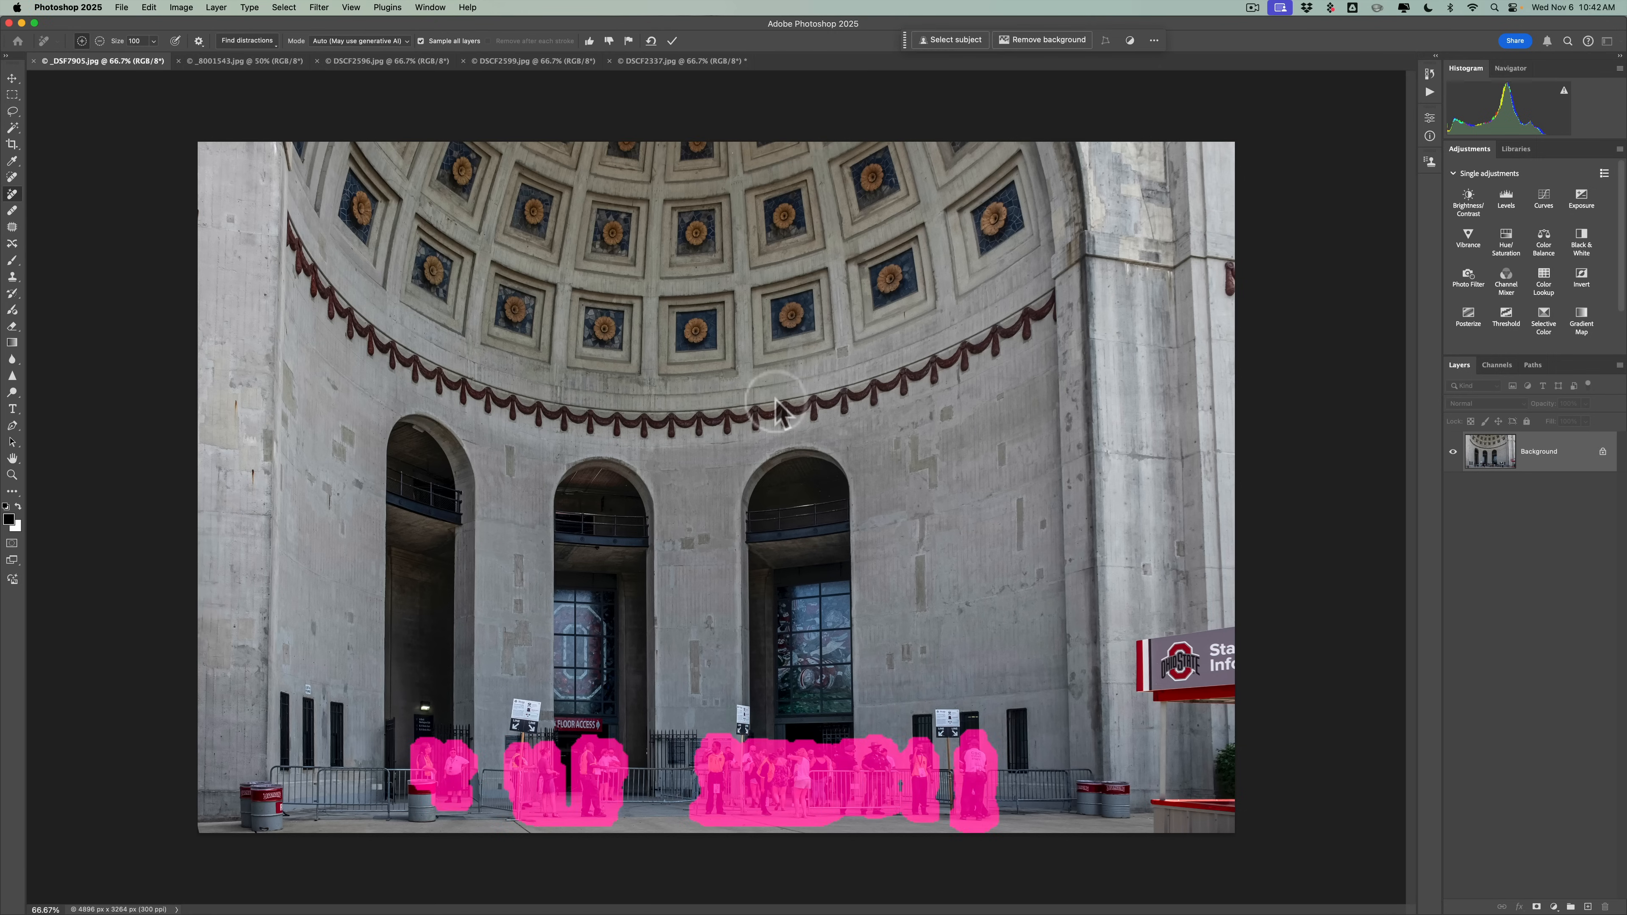
mouse_move(974, 672)
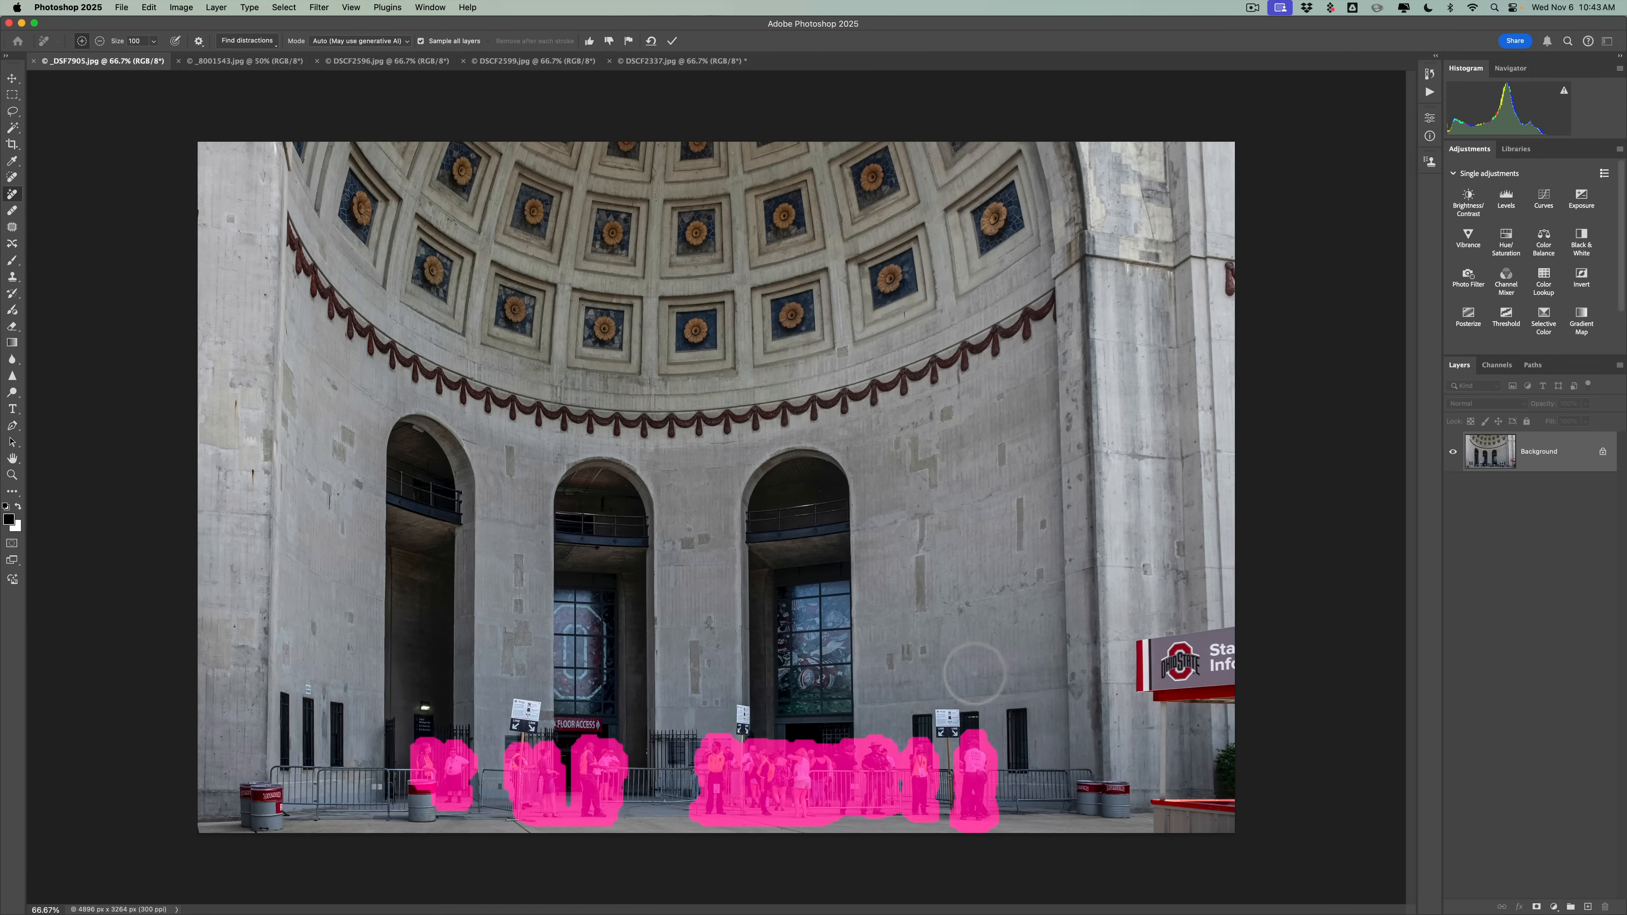
mouse_move(823, 745)
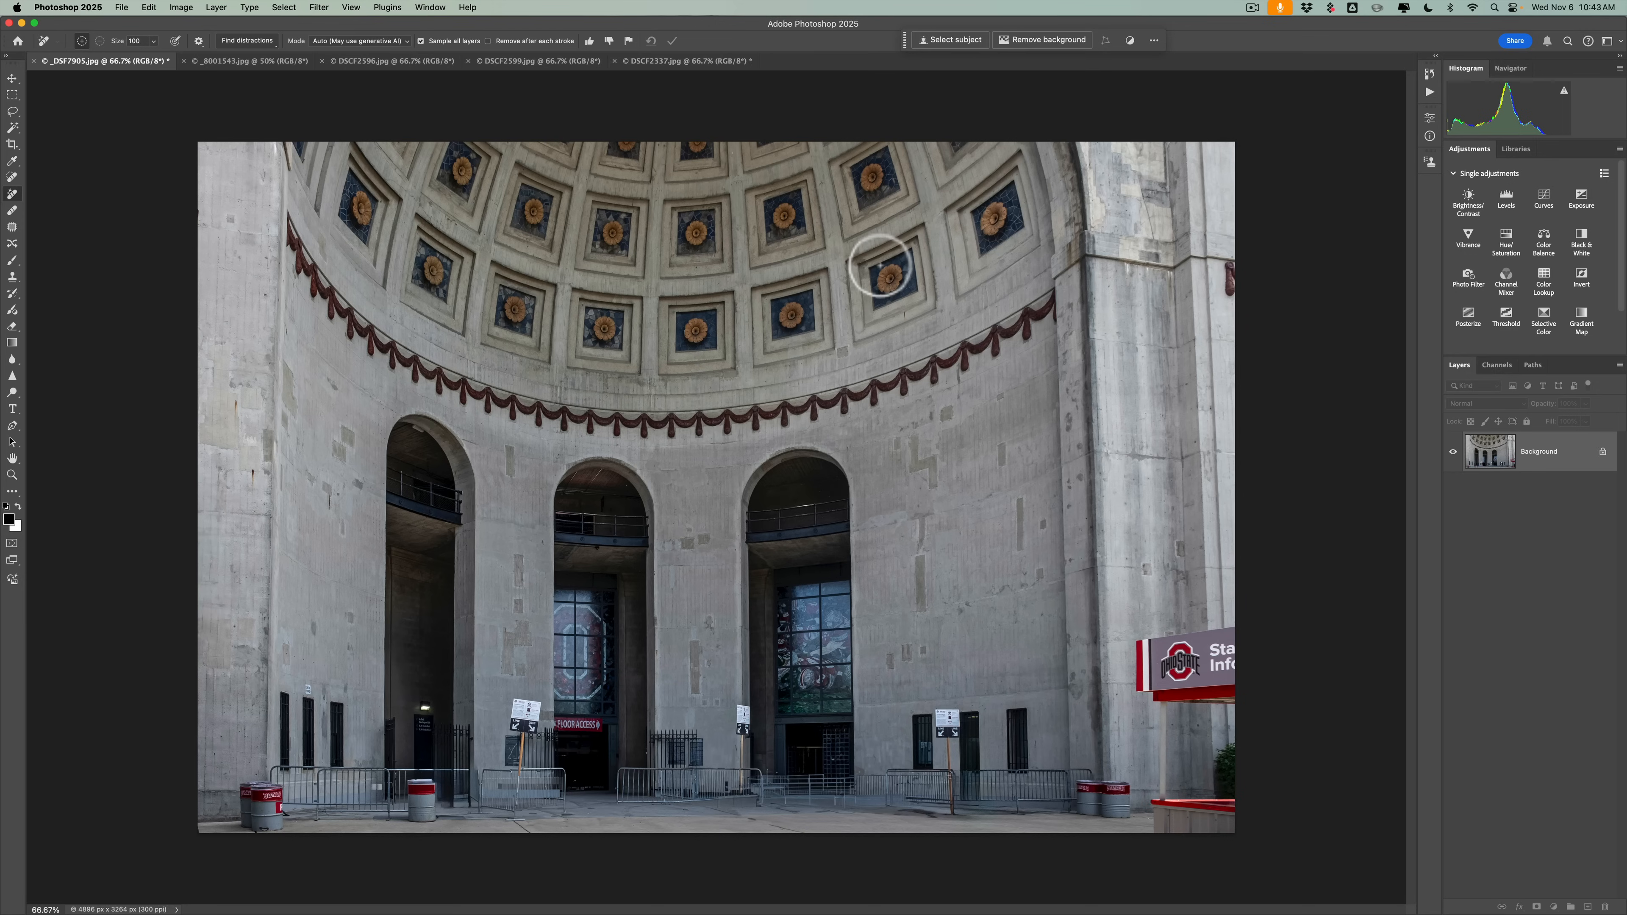
mouse_move(758, 797)
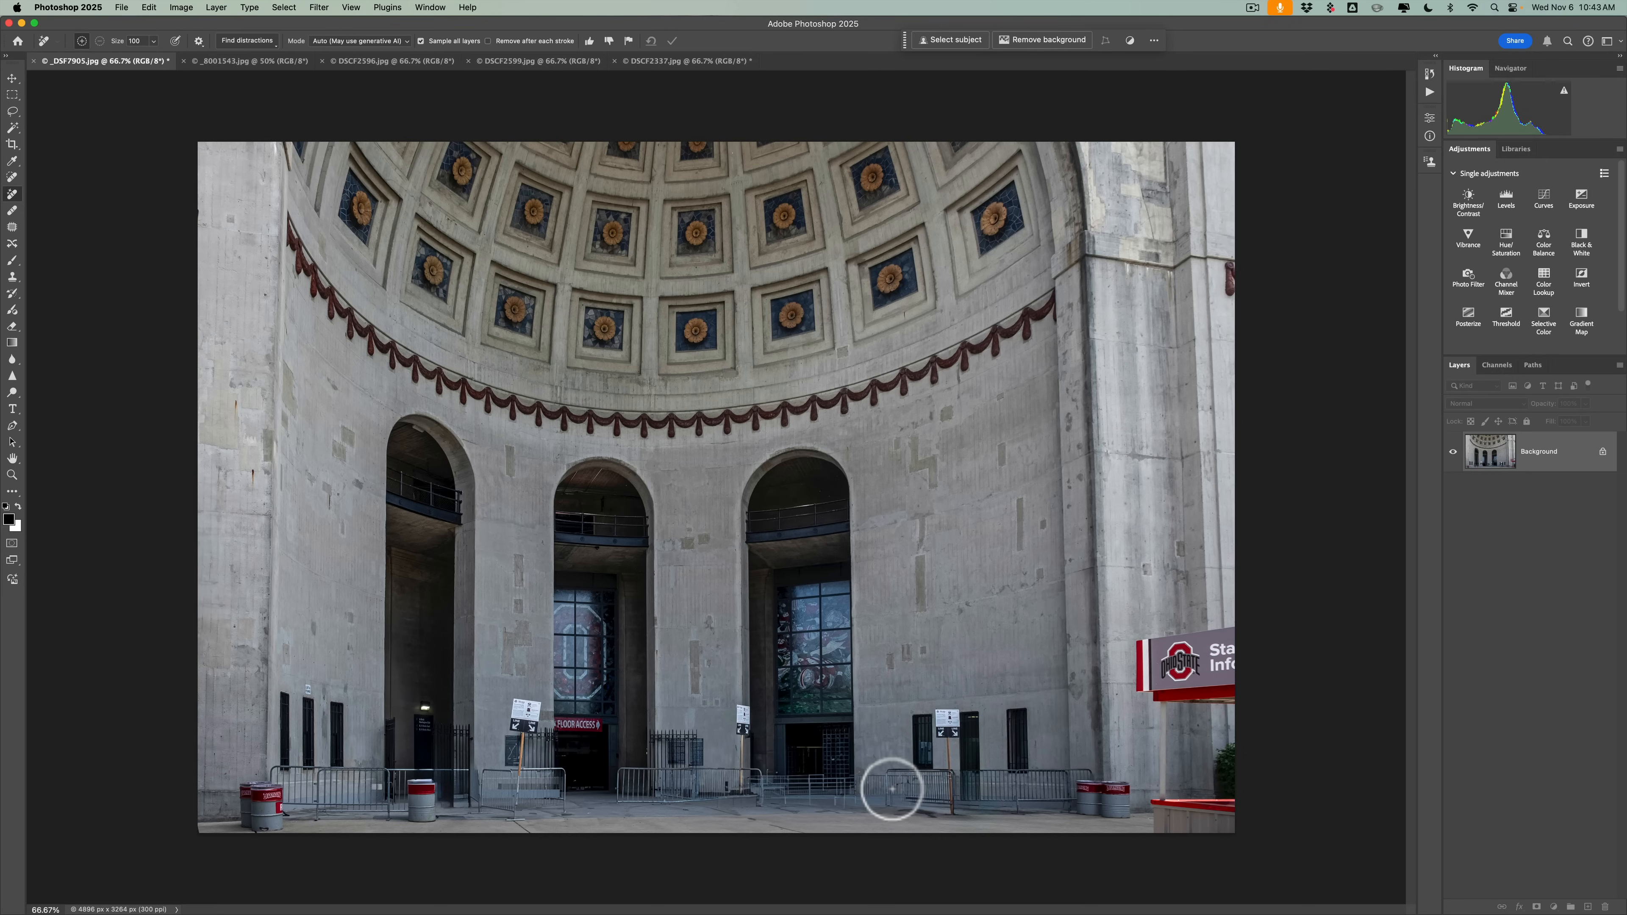
mouse_move(921, 787)
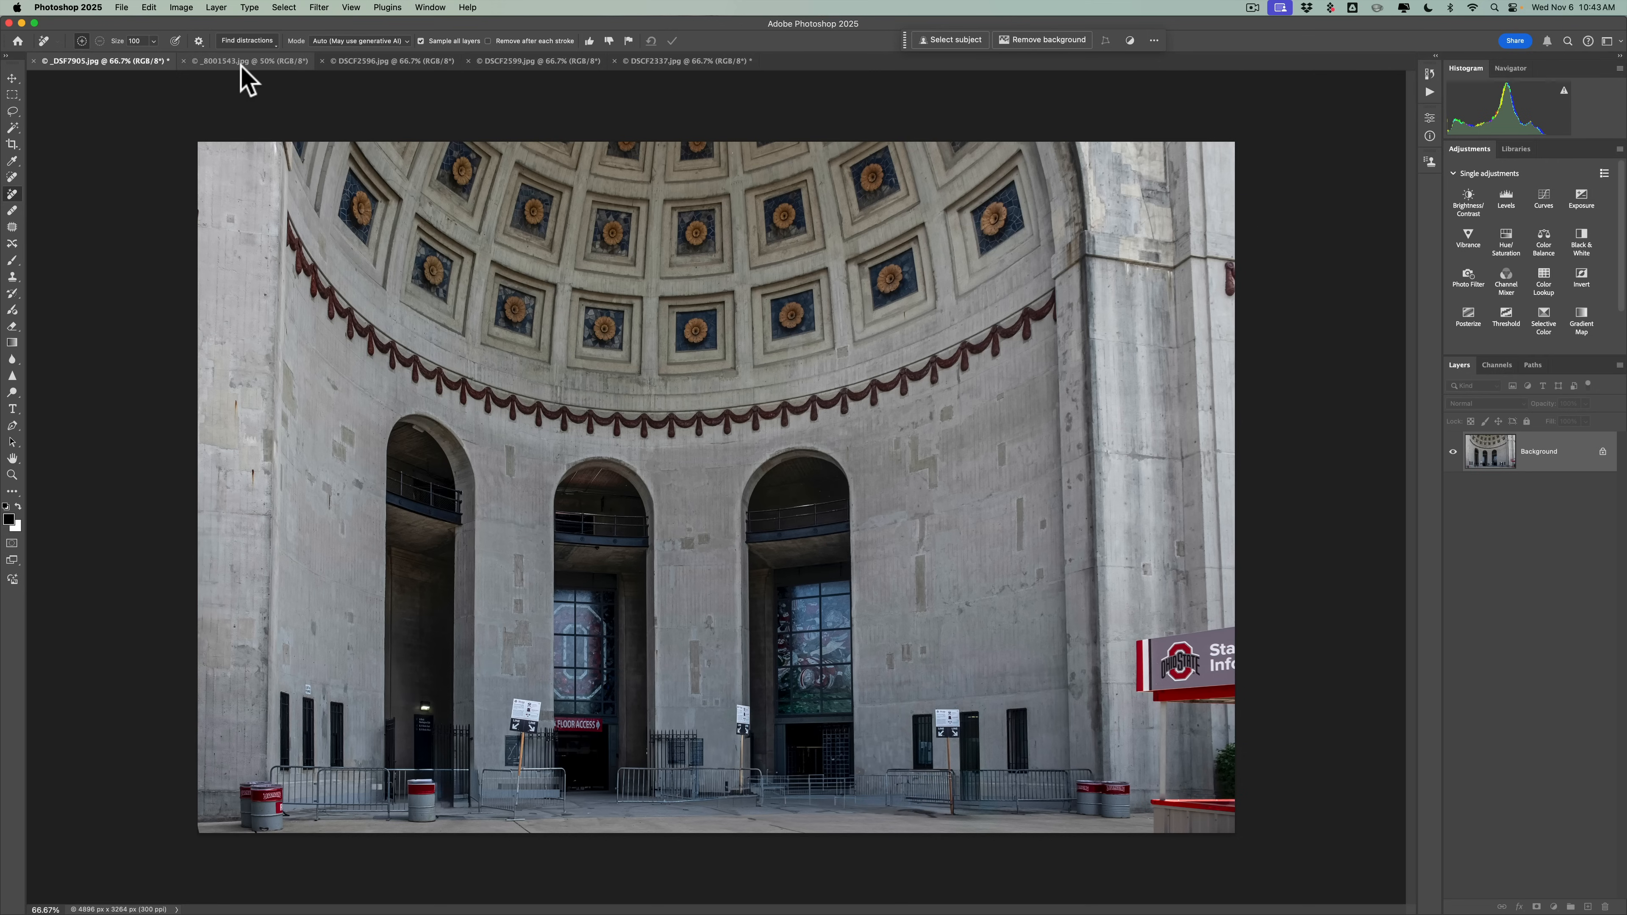
On the Niagara Falls photo, detect people, add the far riverbank crowd to the mask and apply the removal.
click(250, 60)
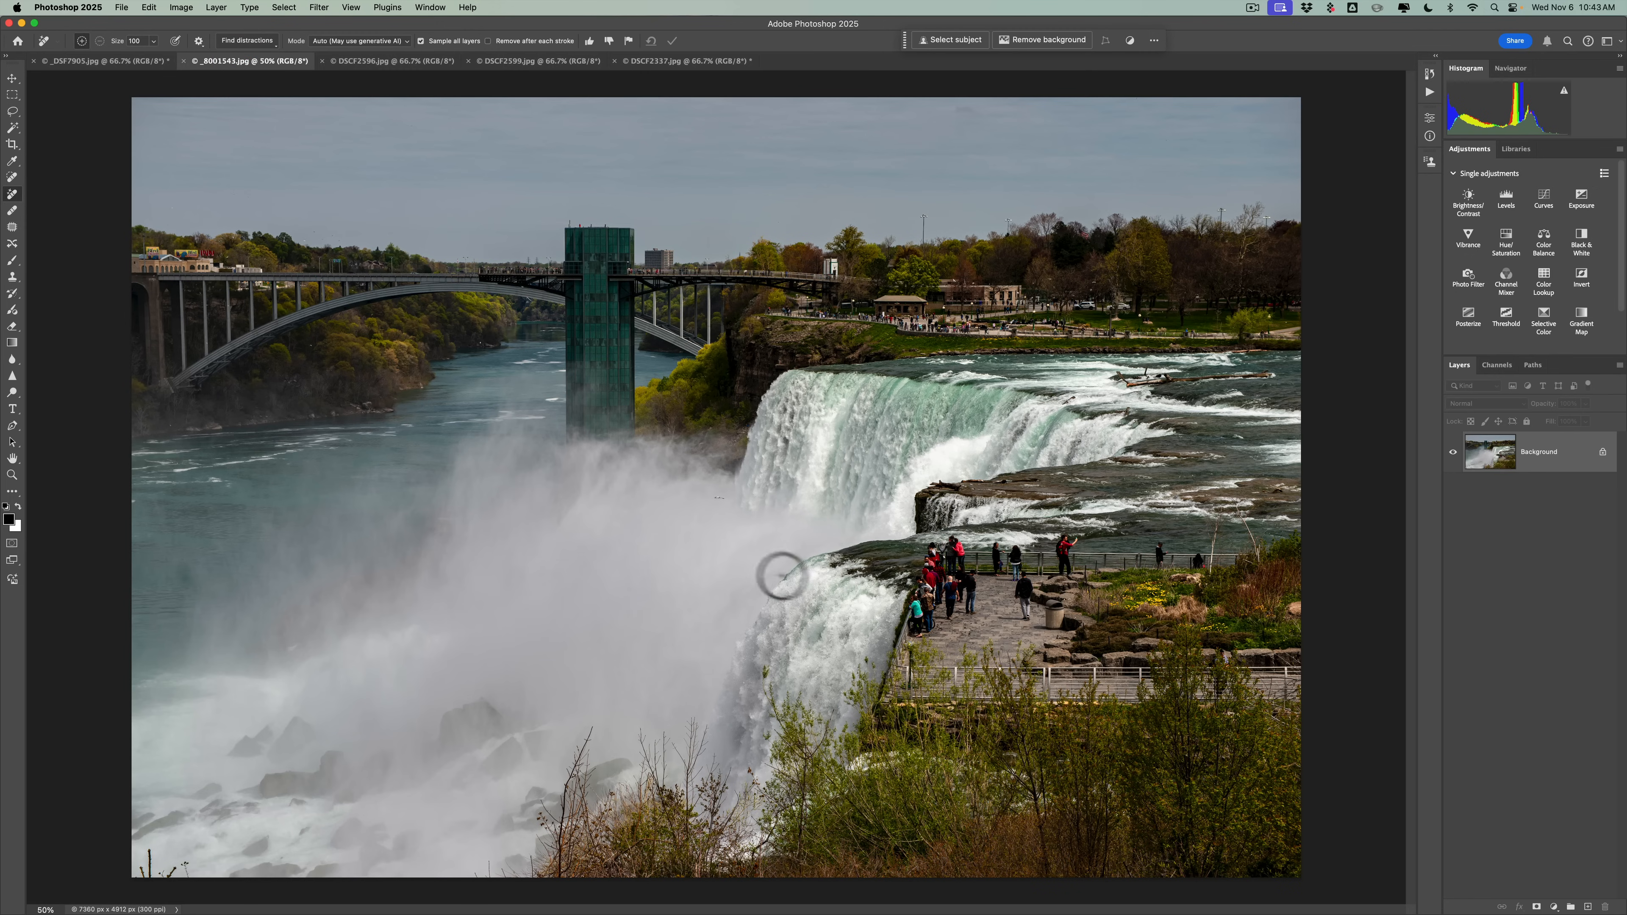
mouse_move(887, 586)
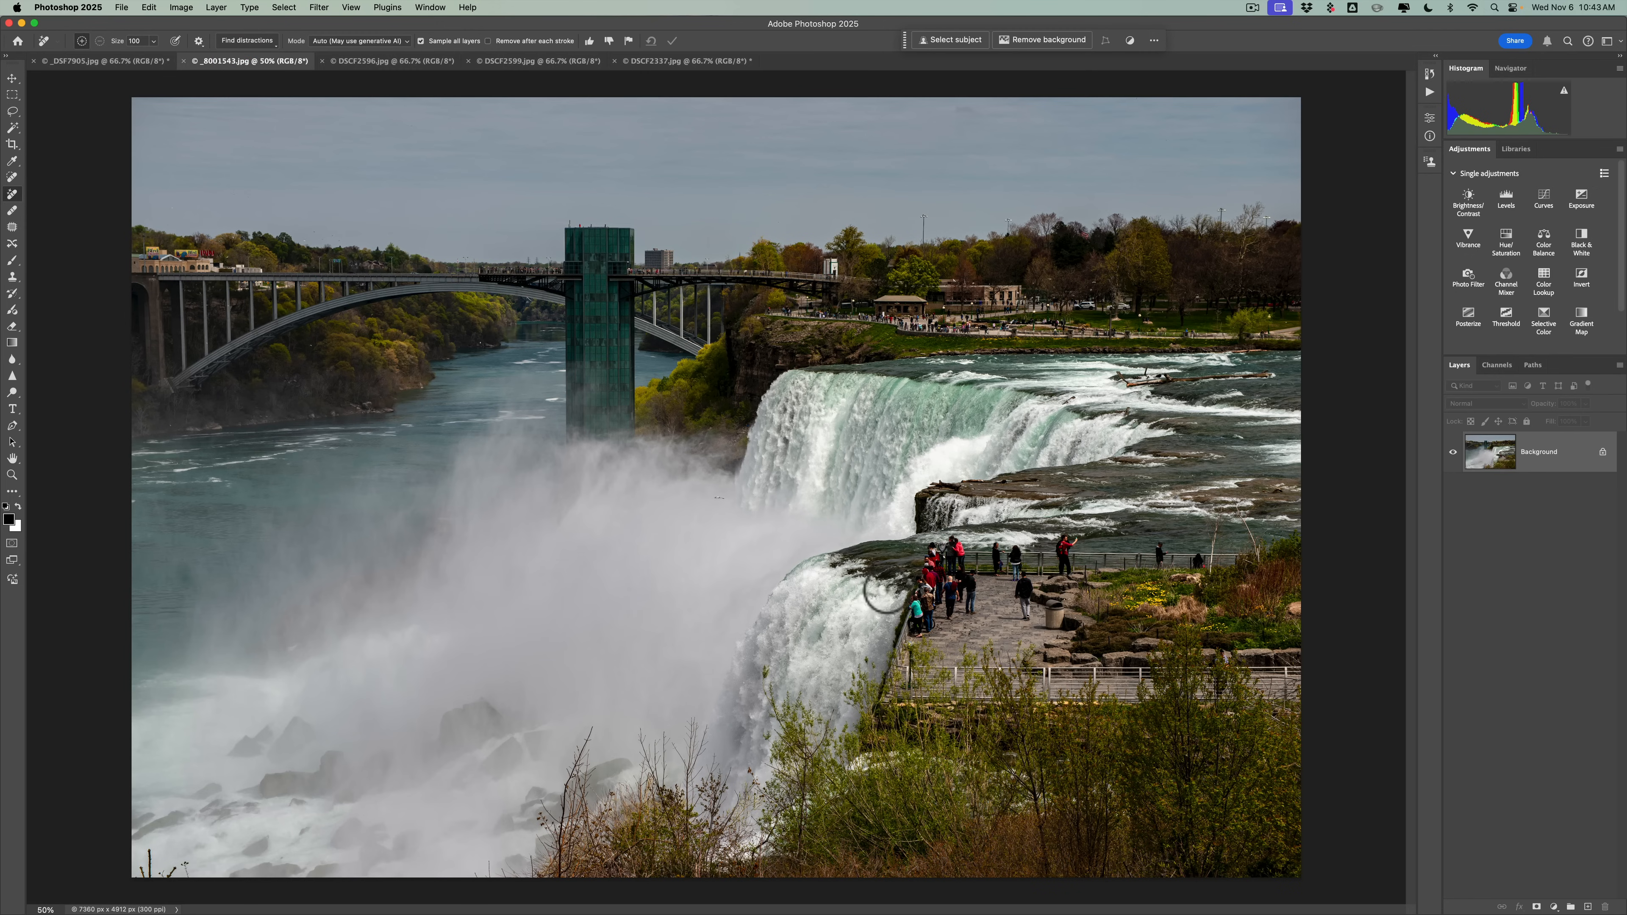
mouse_move(1100, 555)
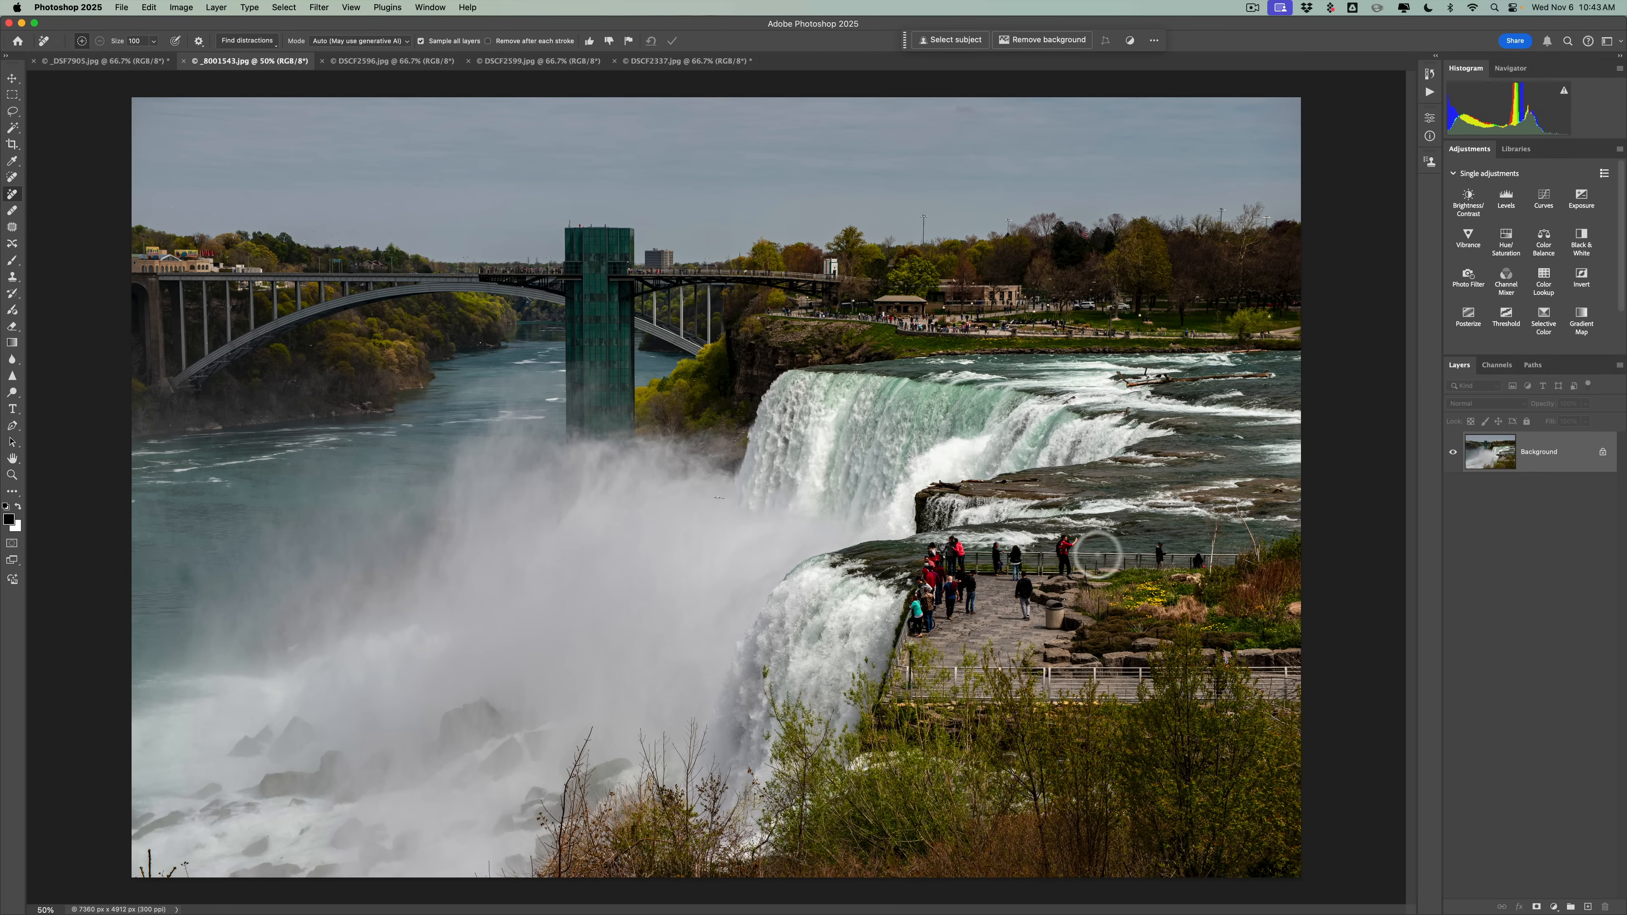
mouse_move(979, 360)
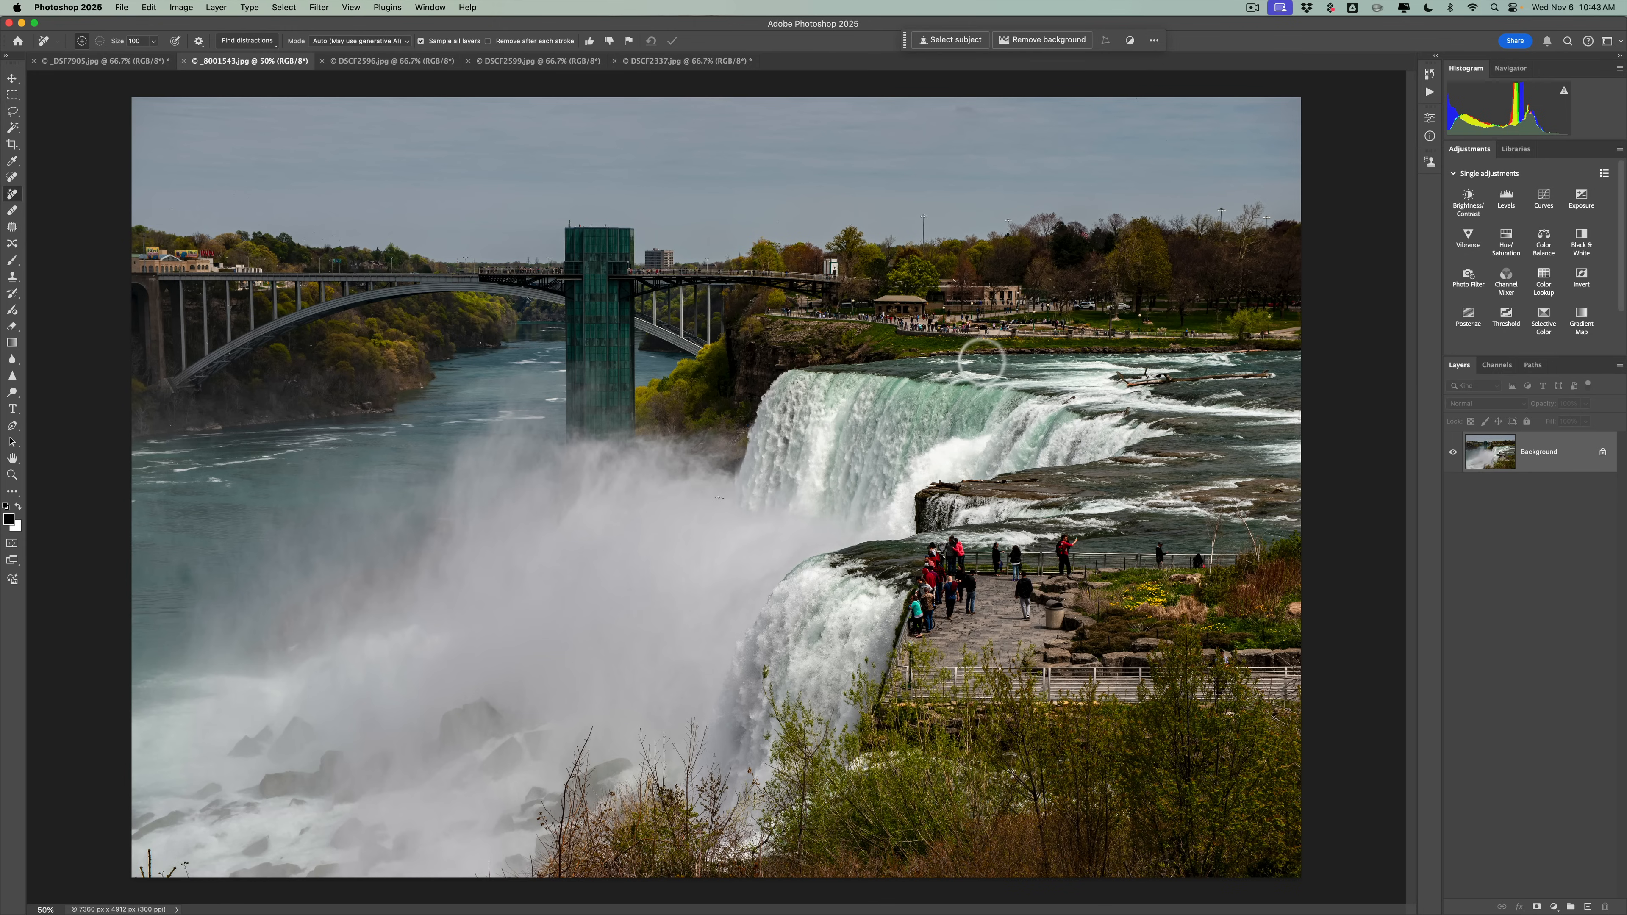
mouse_move(812, 310)
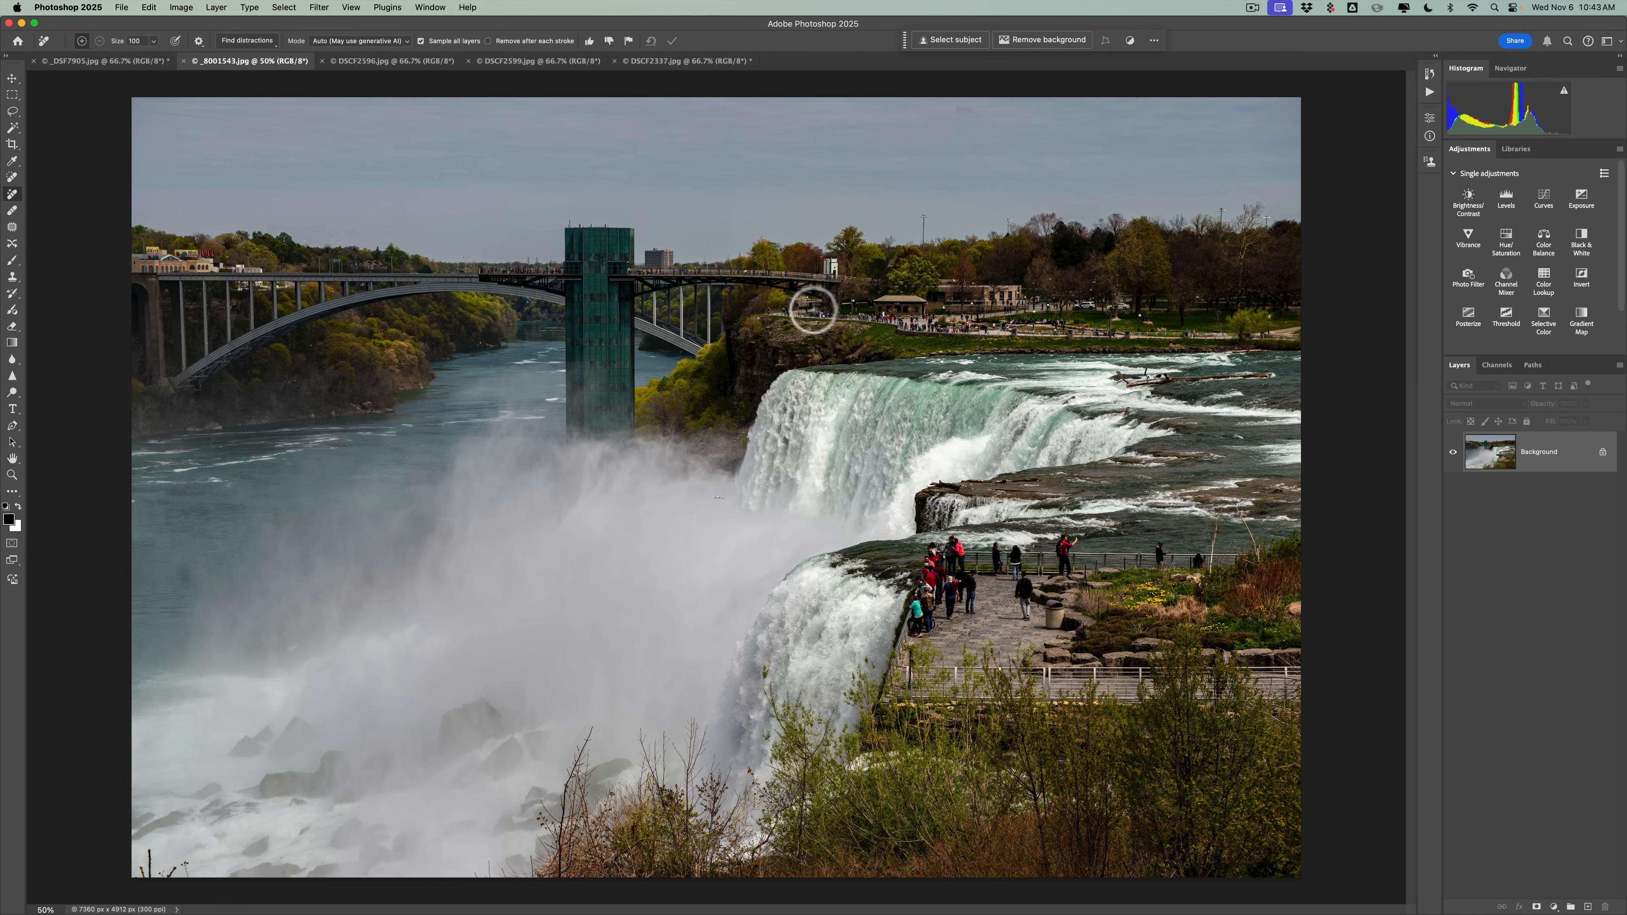
mouse_move(250, 49)
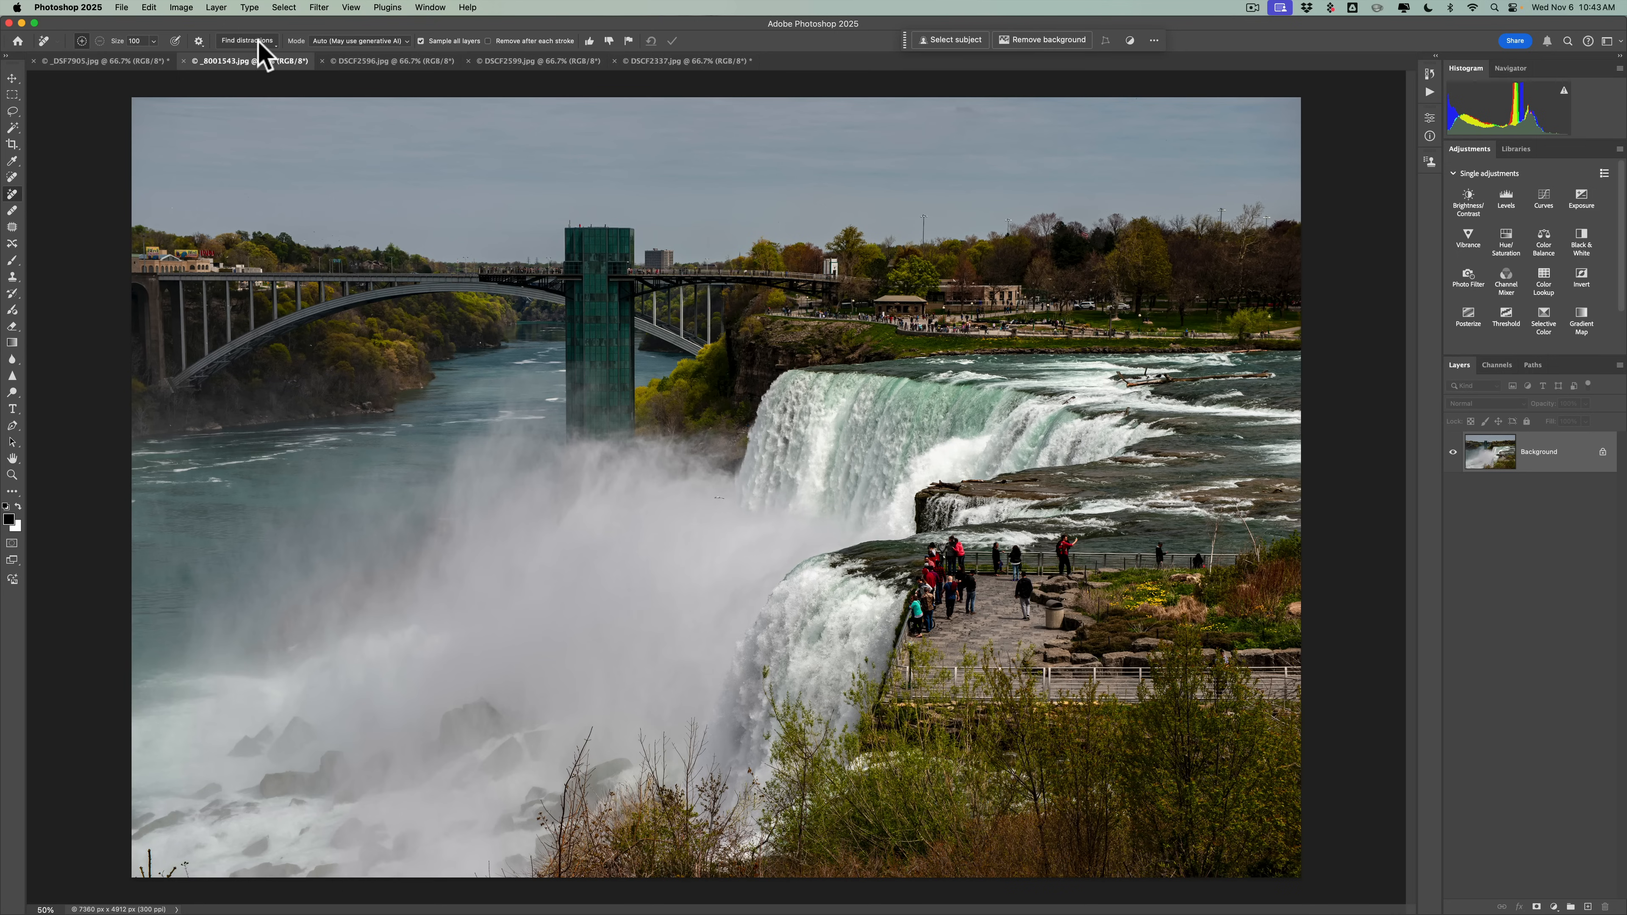
click(247, 41)
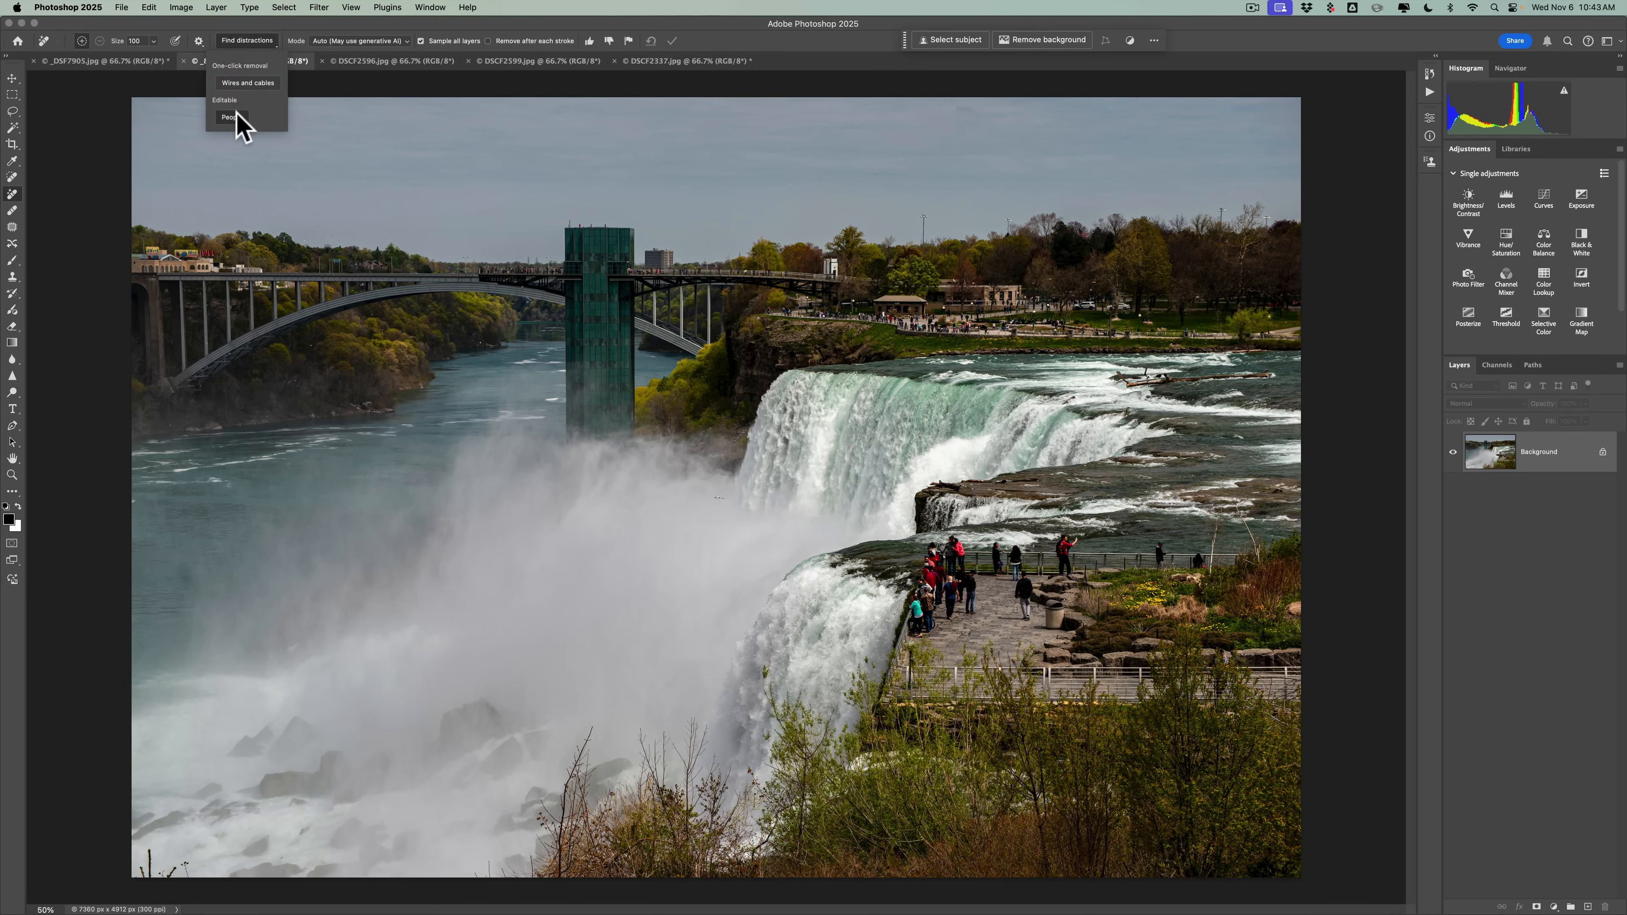
click(227, 116)
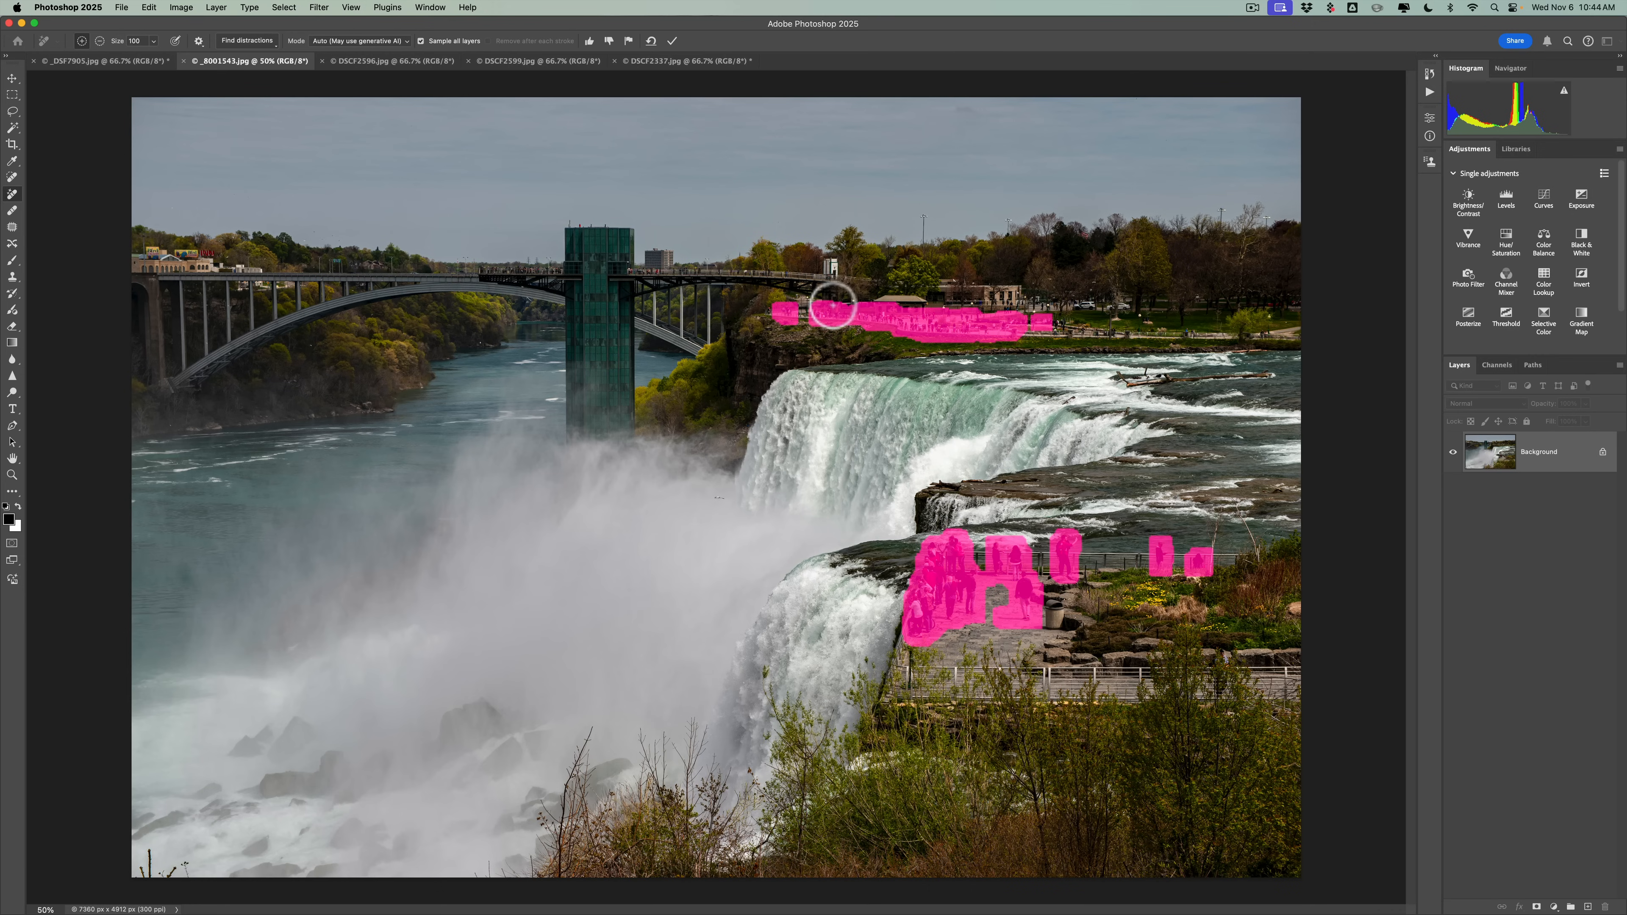
drag(831, 304, 1012, 319)
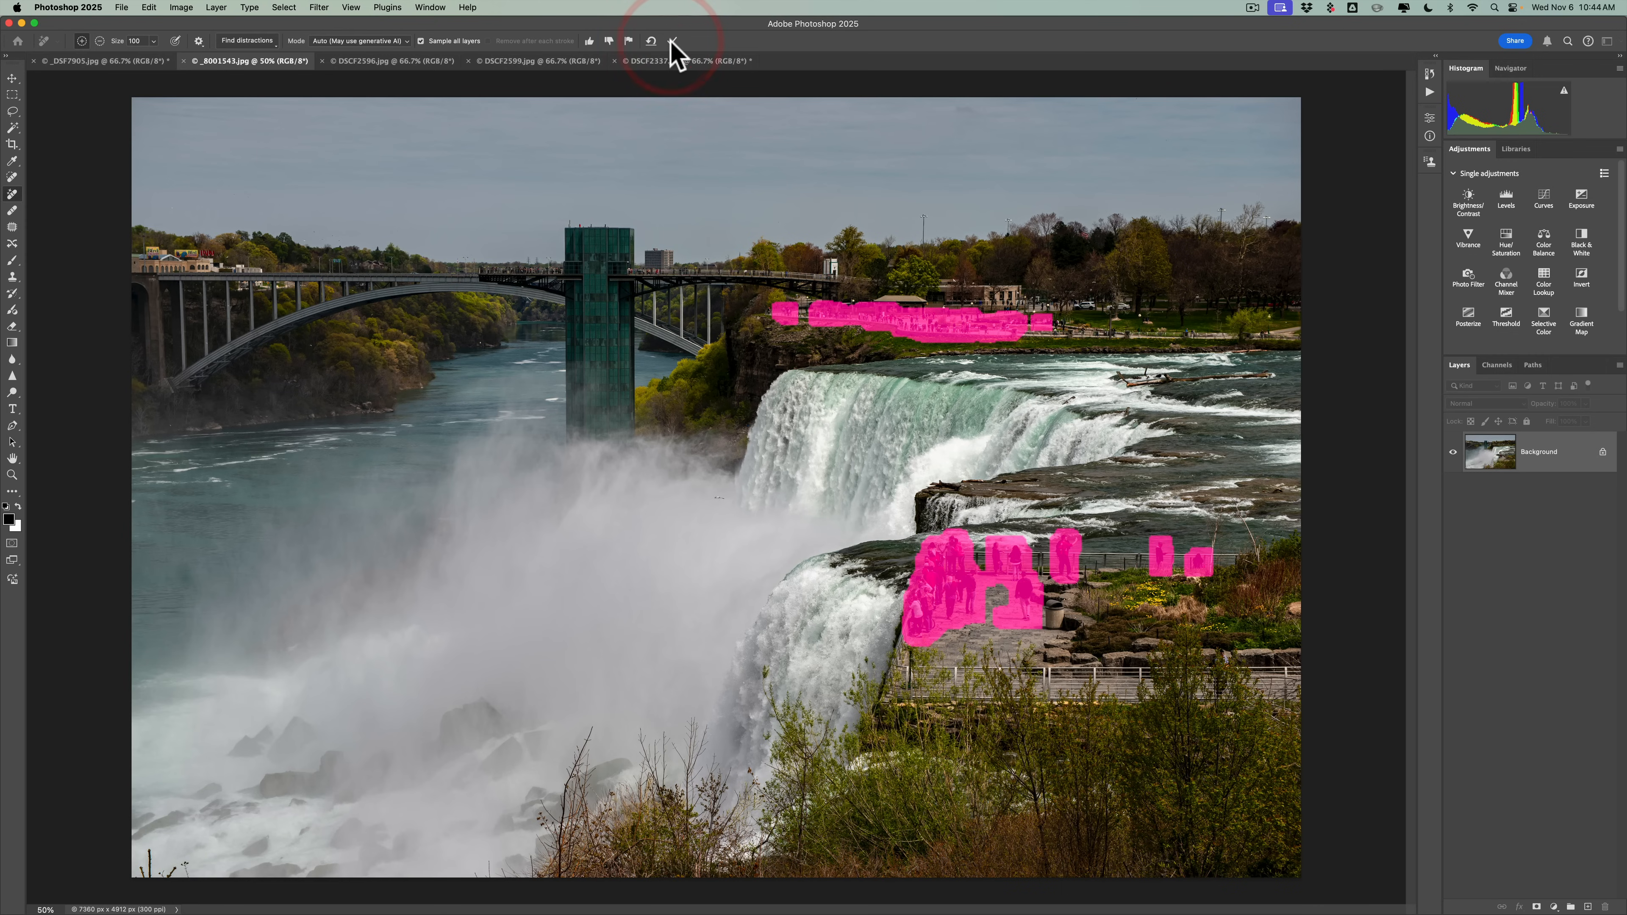
click(672, 41)
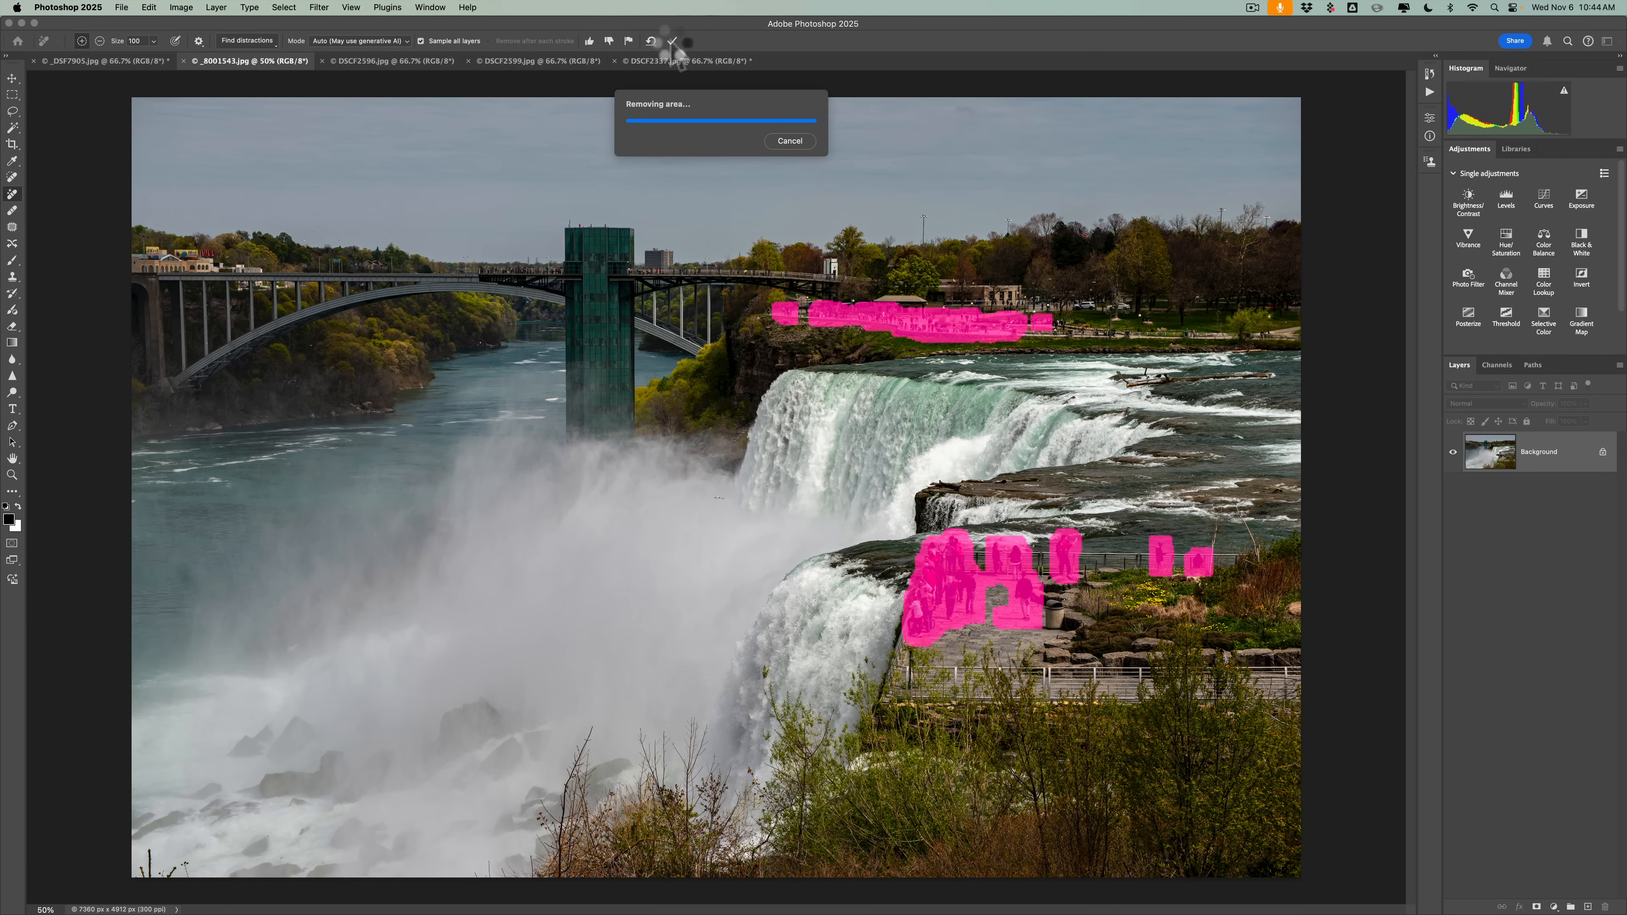
click(671, 41)
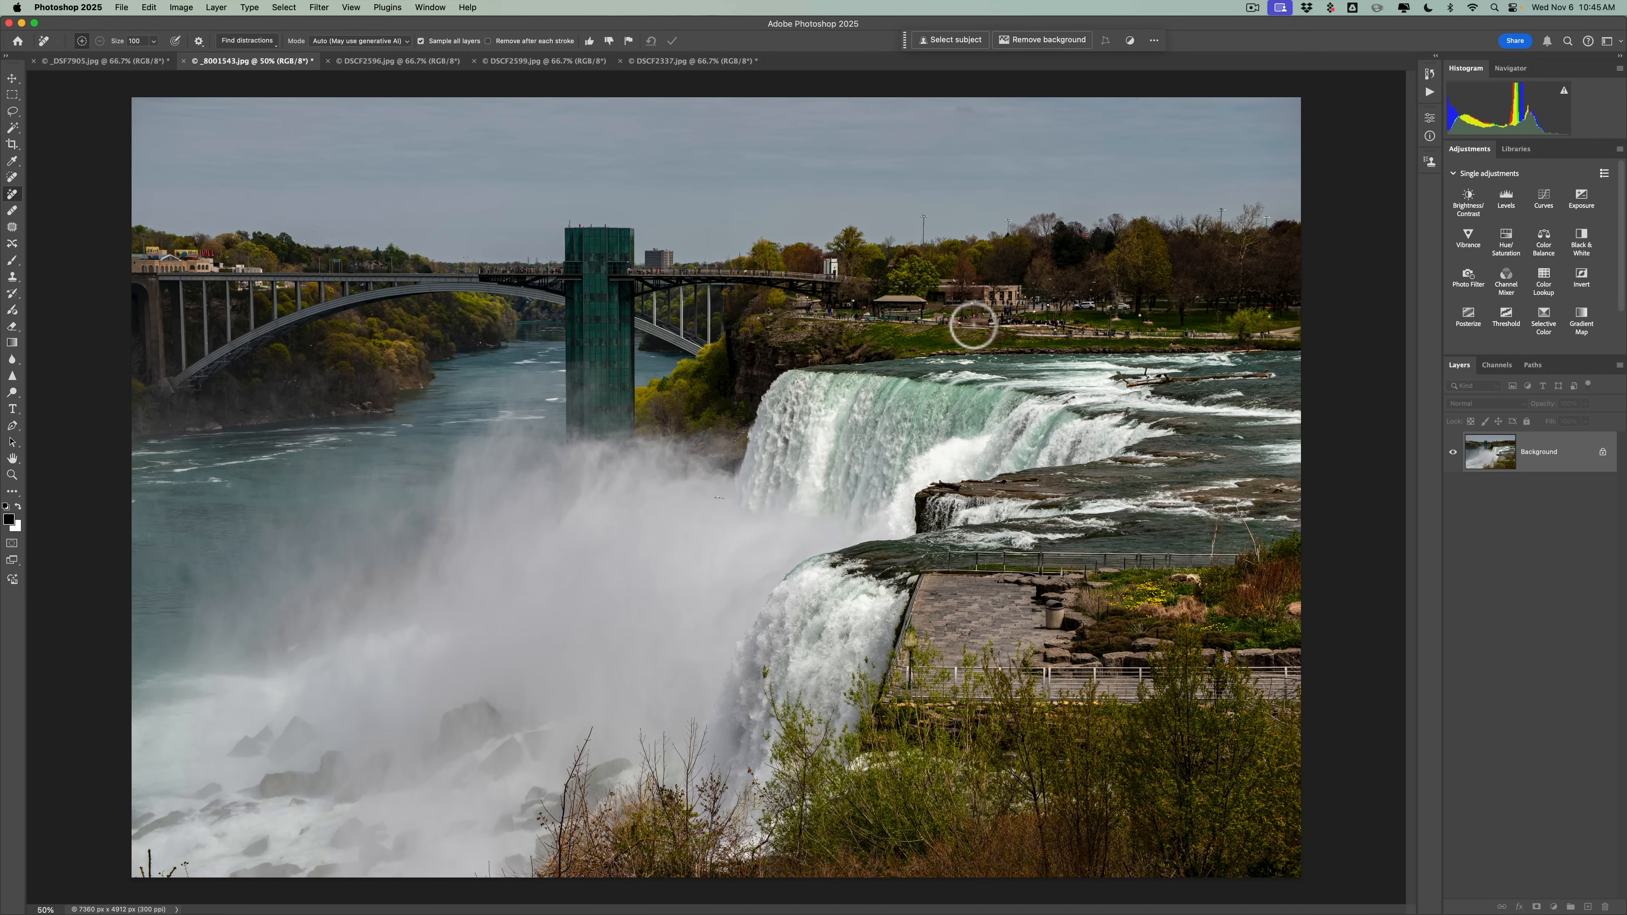
mouse_move(1019, 618)
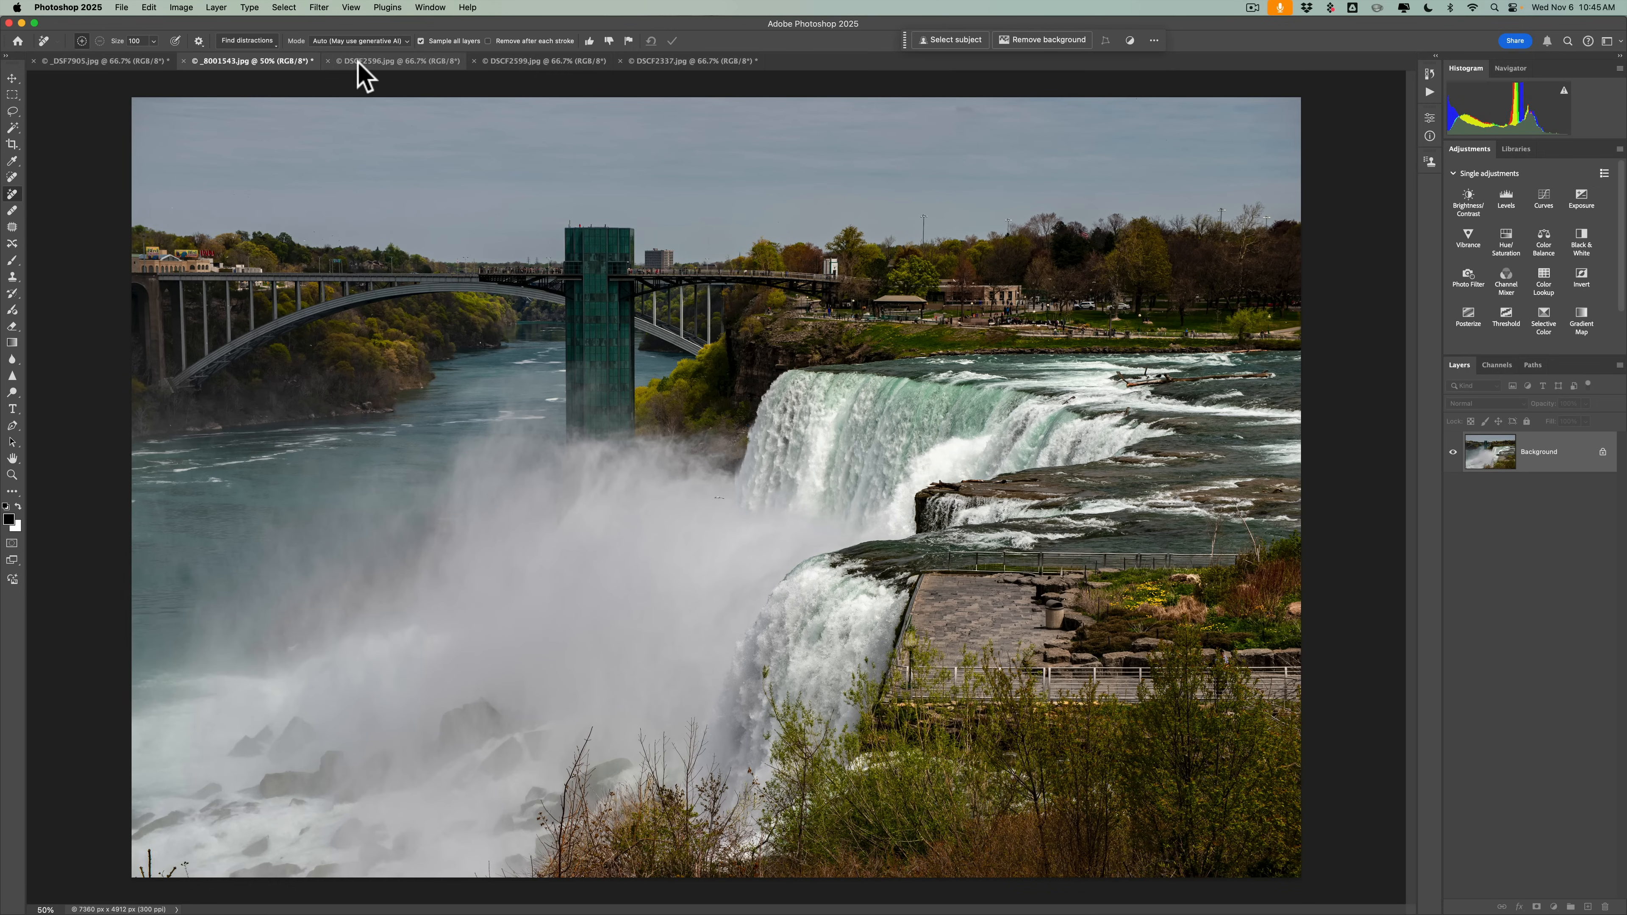
Switch to the Lincoln Memorial steps photo and run Find distractions > People.
click(398, 60)
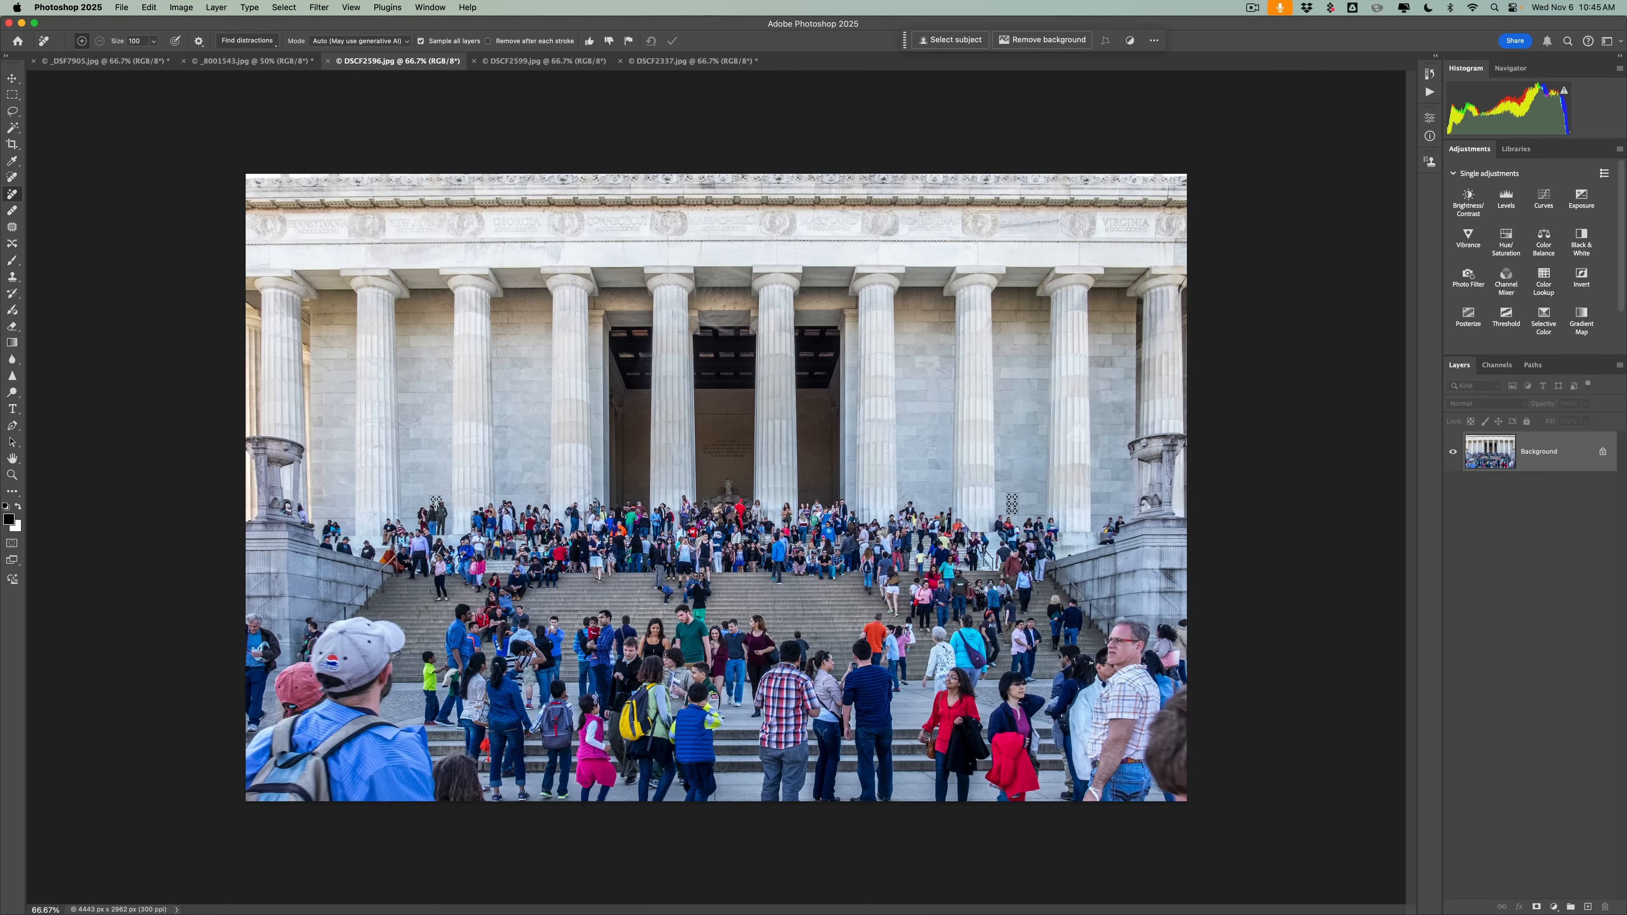
mouse_move(814, 454)
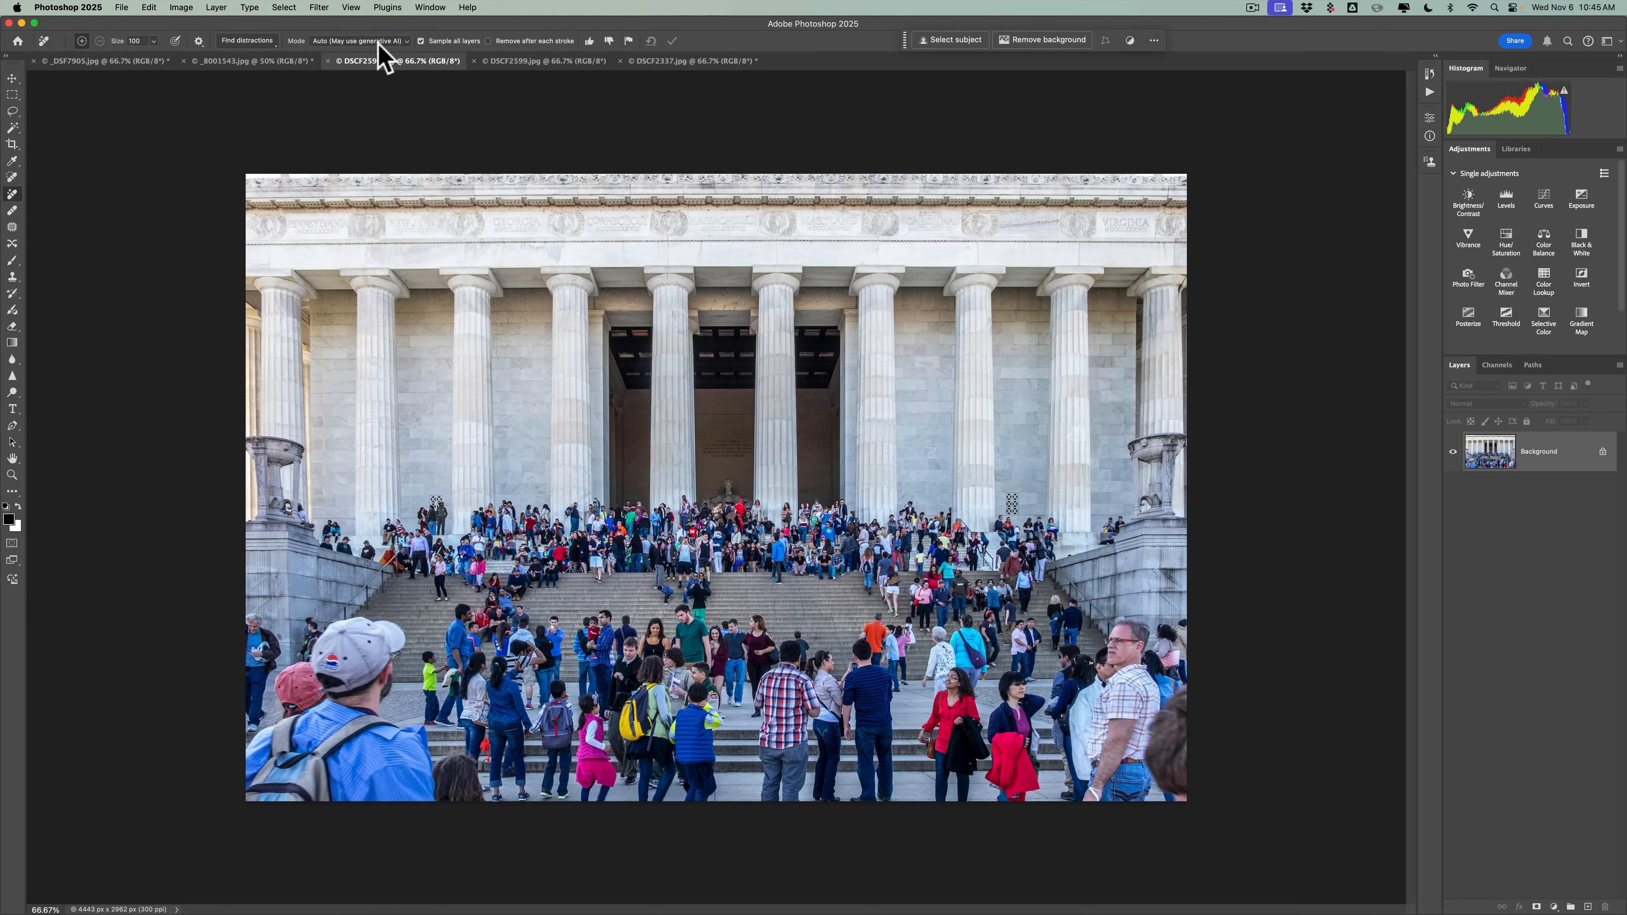
click(246, 41)
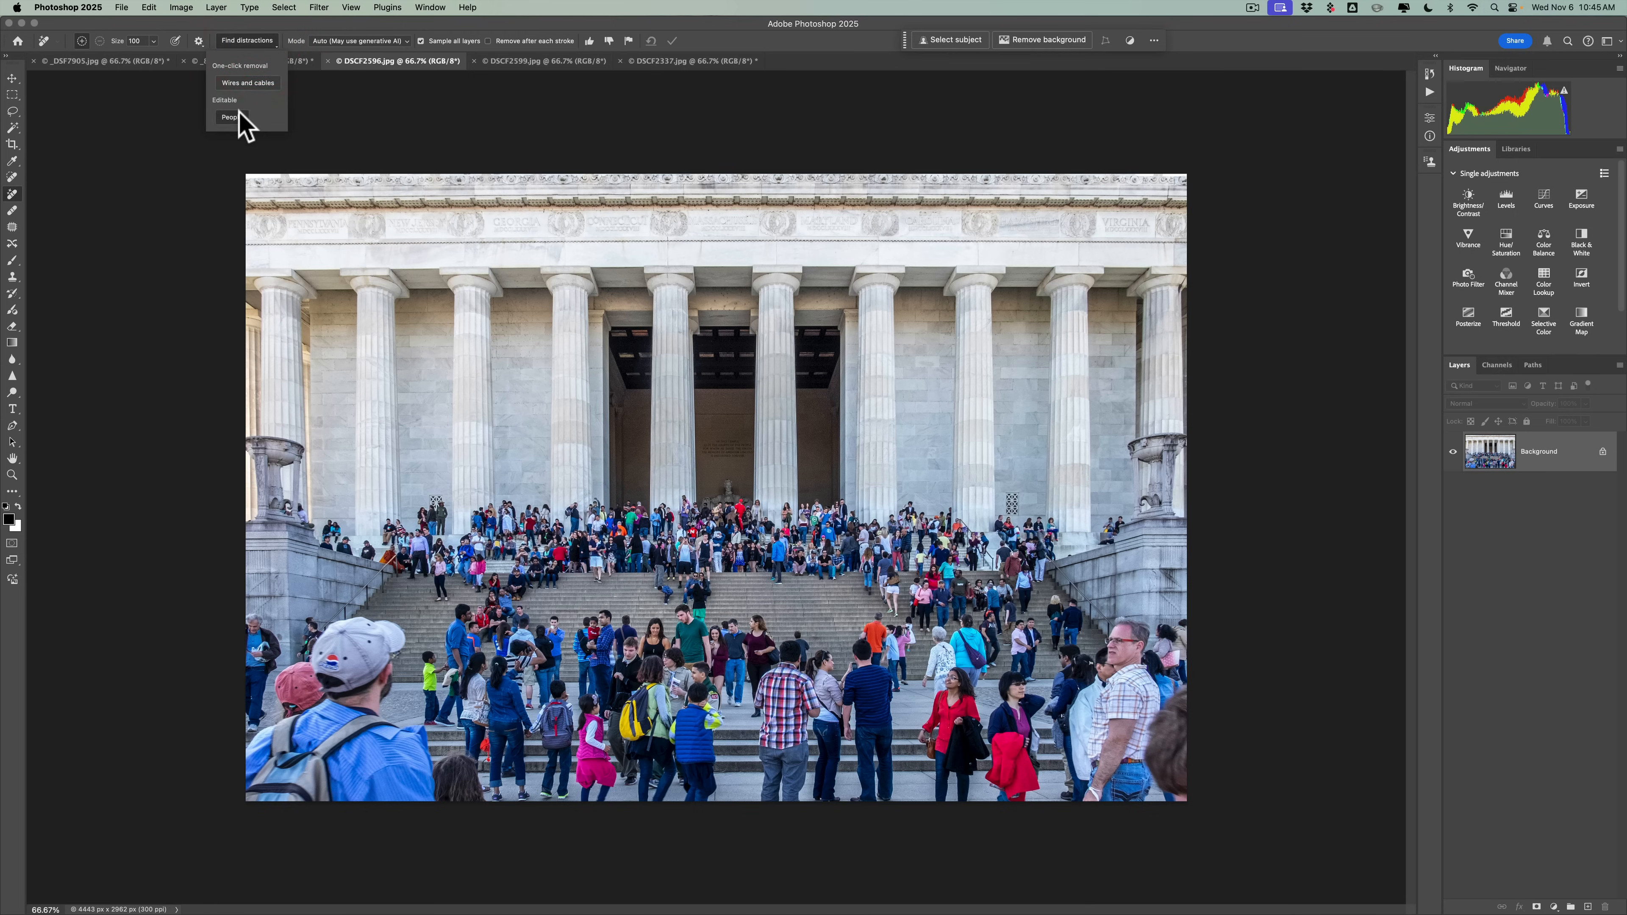
click(230, 116)
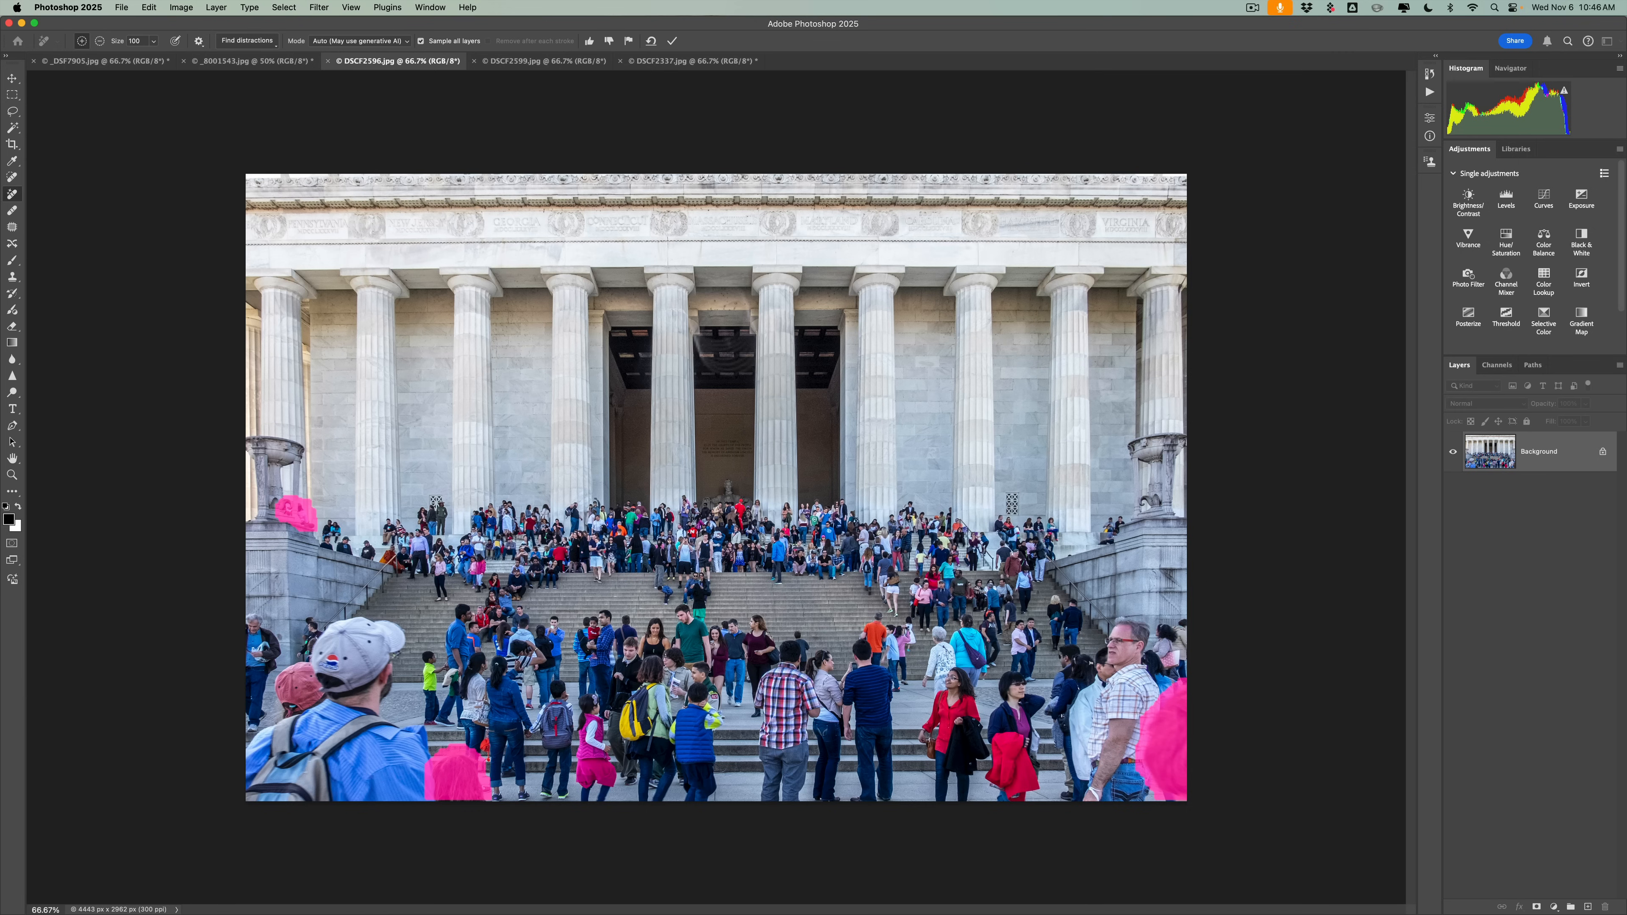
Switch to the DSCF2599 Lincoln statue photo.
click(545, 60)
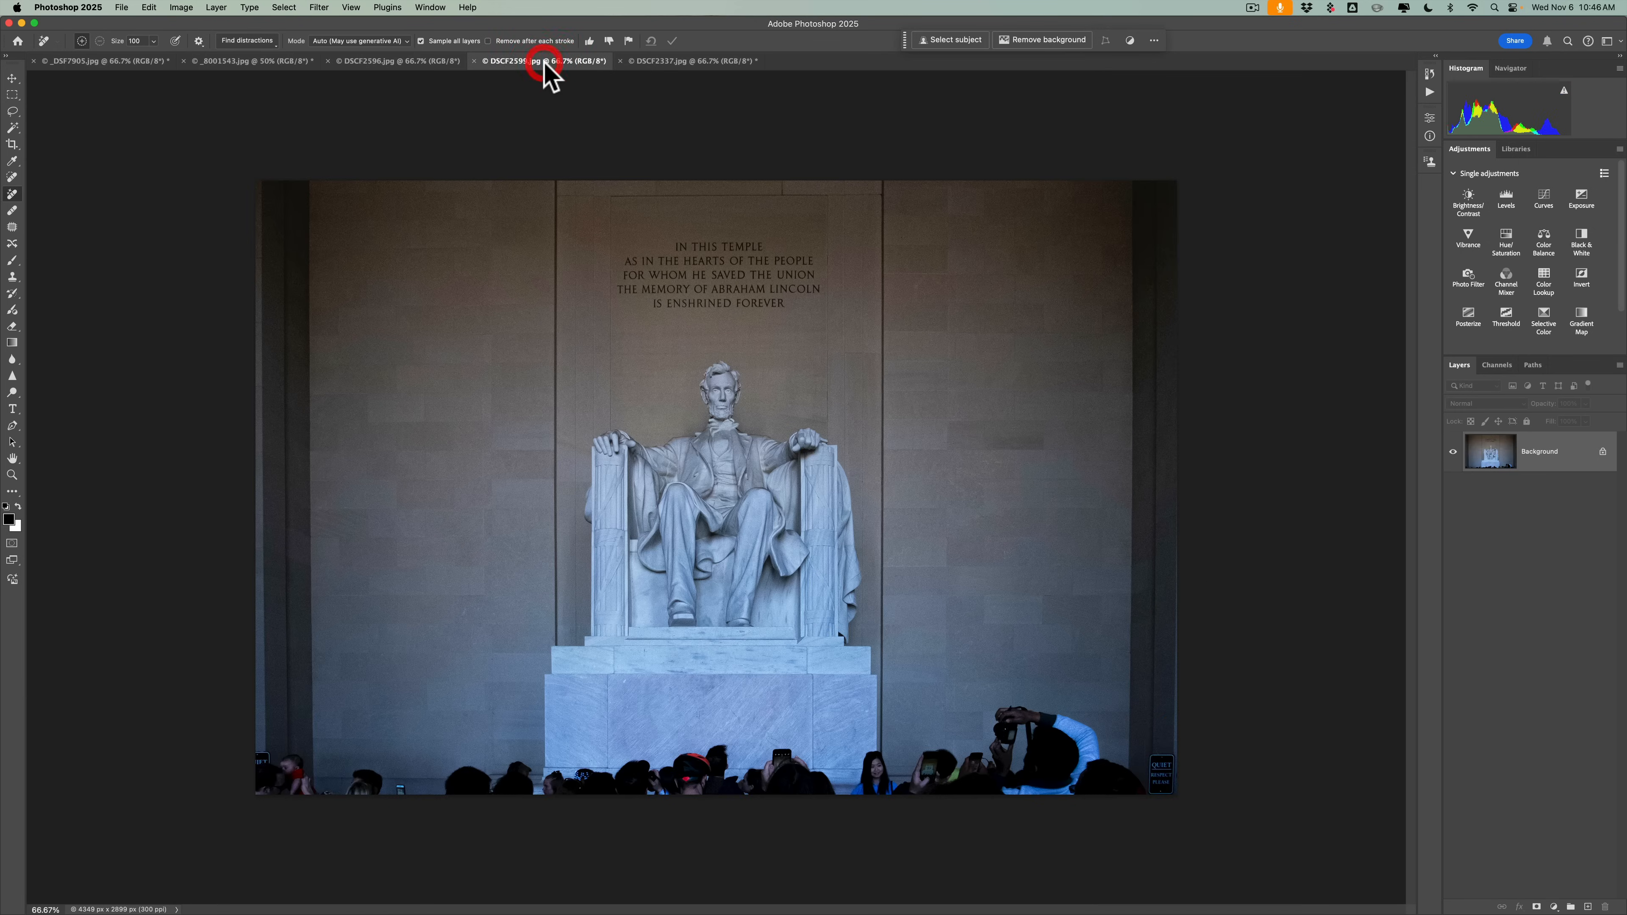
mouse_move(544, 61)
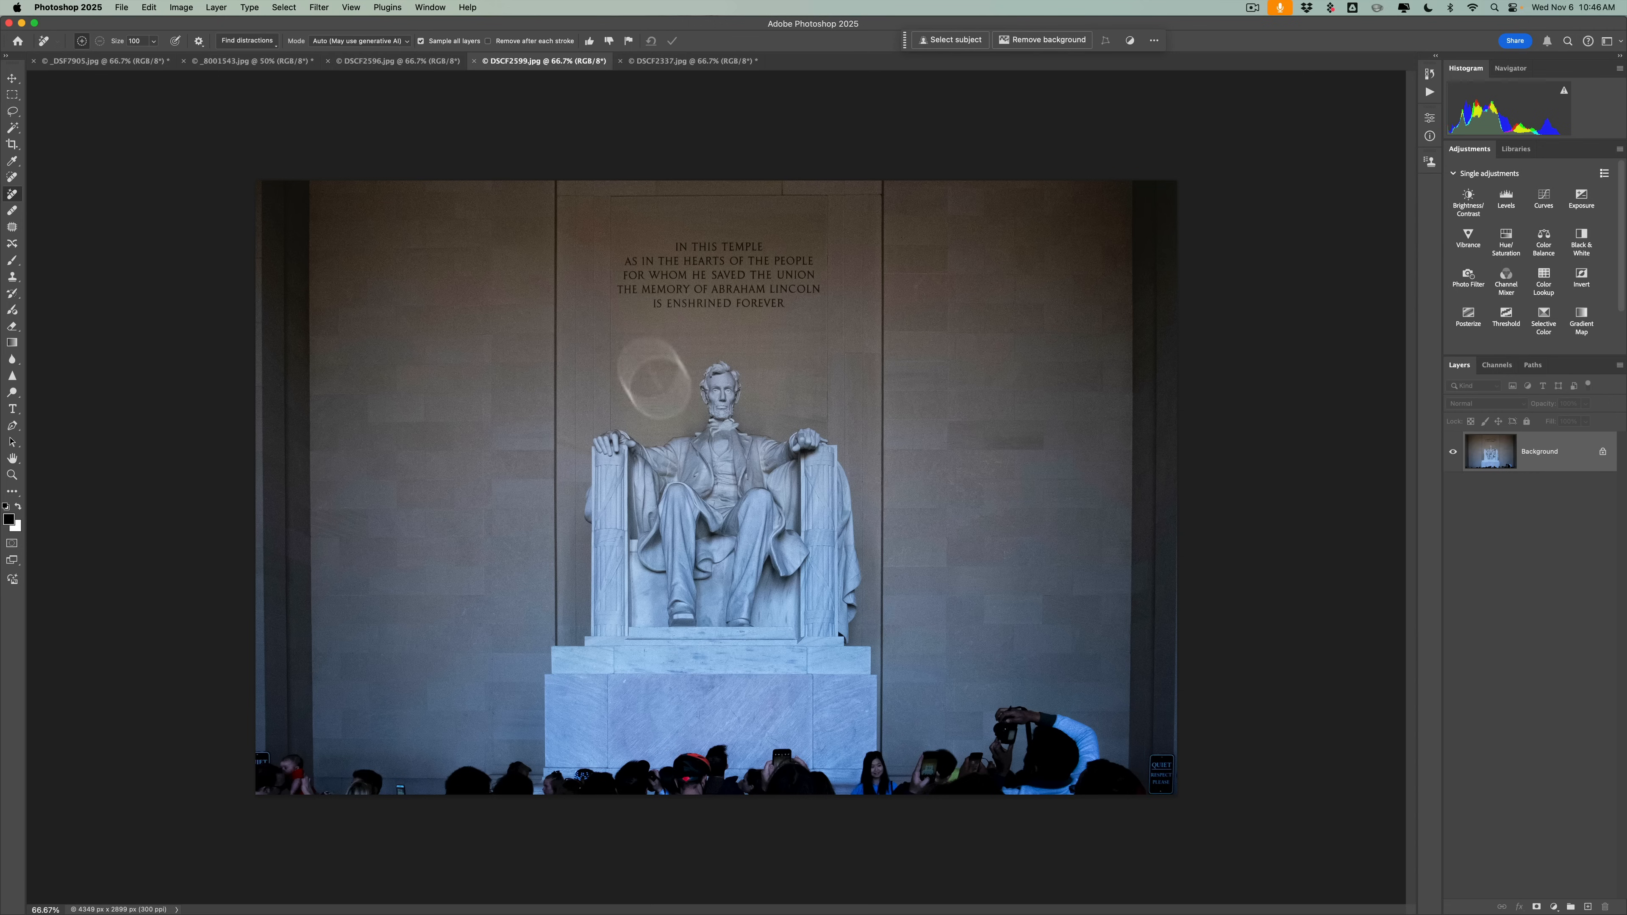
Run Find Distractions > People to mask the crowd of heads along the bottom edge.
click(246, 41)
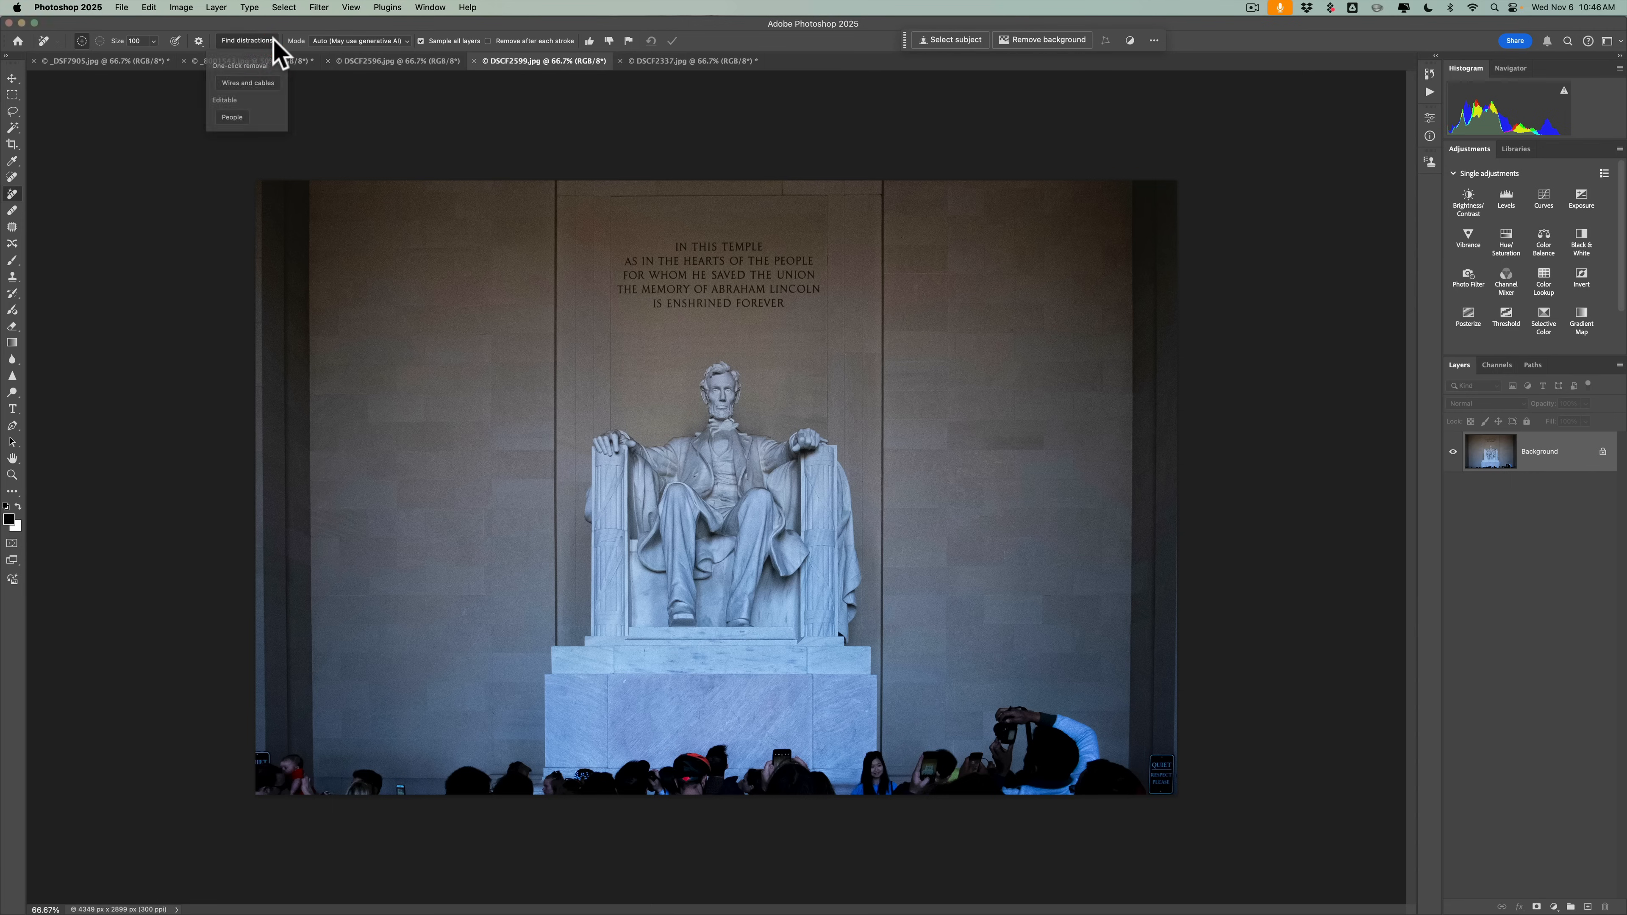
click(232, 117)
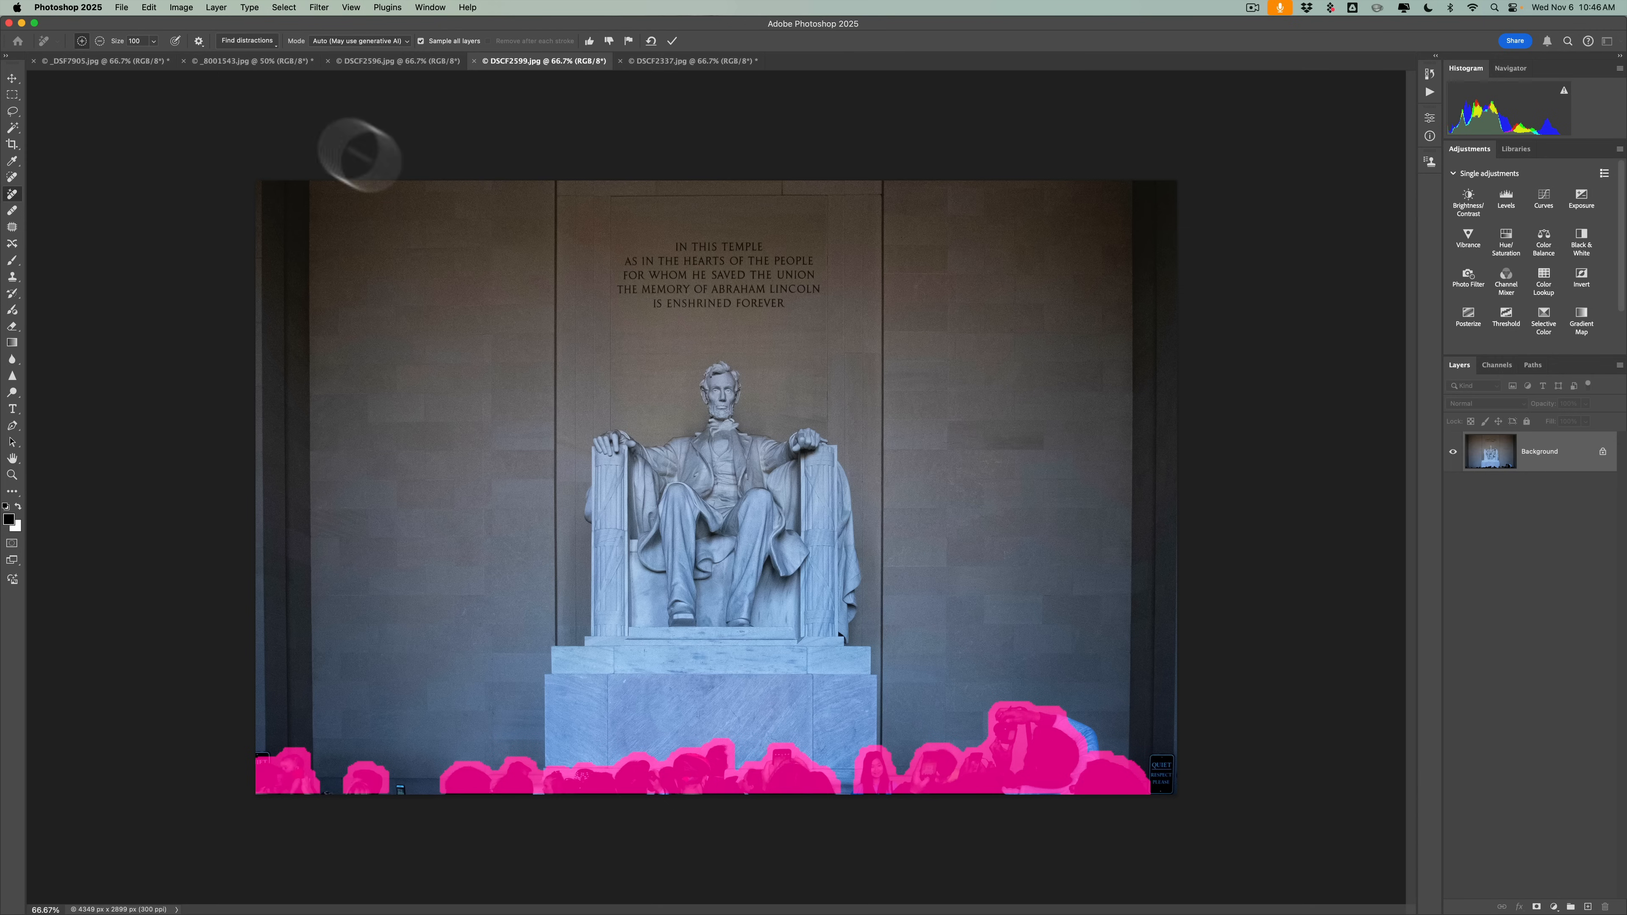
mouse_move(402, 176)
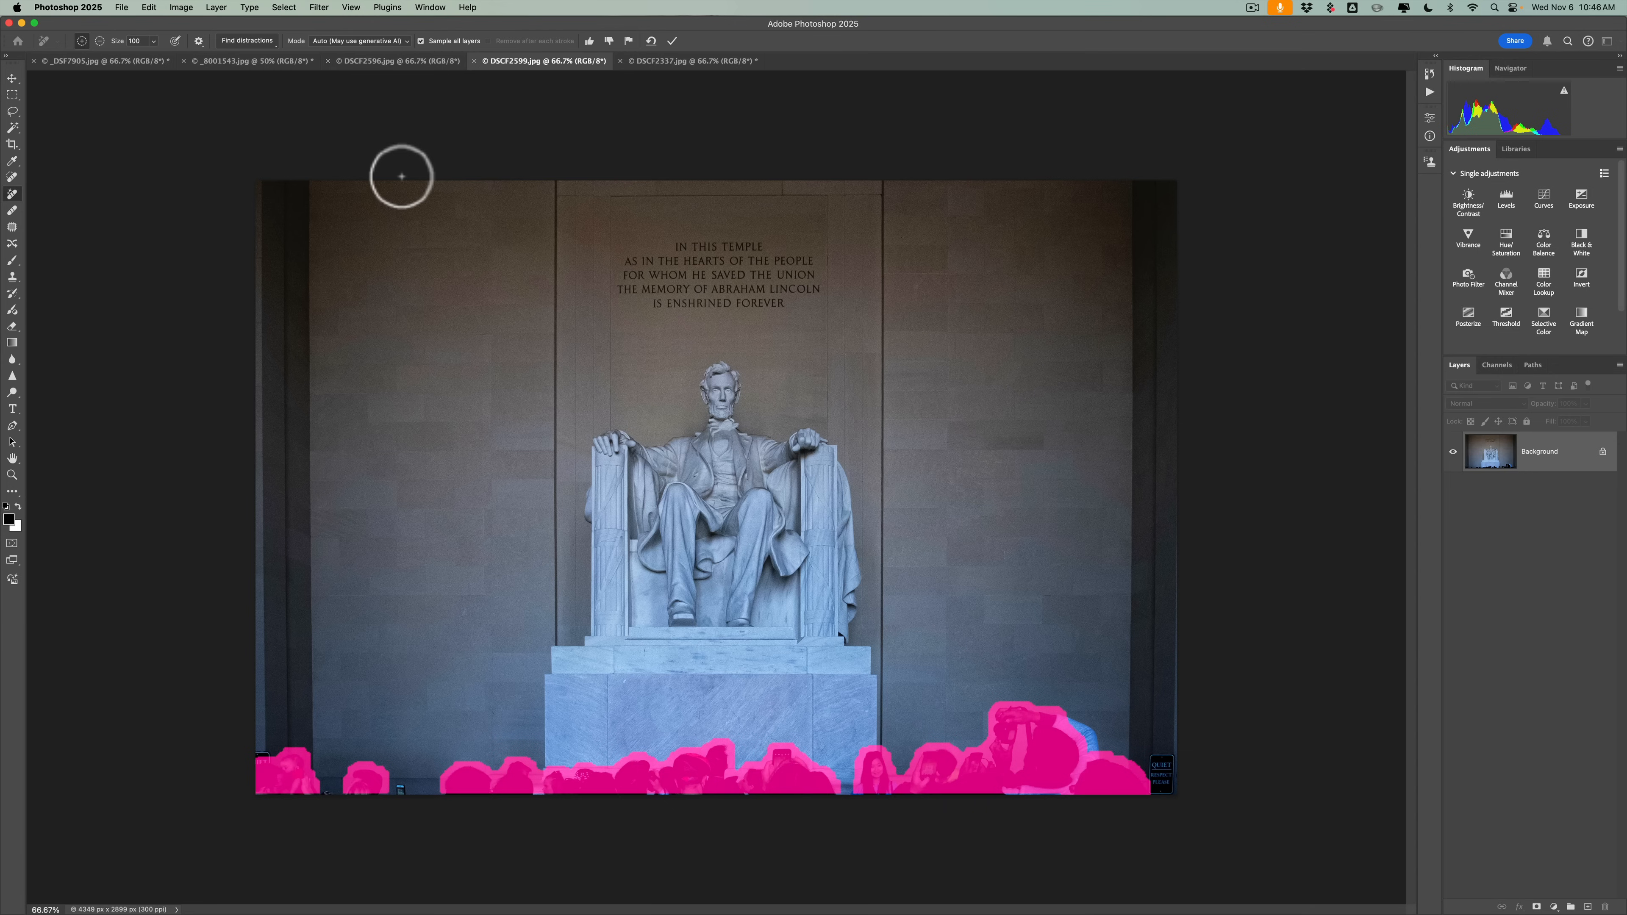
mouse_move(427, 832)
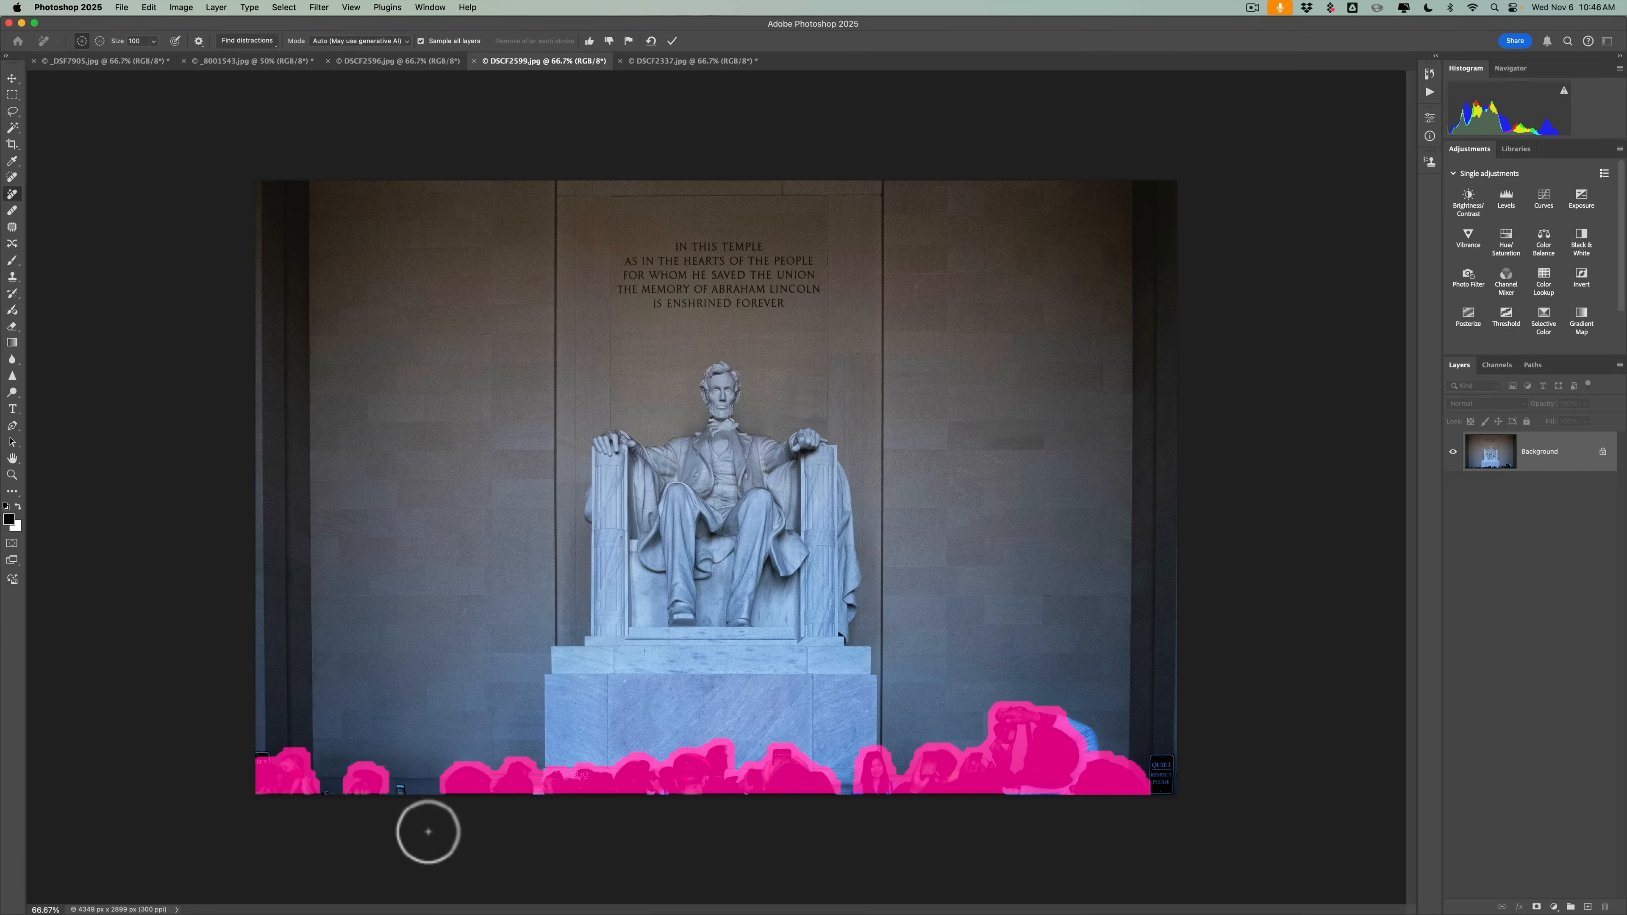
mouse_move(623, 813)
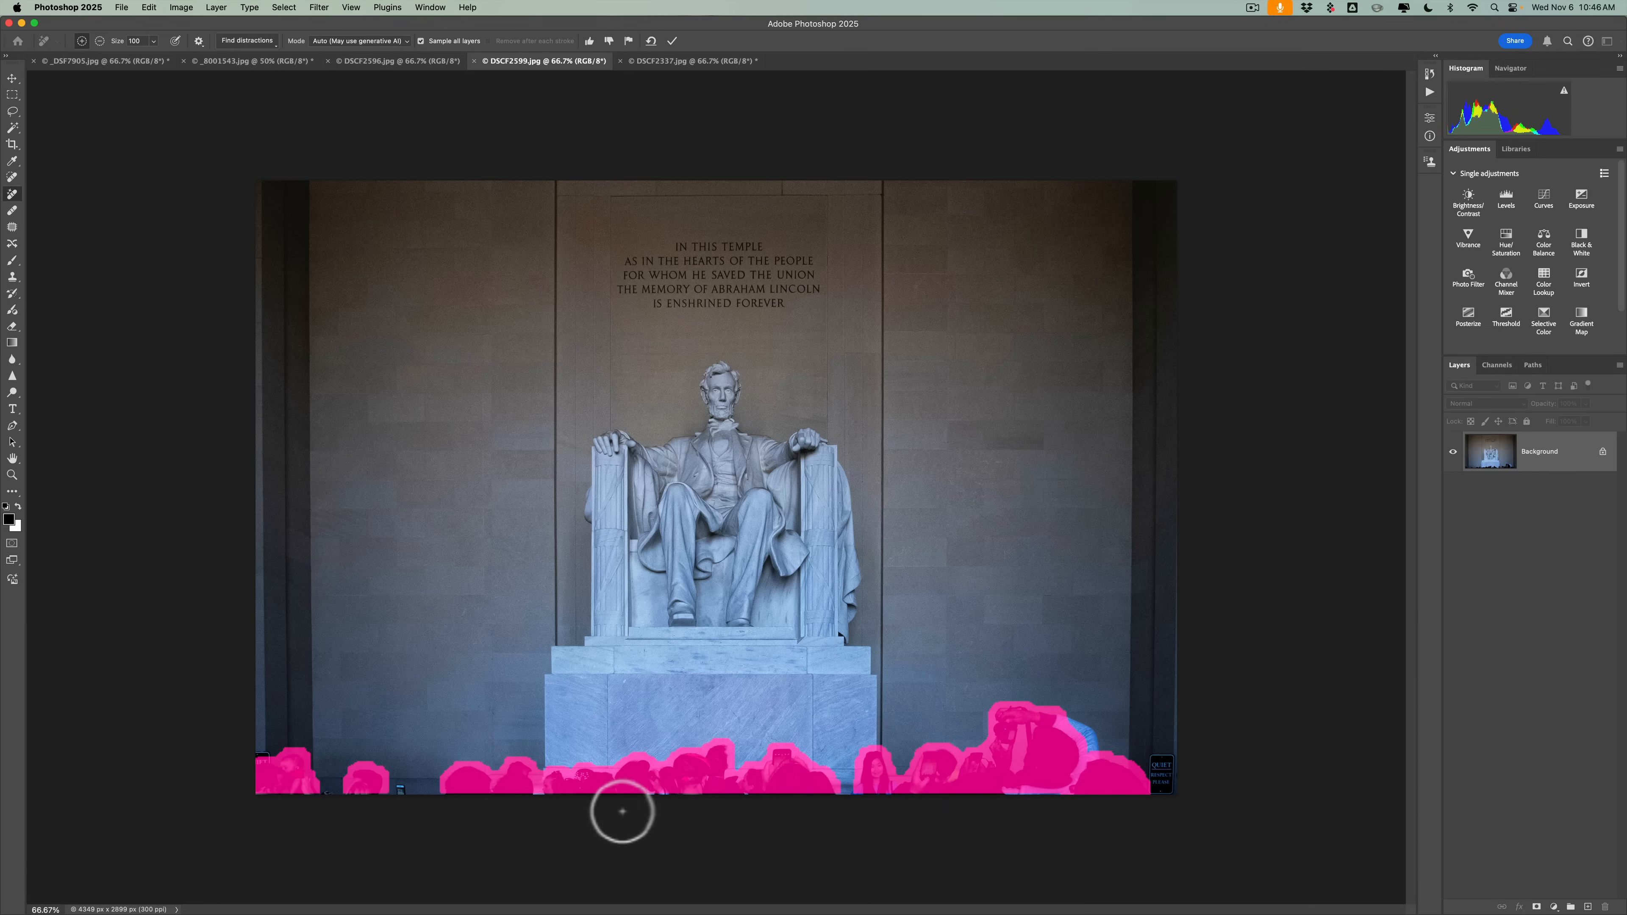
mouse_move(966, 813)
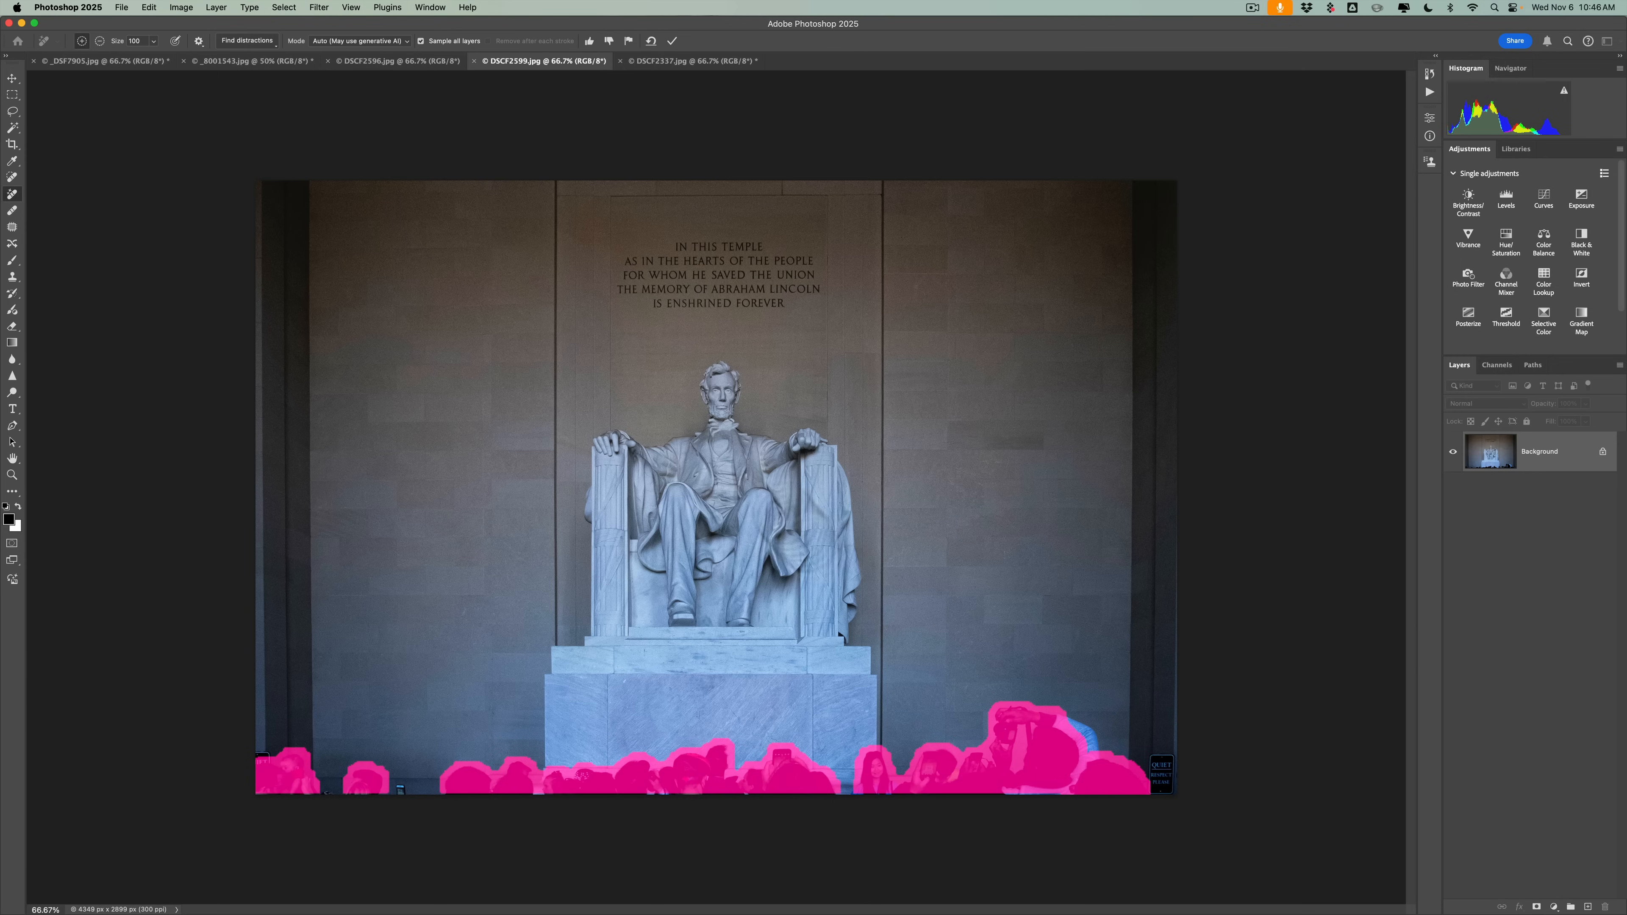
click(672, 41)
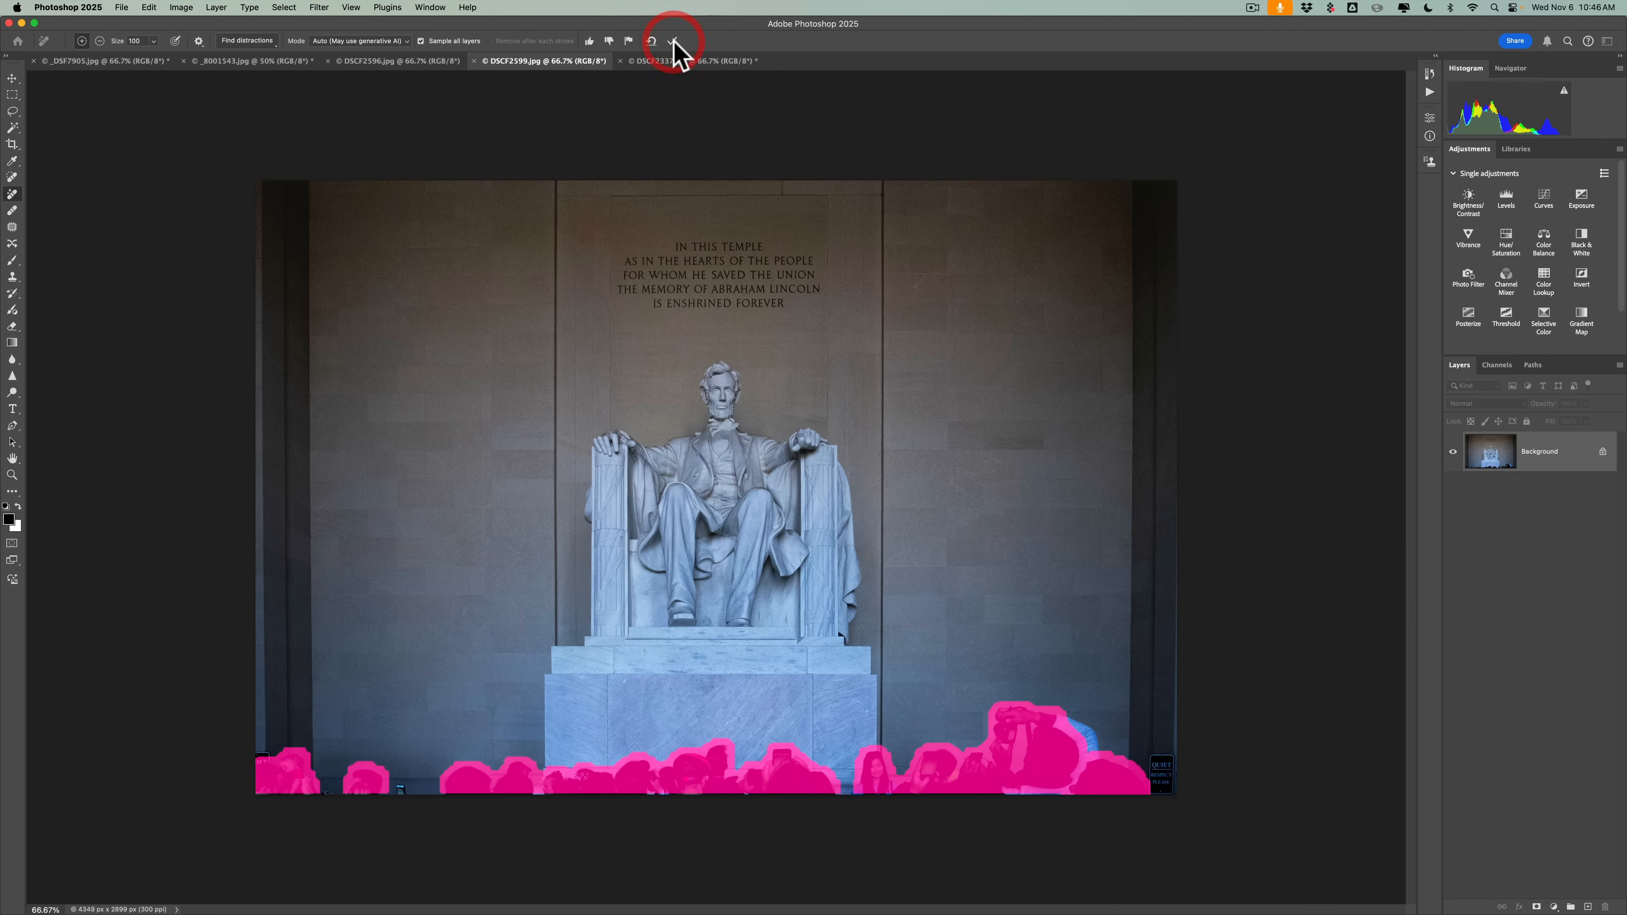
Apply the Remove Tool removal, clearing most of the crowd except a blue-jacketed figure.
click(674, 41)
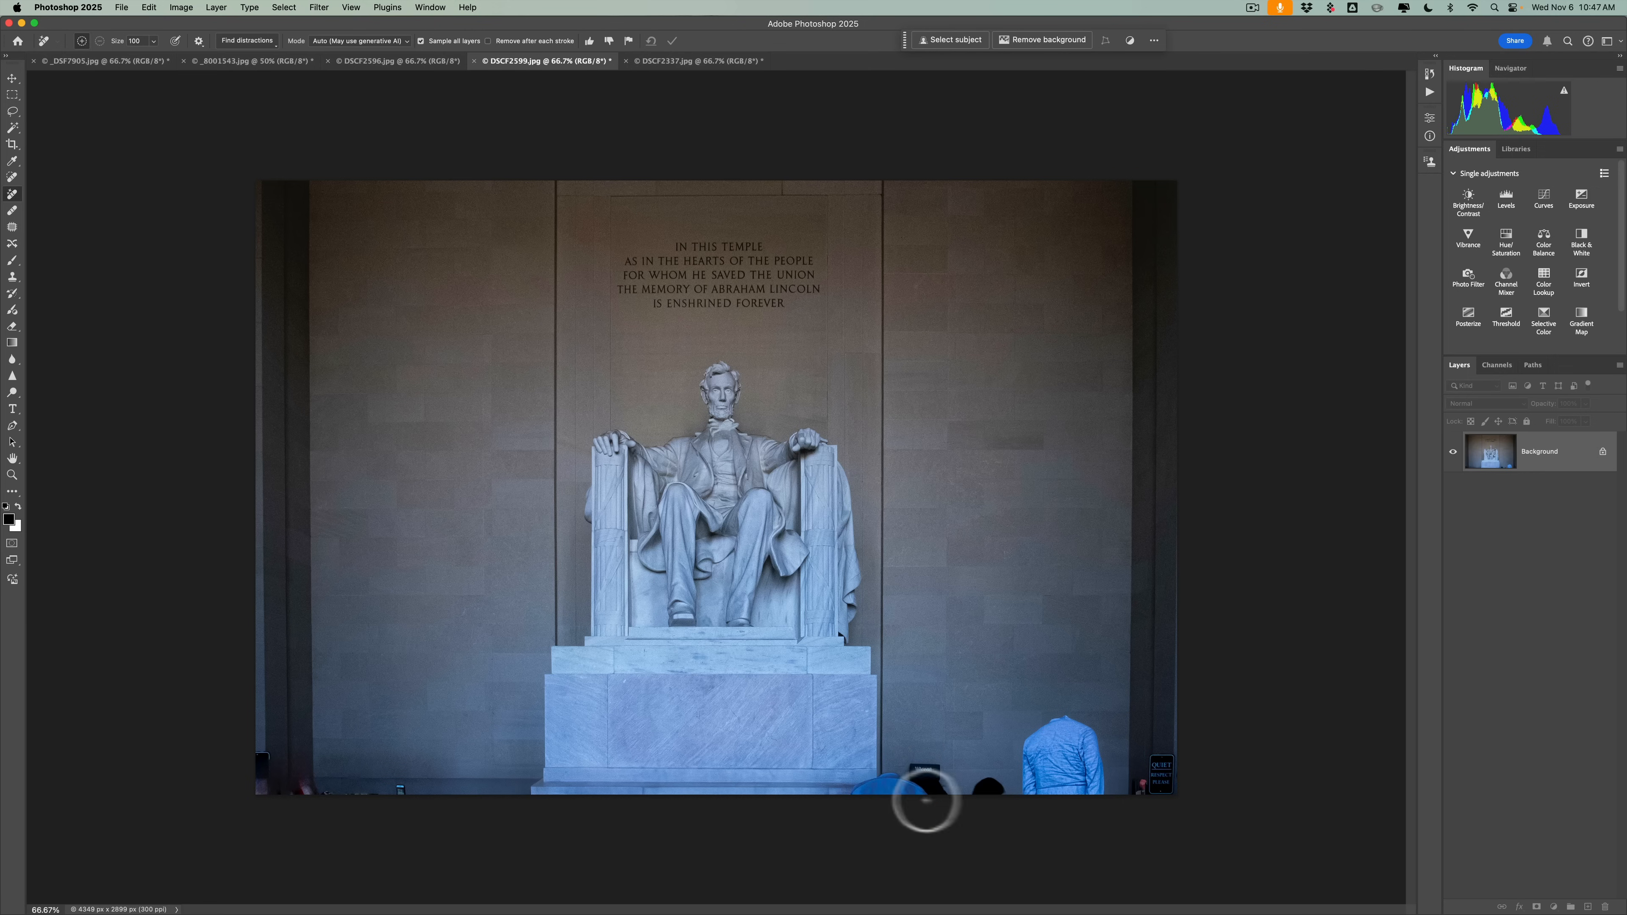
mouse_move(823, 638)
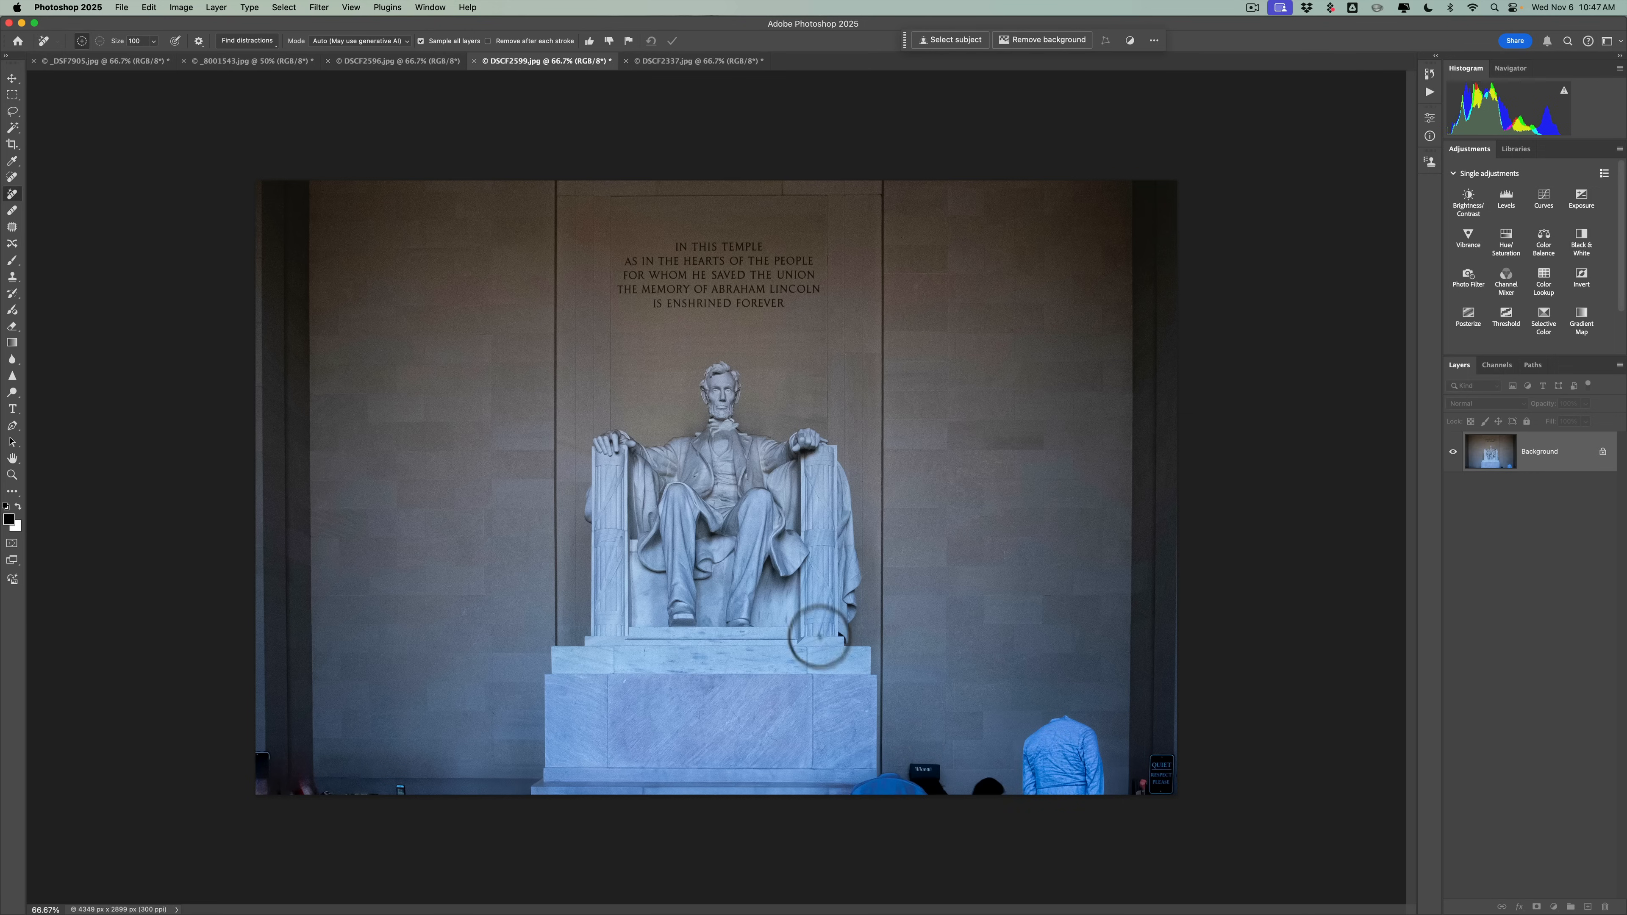
mouse_move(884, 544)
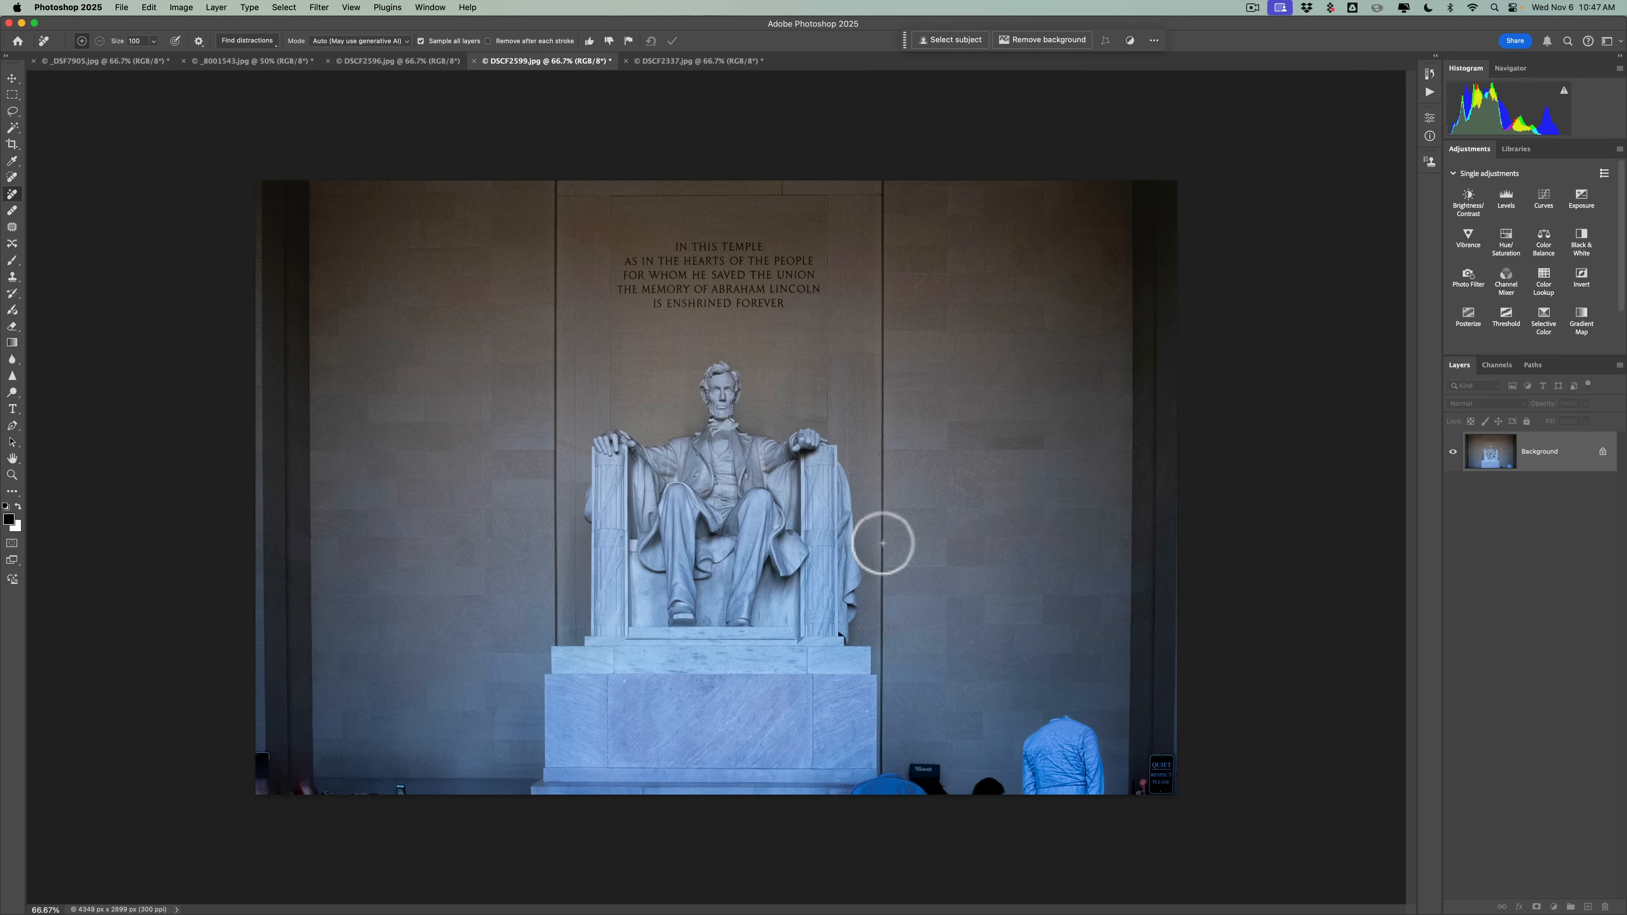
Undo the partial removal to restore the crowd, then rerun Find Distractions > People.
key(cmd+z)
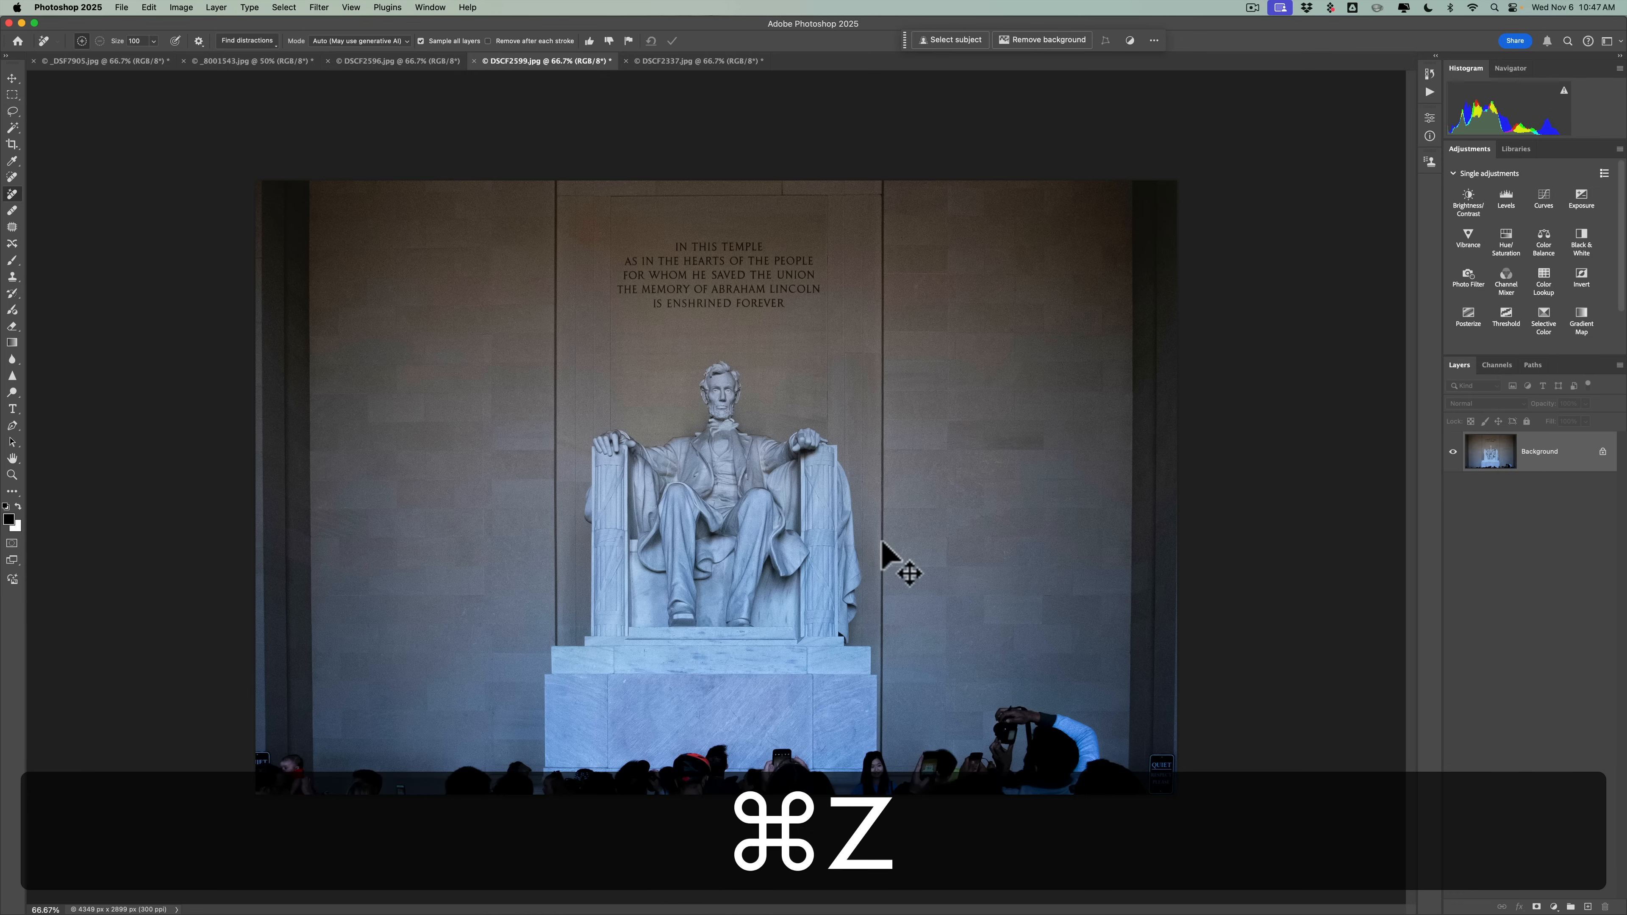
key(cmd+z)
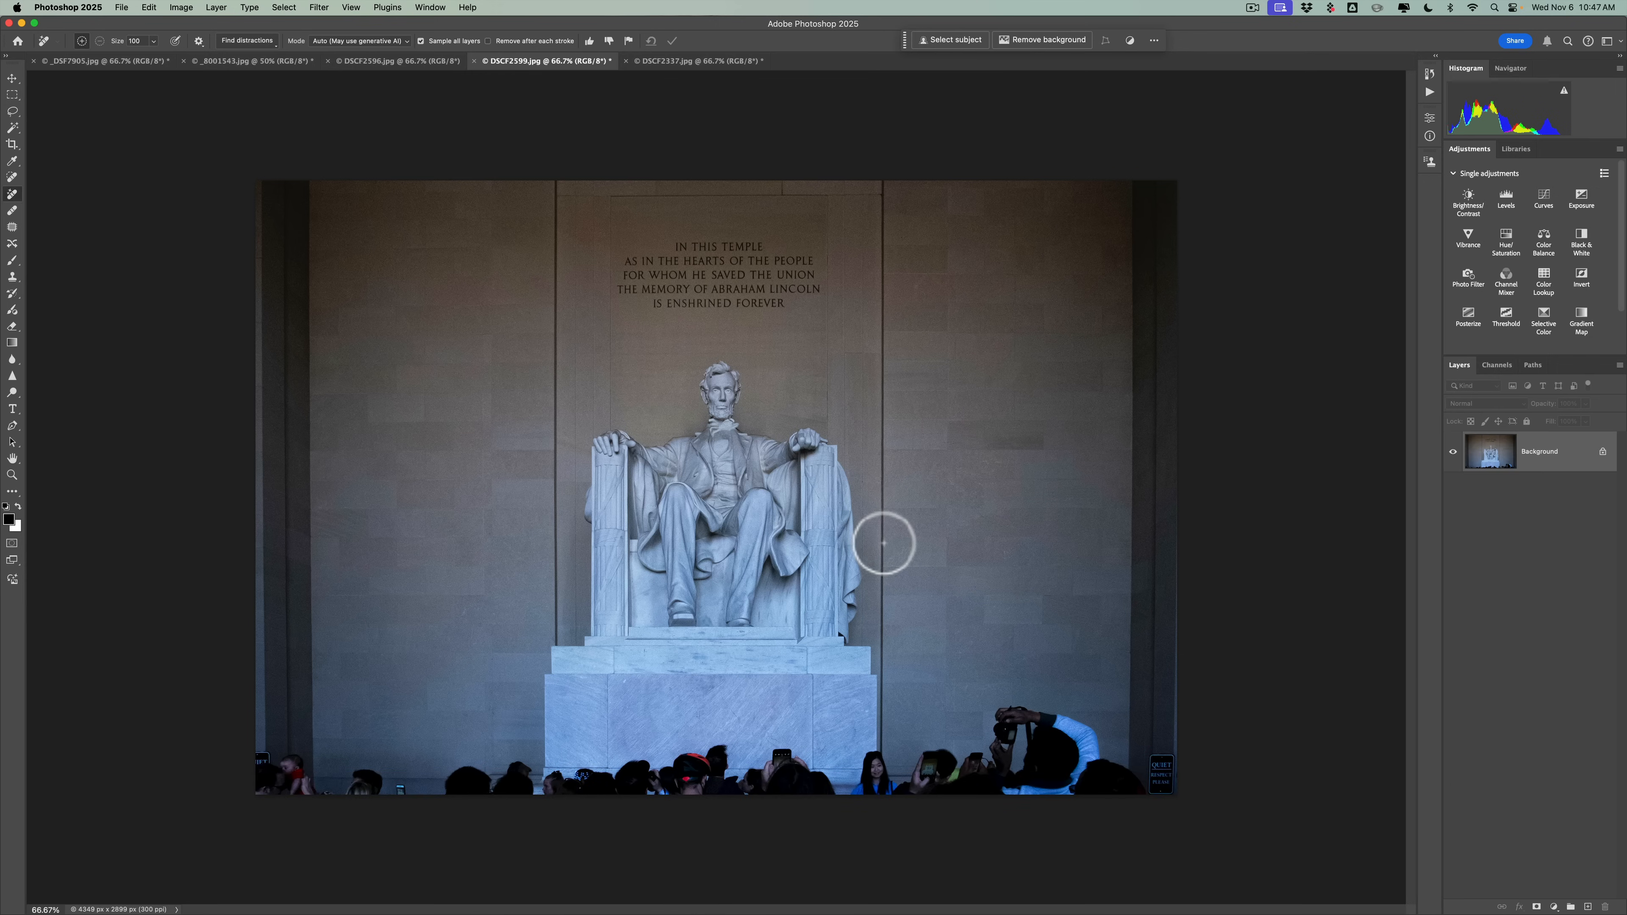
click(247, 41)
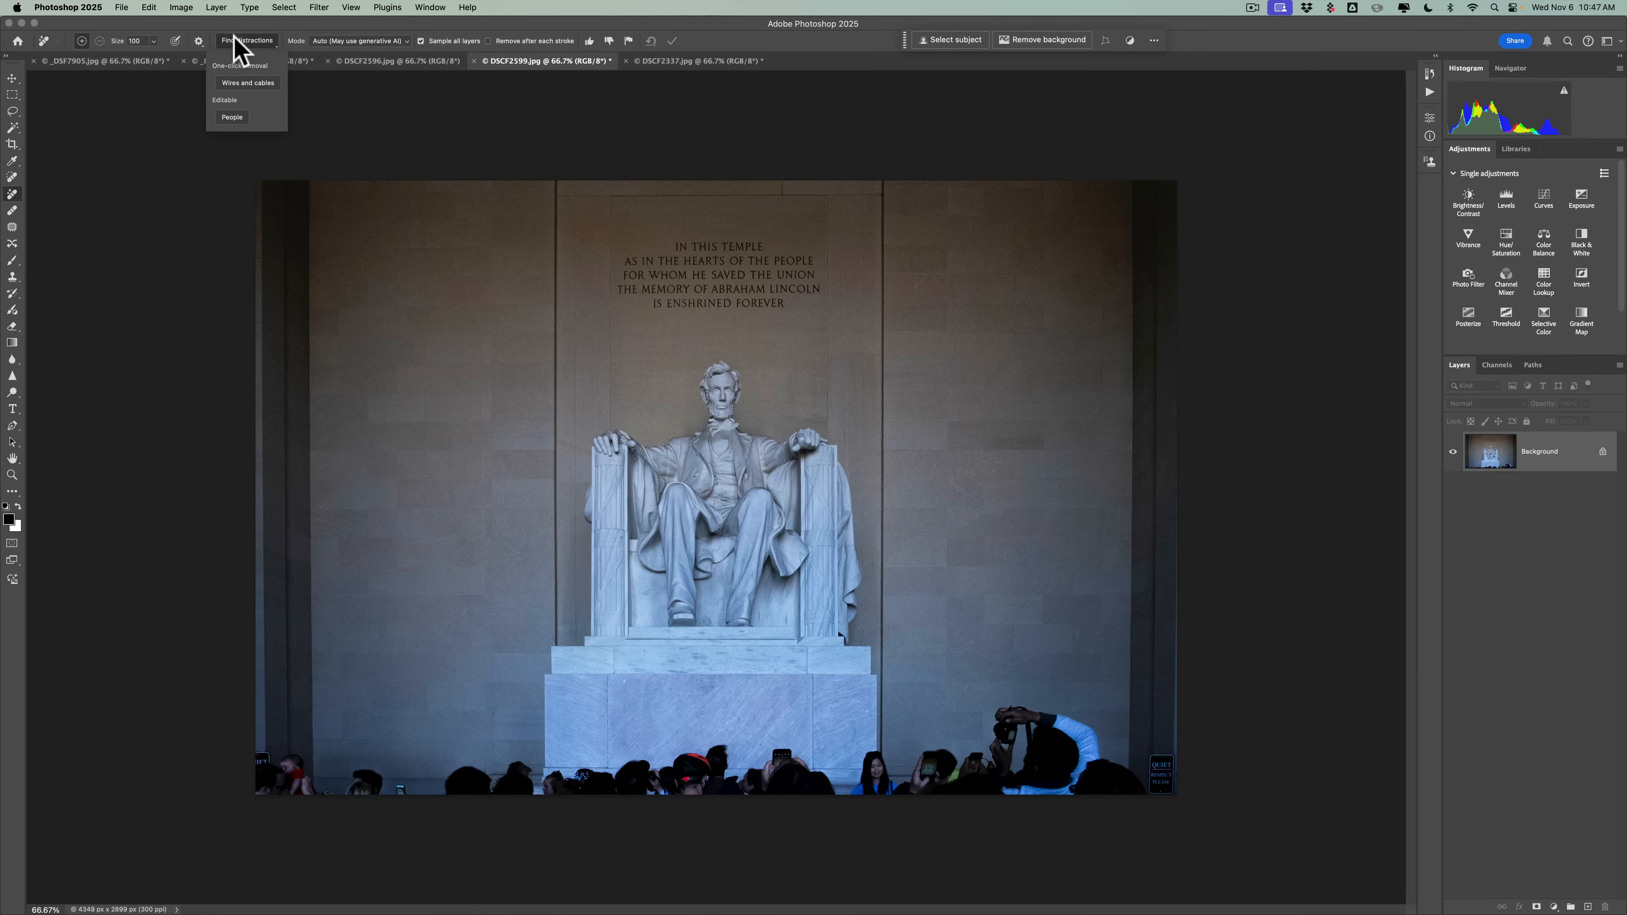
click(231, 116)
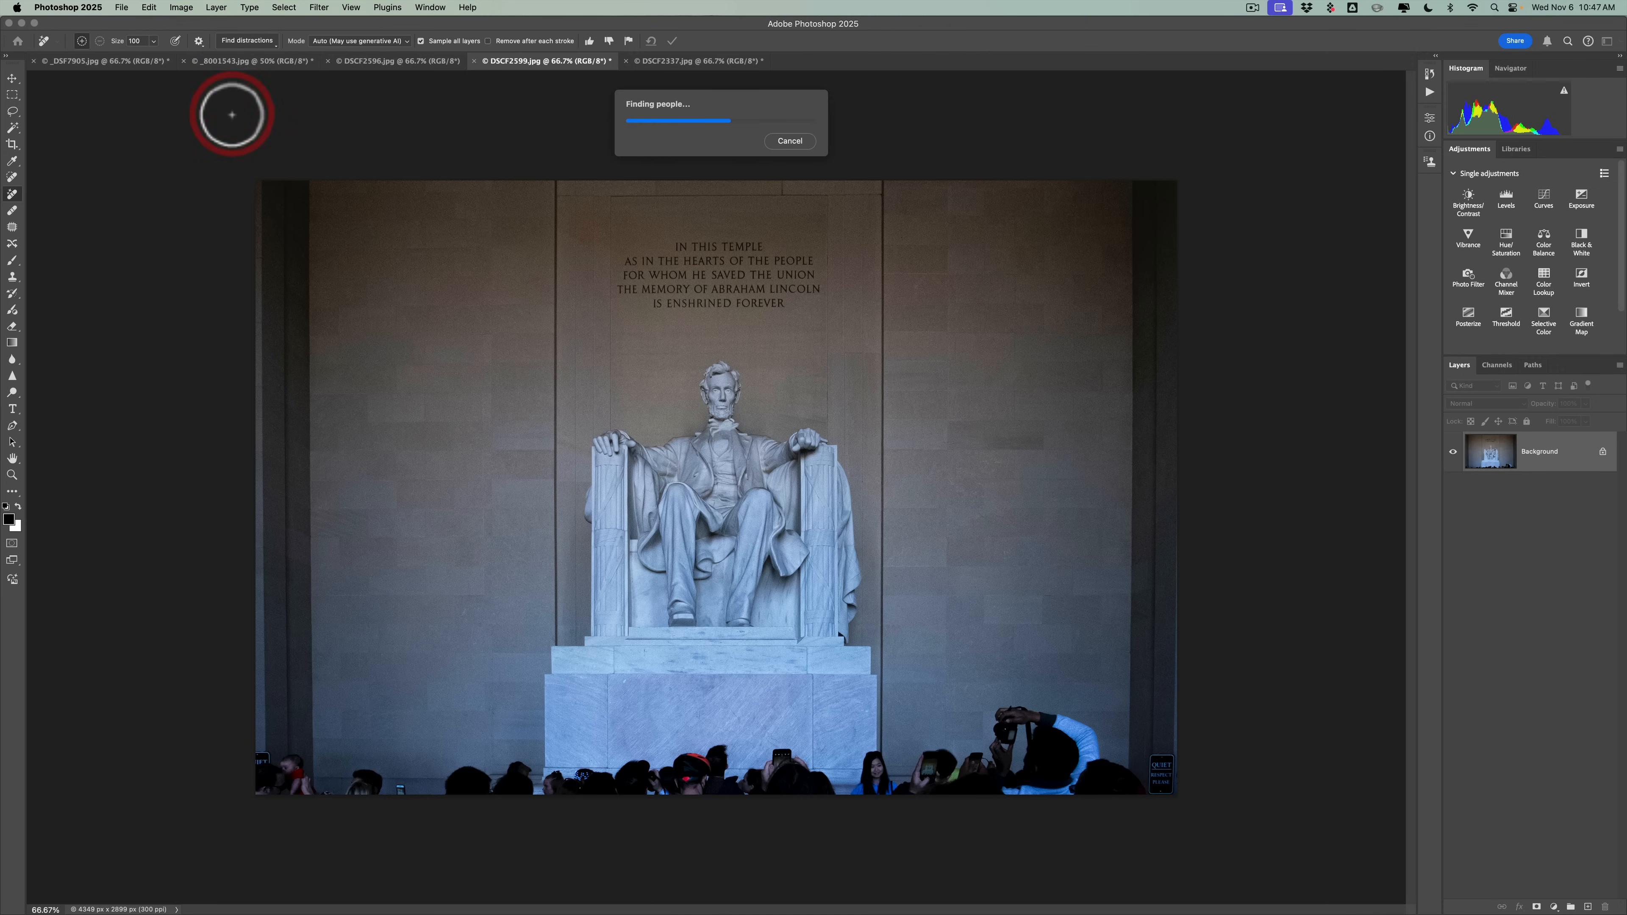
mouse_move(231, 114)
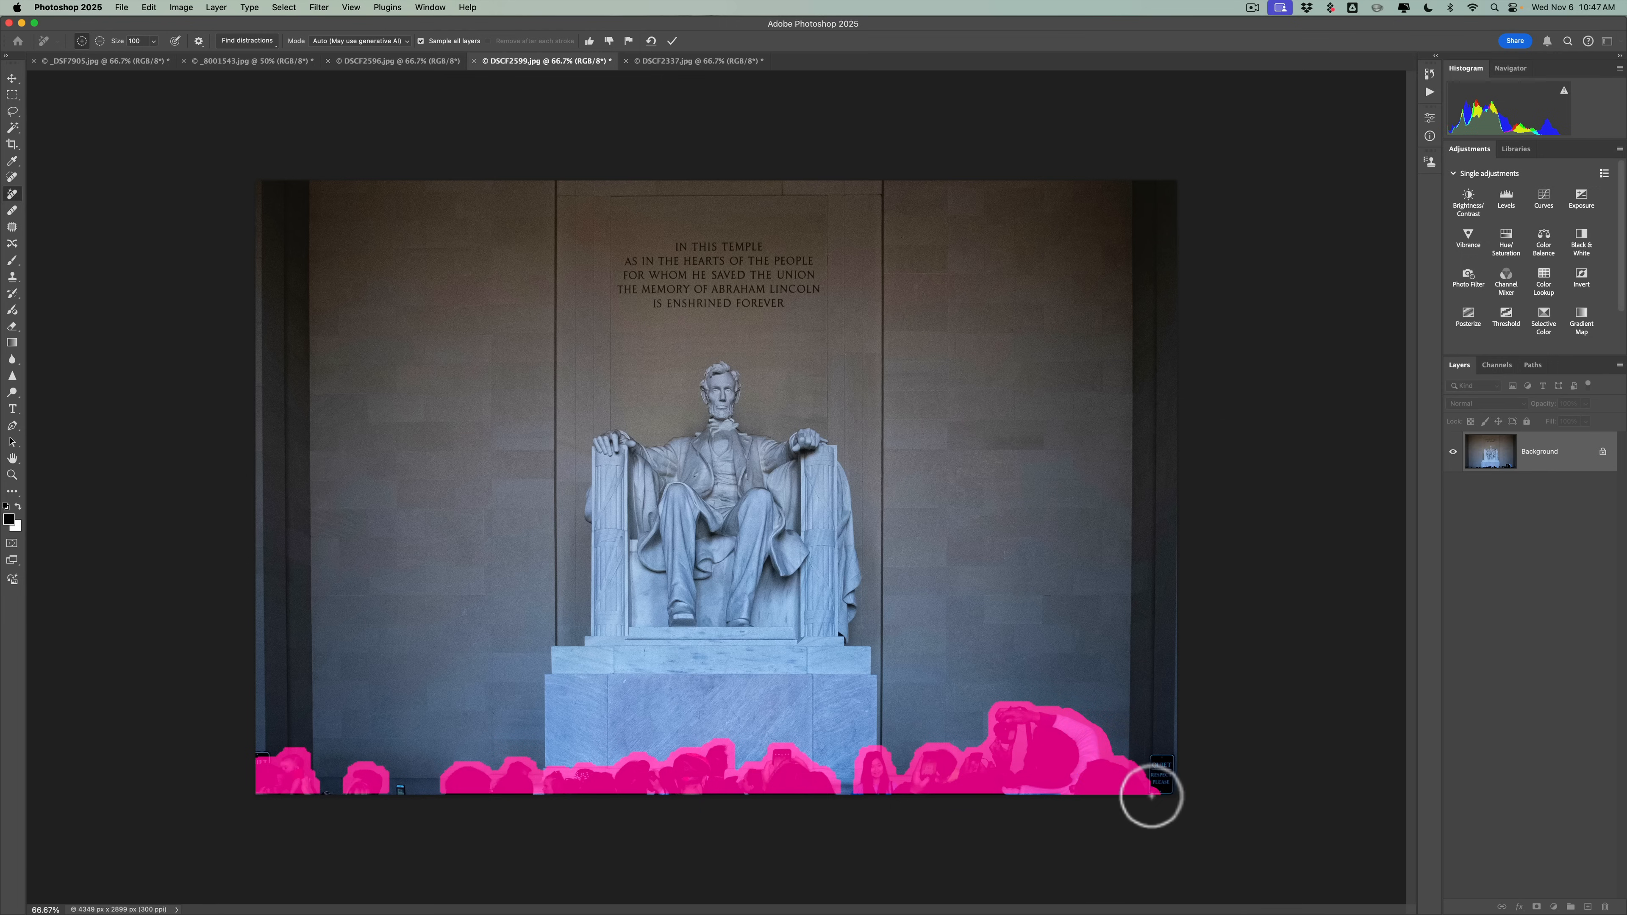
Add the bottom-right corner figures to the mask and apply, removing the entire crowd.
drag(1151, 797, 1170, 781)
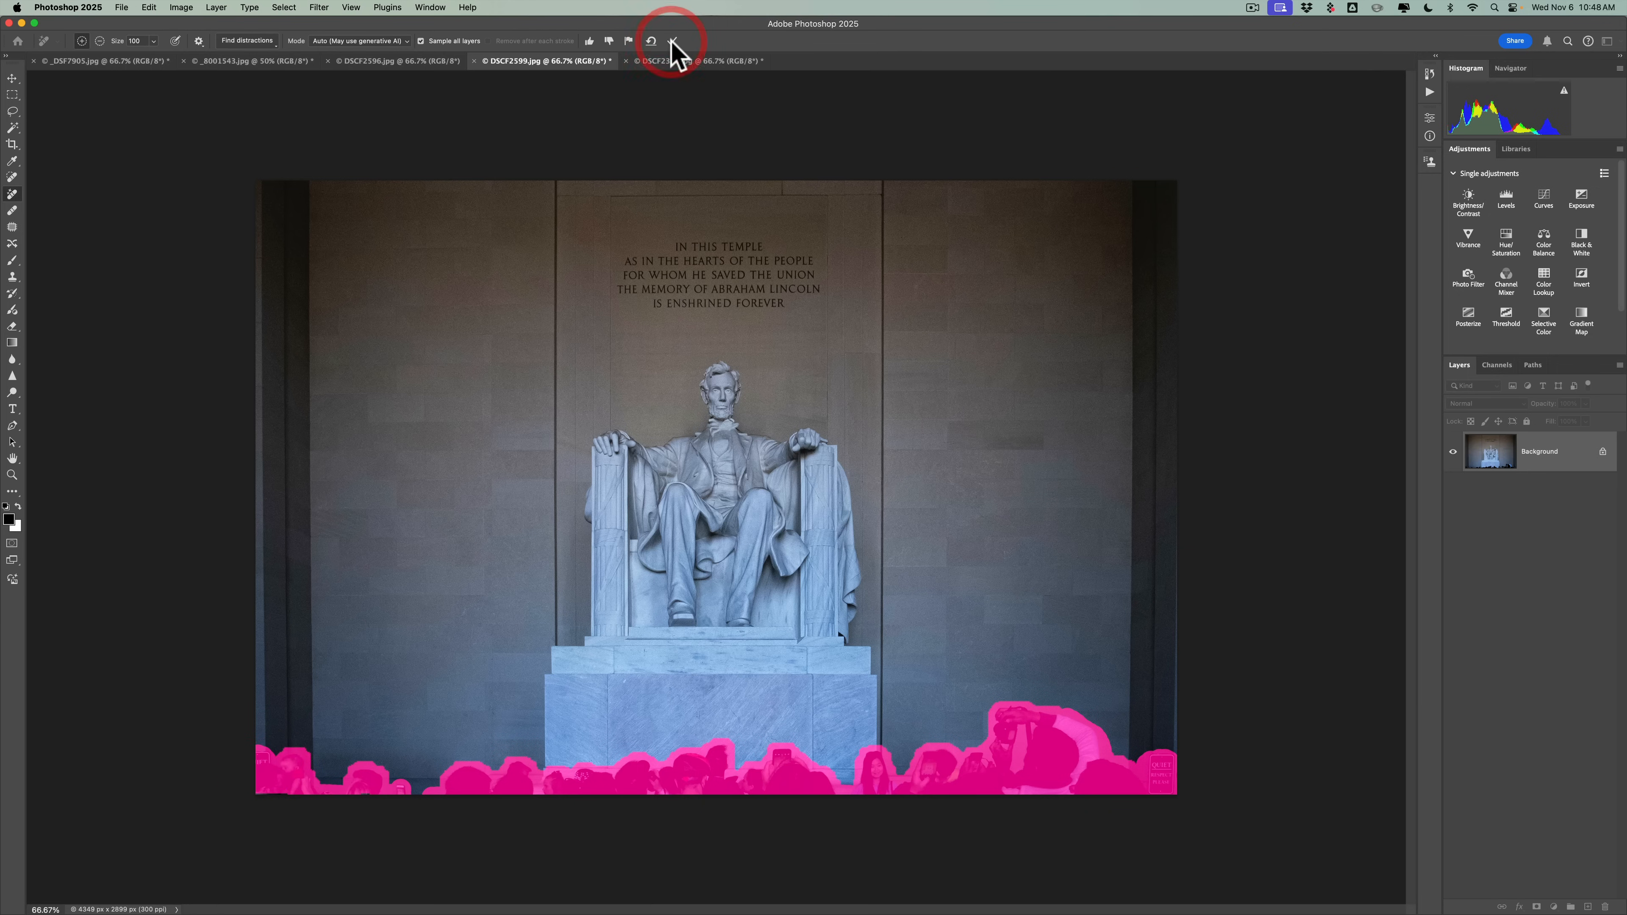
click(672, 40)
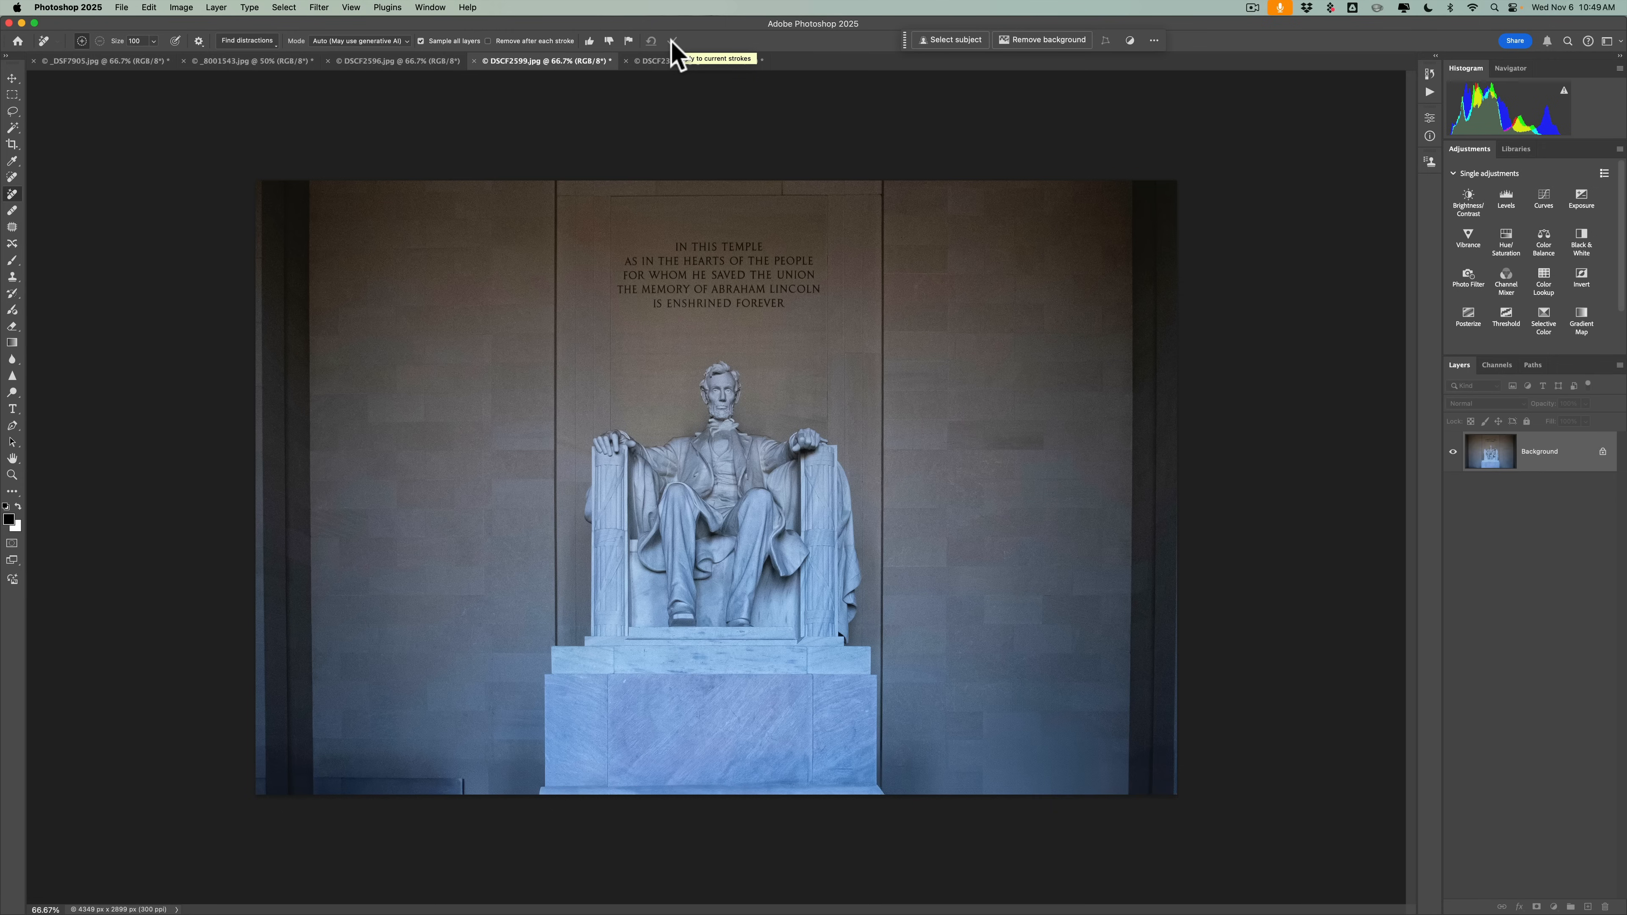
mouse_move(449, 797)
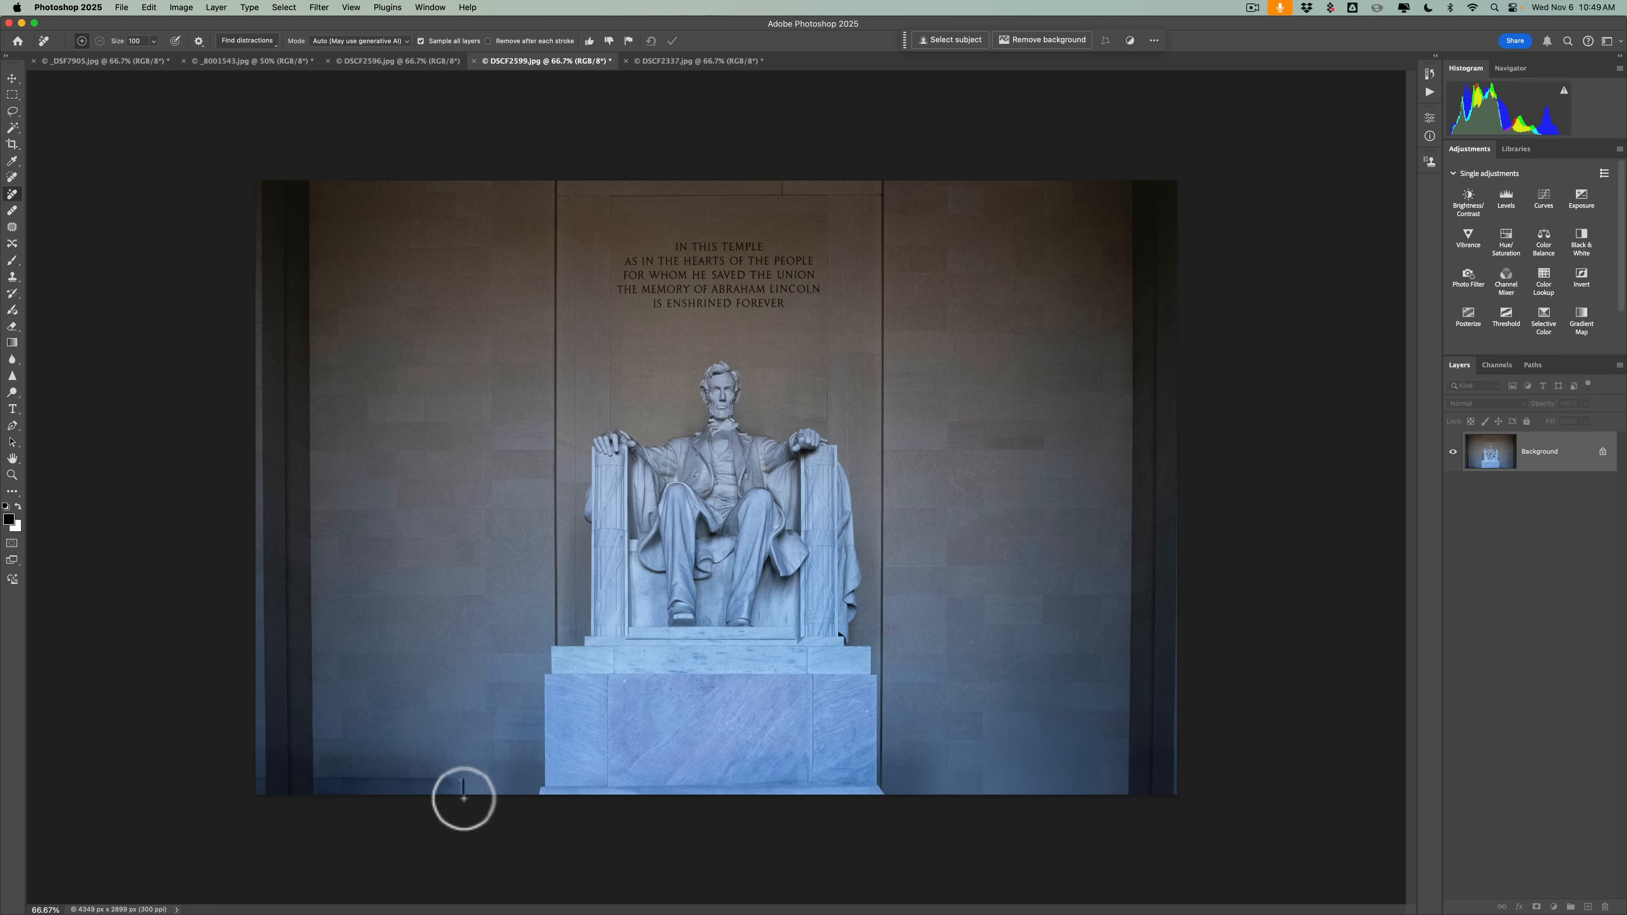
mouse_move(464, 812)
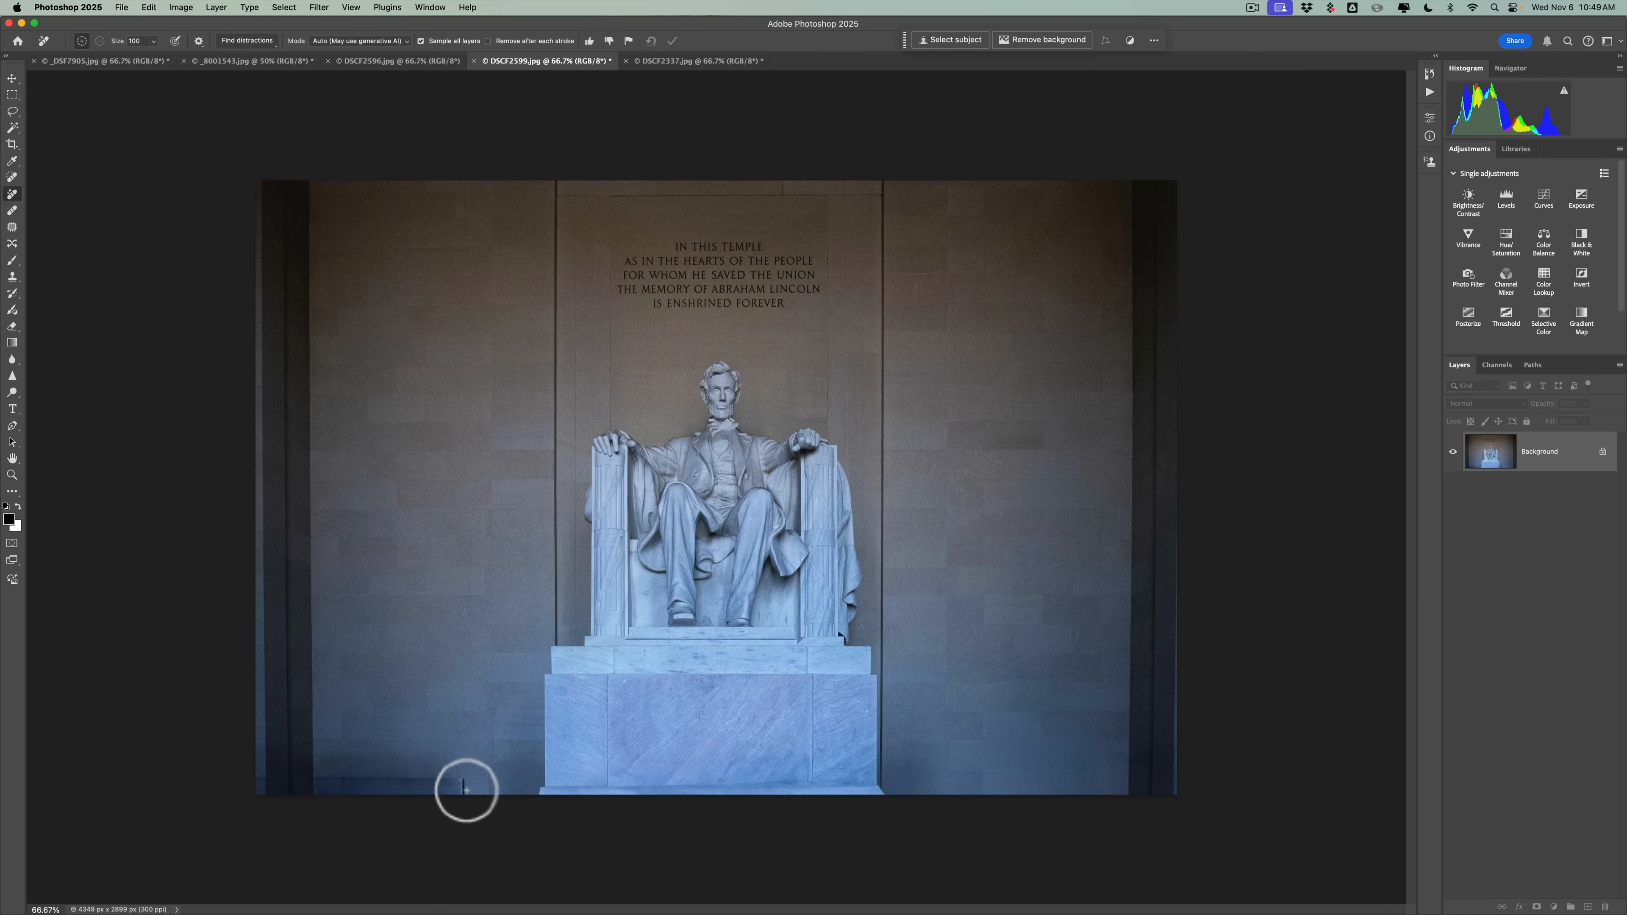
Brush the leftover mark along the bottom-left edge and remove it.
drag(466, 784, 319, 785)
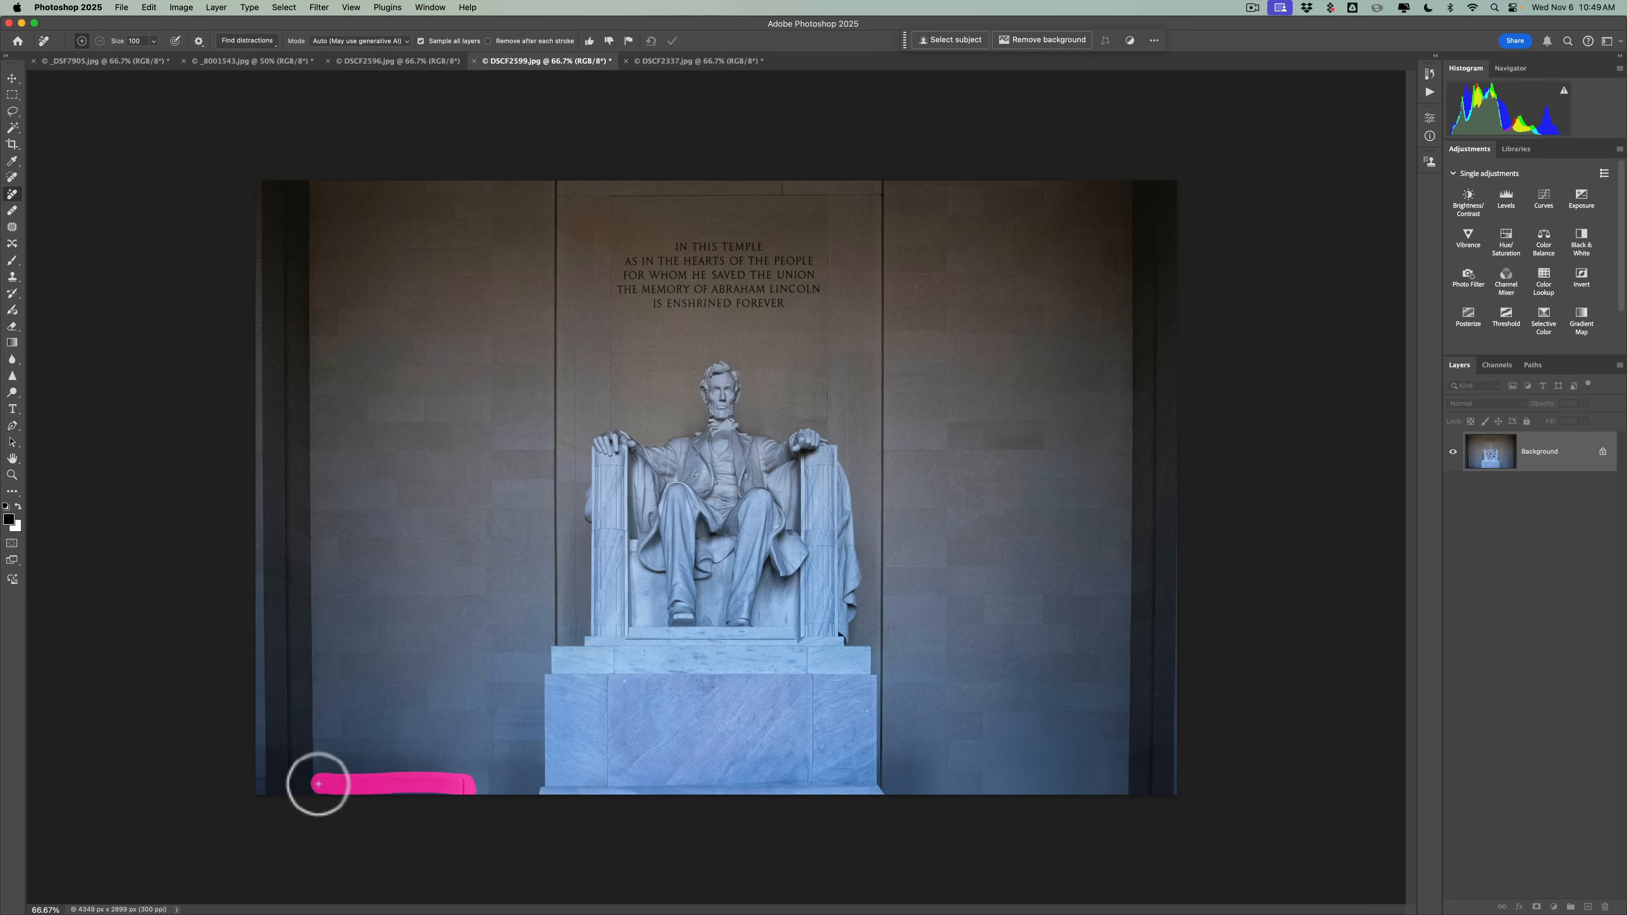
drag(320, 785, 462, 782)
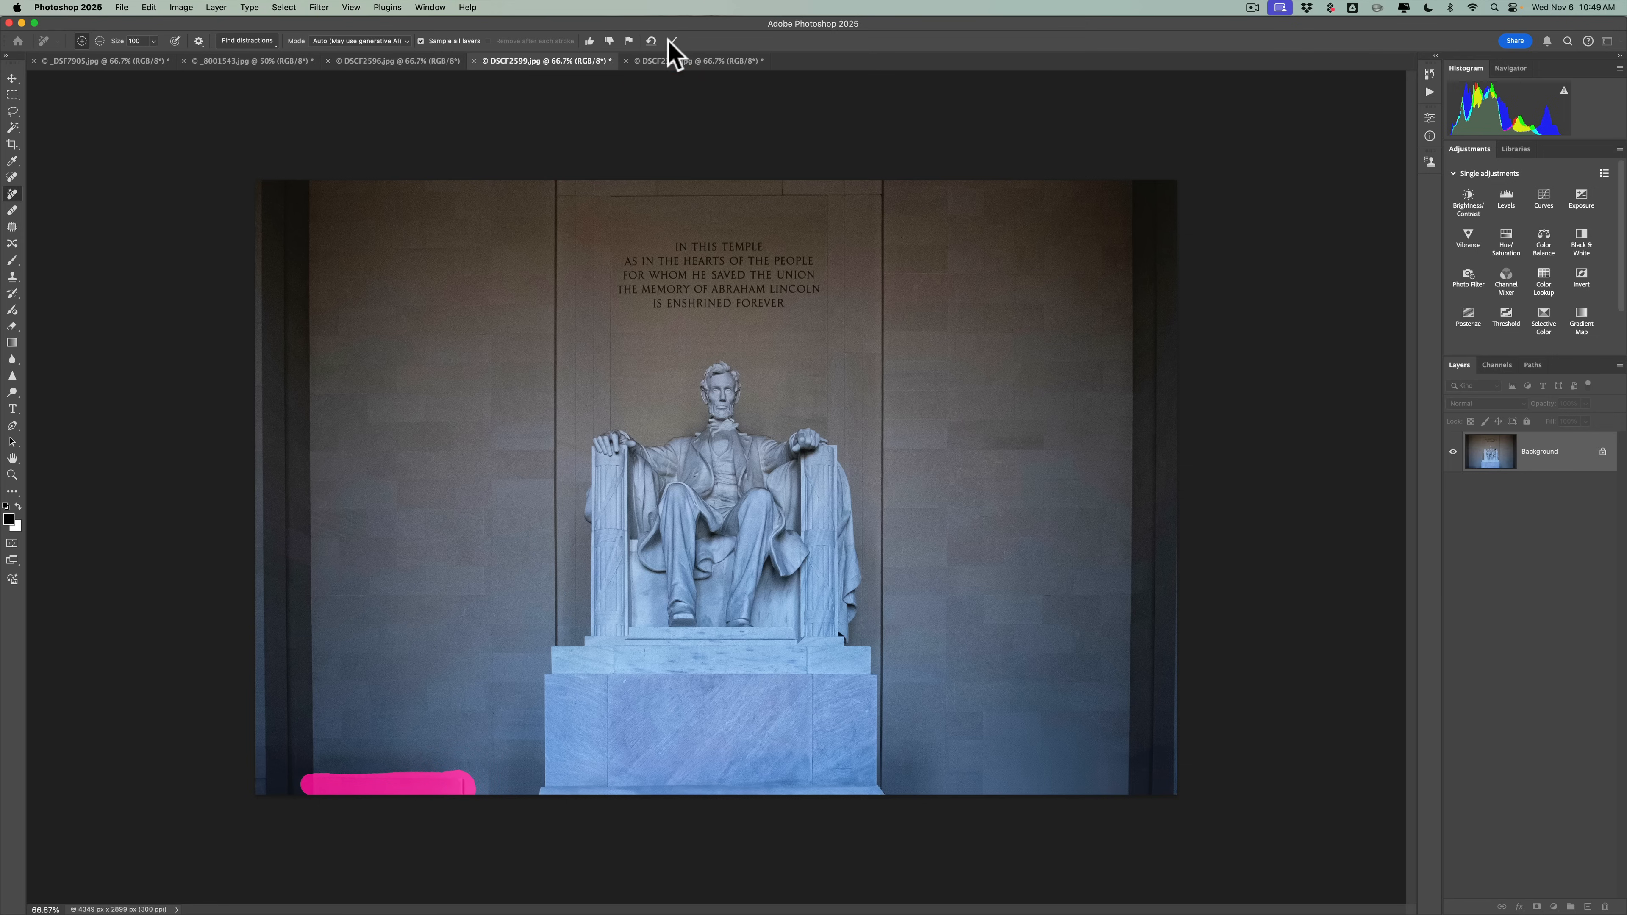
click(672, 40)
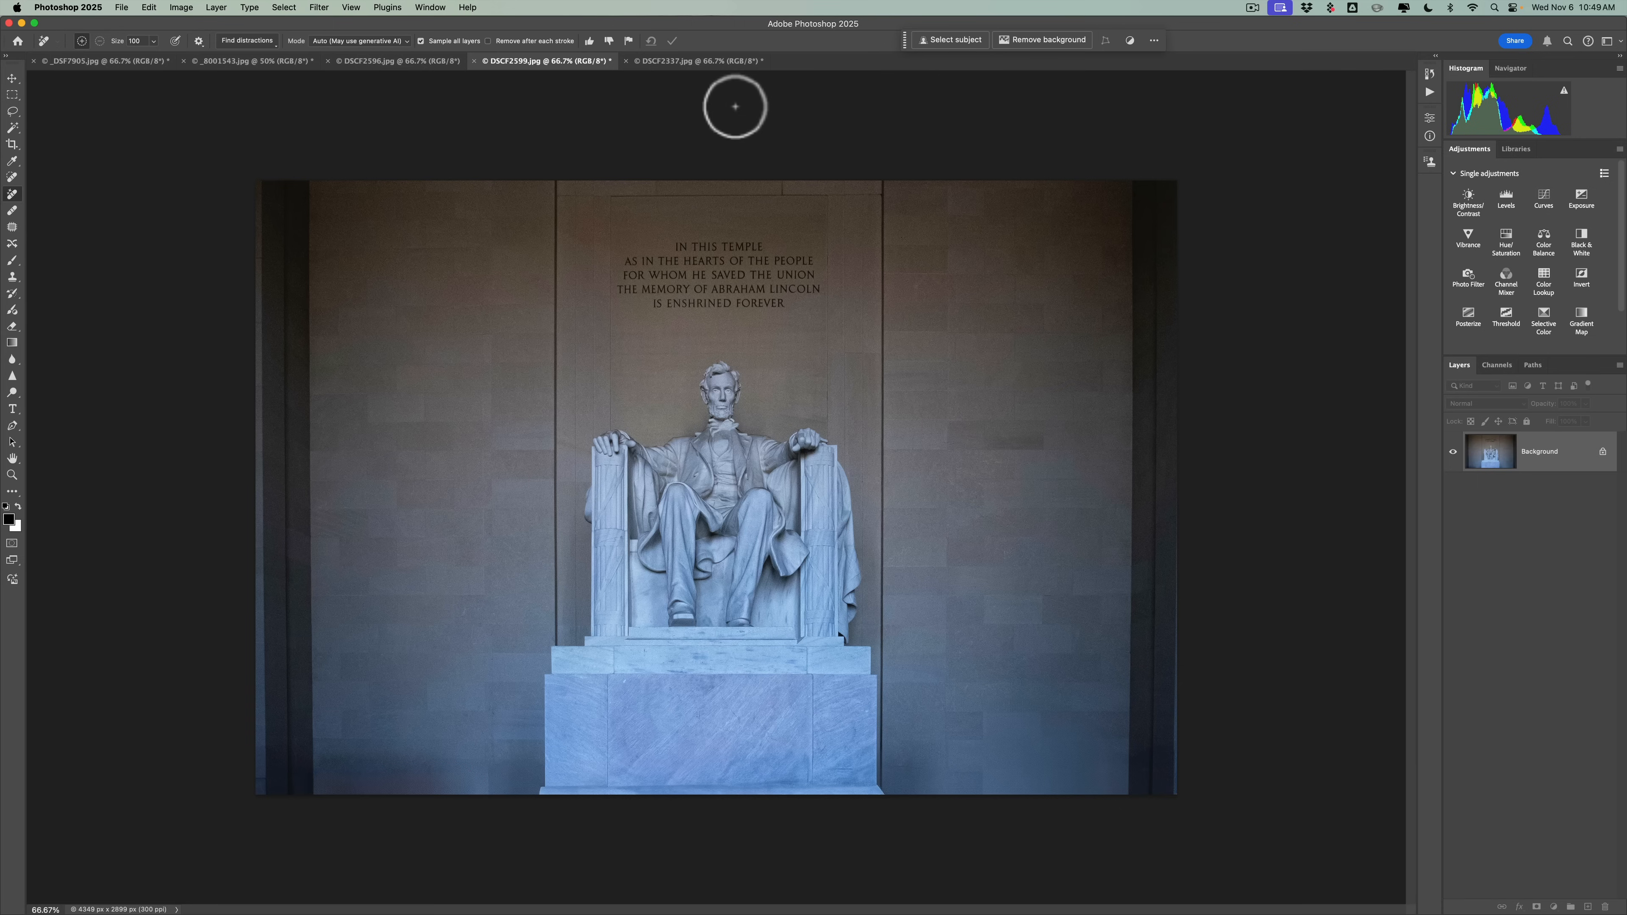
mouse_move(704, 83)
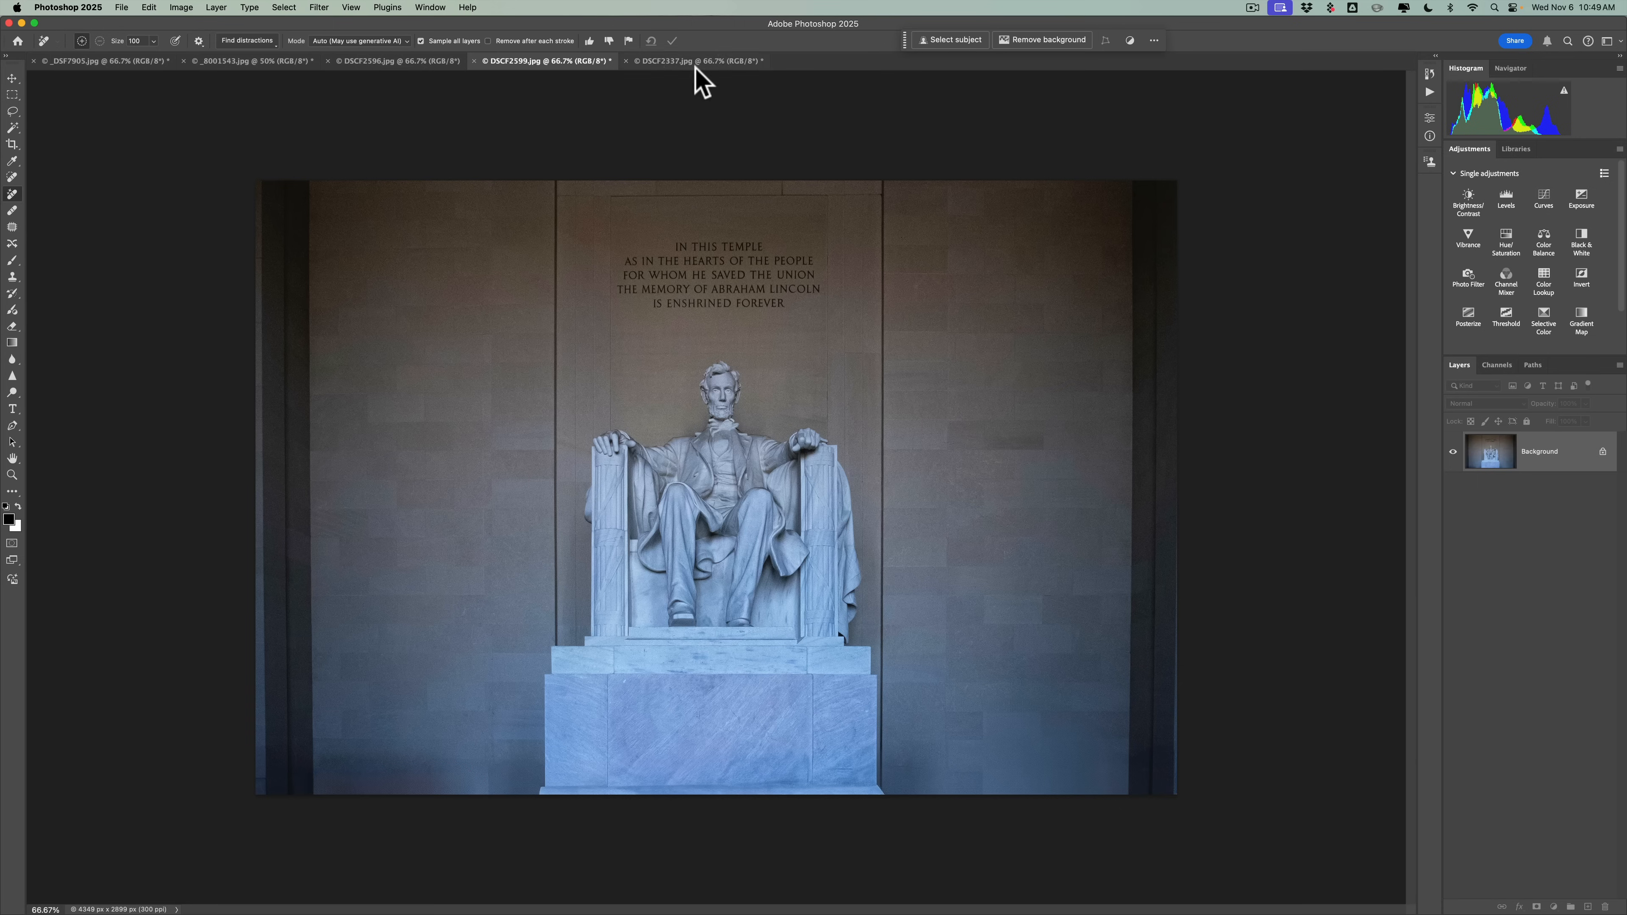
Review the carriage, memorial steps, Niagara Falls and Ohio State photos, ending on the carriage photo.
click(694, 61)
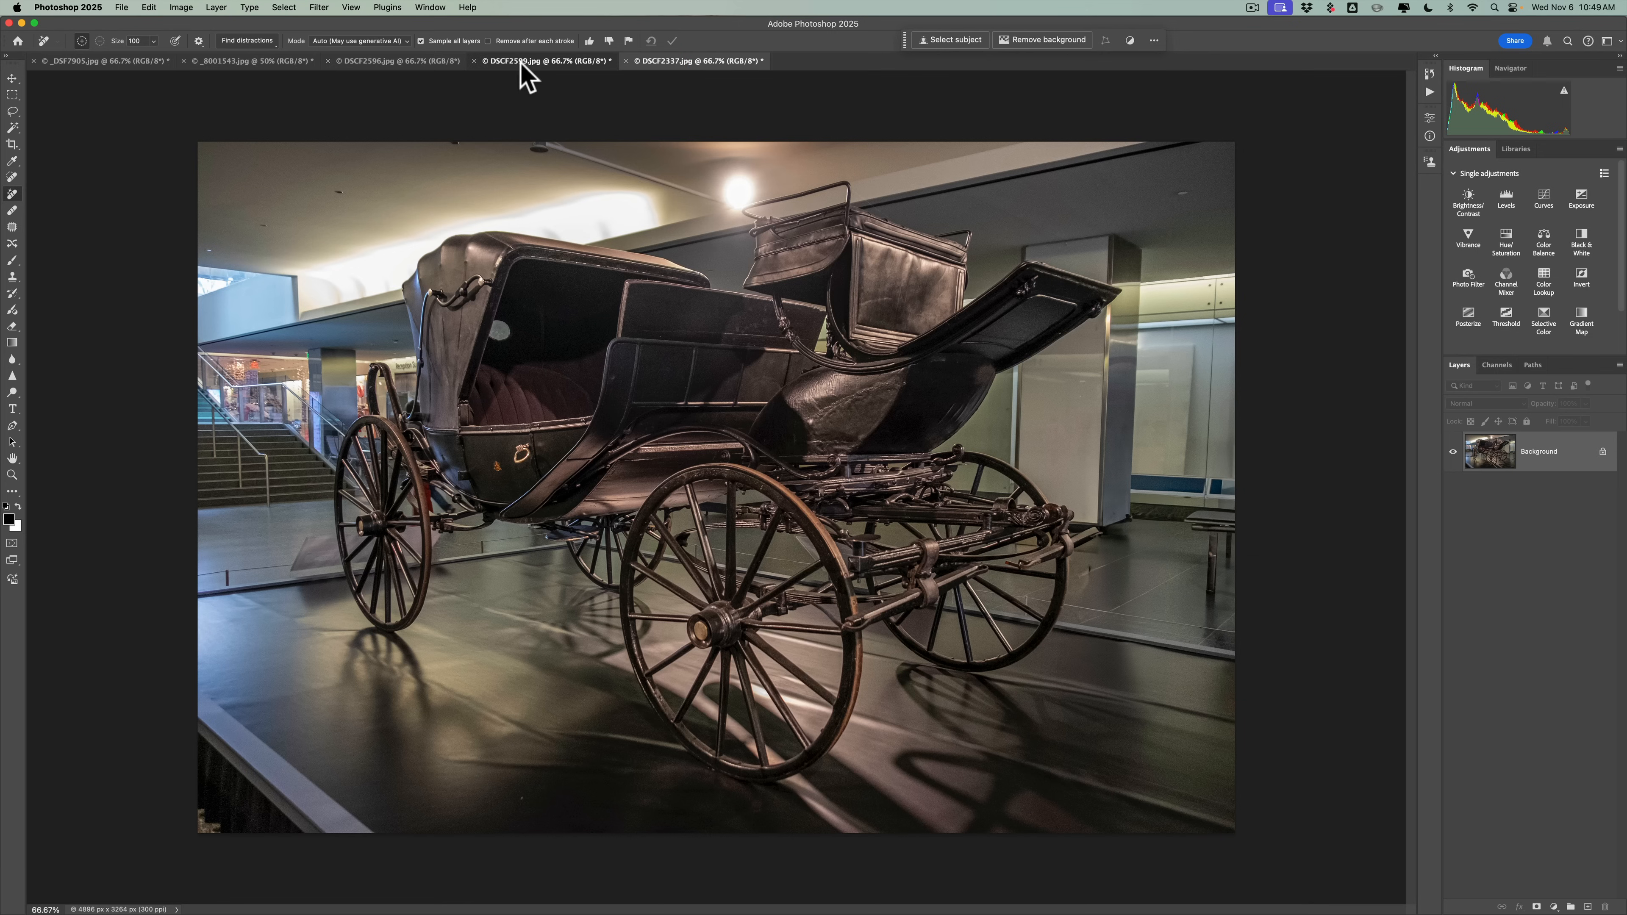
click(399, 60)
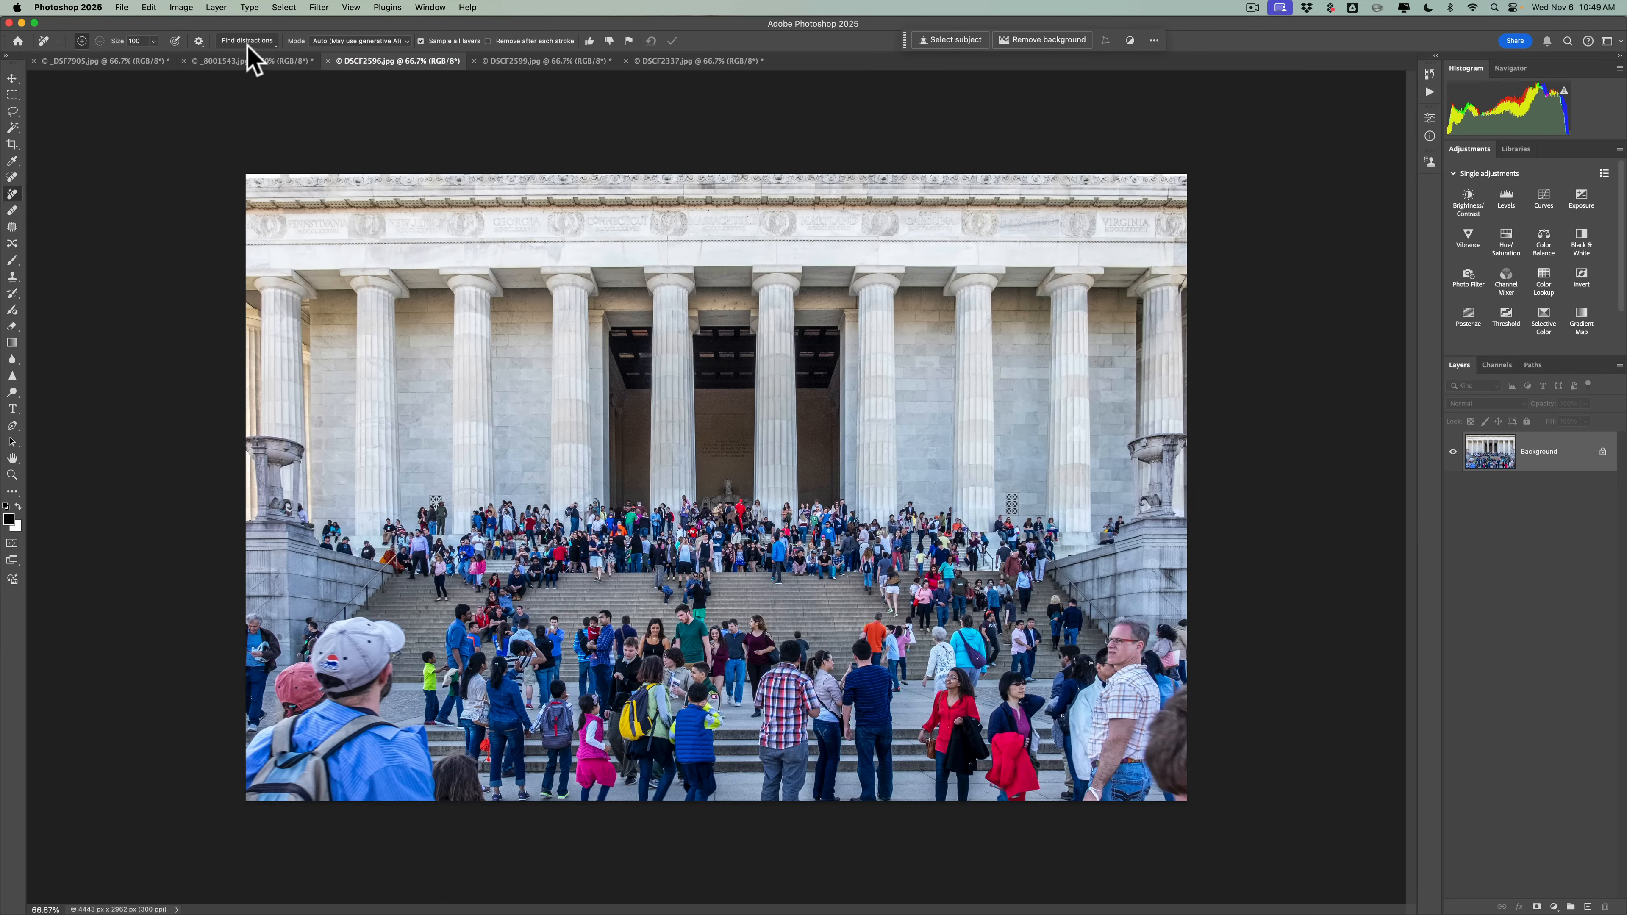
click(250, 60)
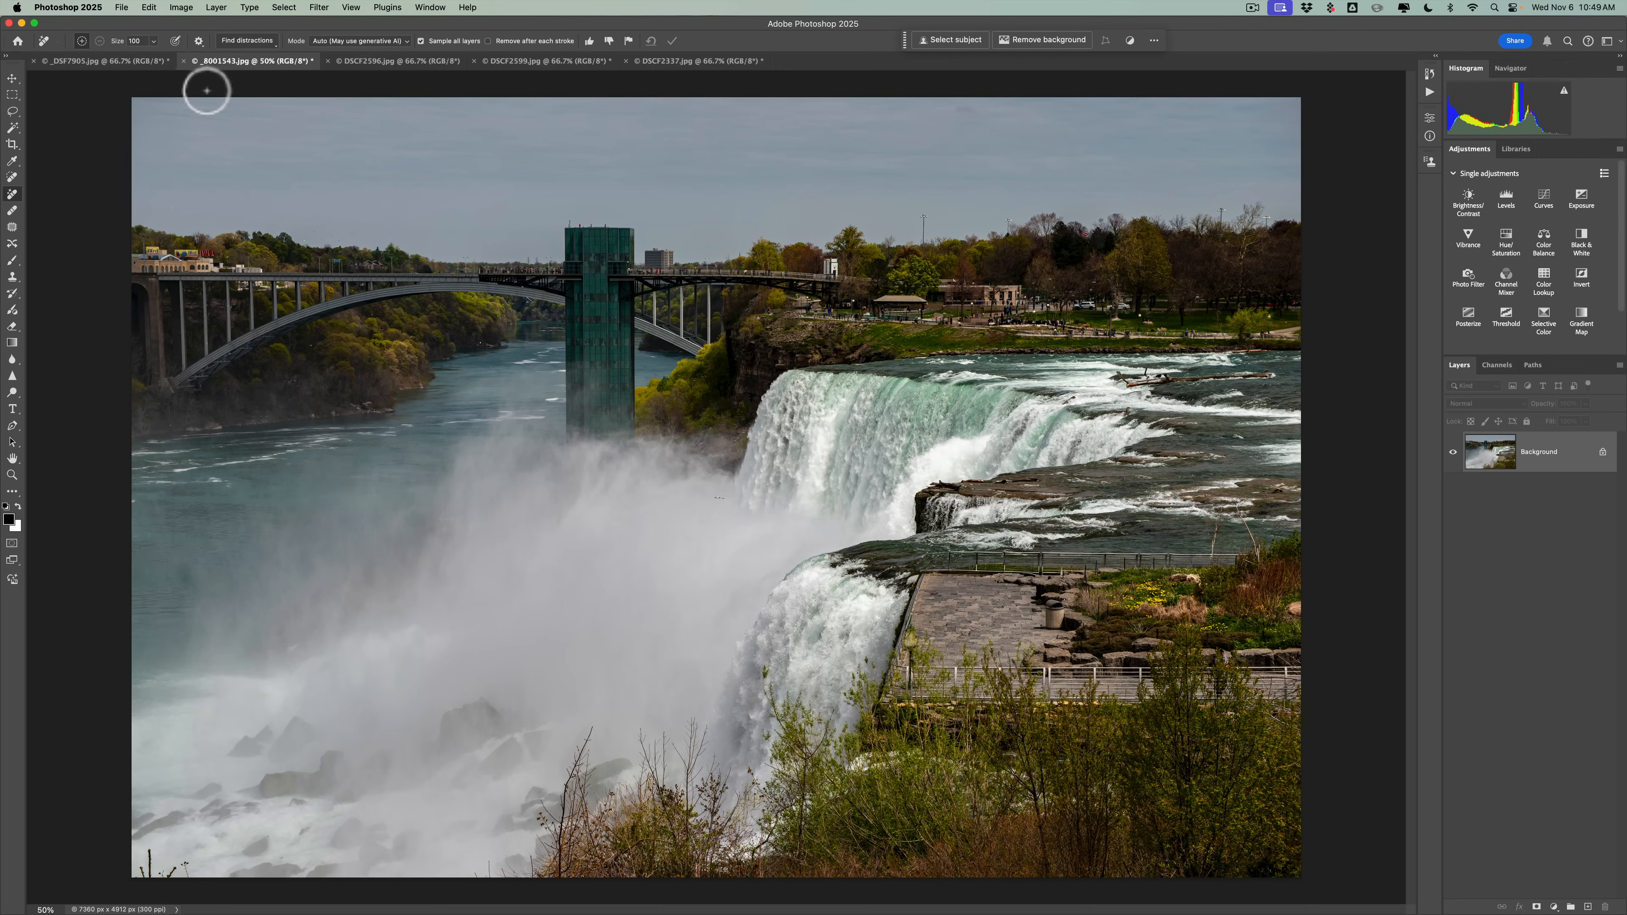
click(99, 60)
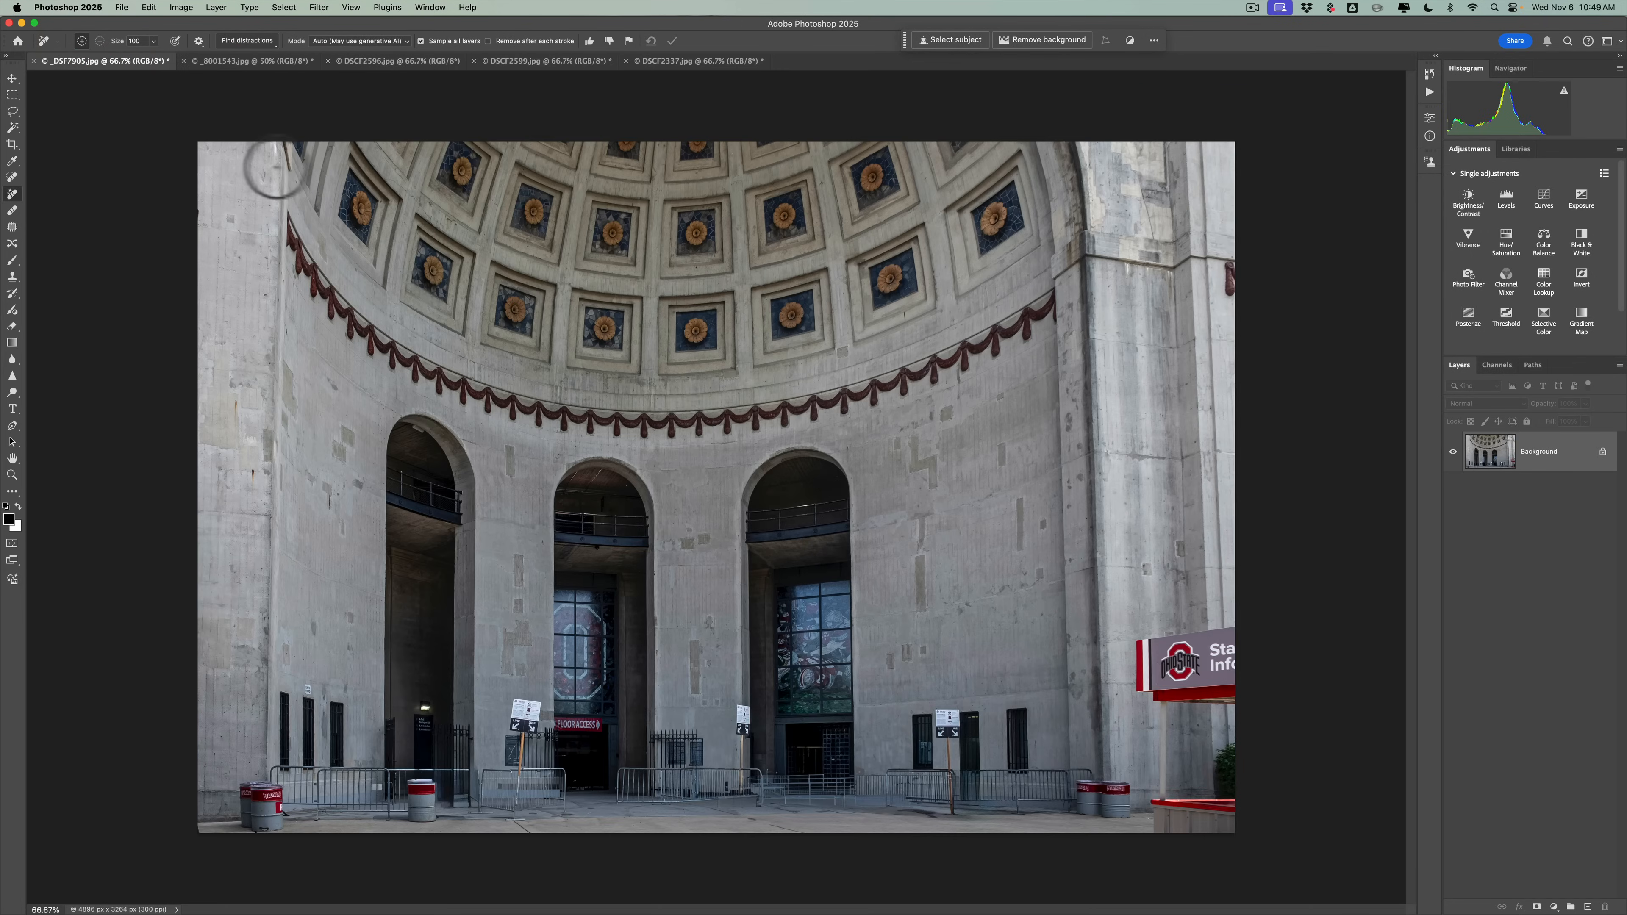
mouse_move(678, 83)
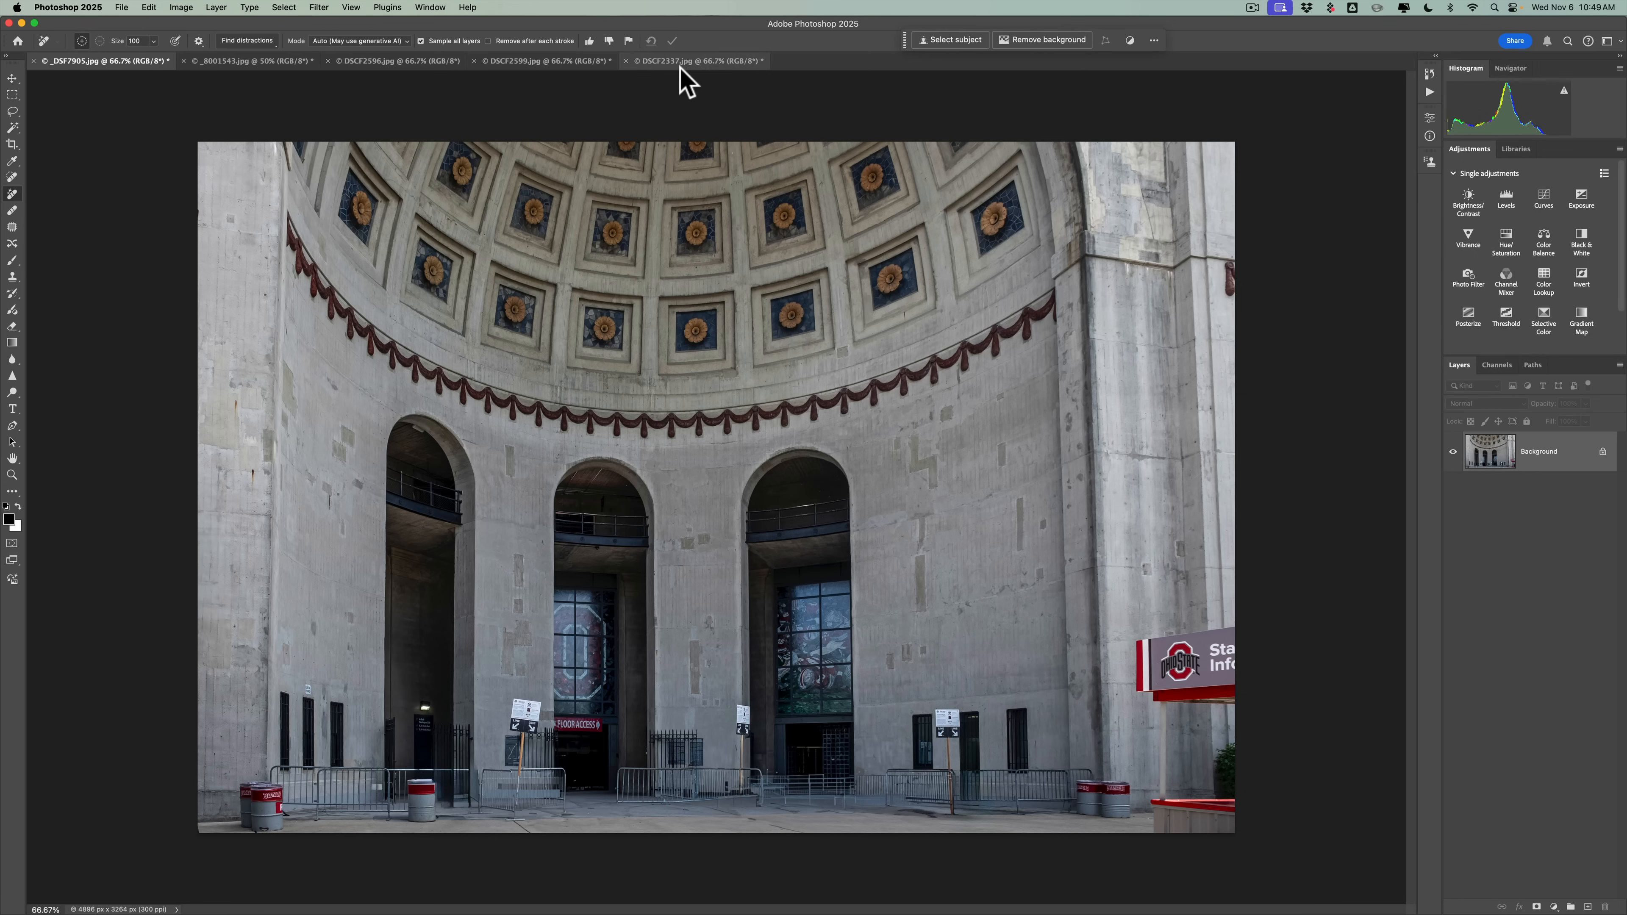
click(695, 60)
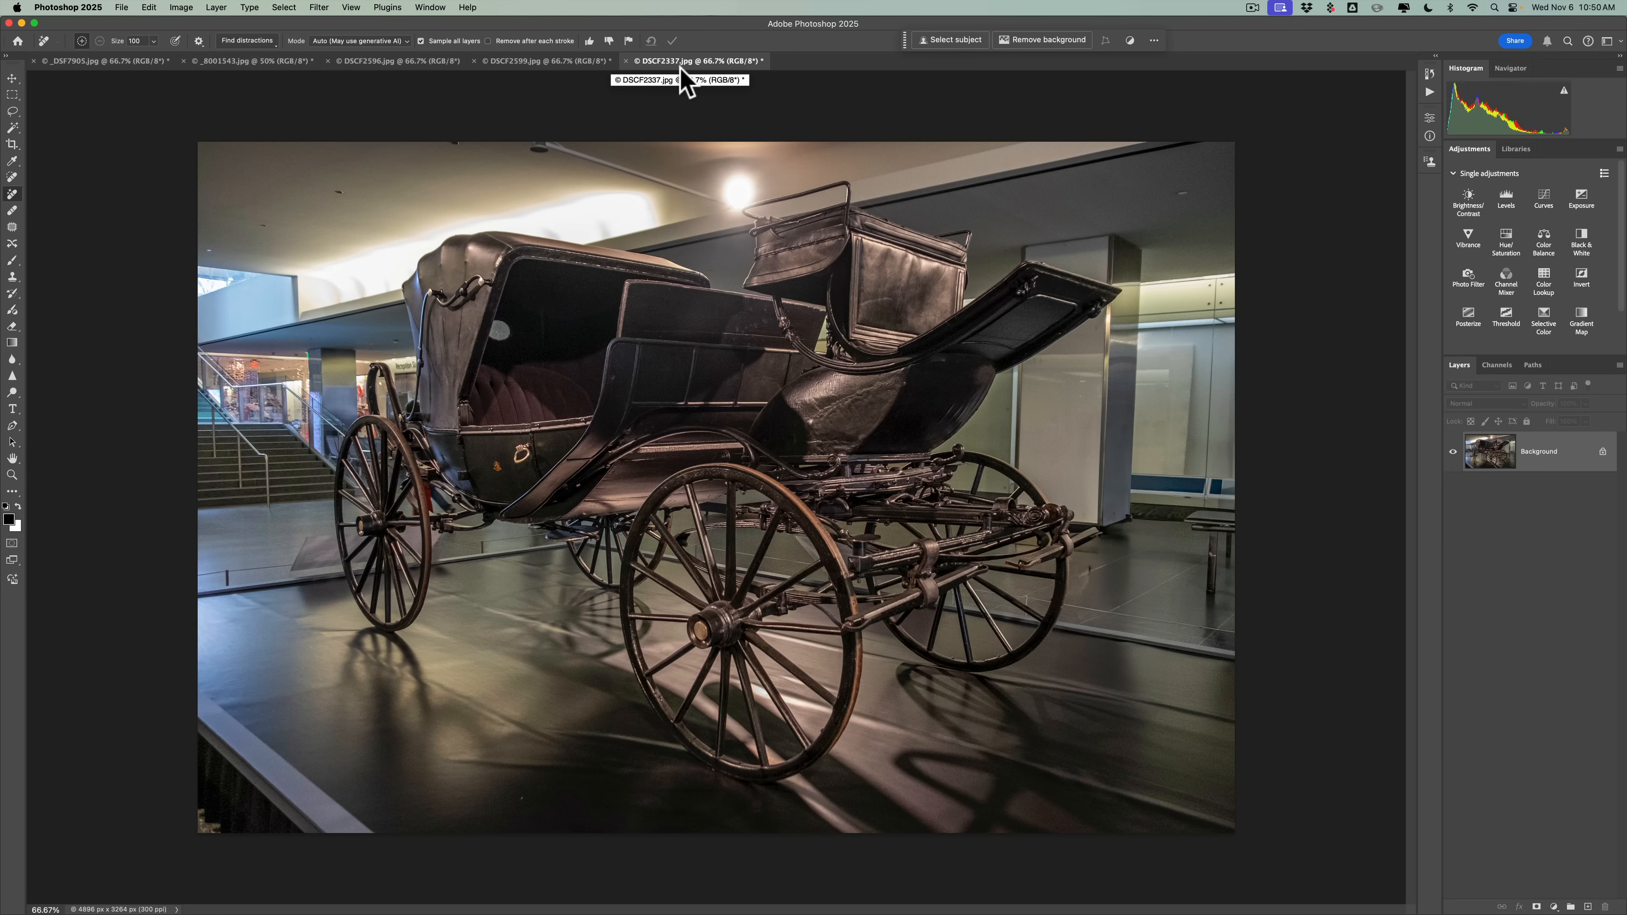
mouse_move(690, 60)
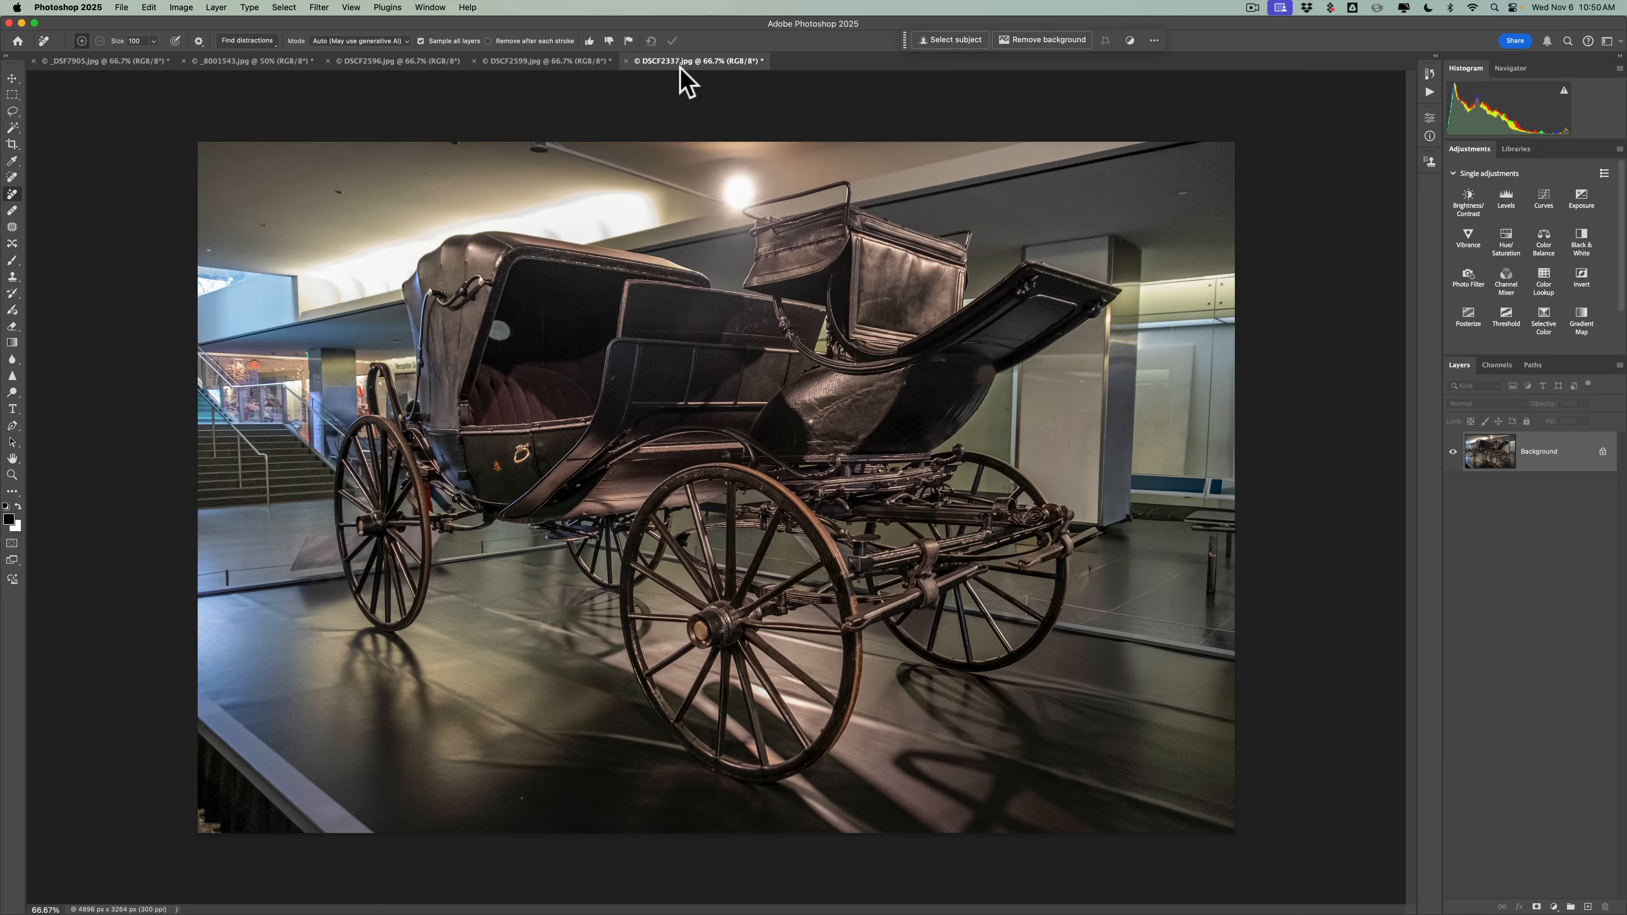